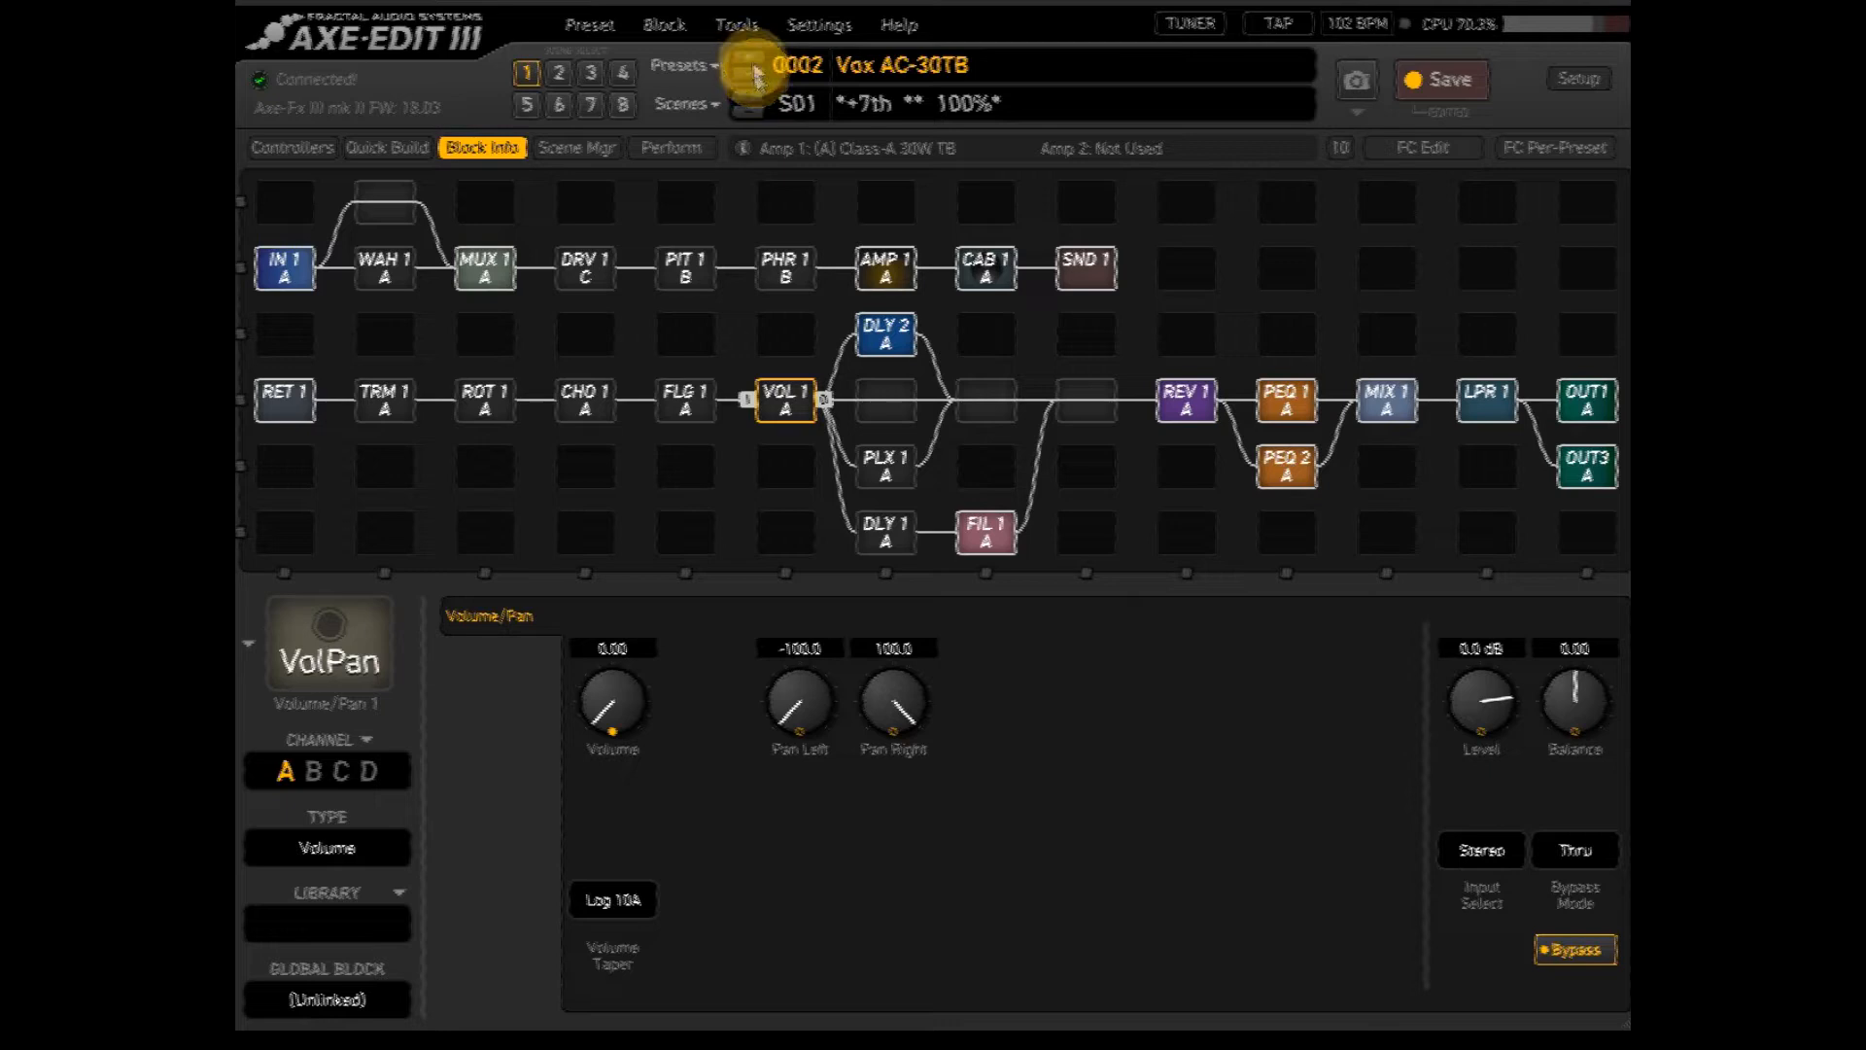
- Step the preset arrow forward from 0002 Vox AC-30TB to 0004 Friedman SmallBx
{"action": "left_click", "coordinate": [749, 69]}
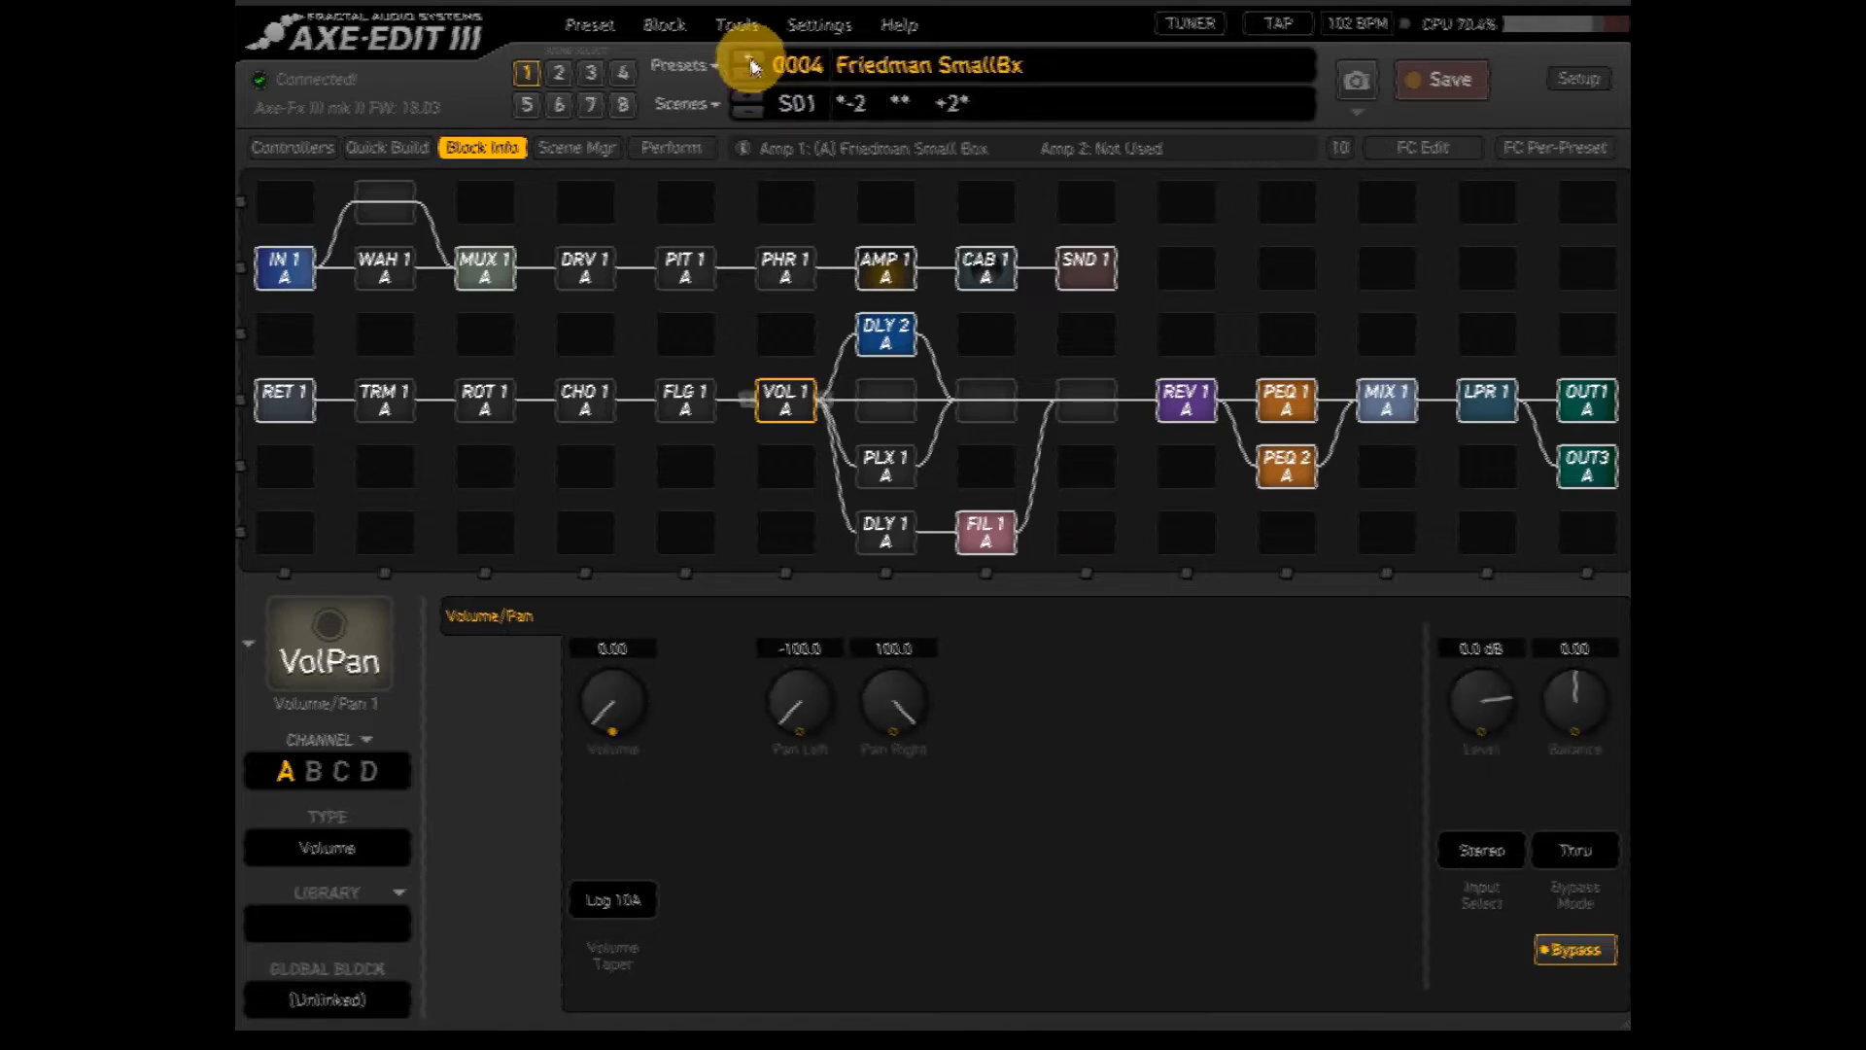
{"action": "left_click", "coordinate": [749, 65]}
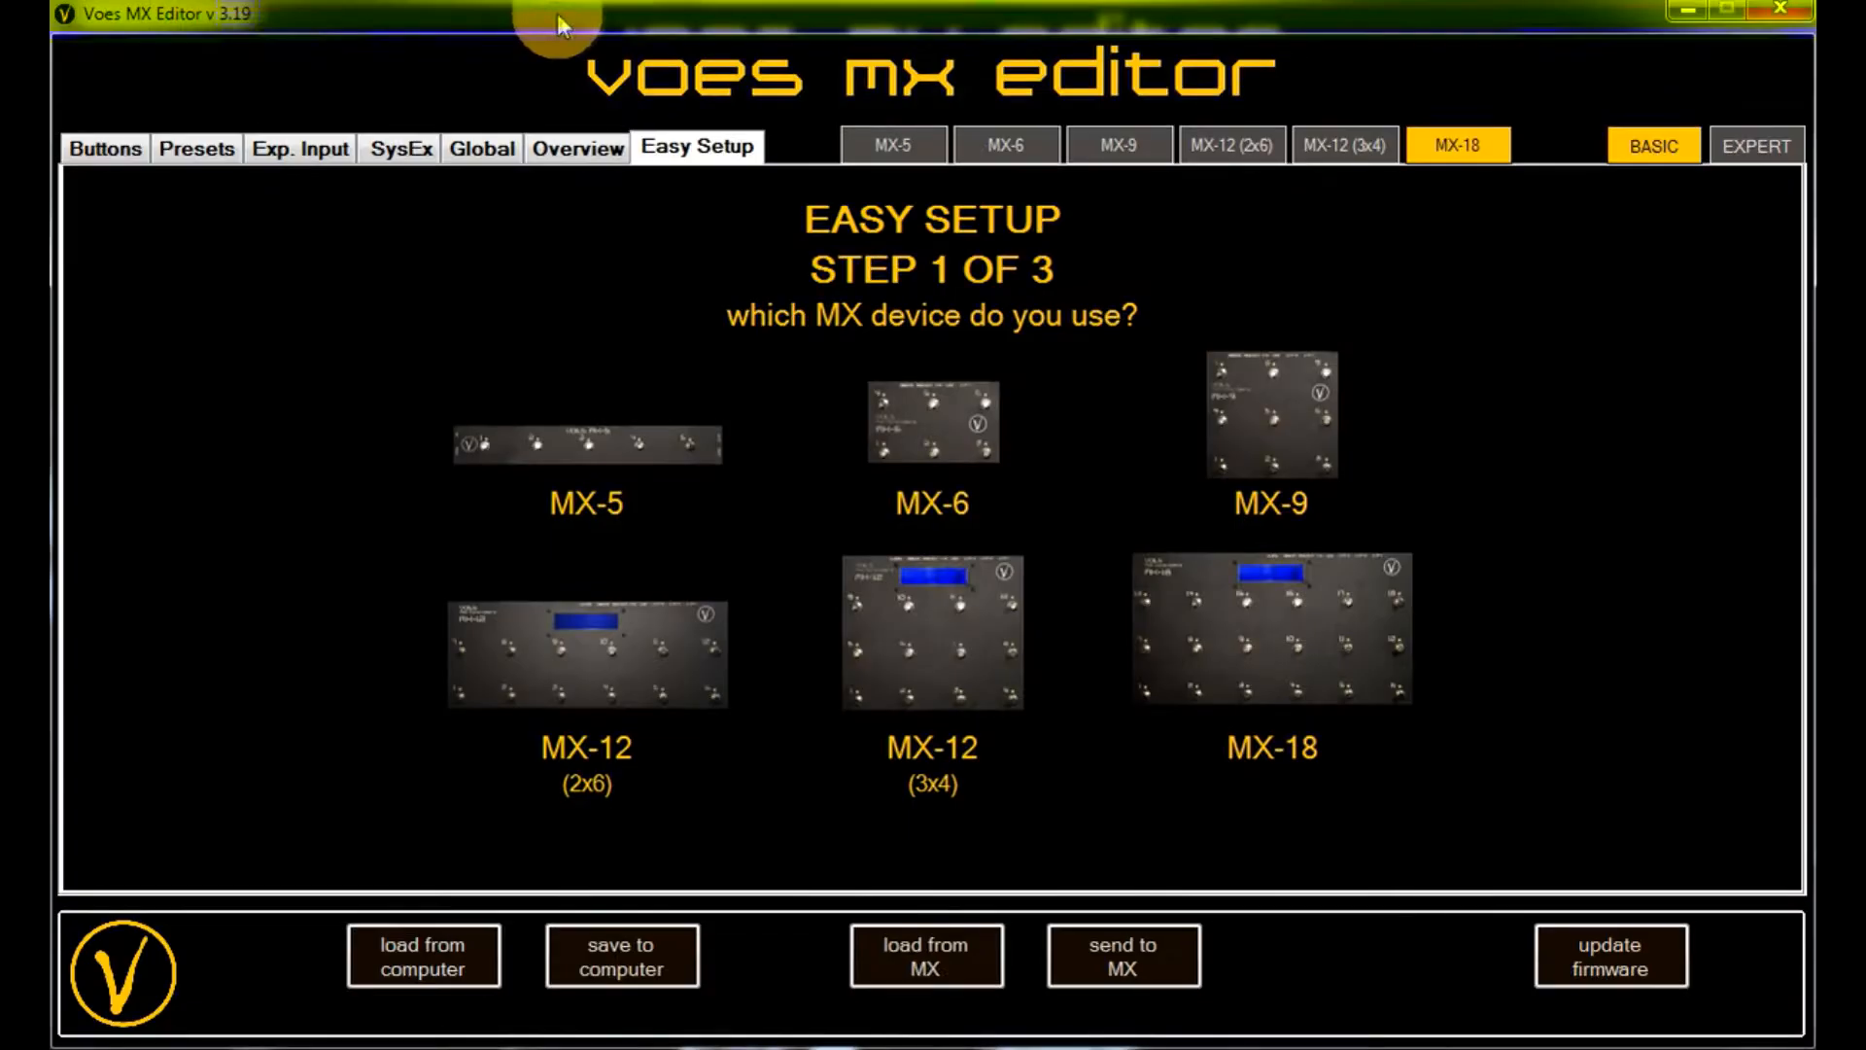
{"action": "mouse_move", "coordinate": [785, 219]}
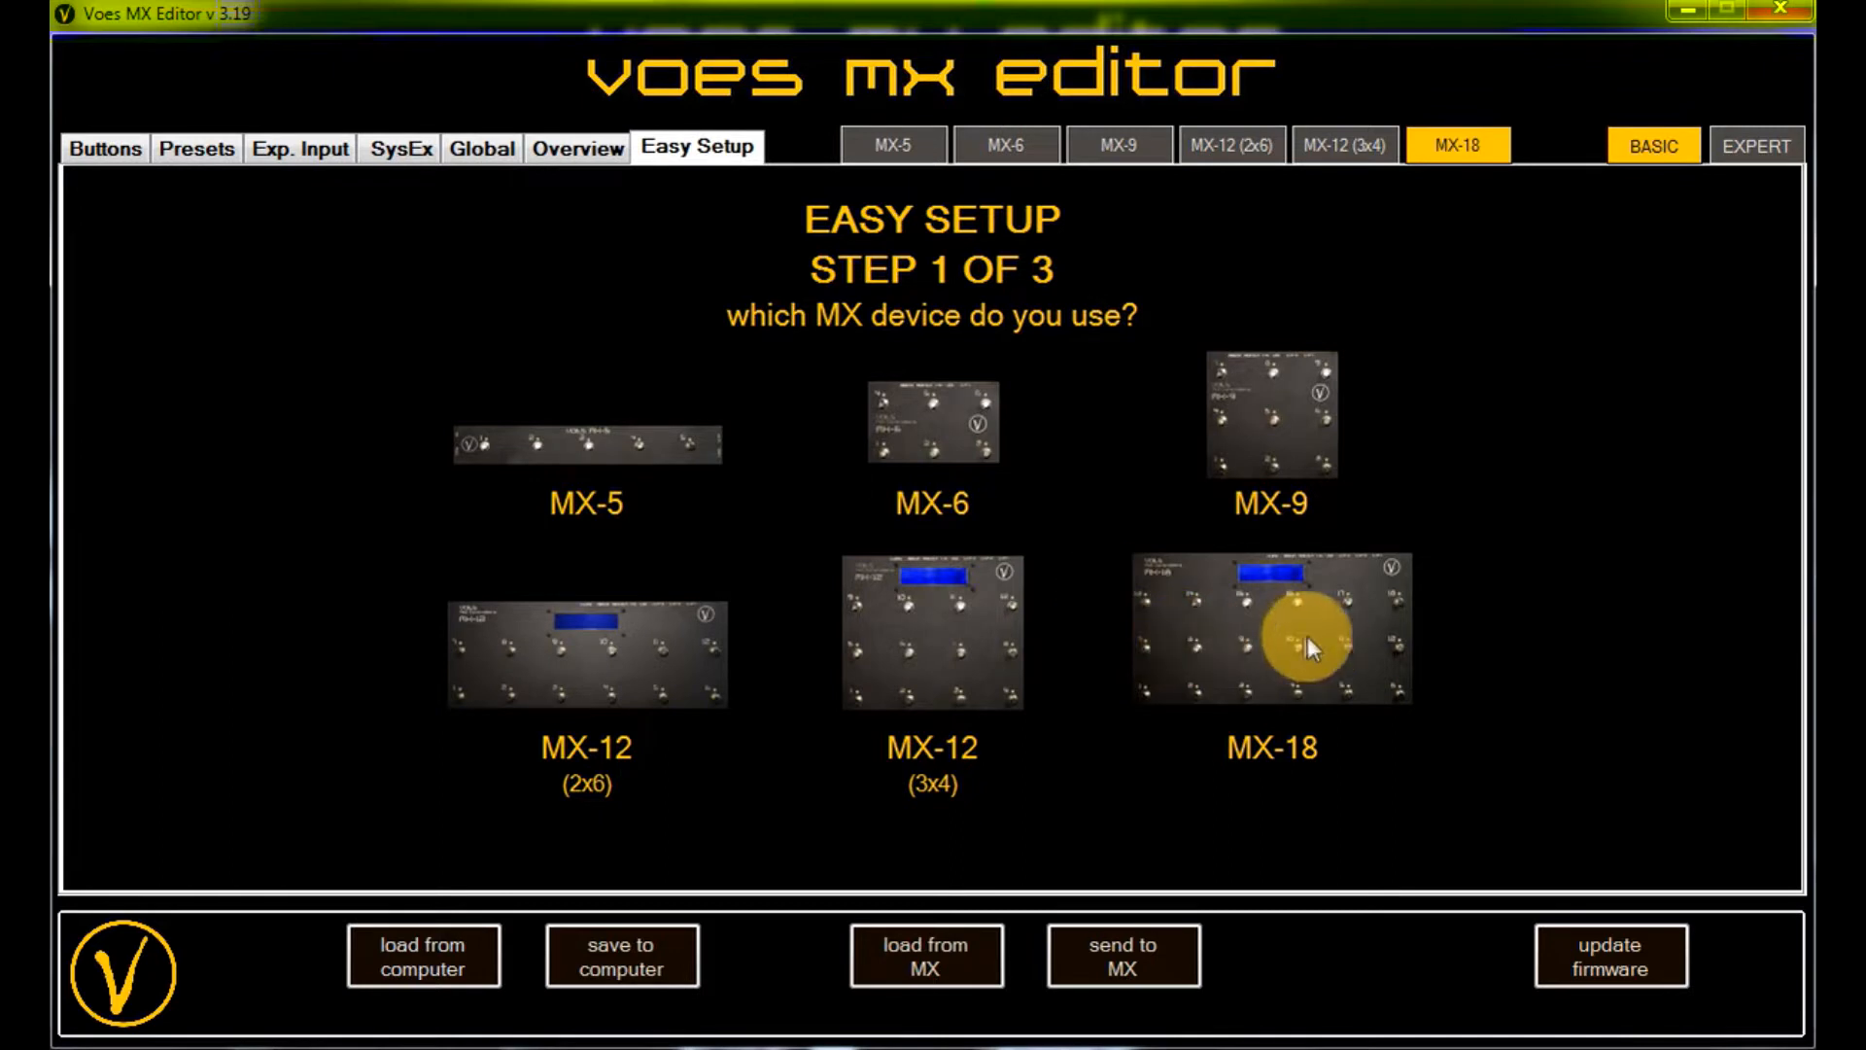
- Choose MX-18 with the 4 Presets/8 Scenes/Looper template and confirm Axe-Fx III in Global settings
{"action": "left_click", "coordinate": [1270, 627]}
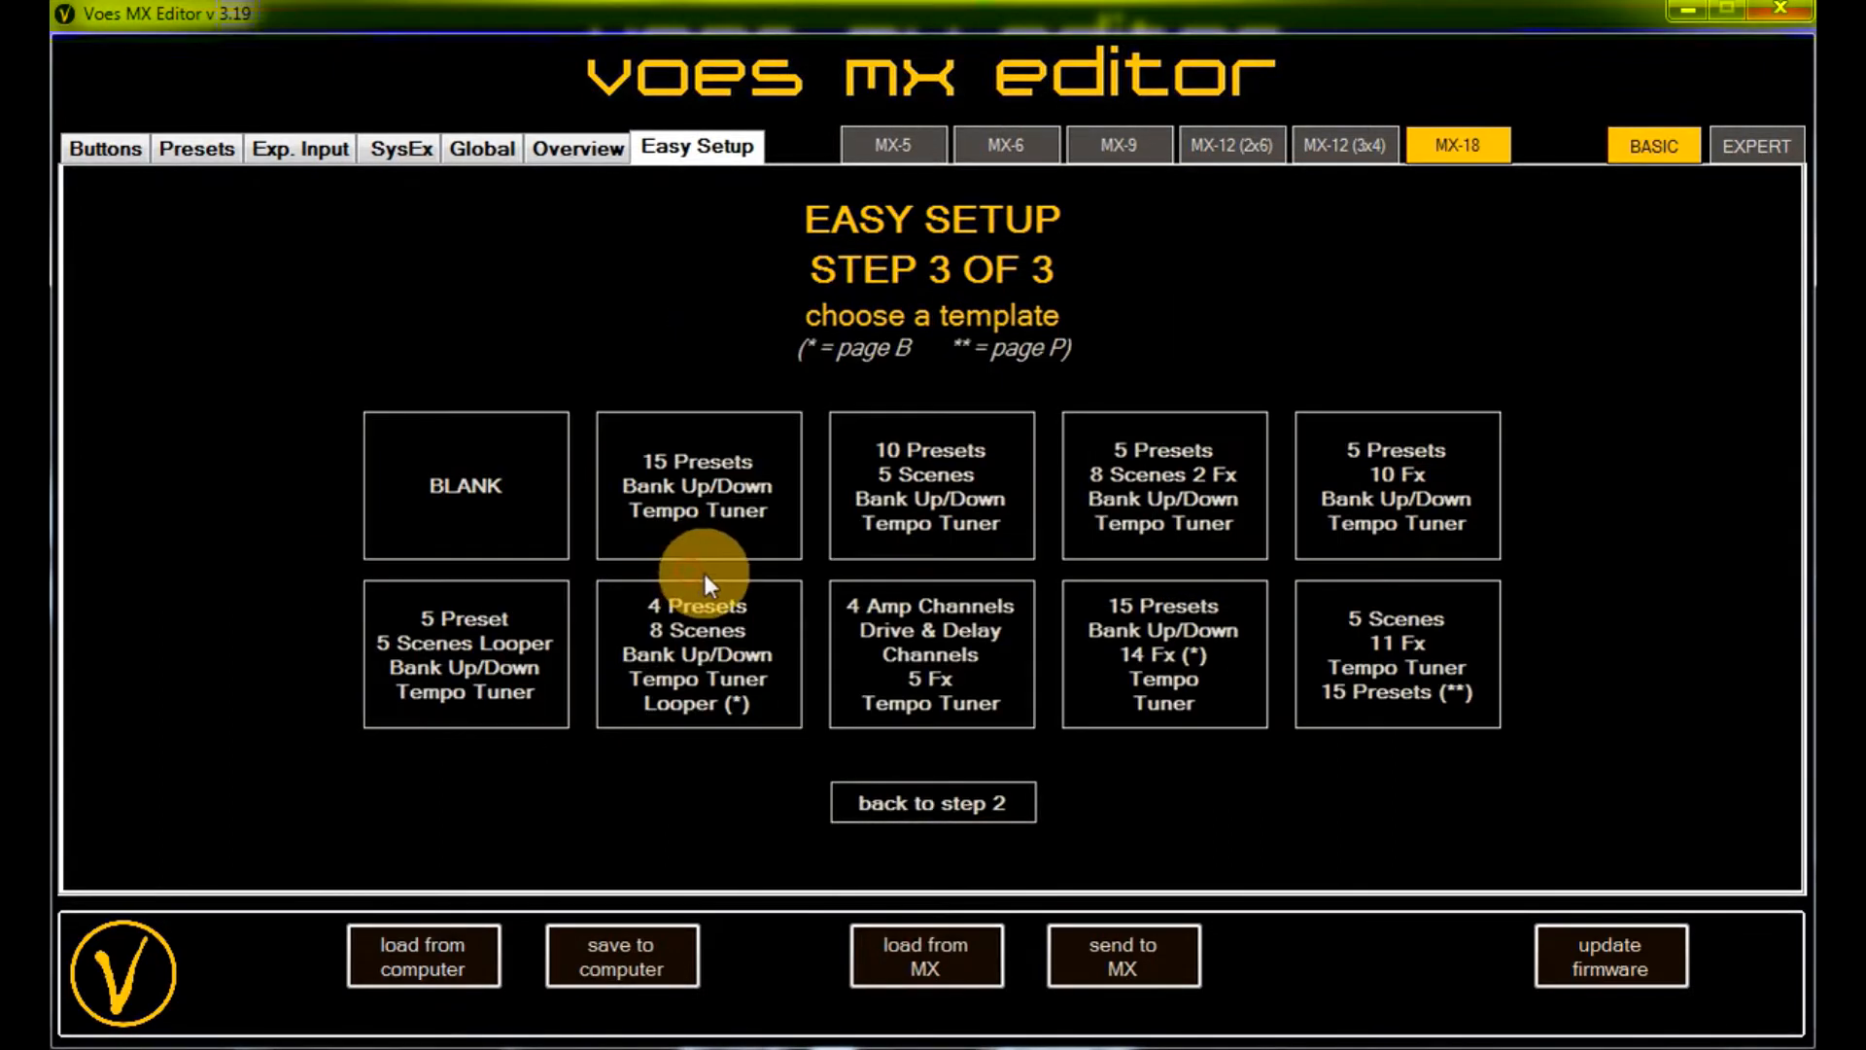
{"action": "left_click", "coordinate": [104, 147]}
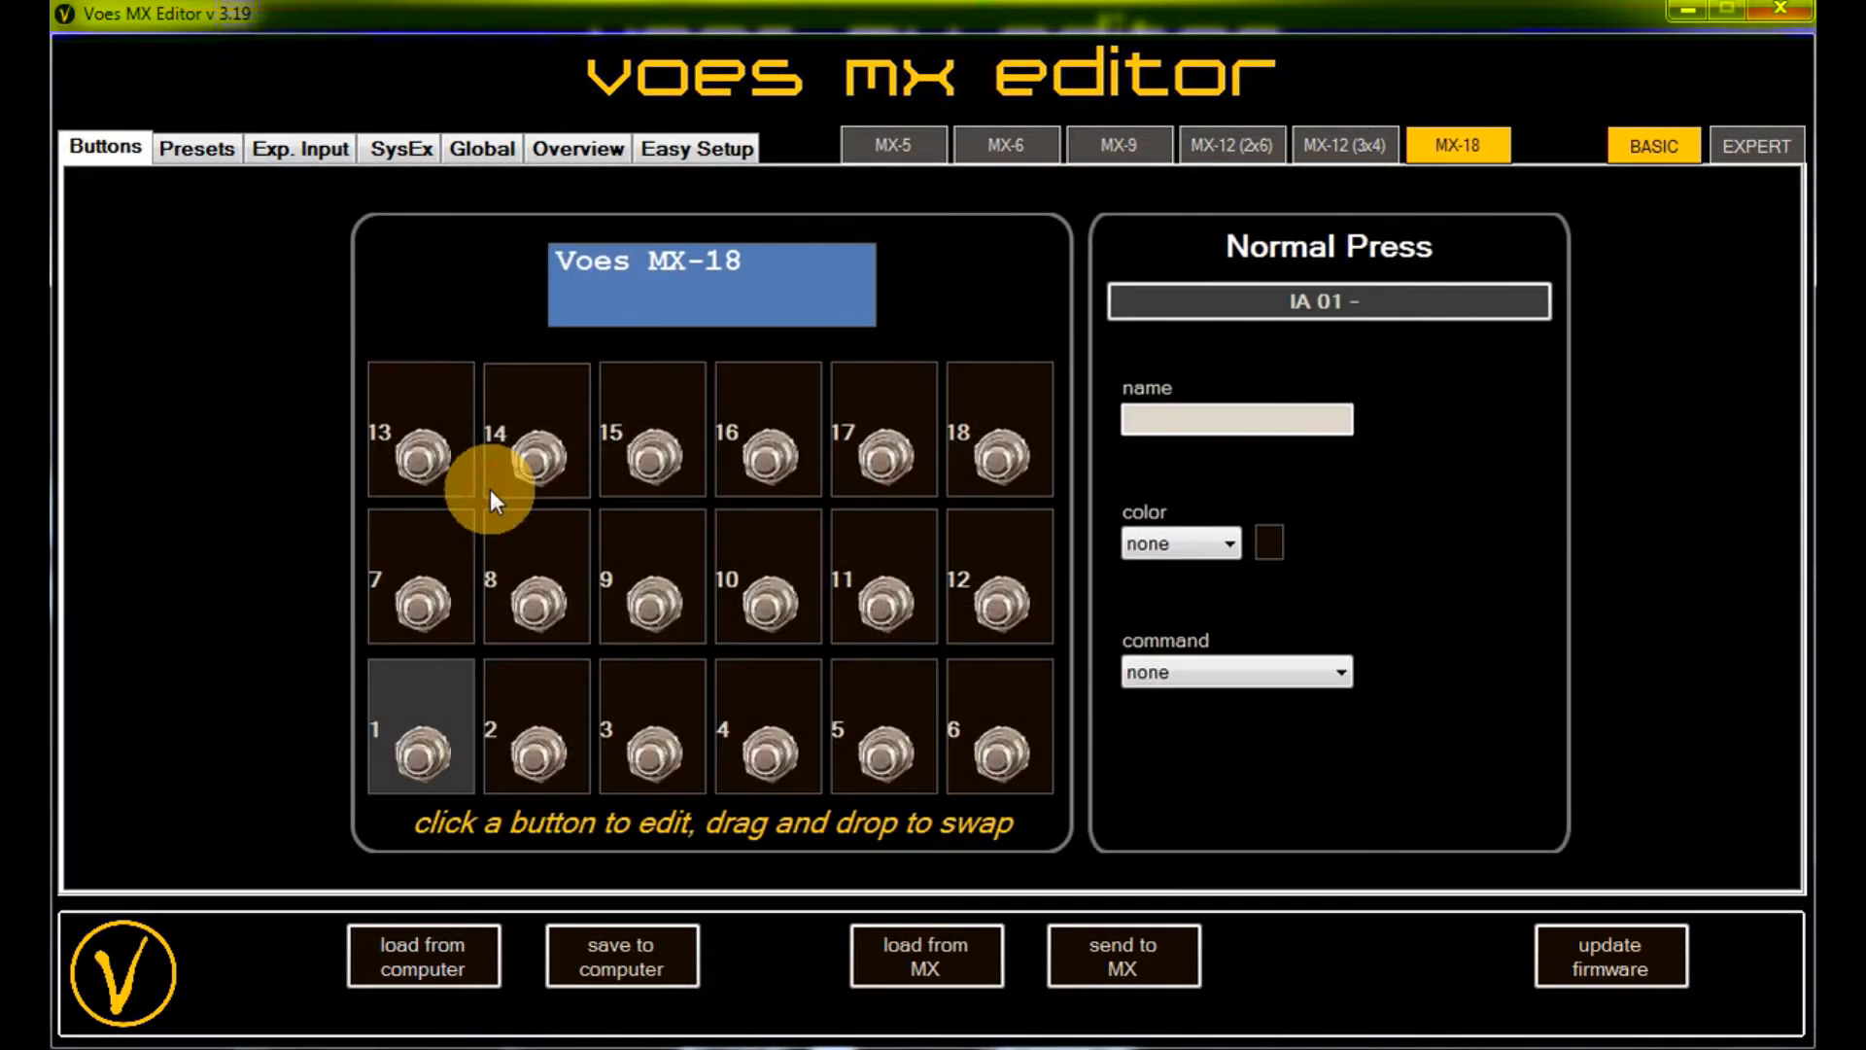
{"action": "left_click", "coordinate": [481, 148]}
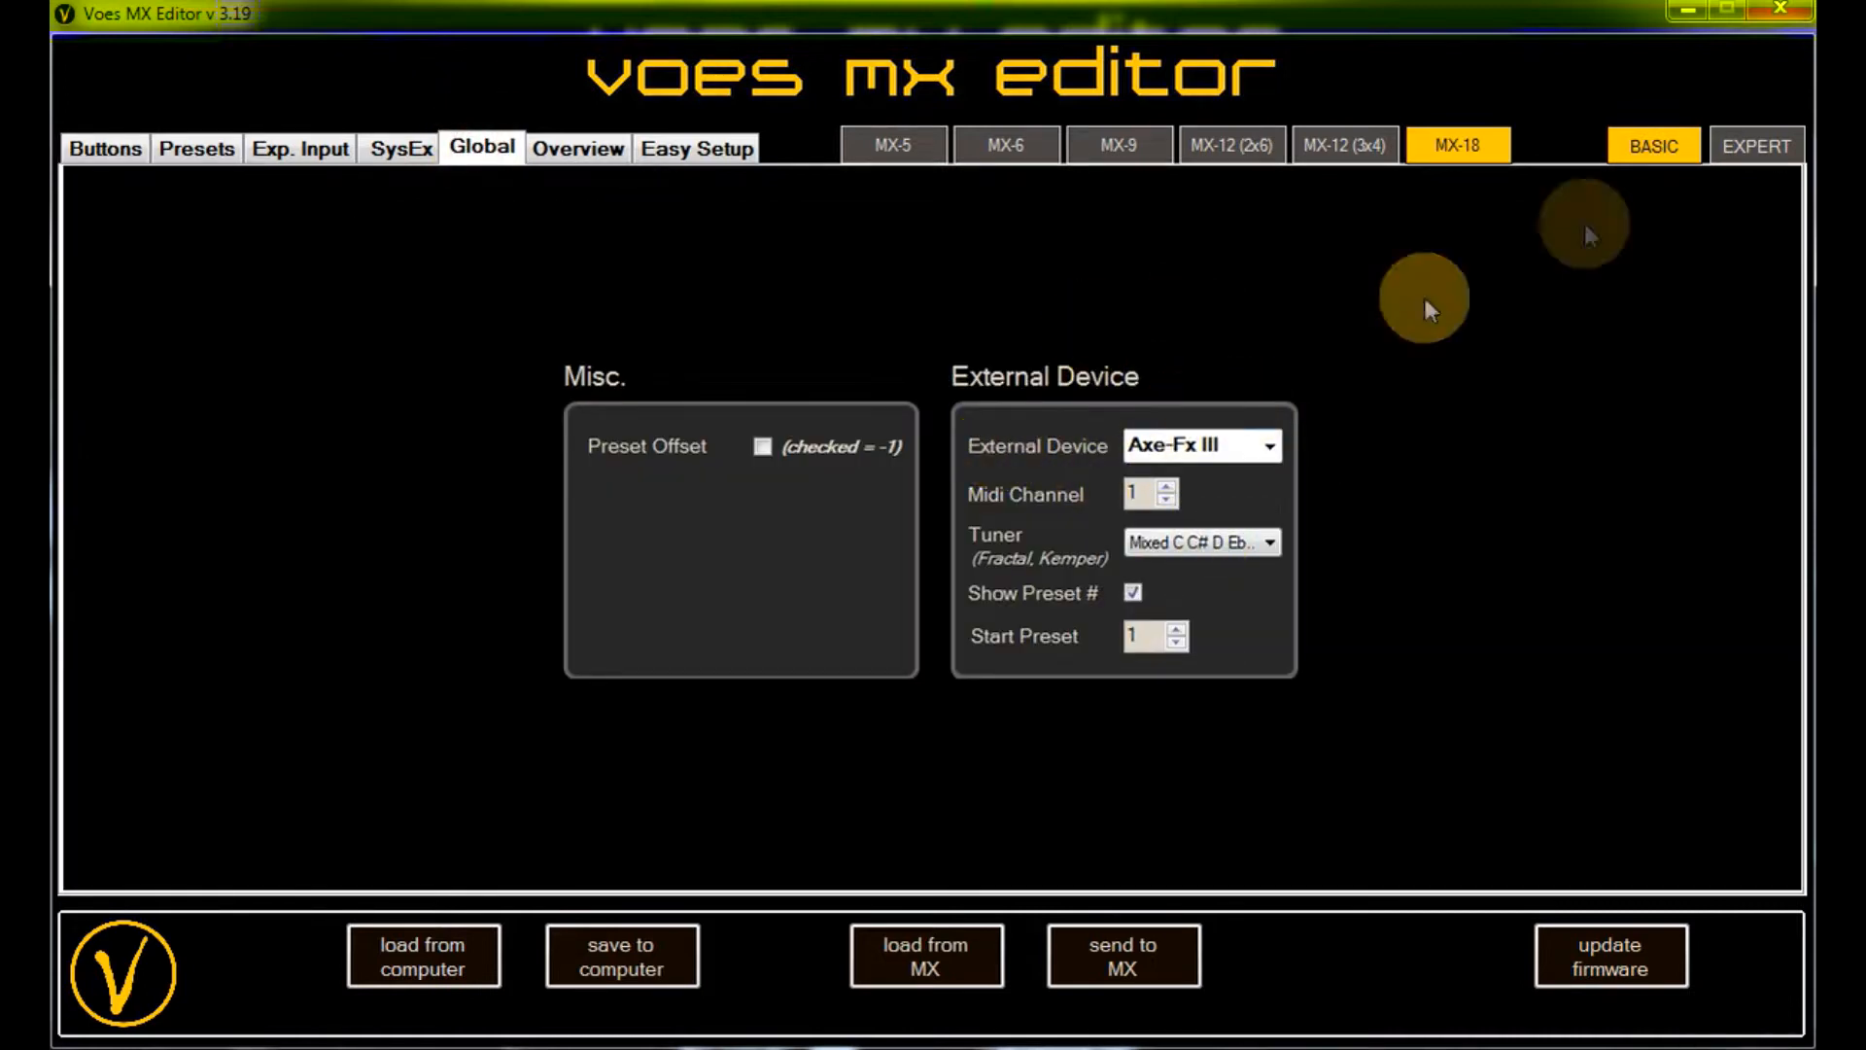
{"action": "left_click", "coordinate": [104, 148]}
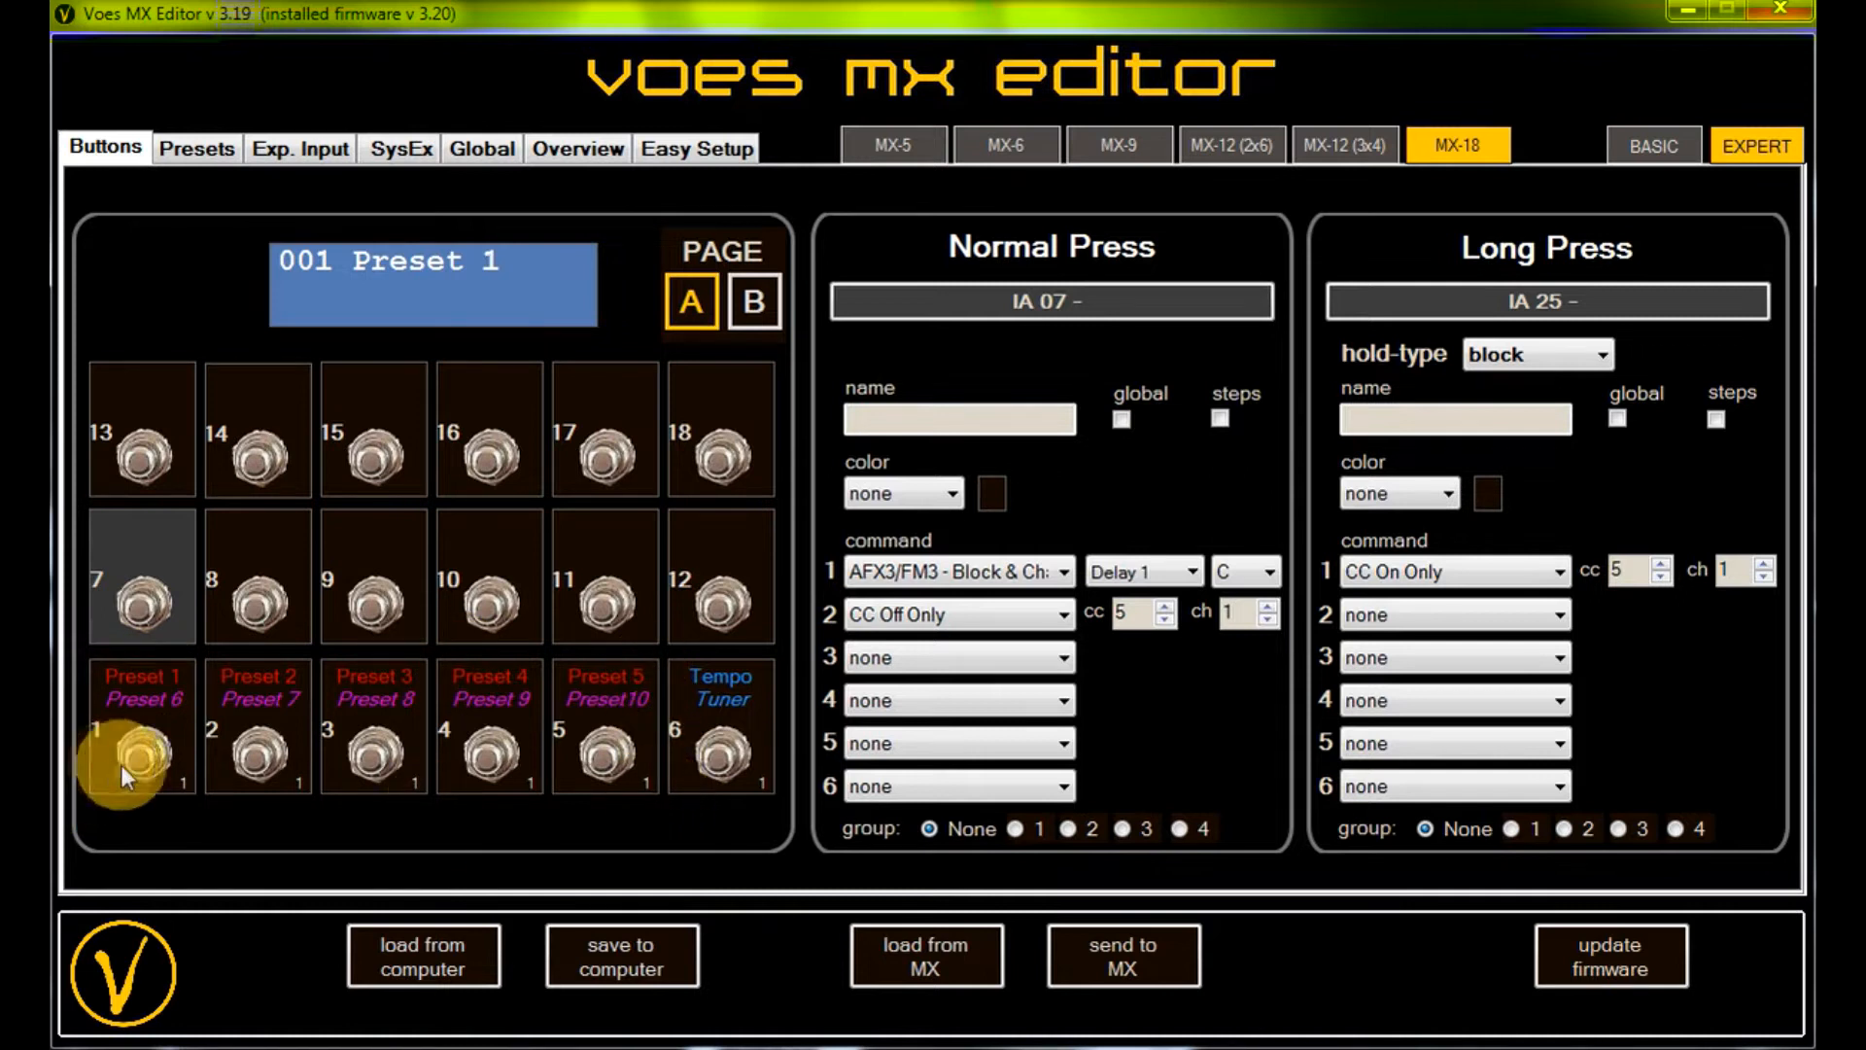
{"action": "left_click", "coordinate": [140, 726]}
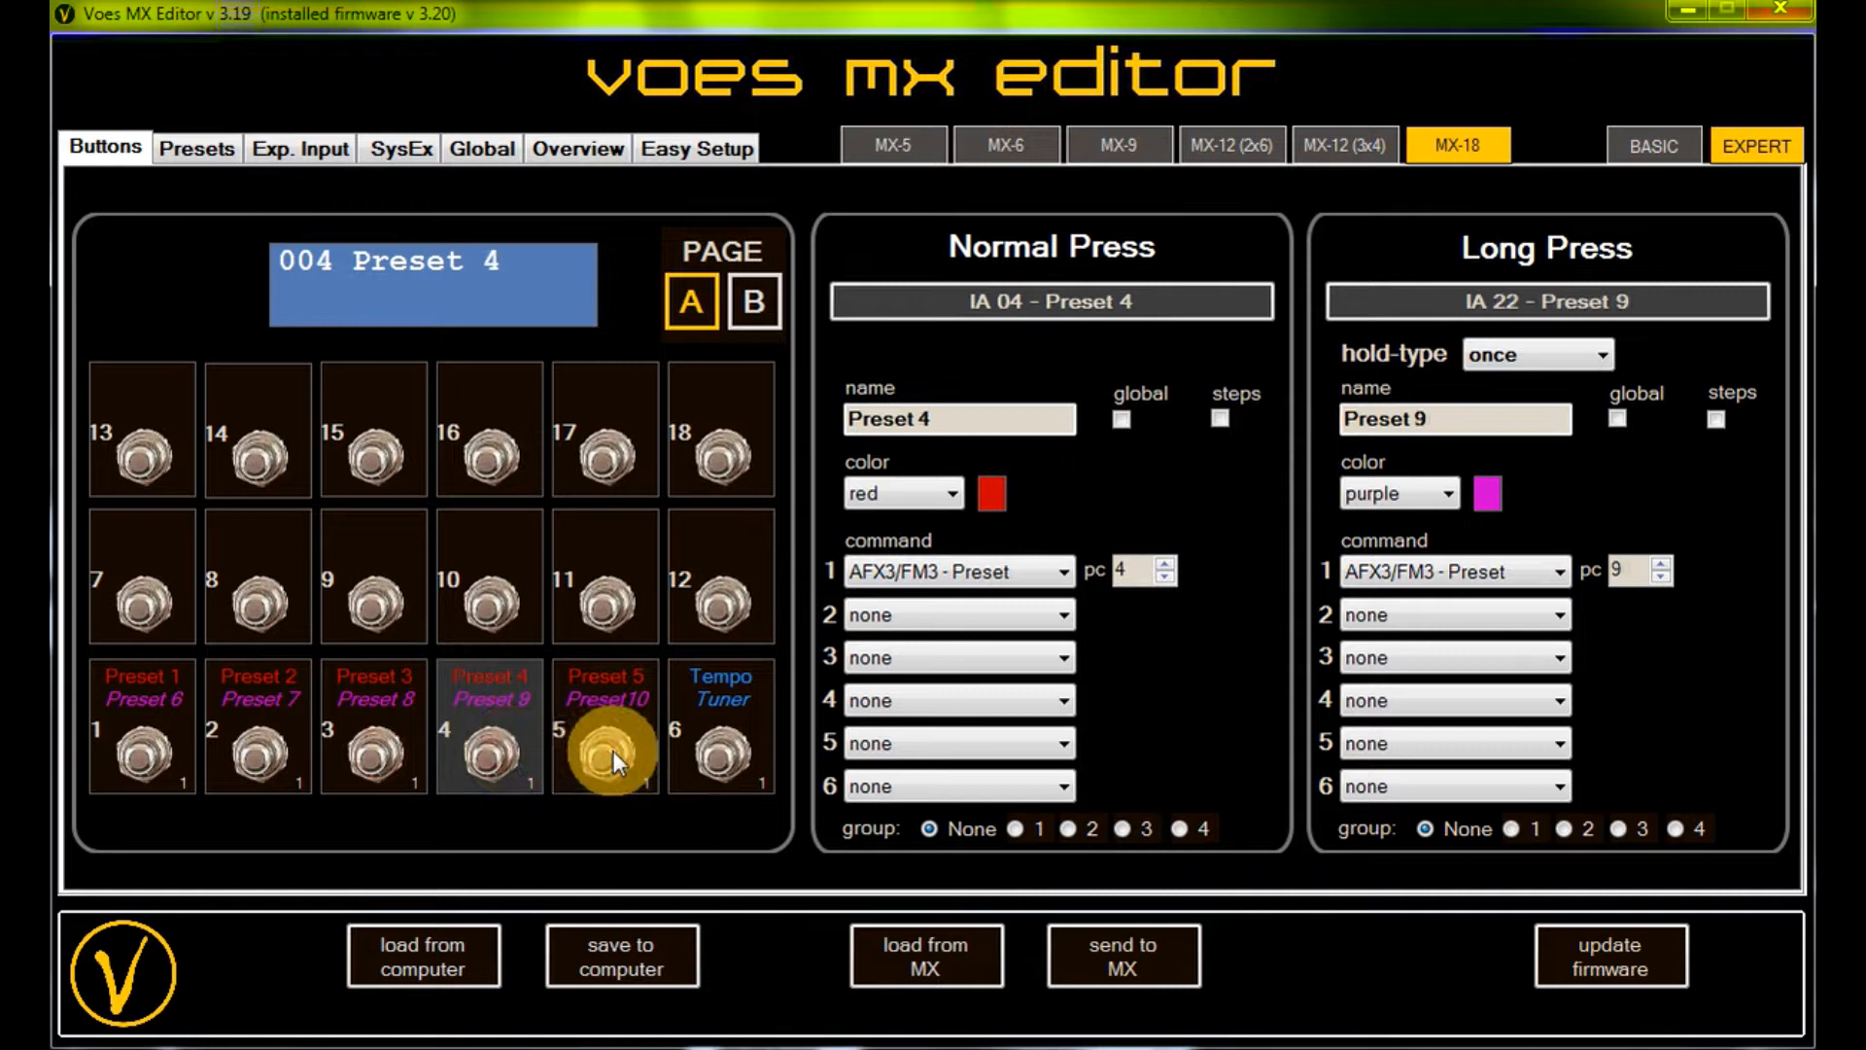
{"action": "left_click", "coordinate": [605, 749]}
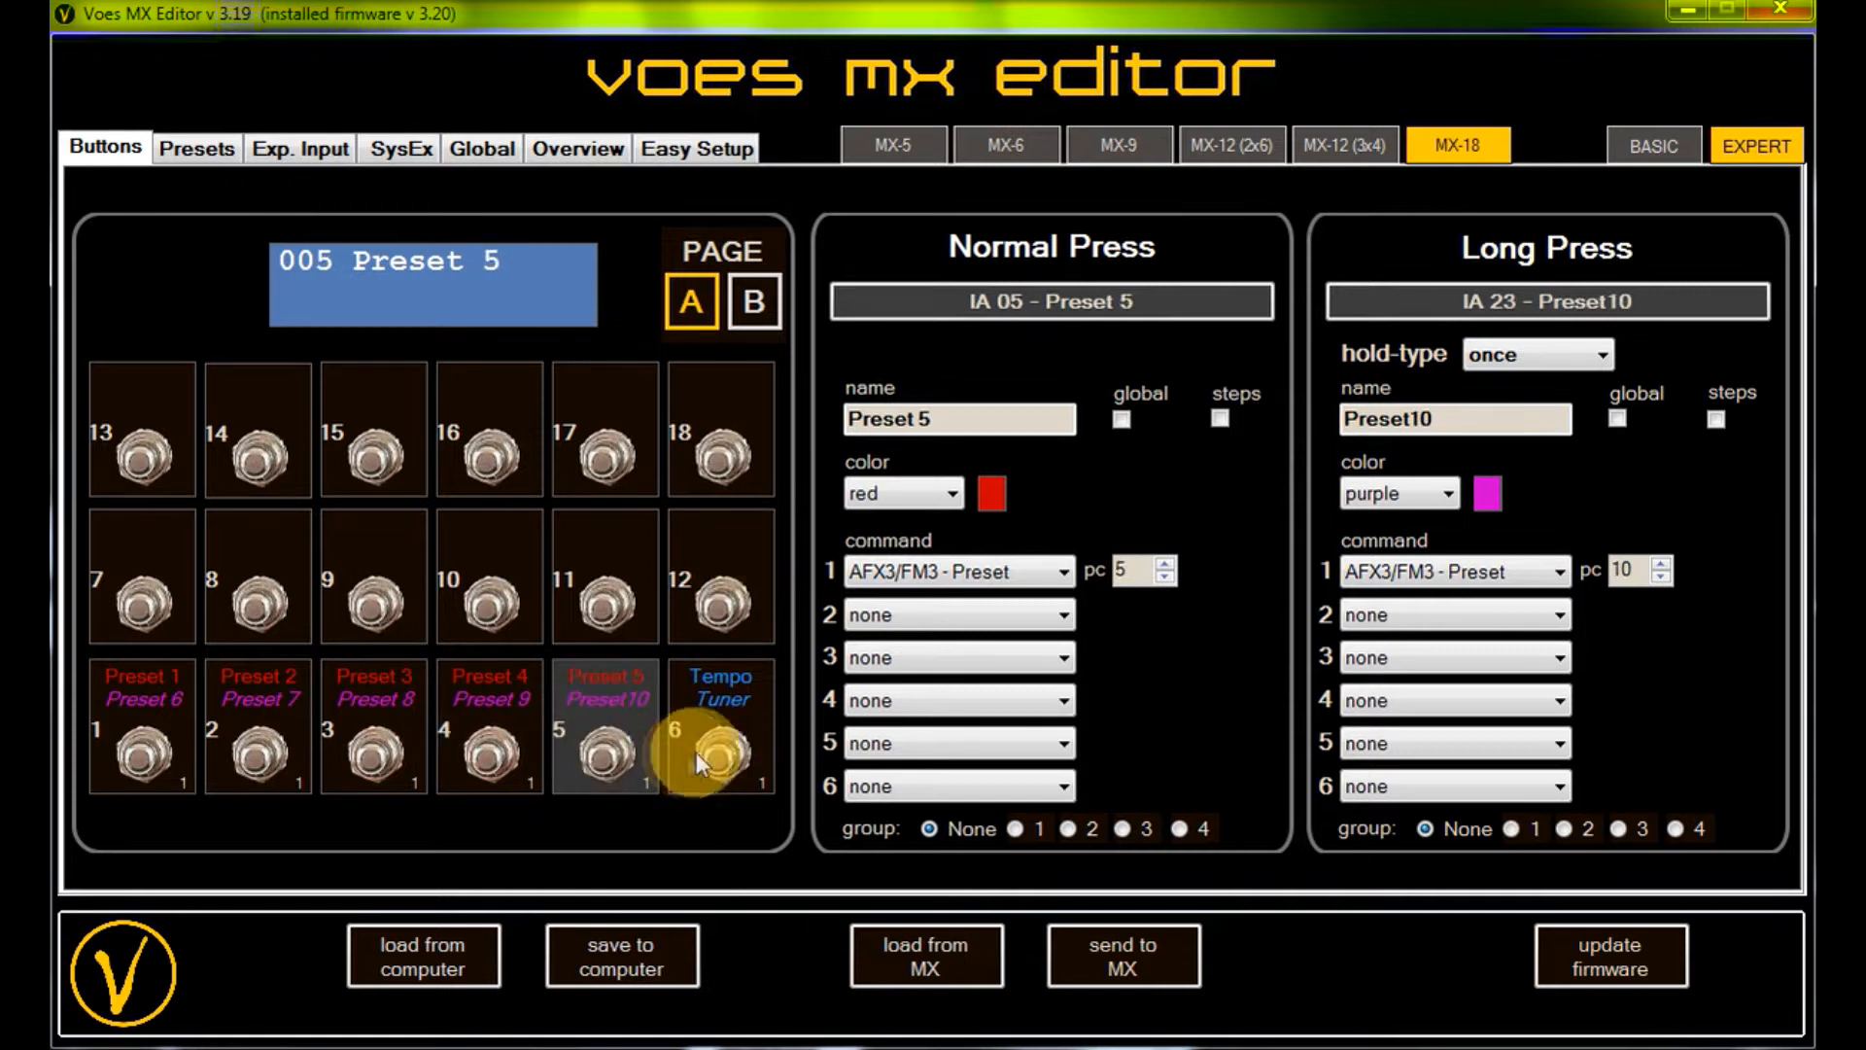
{"action": "left_click", "coordinate": [719, 749]}
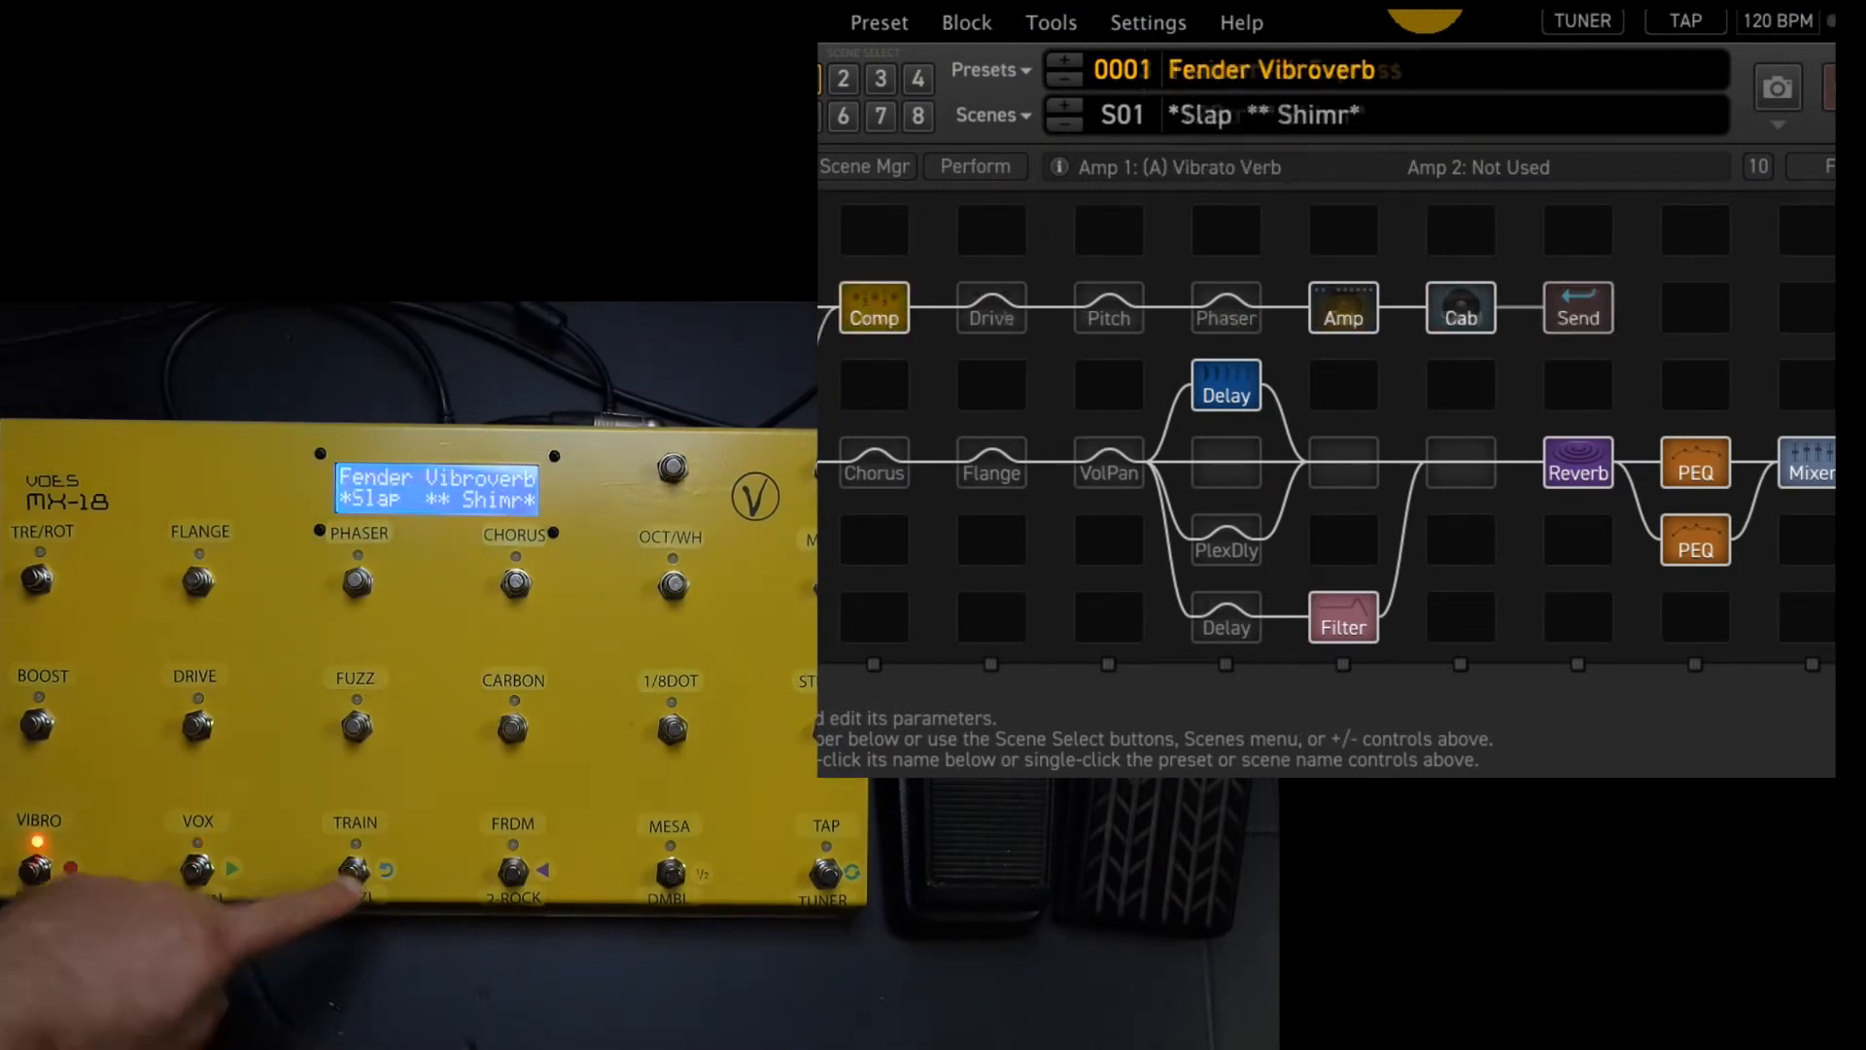
- Load preset 0008, then 0007 '59 Bassman, and tap the tempo up to 161 BPM
{"action": "left_click", "coordinate": [354, 868]}
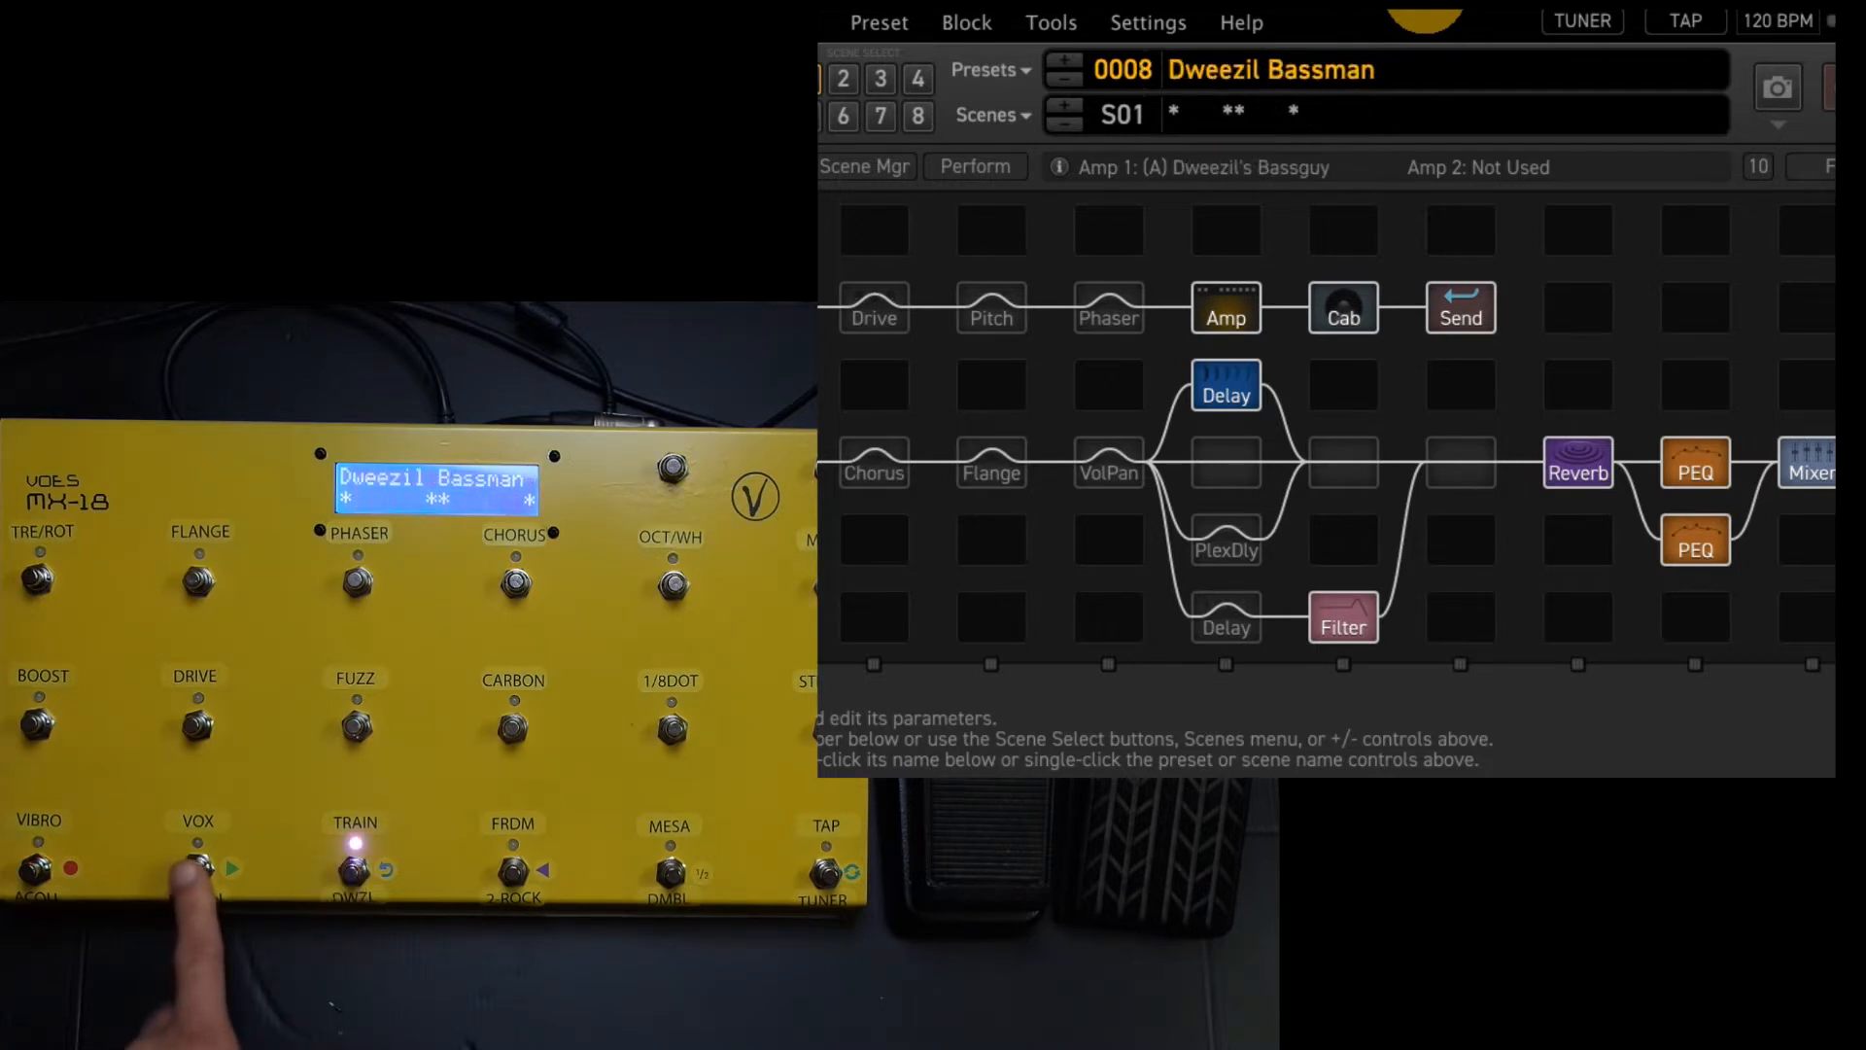
{"action": "left_click", "coordinate": [196, 869]}
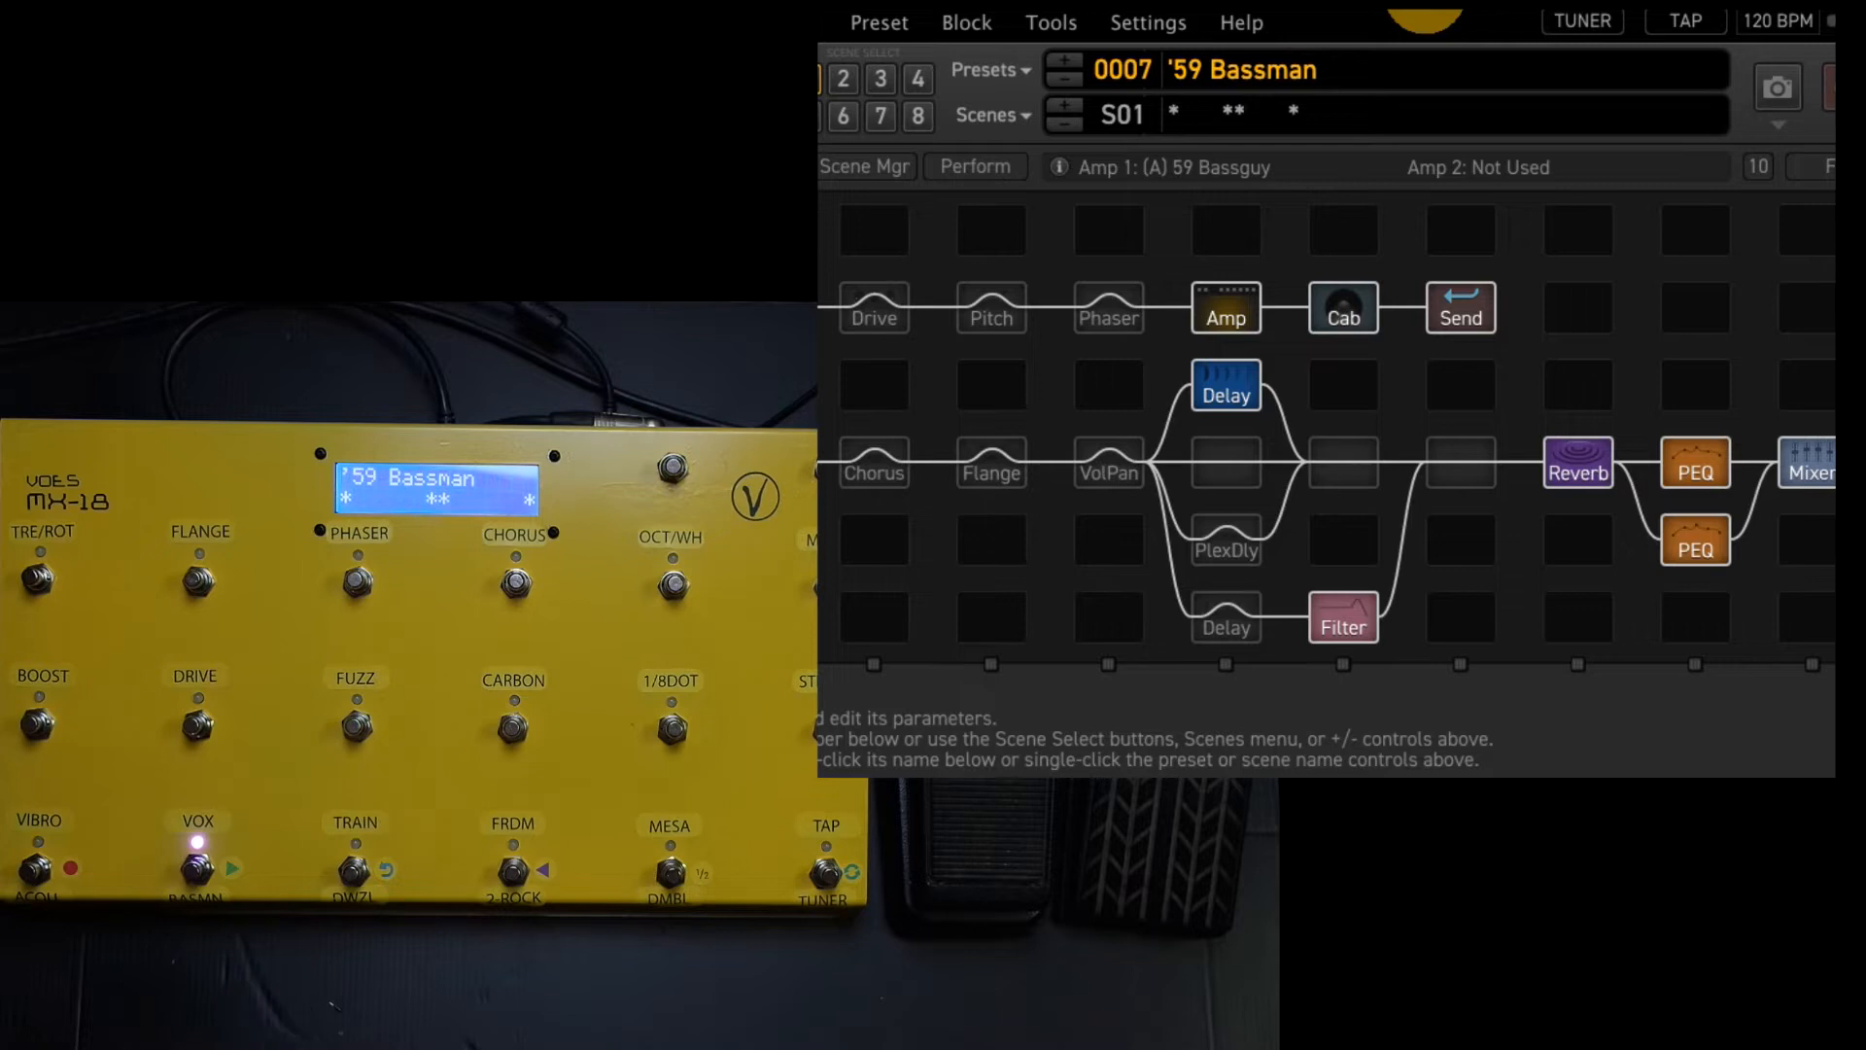
{"action": "left_click", "coordinate": [825, 844]}
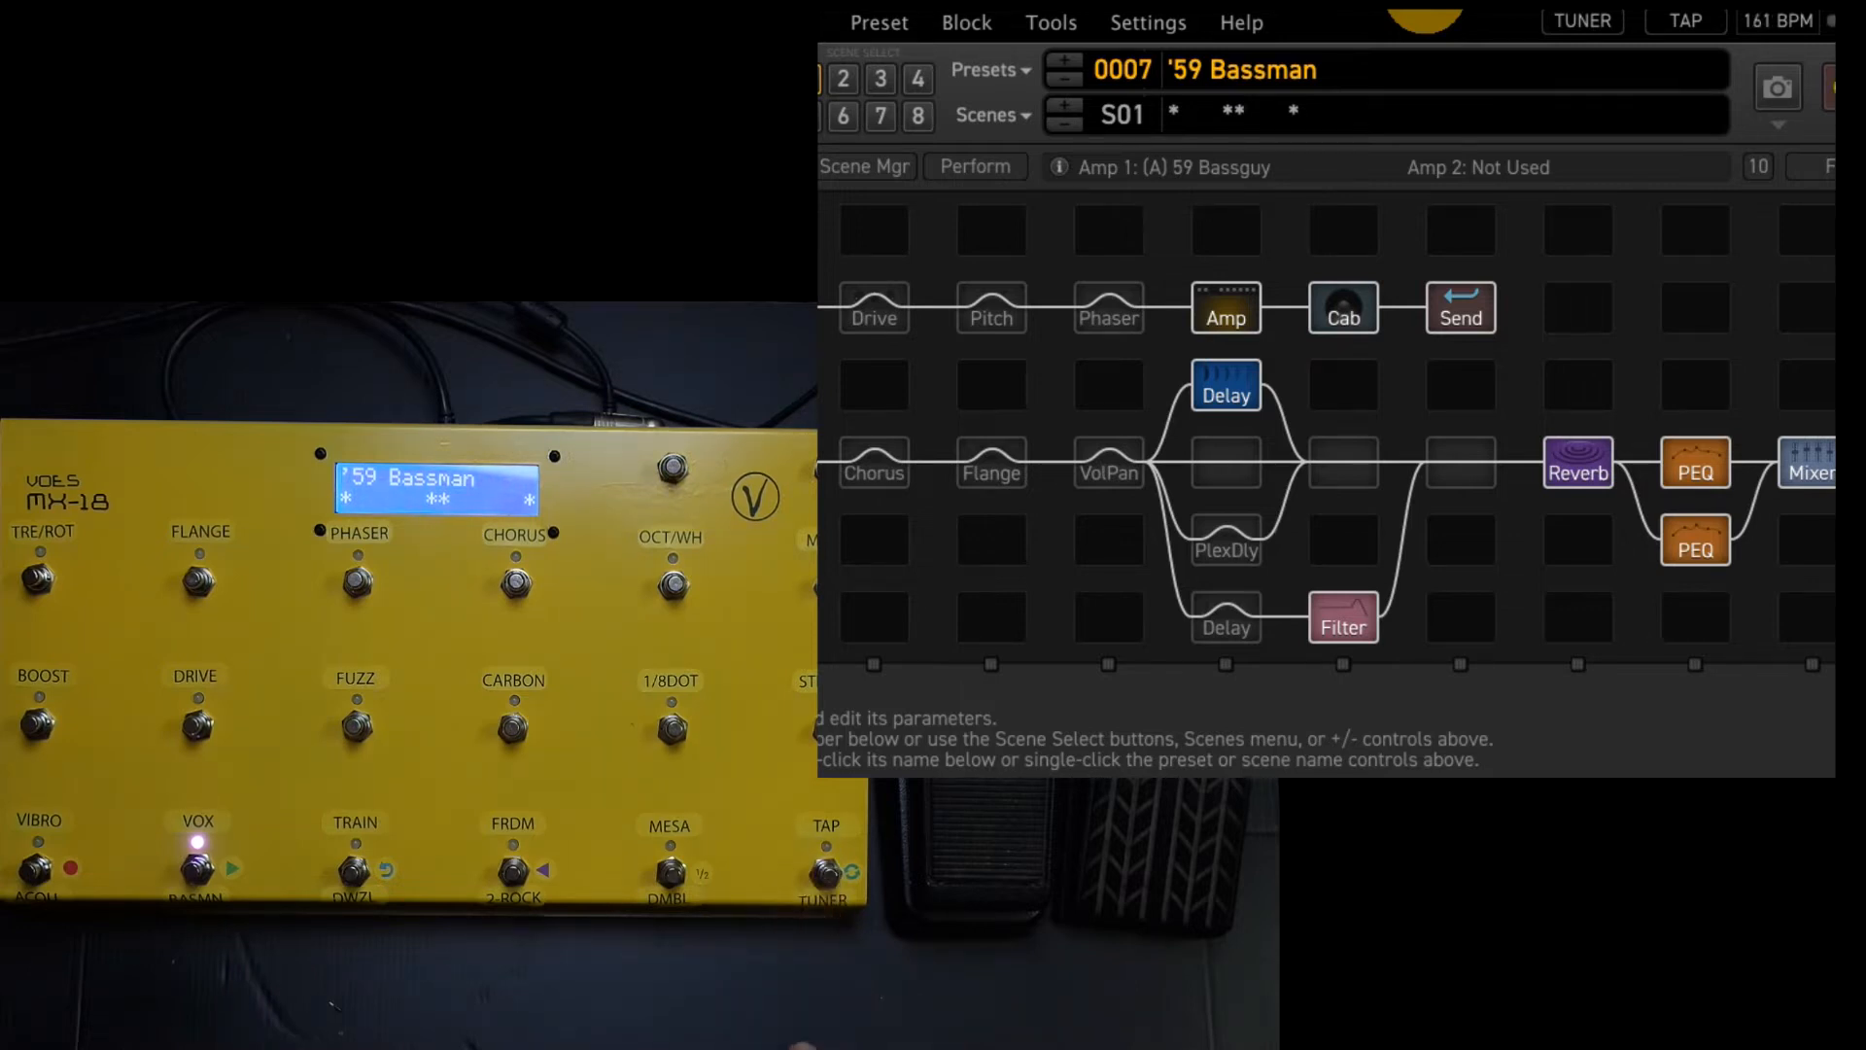
{"action": "left_click", "coordinate": [821, 869]}
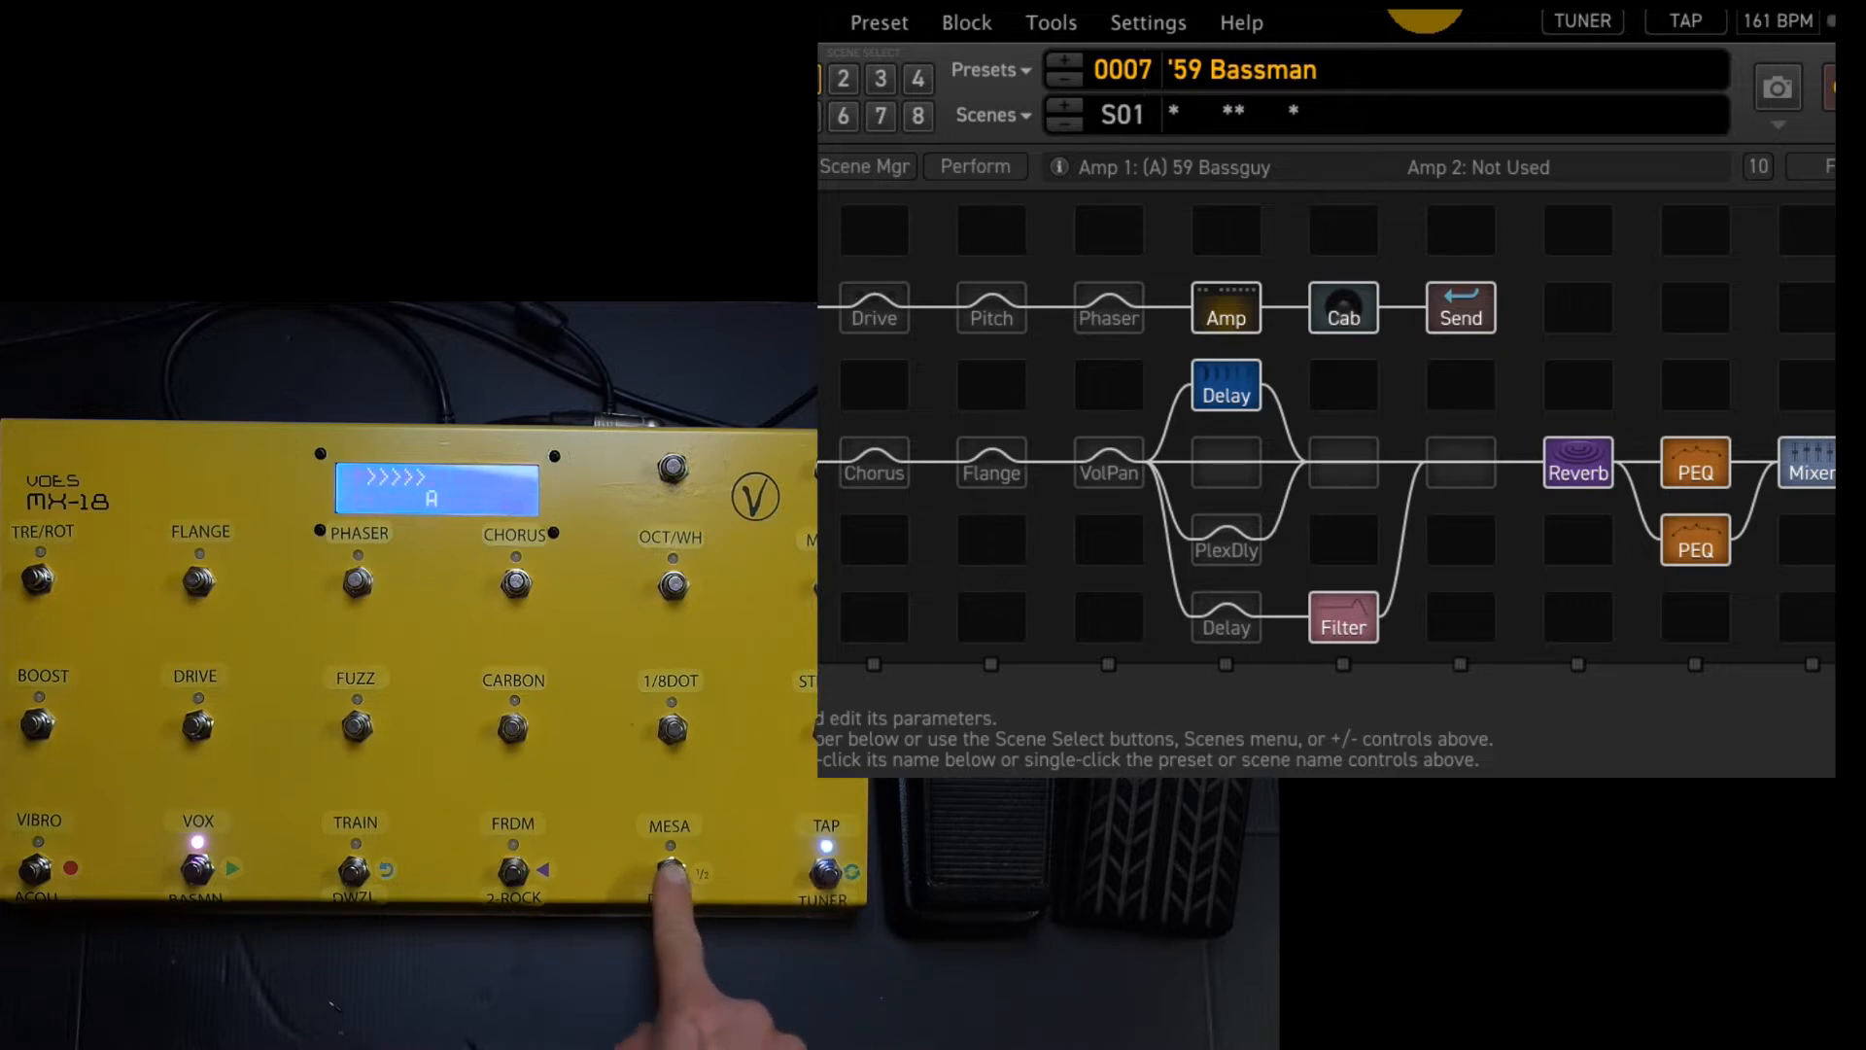
{"action": "left_click", "coordinate": [669, 870]}
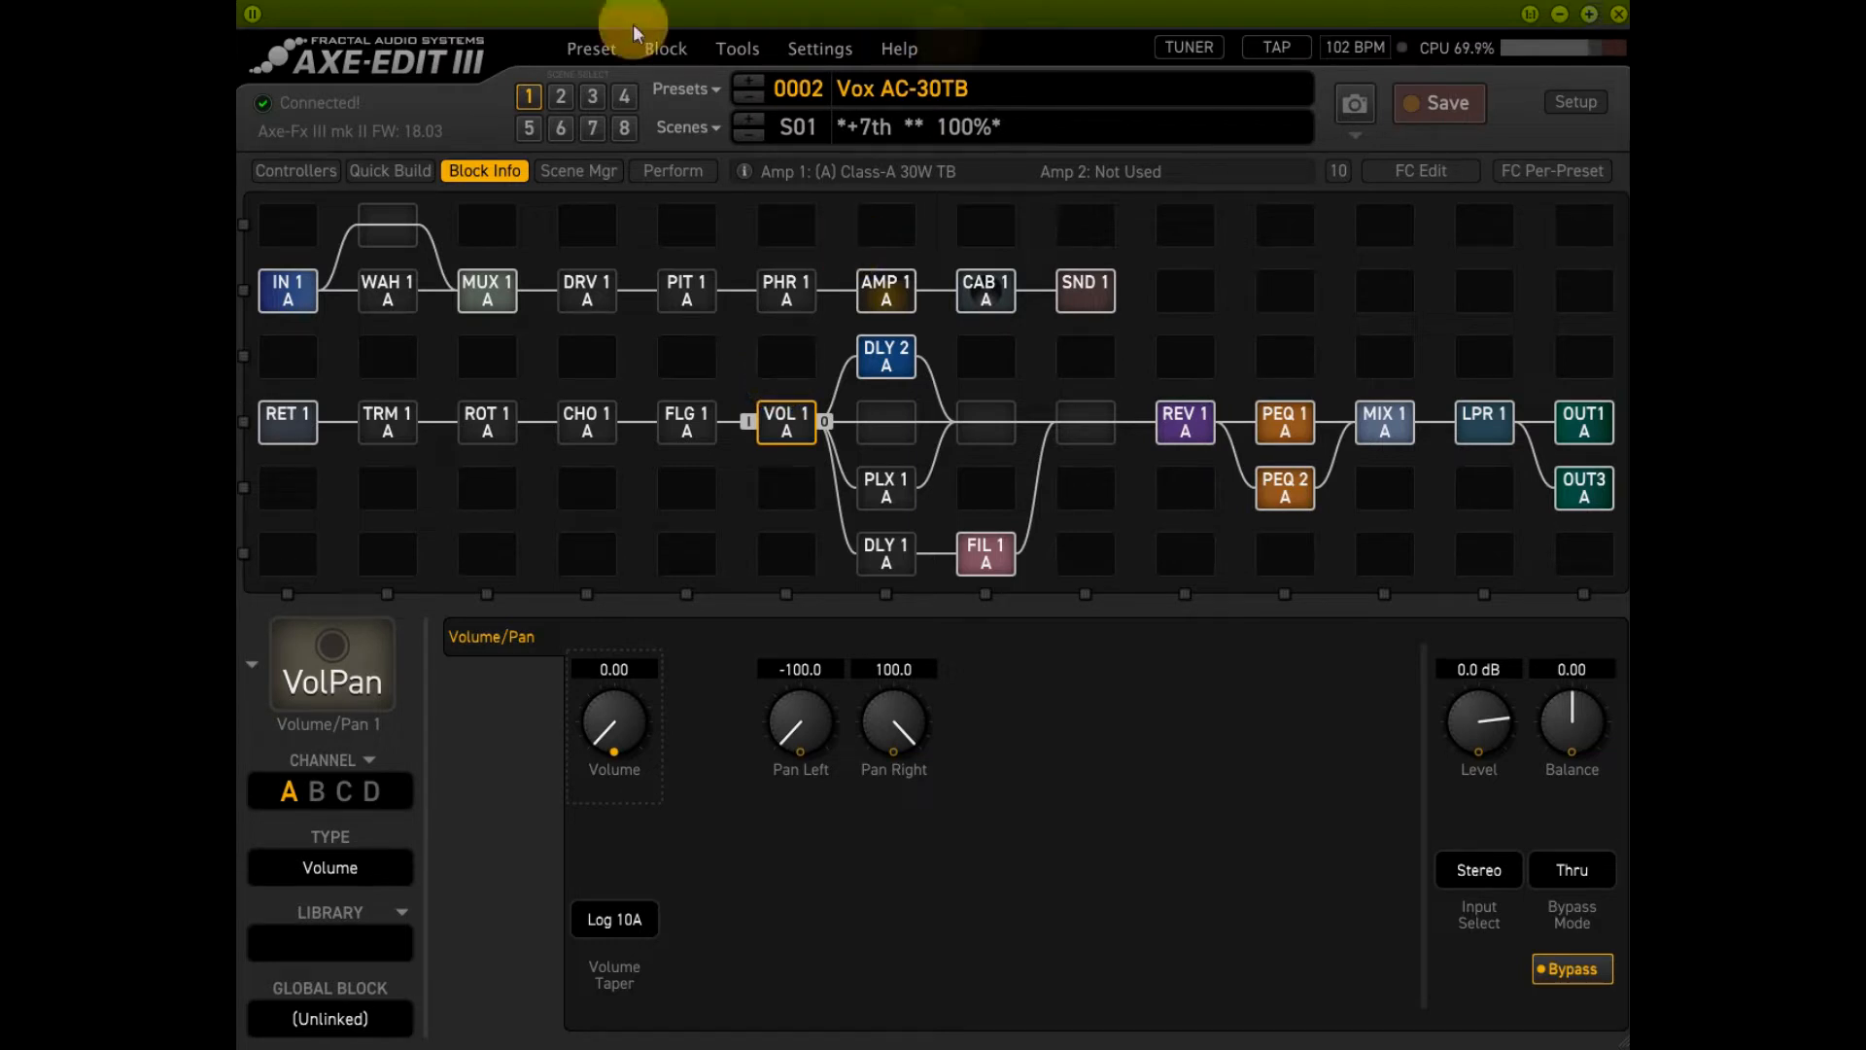
{"action": "mouse_move", "coordinate": [1140, 318]}
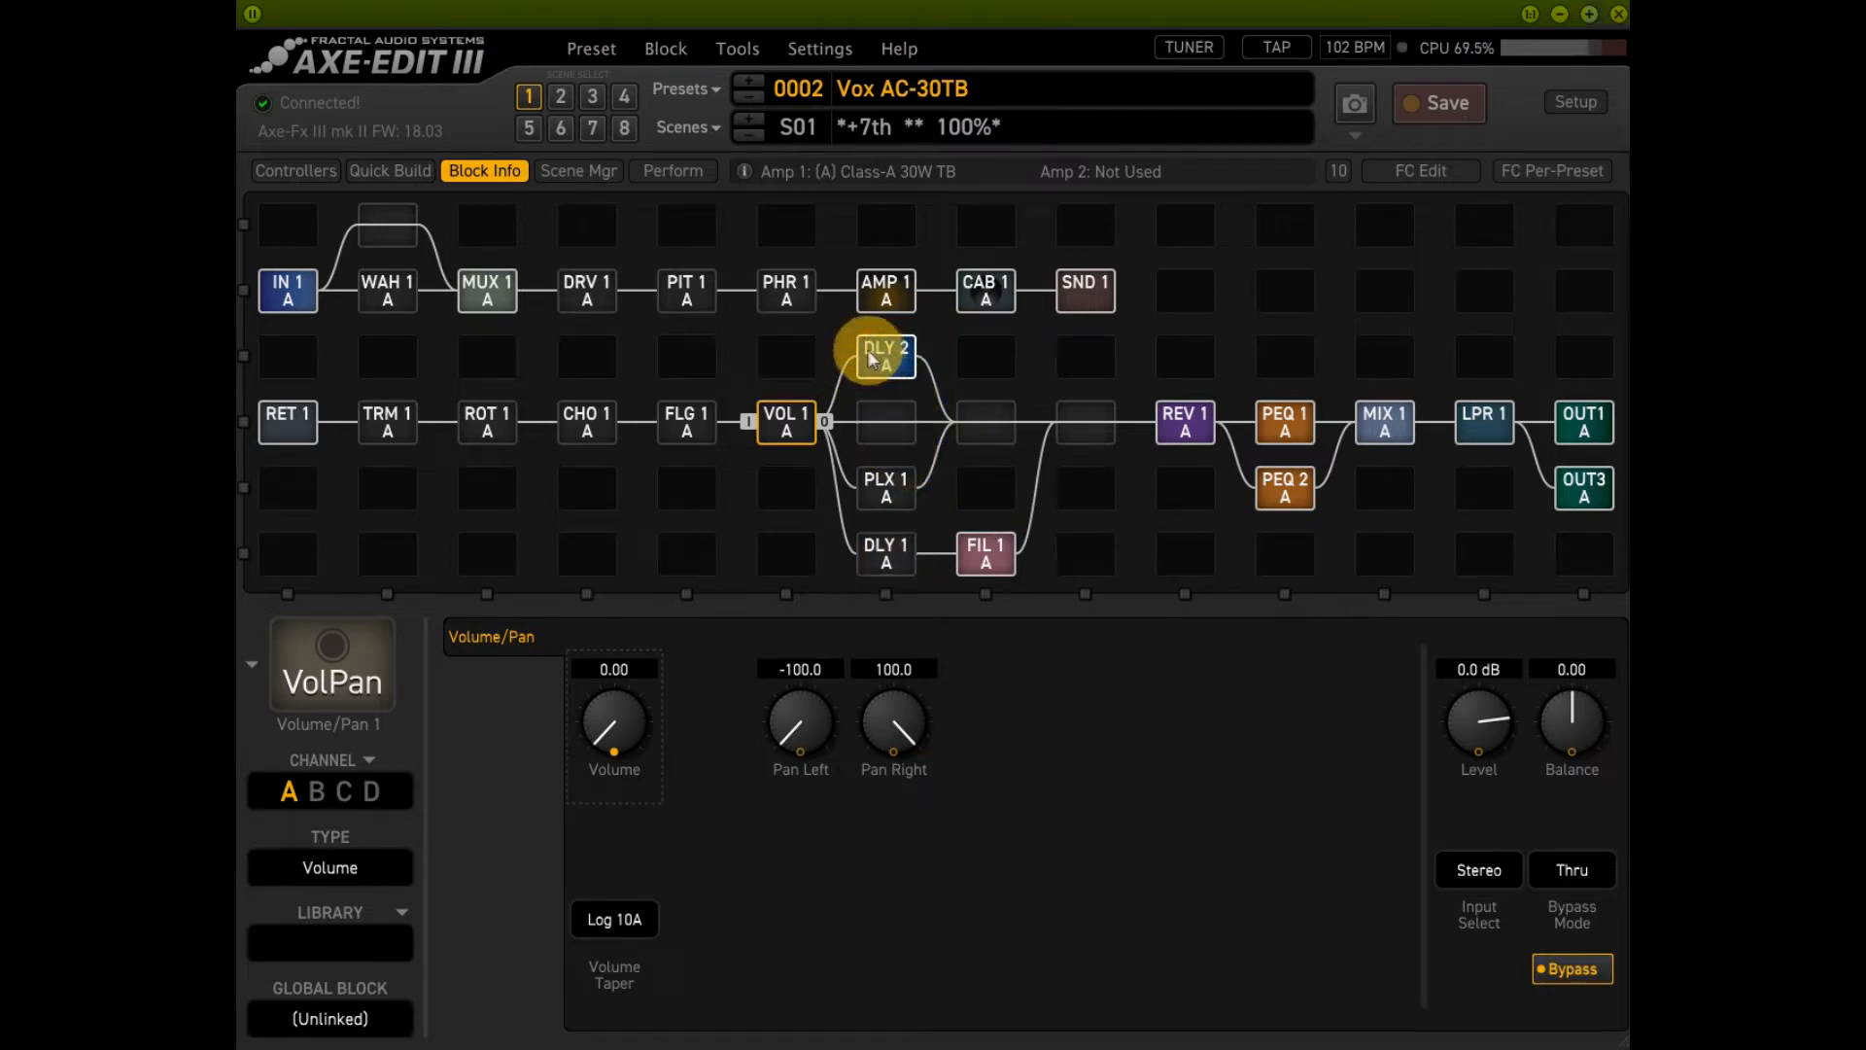
{"action": "mouse_move", "coordinate": [870, 592]}
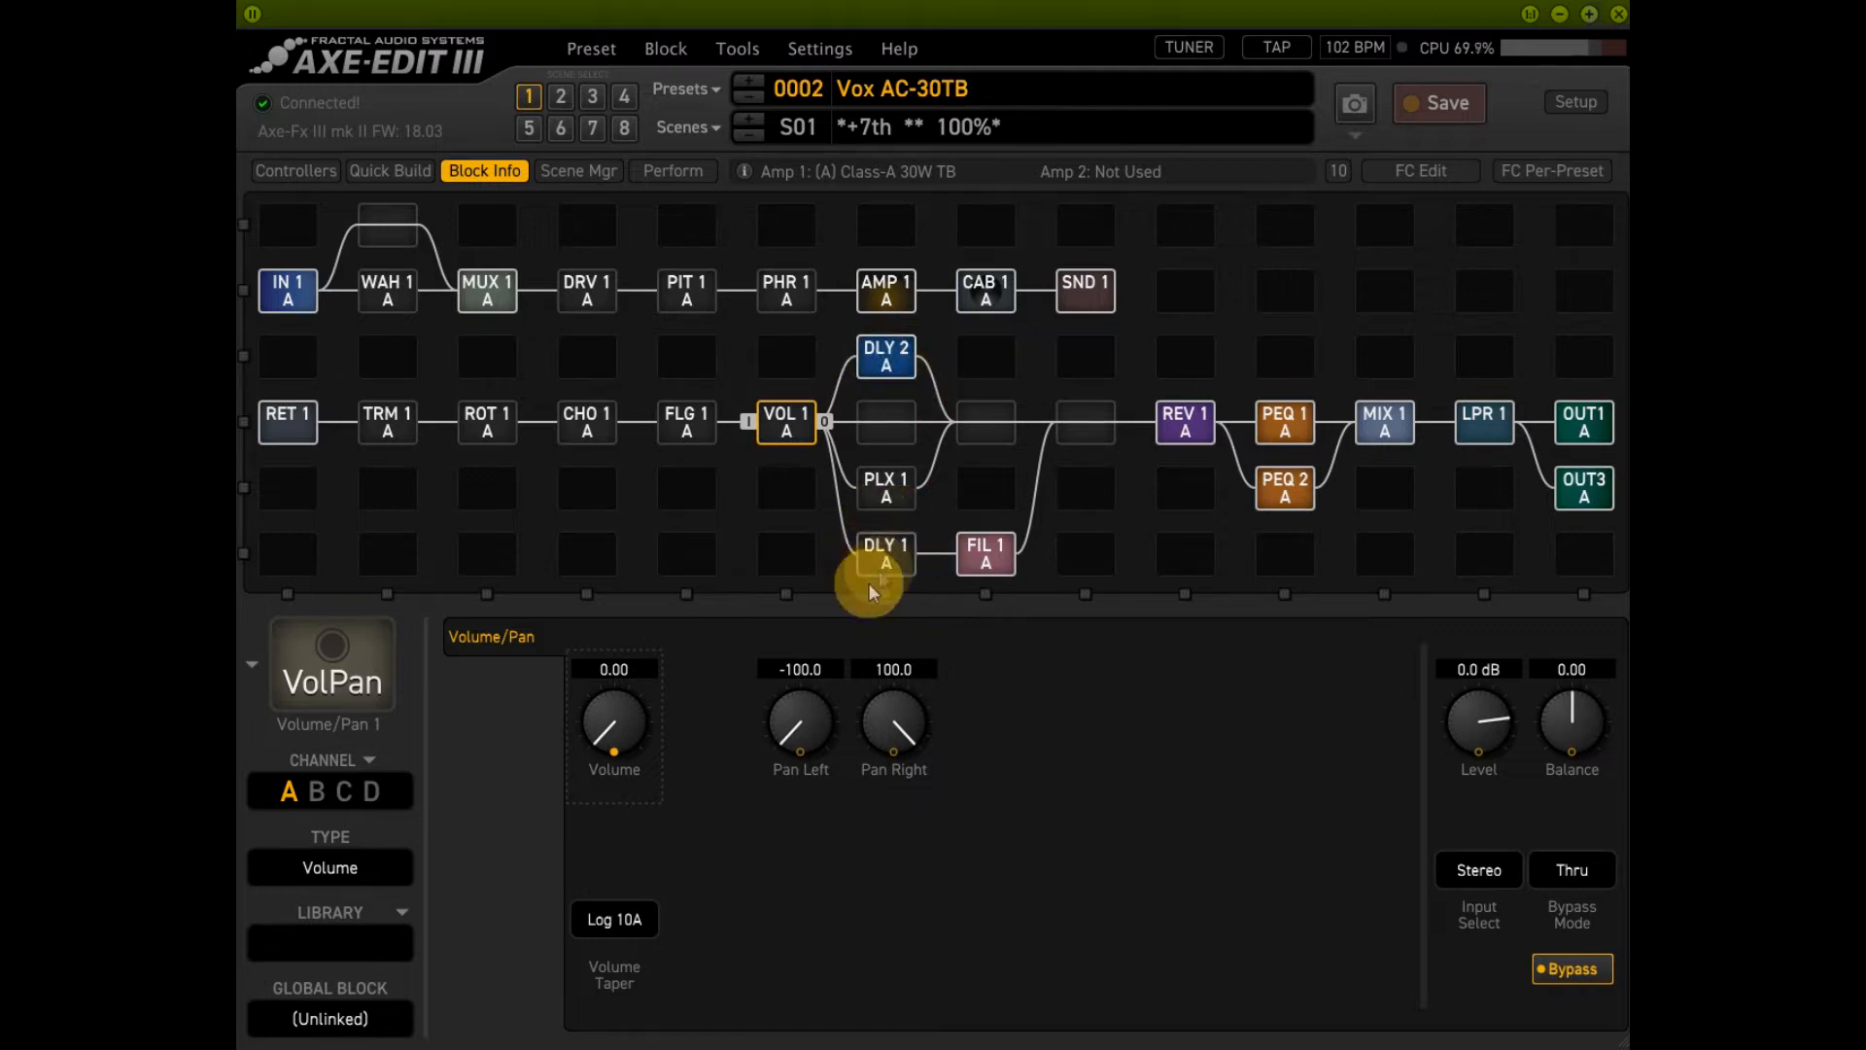
- Move Delay 1 through channels B to C, then Drive 1 through B to C
{"action": "left_click", "coordinate": [884, 551]}
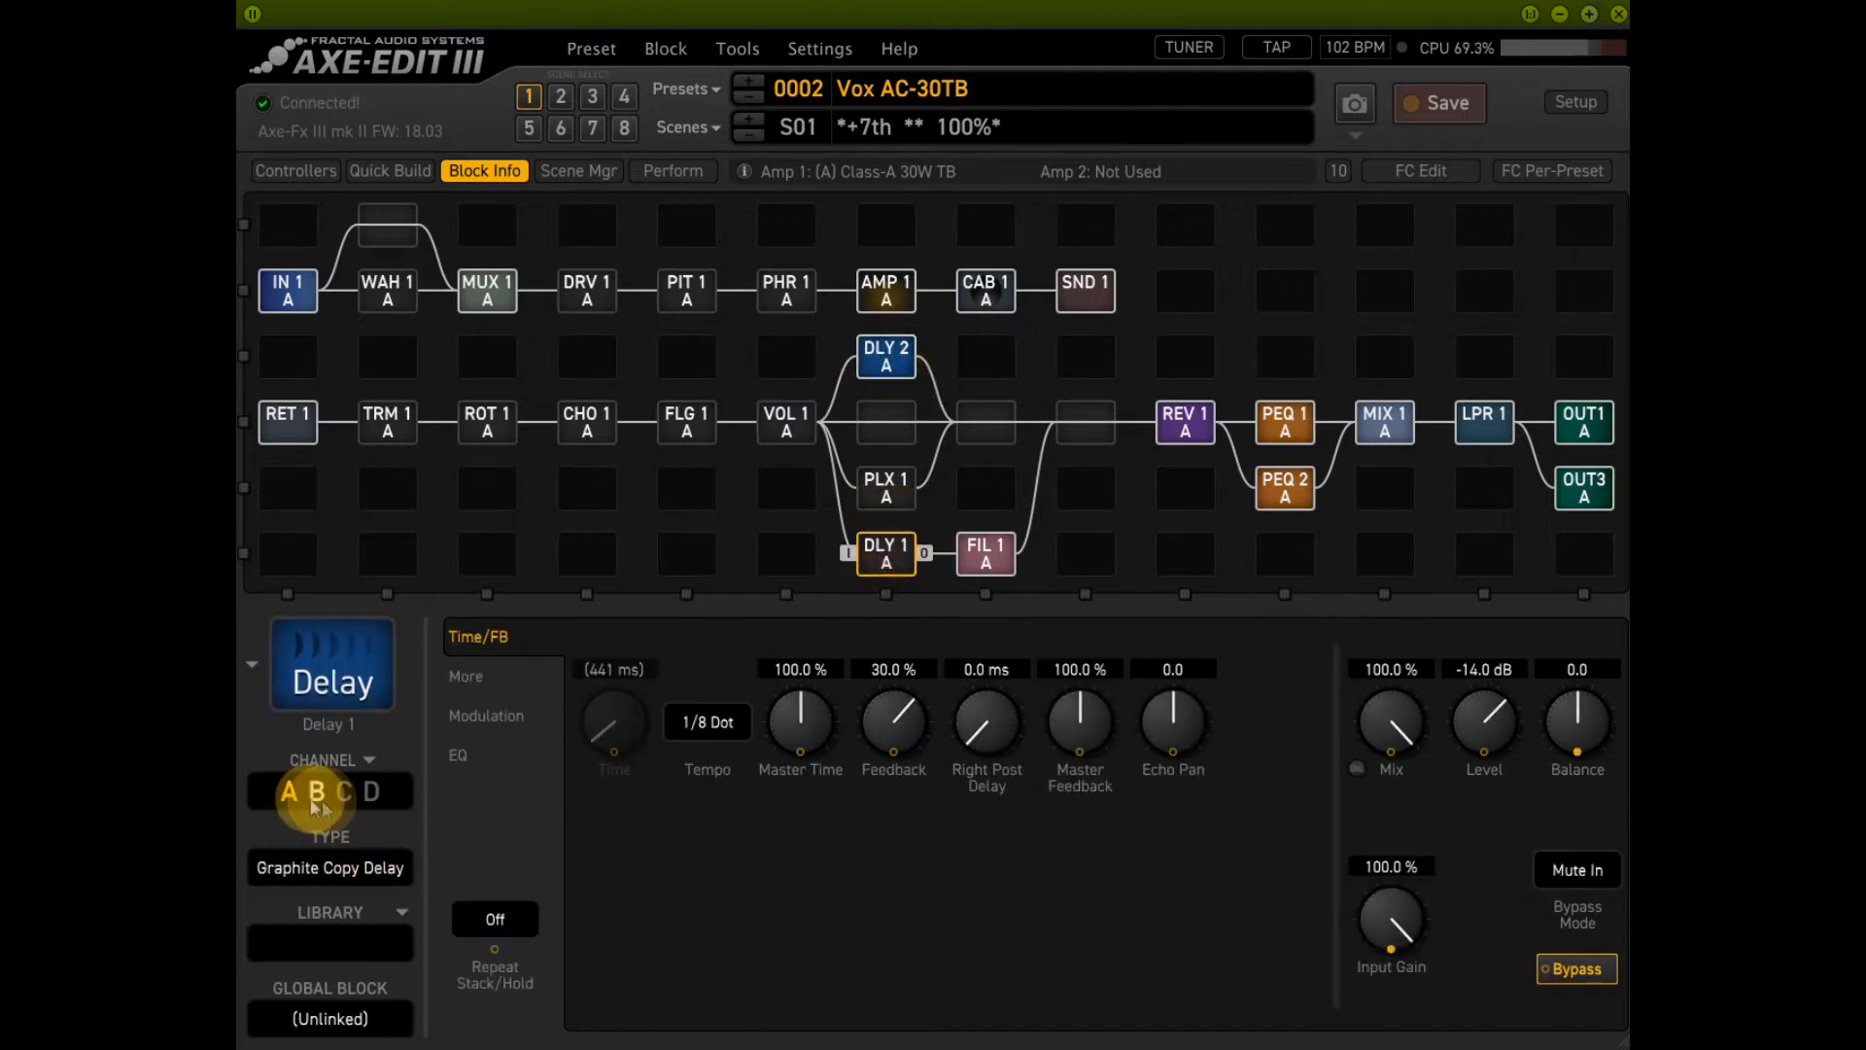
{"action": "left_click", "coordinate": [286, 791]}
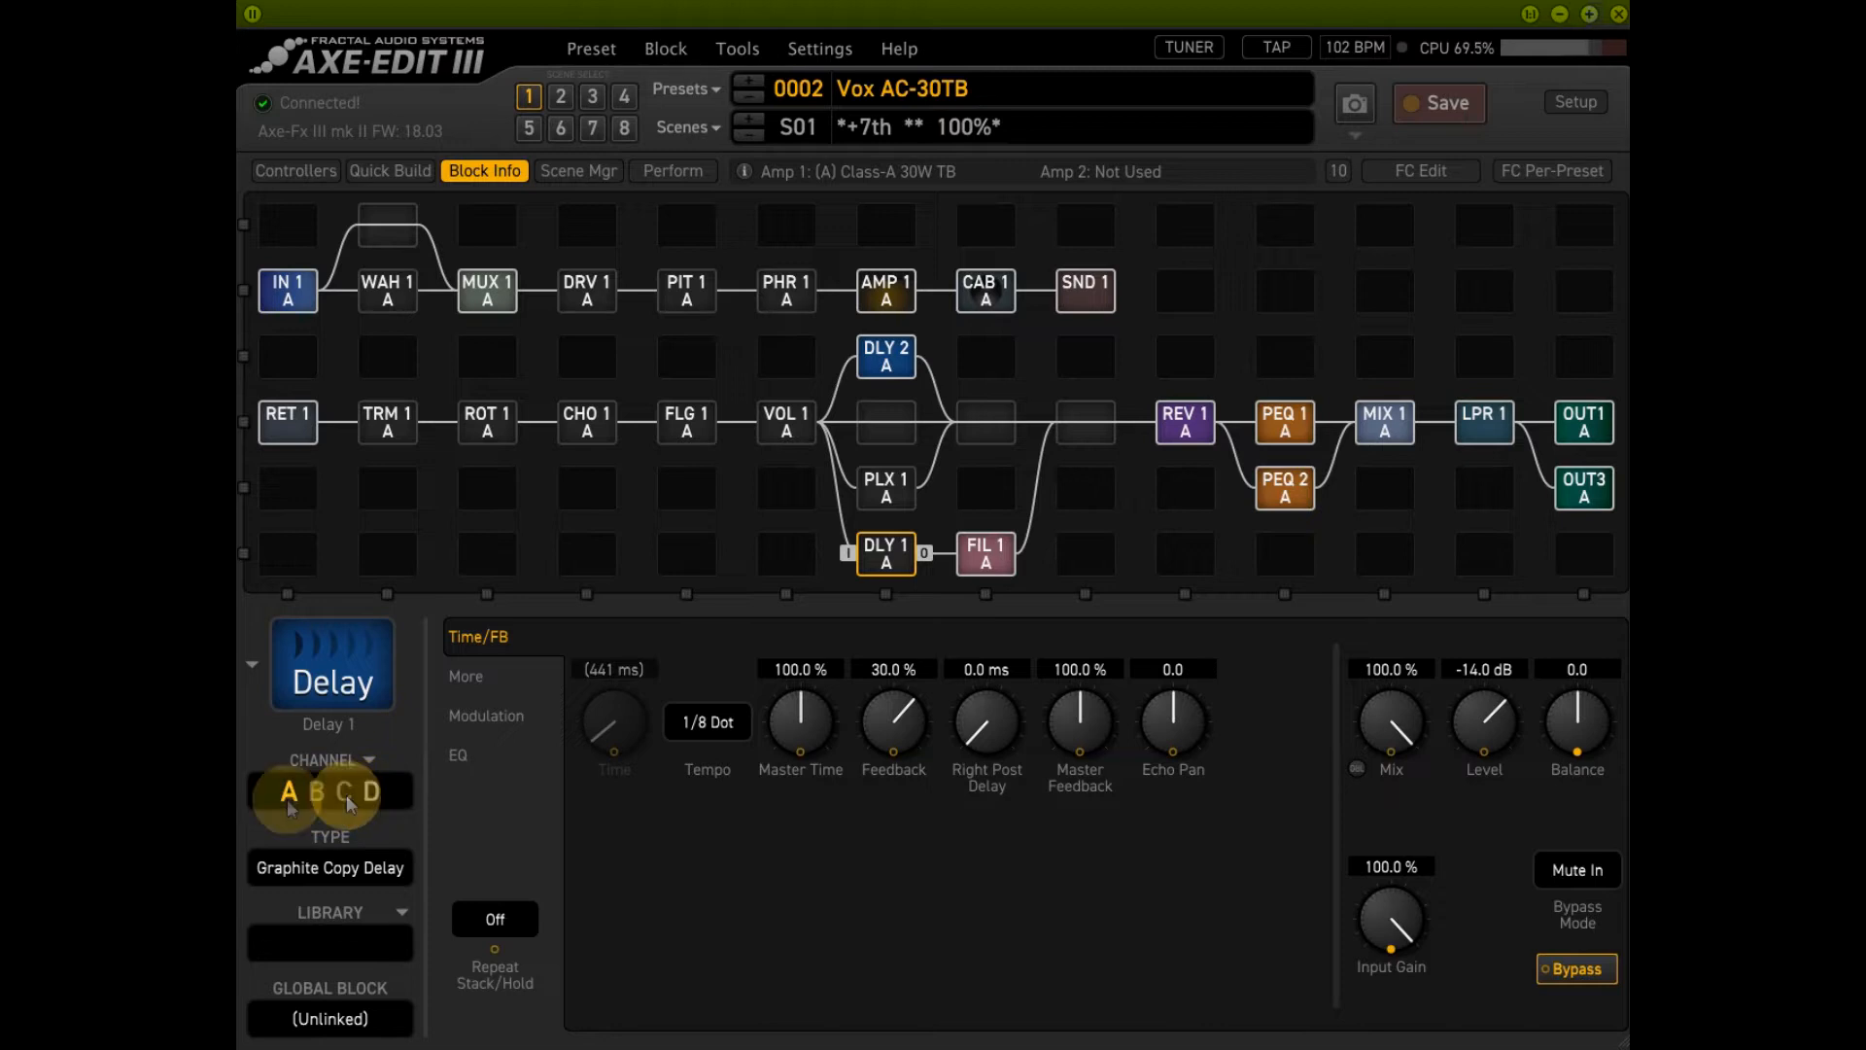
{"action": "left_click", "coordinate": [286, 791]}
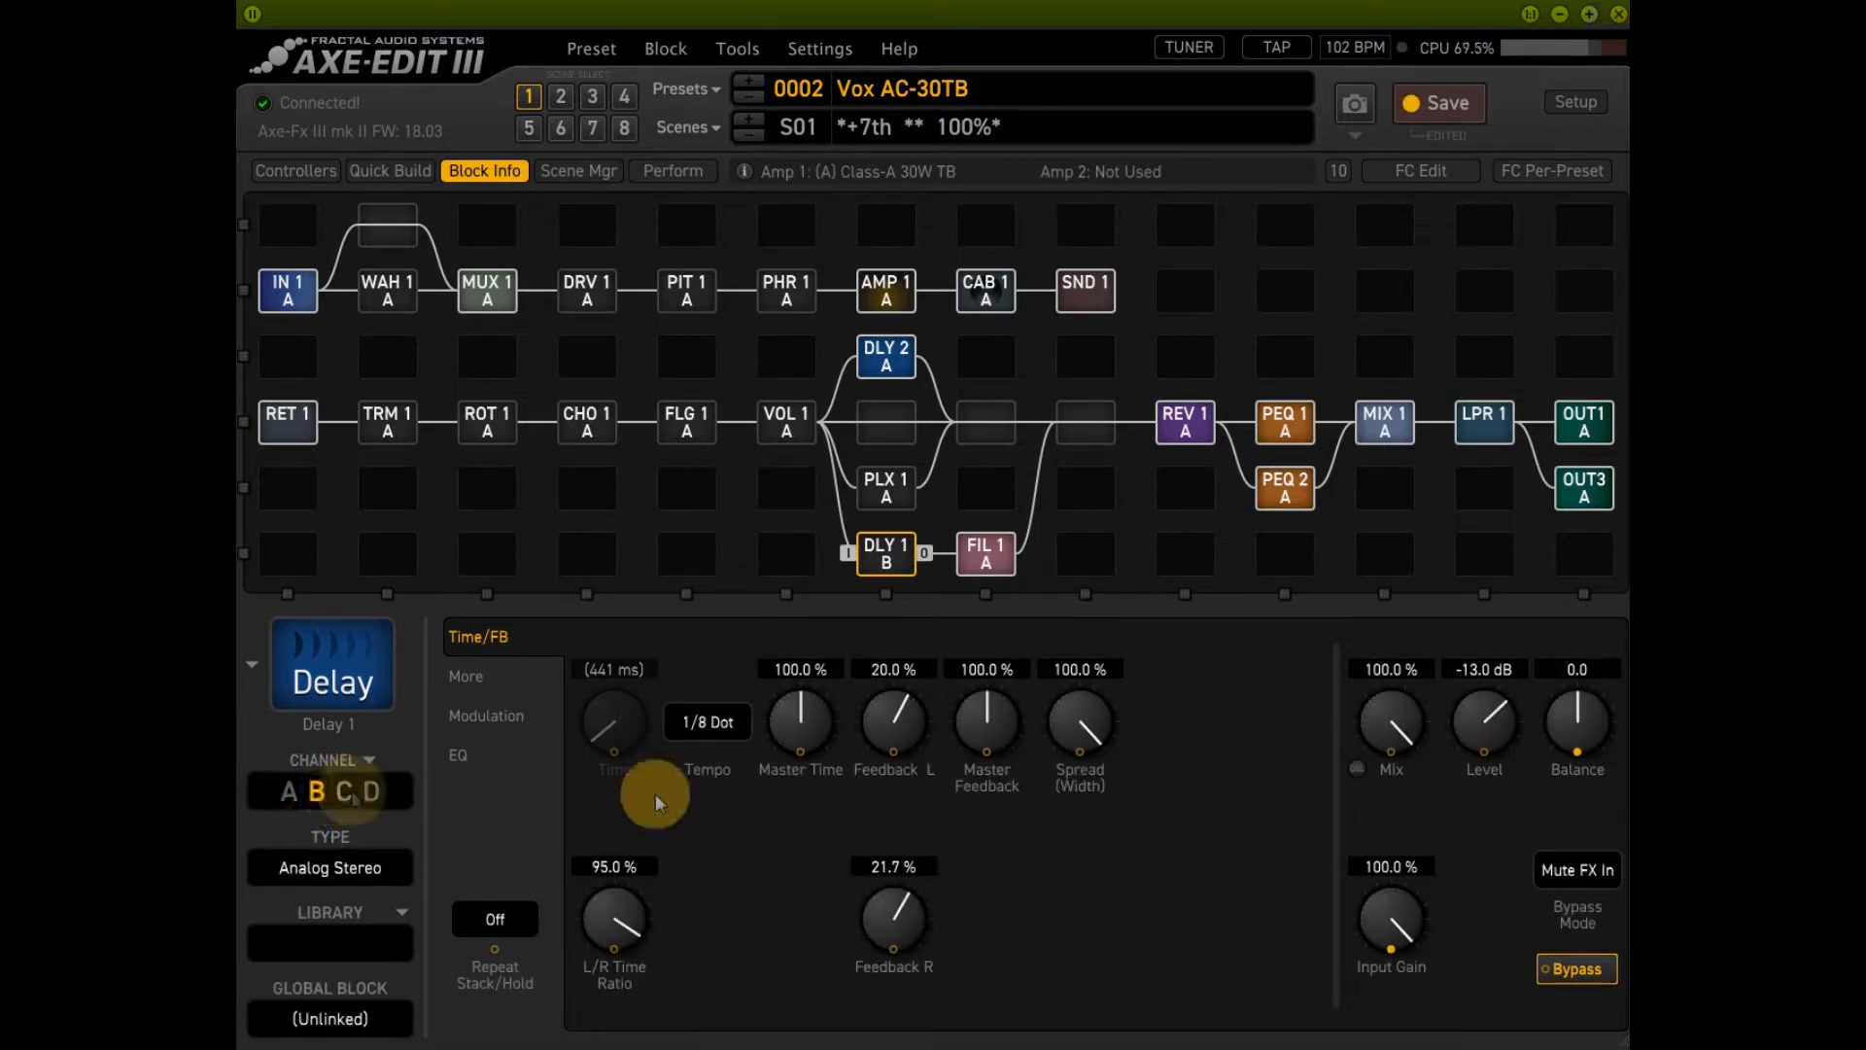
{"action": "left_click", "coordinate": [348, 793]}
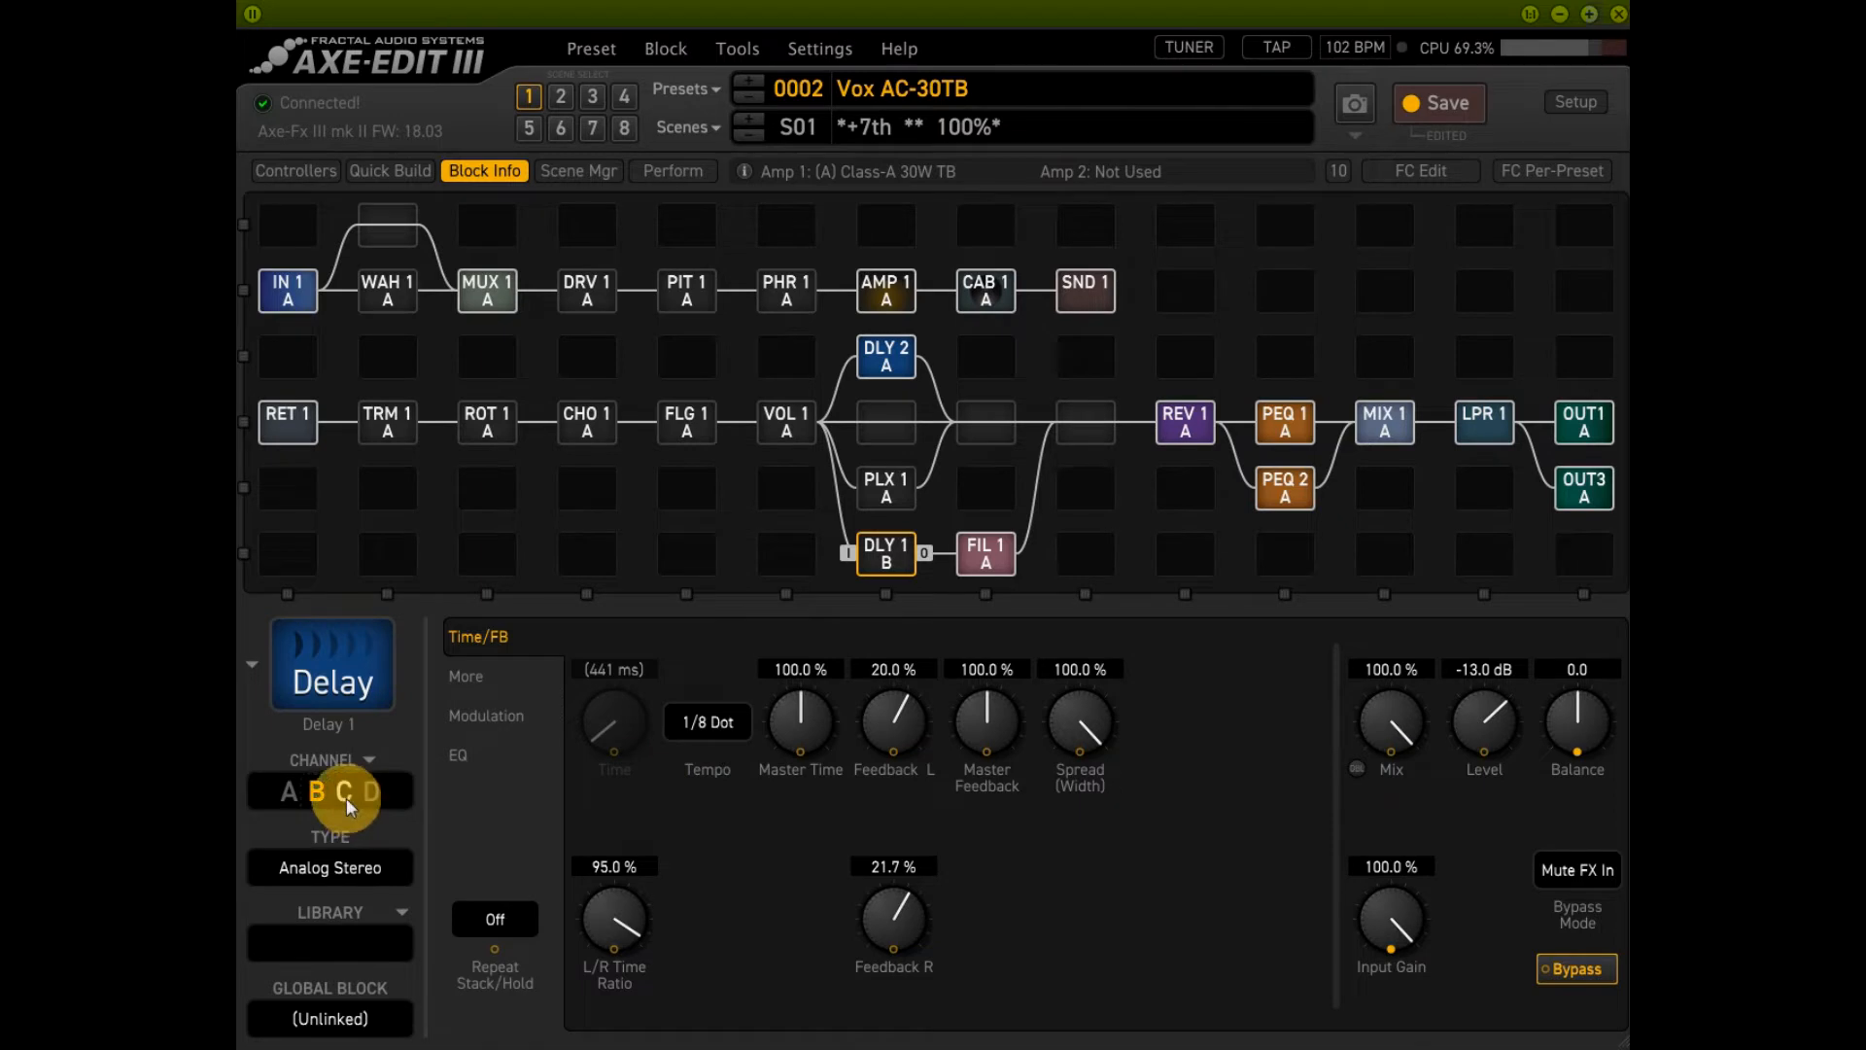
{"action": "left_click", "coordinate": [323, 791]}
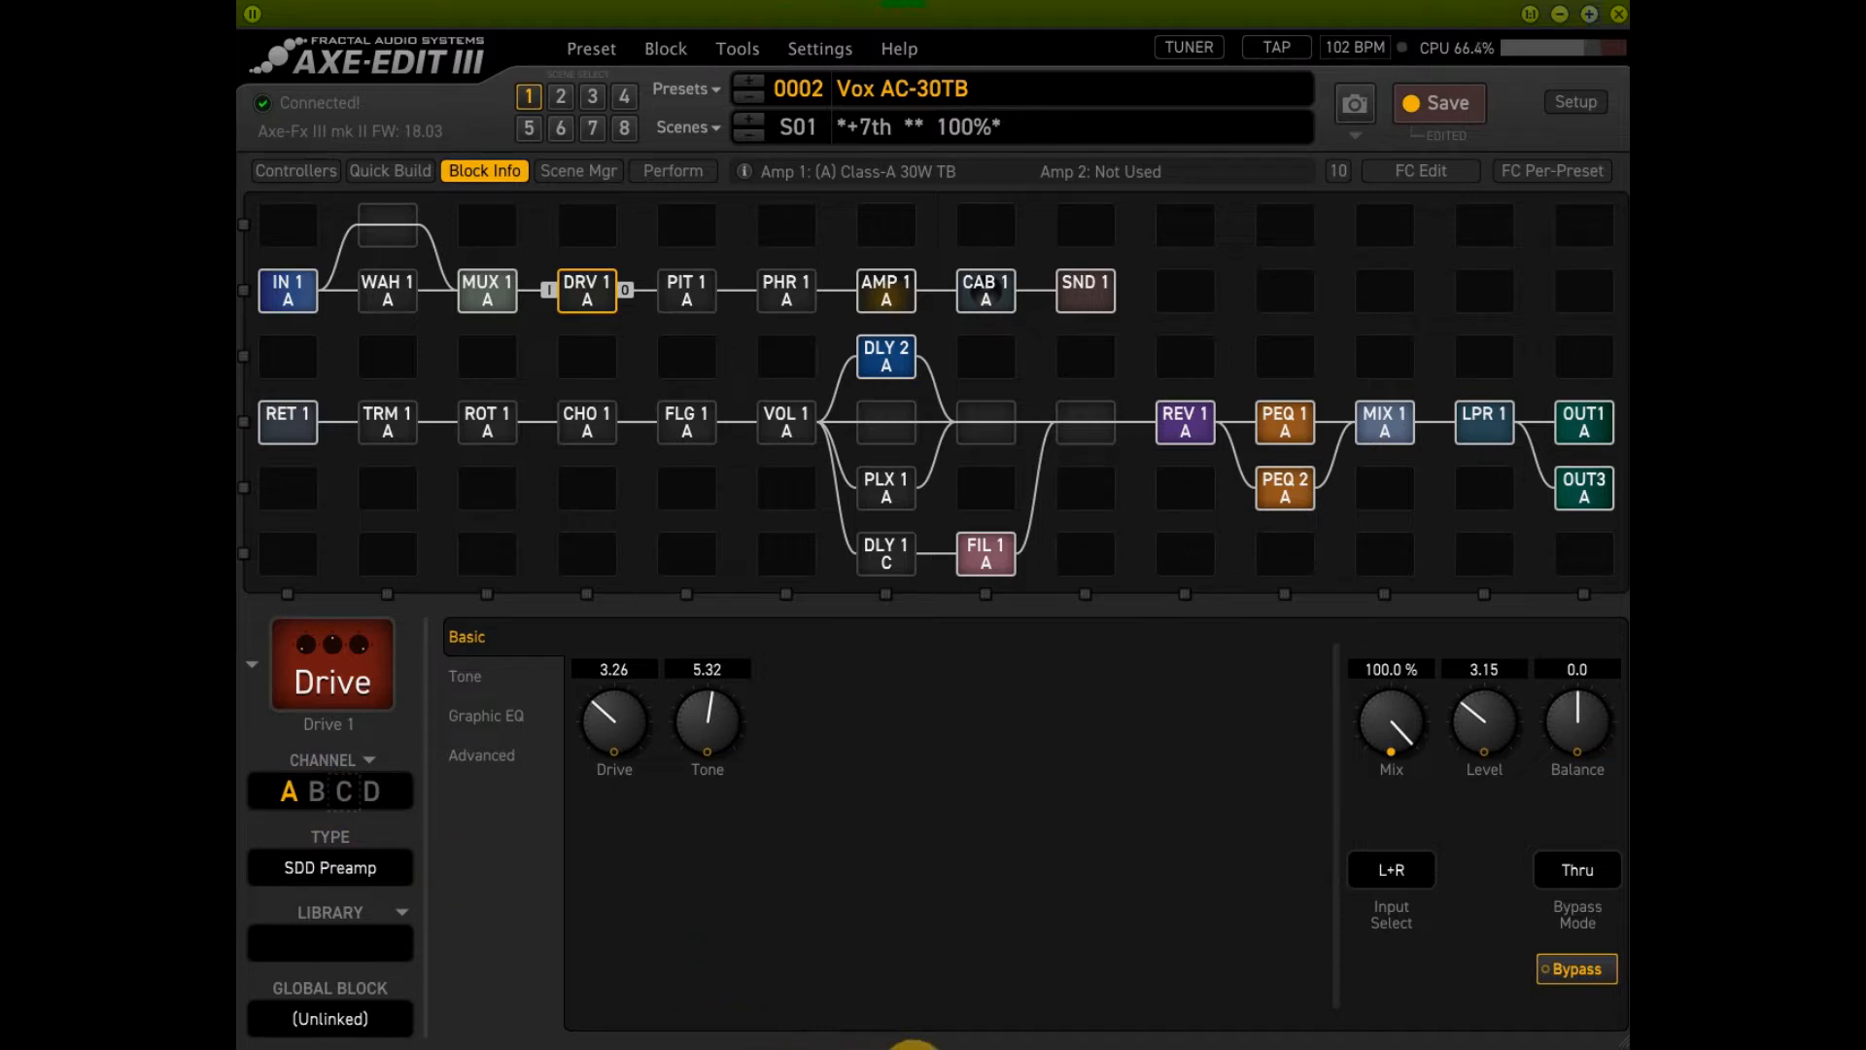
{"action": "left_click", "coordinate": [320, 791]}
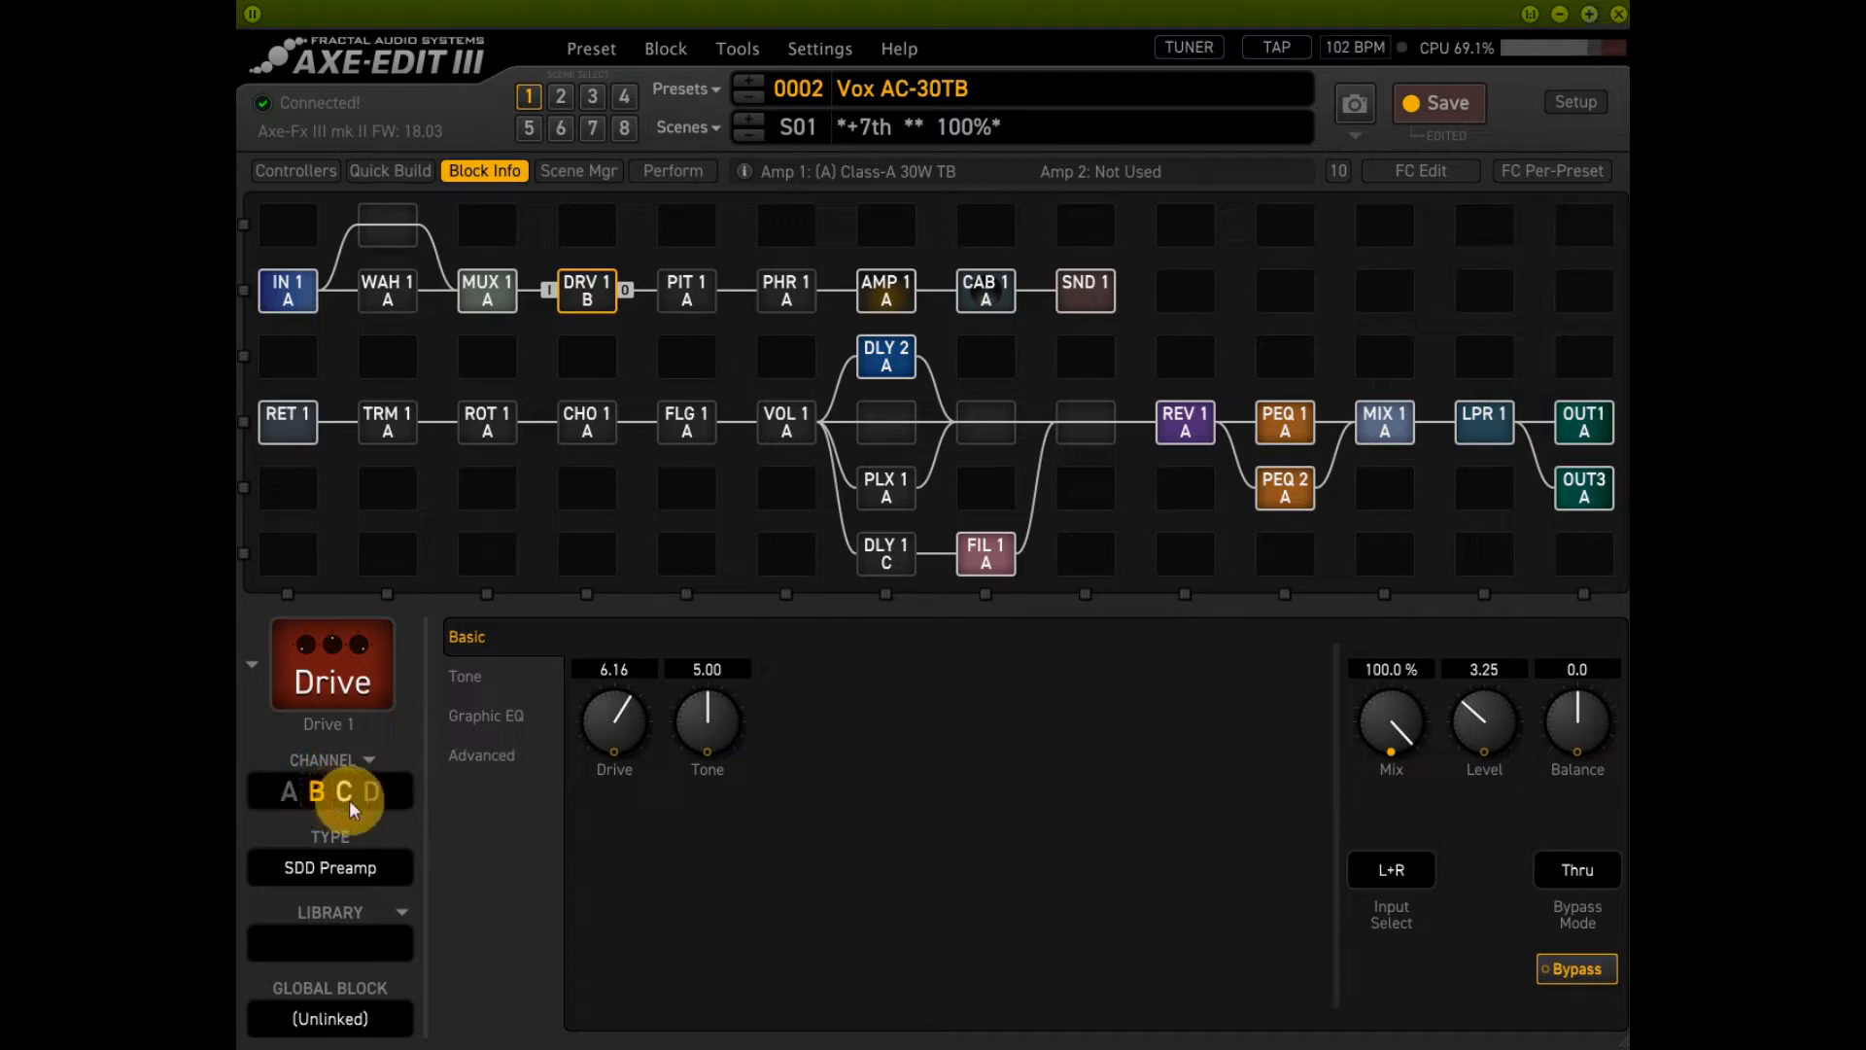
{"action": "left_click", "coordinate": [344, 790]}
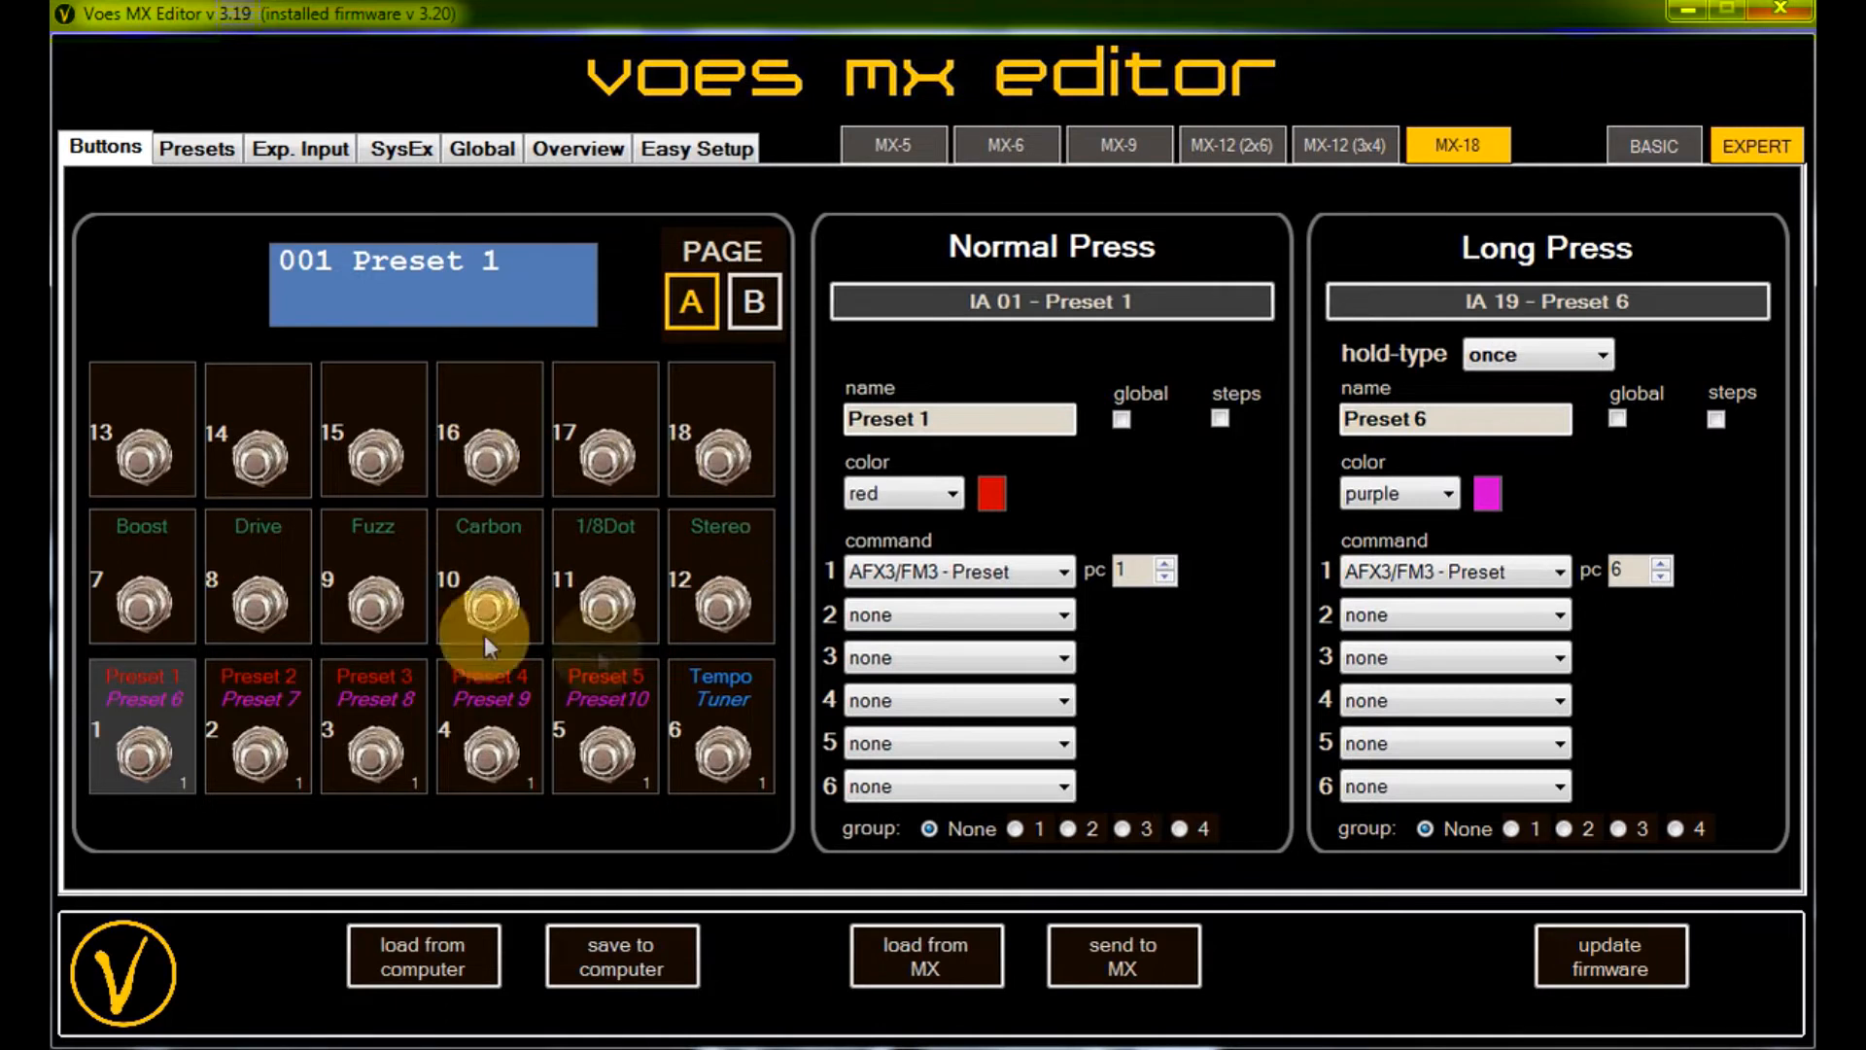
{"action": "left_click", "coordinate": [140, 613]}
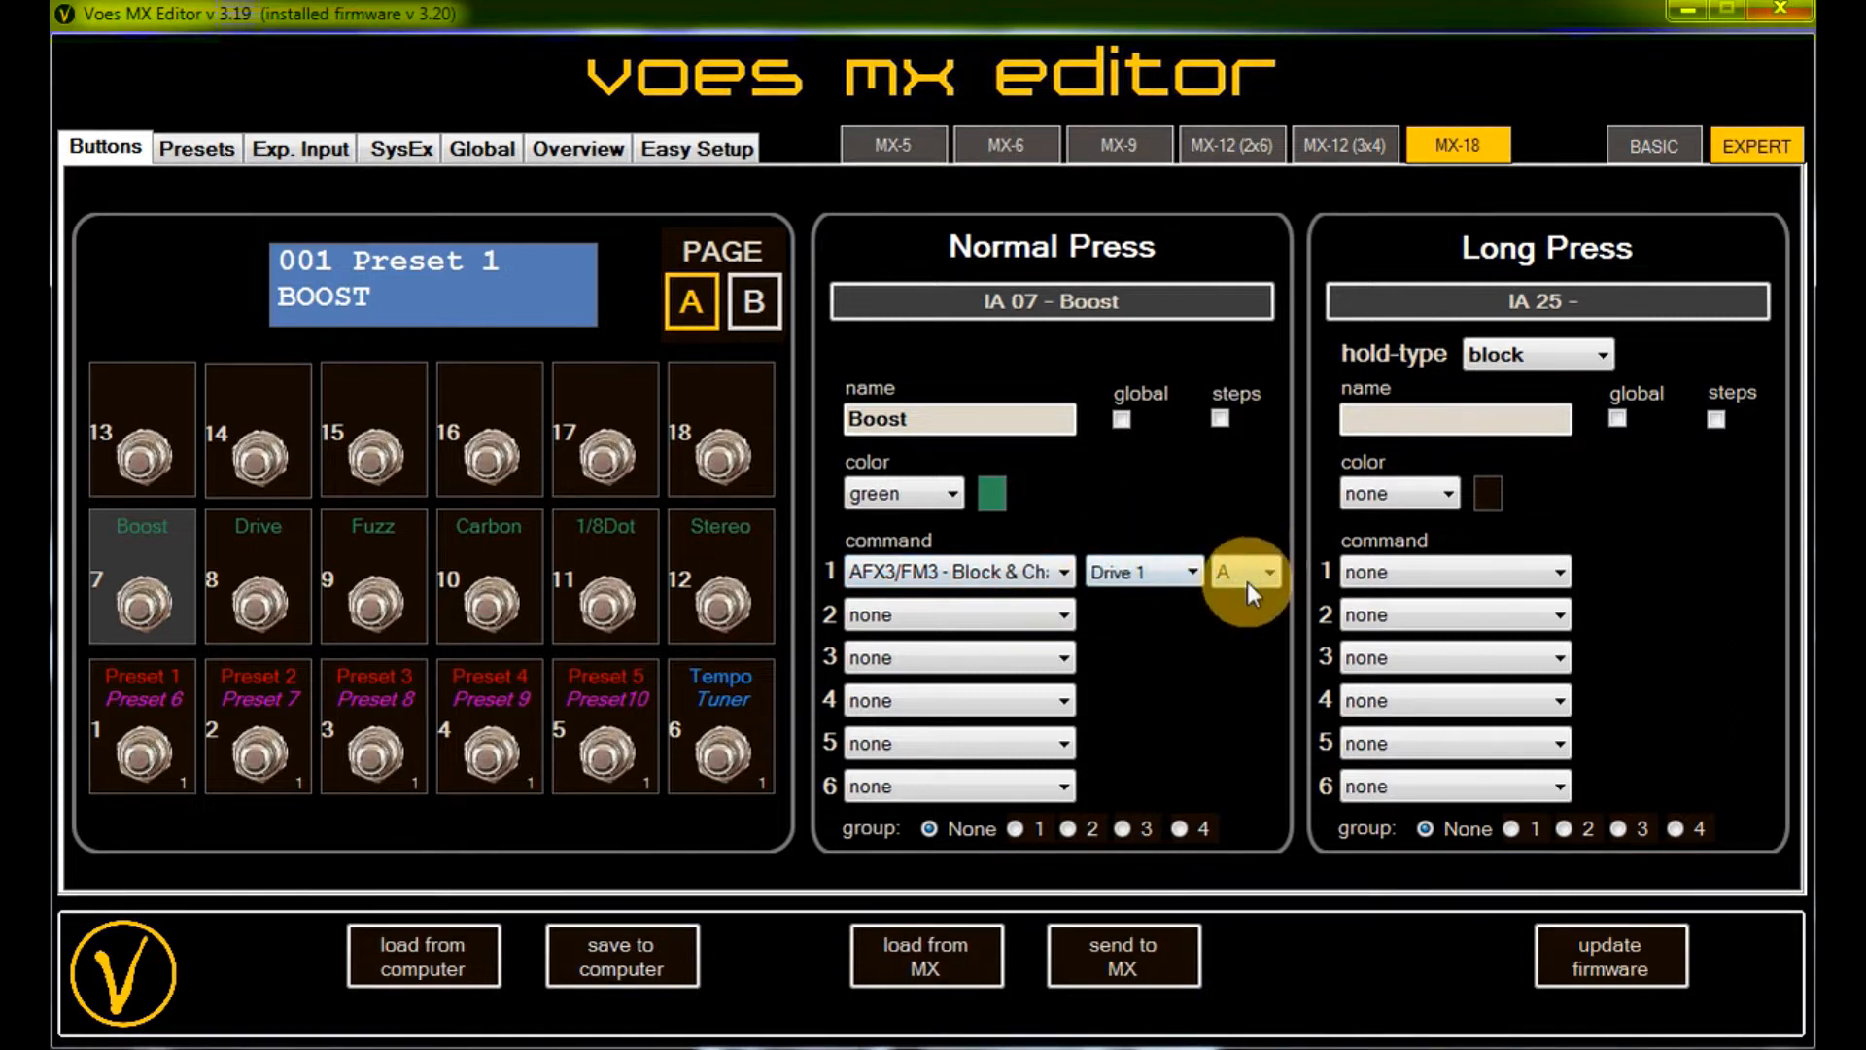
{"action": "left_click", "coordinate": [257, 600]}
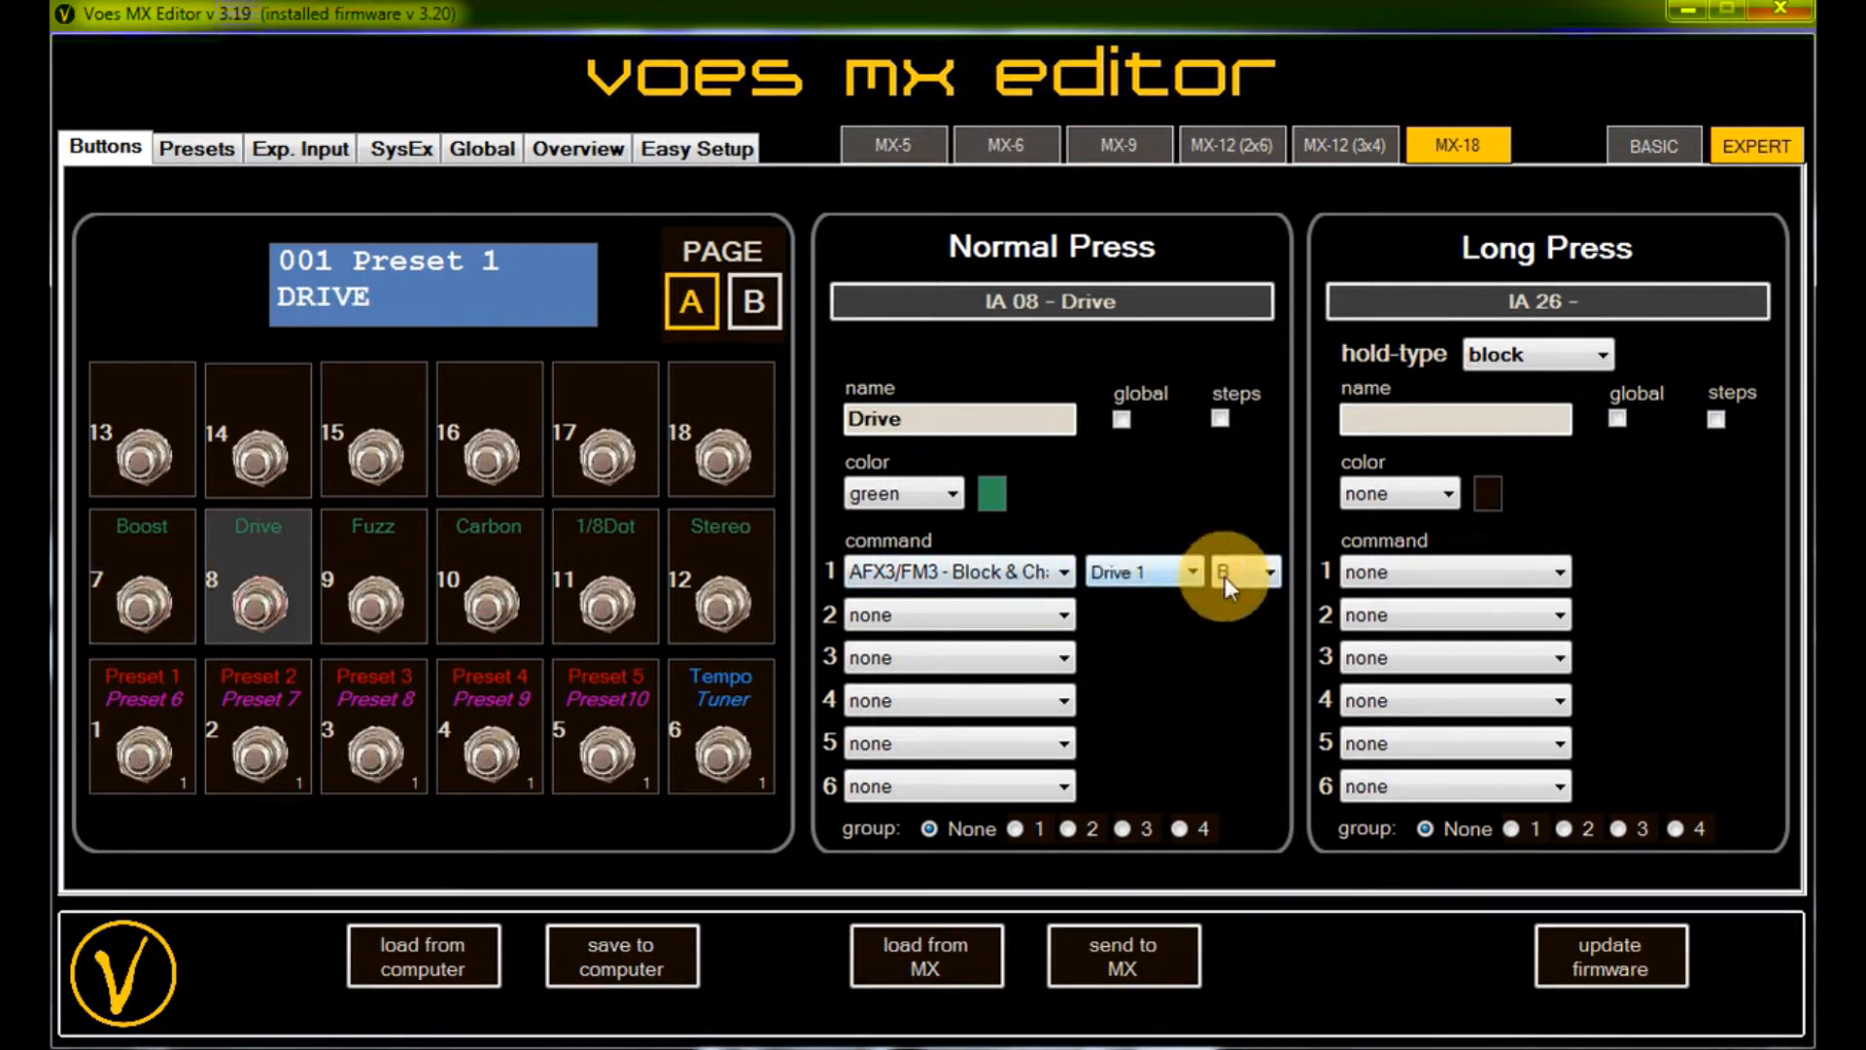
{"action": "left_click", "coordinate": [372, 574]}
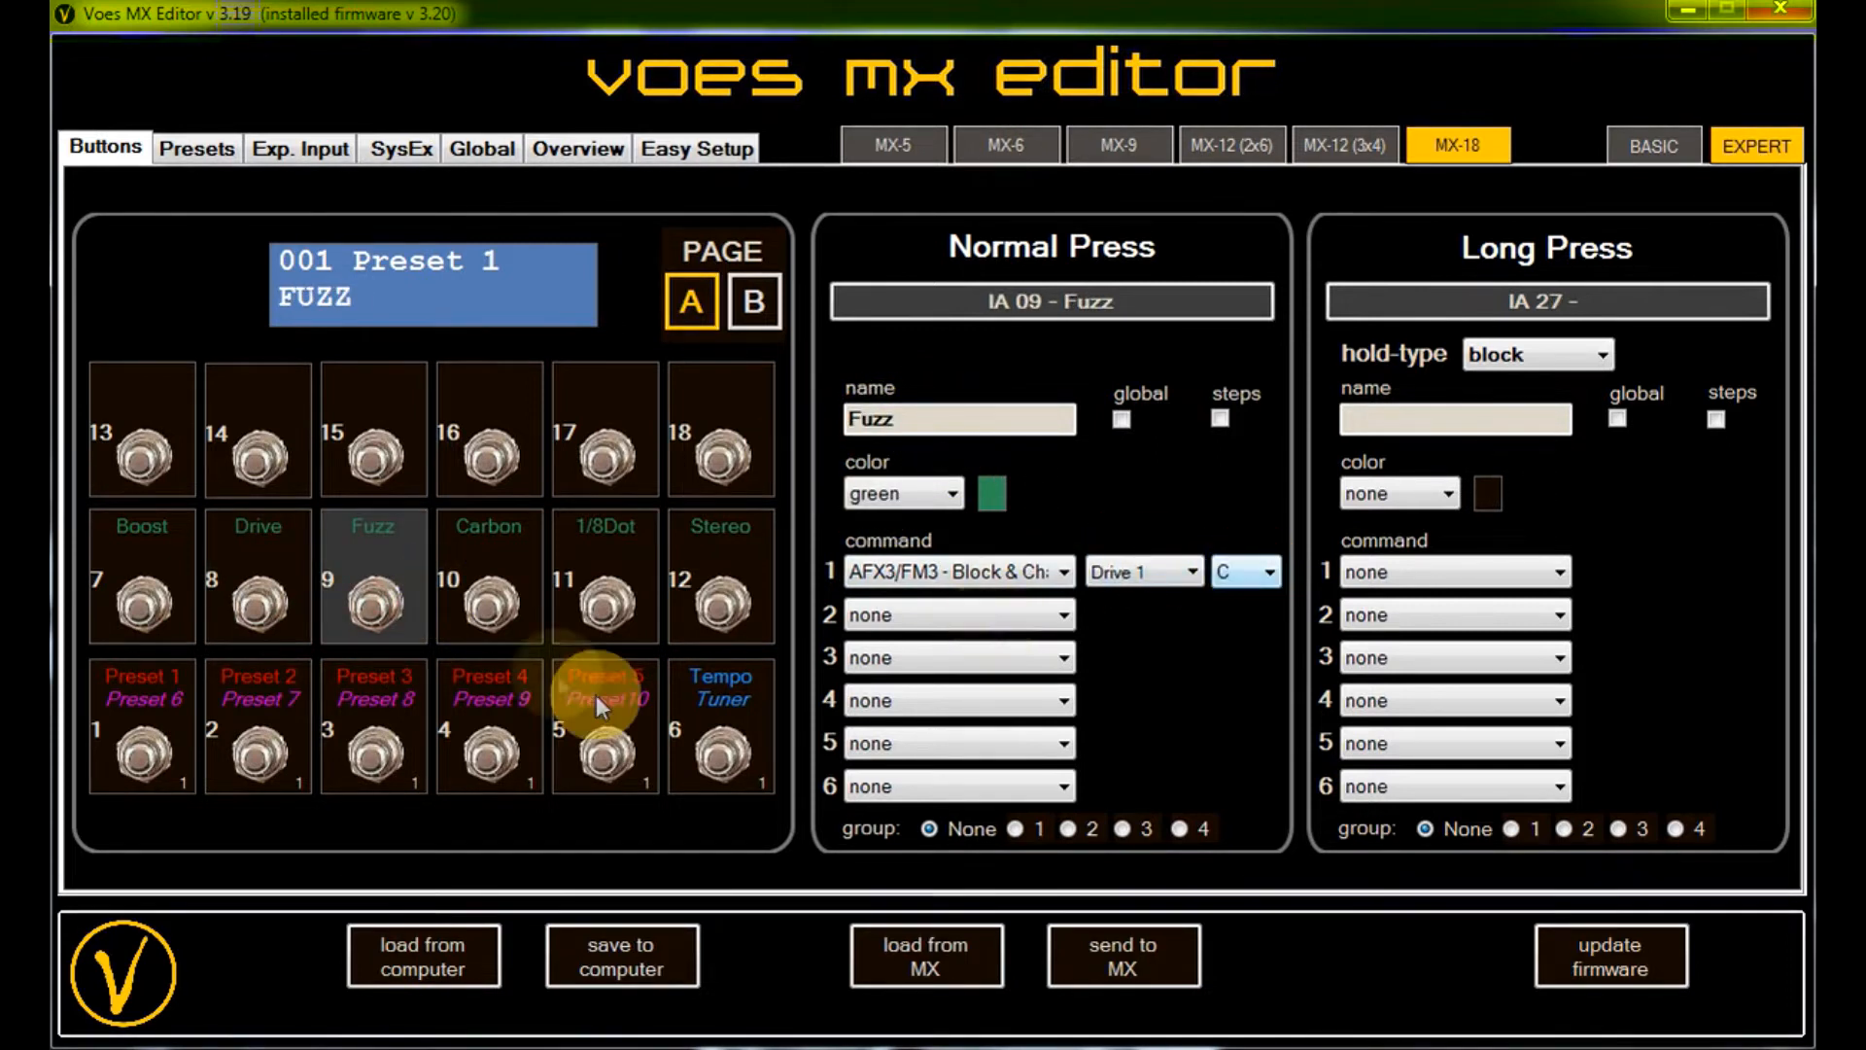
{"action": "left_click", "coordinate": [488, 604]}
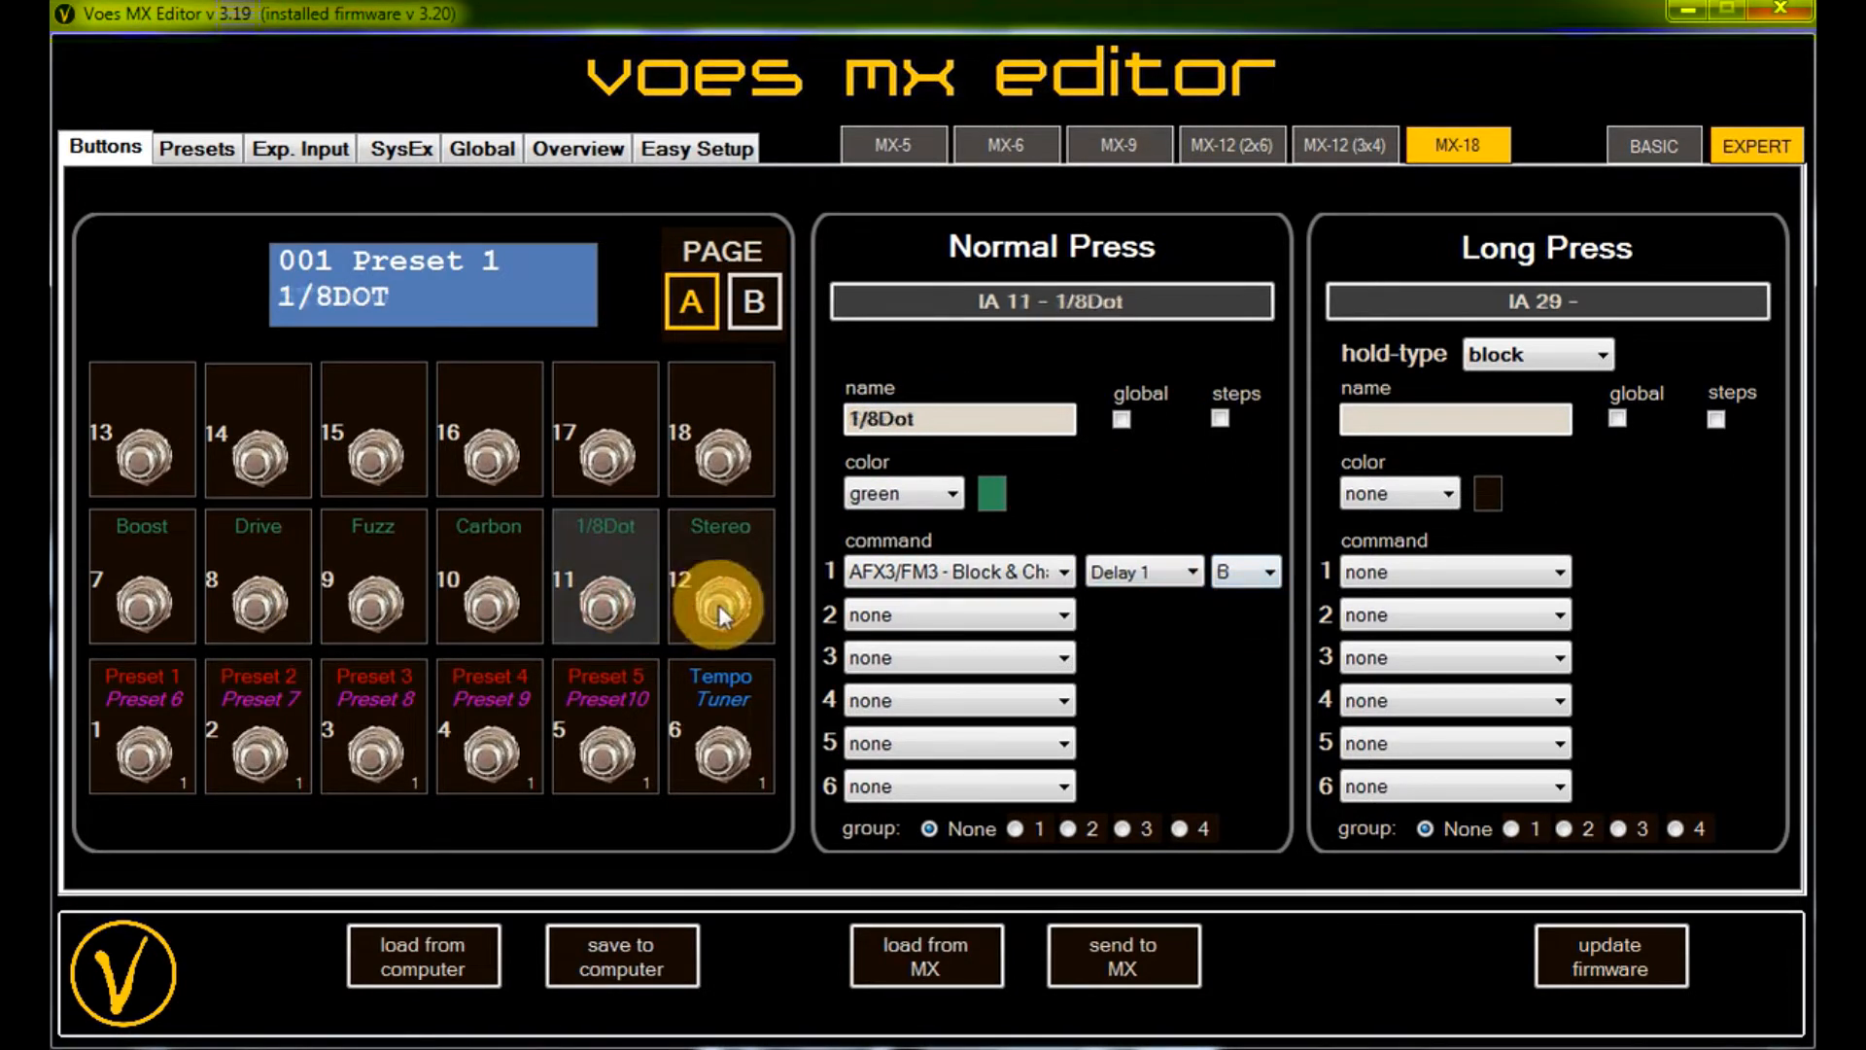
{"action": "left_click", "coordinate": [718, 577]}
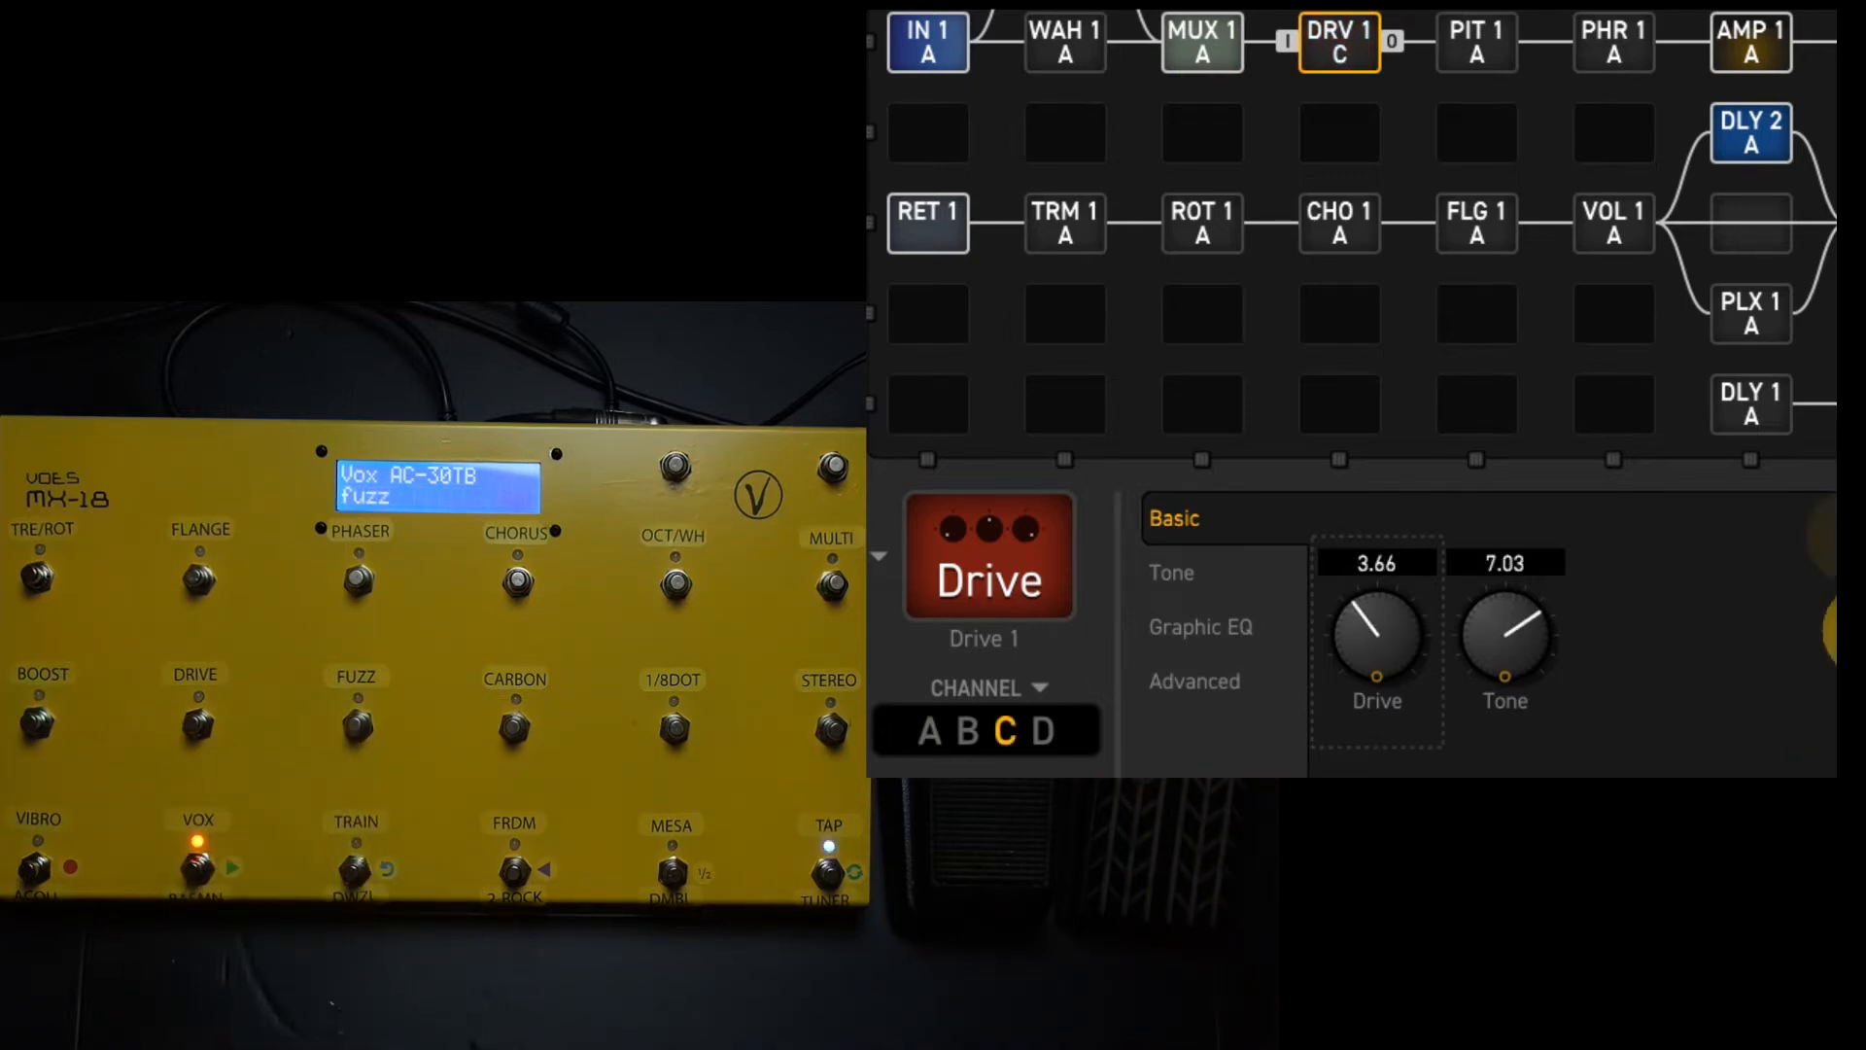
{"action": "left_click", "coordinate": [1749, 404]}
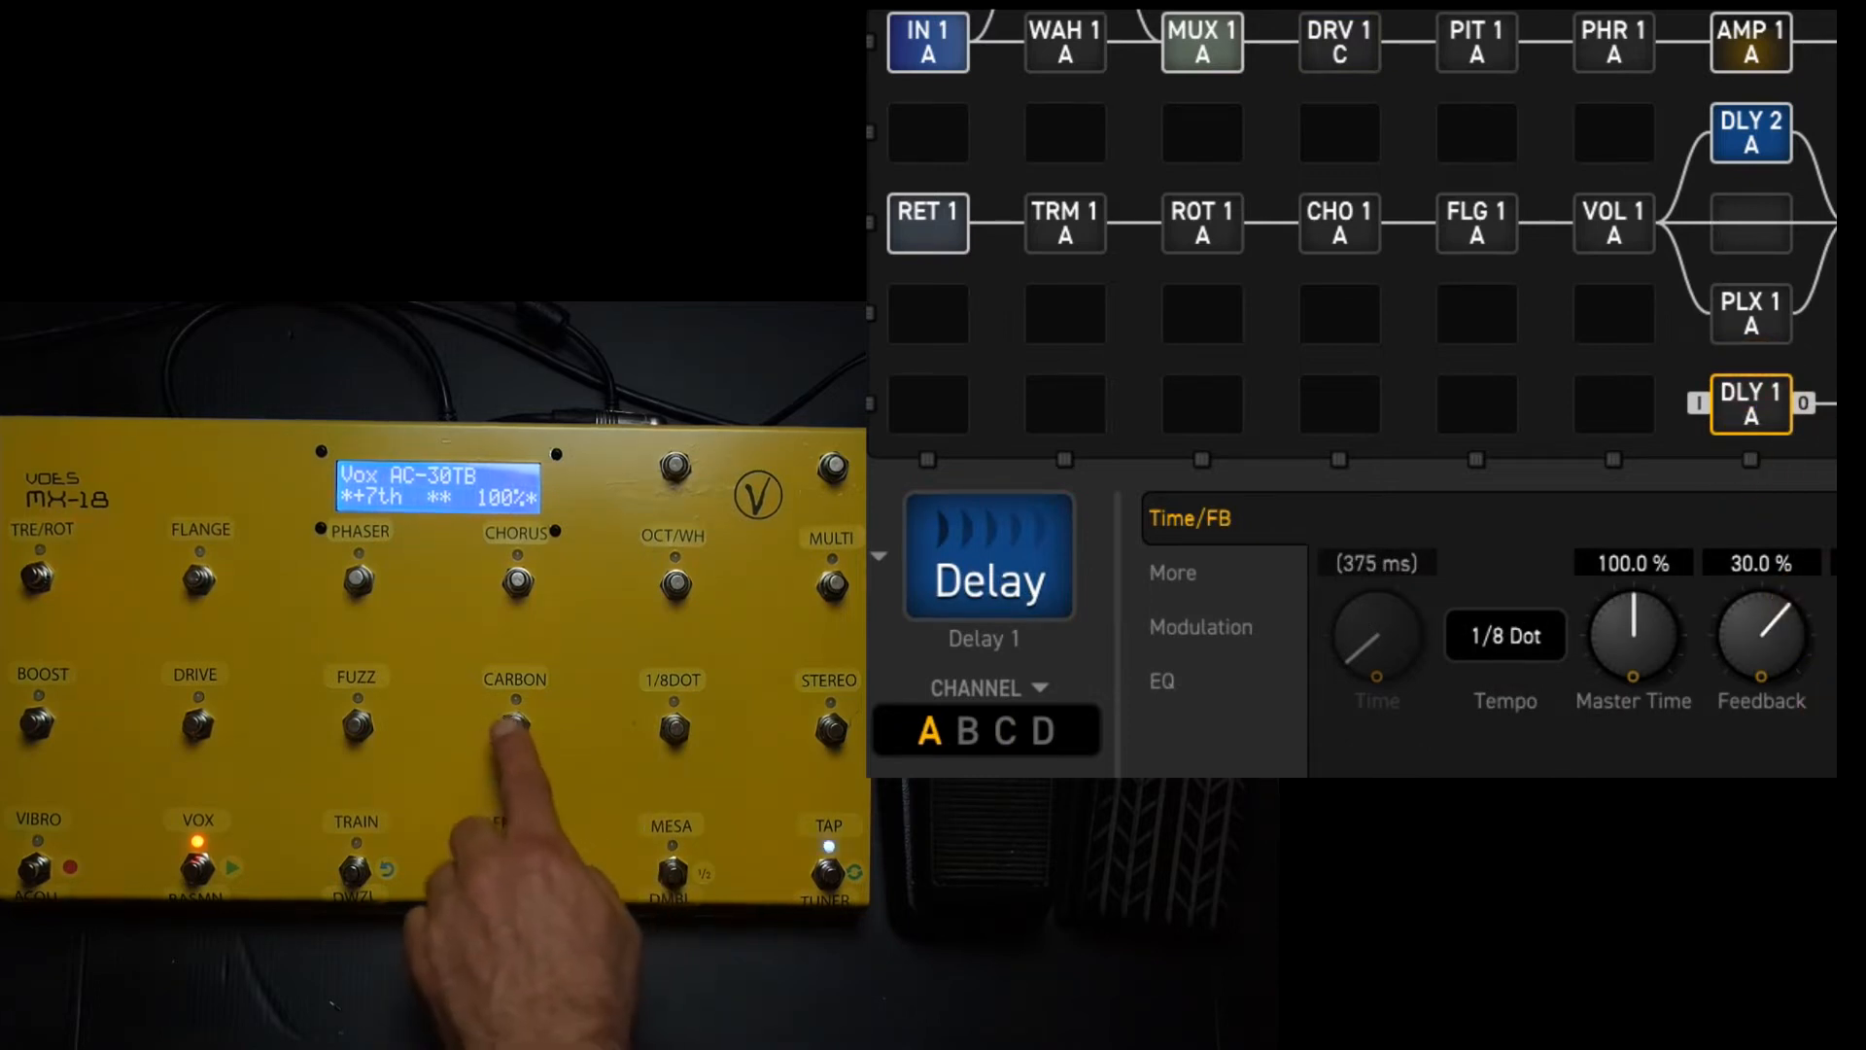
{"action": "left_click", "coordinate": [514, 726]}
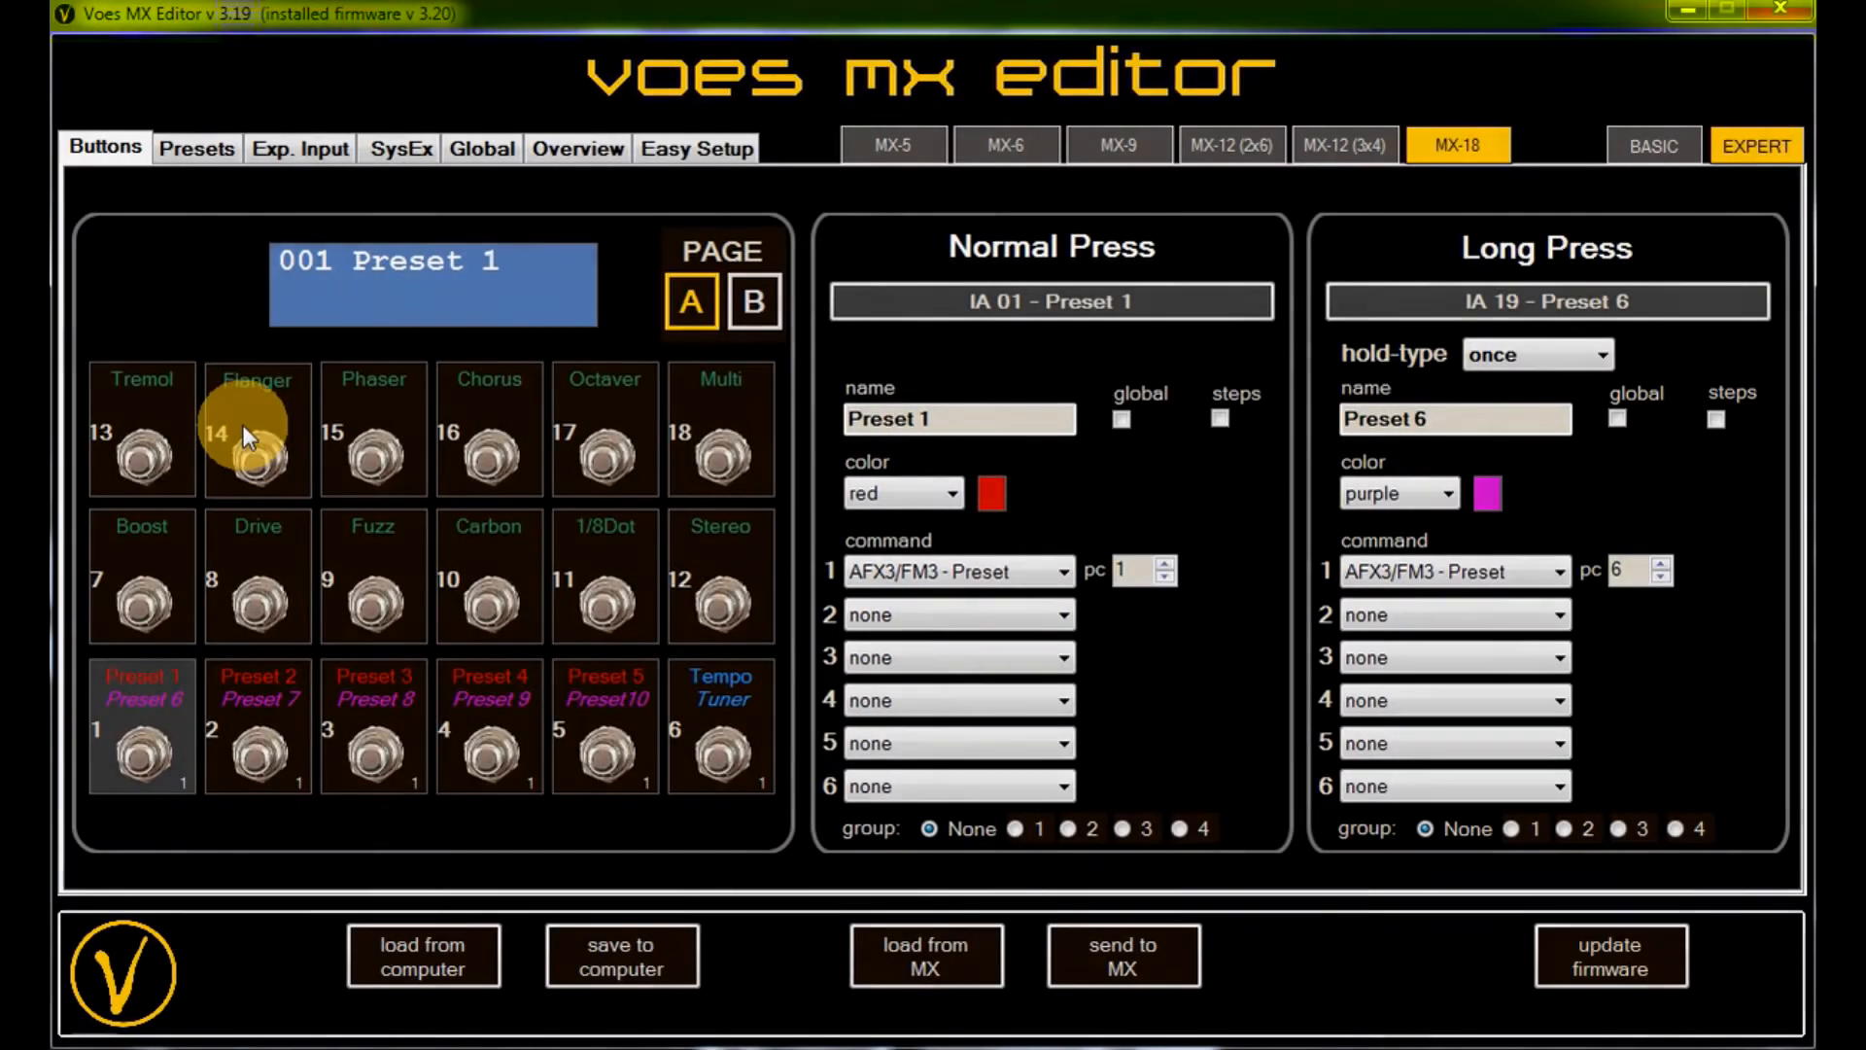
{"action": "mouse_move", "coordinate": [414, 402]}
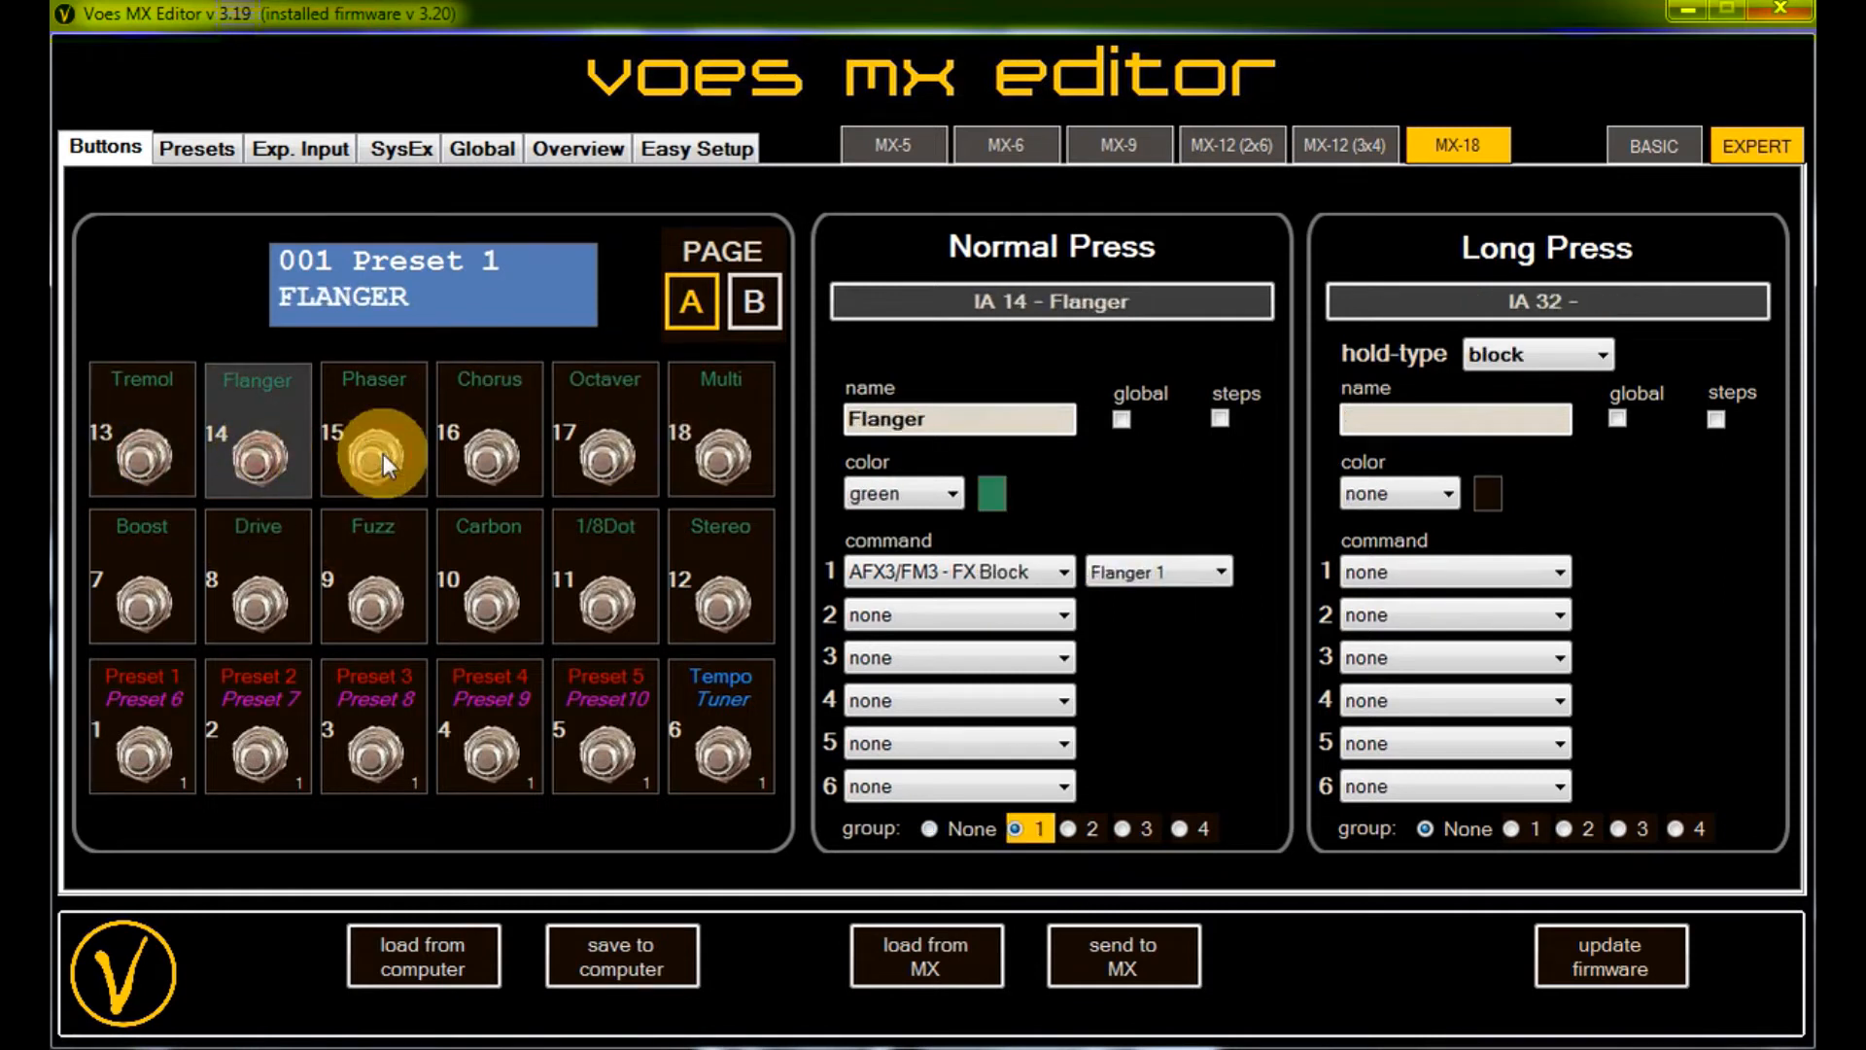
- Review the Phaser button, then the Multi button's scene 1/5 toggle command
{"action": "left_click", "coordinate": [488, 429]}
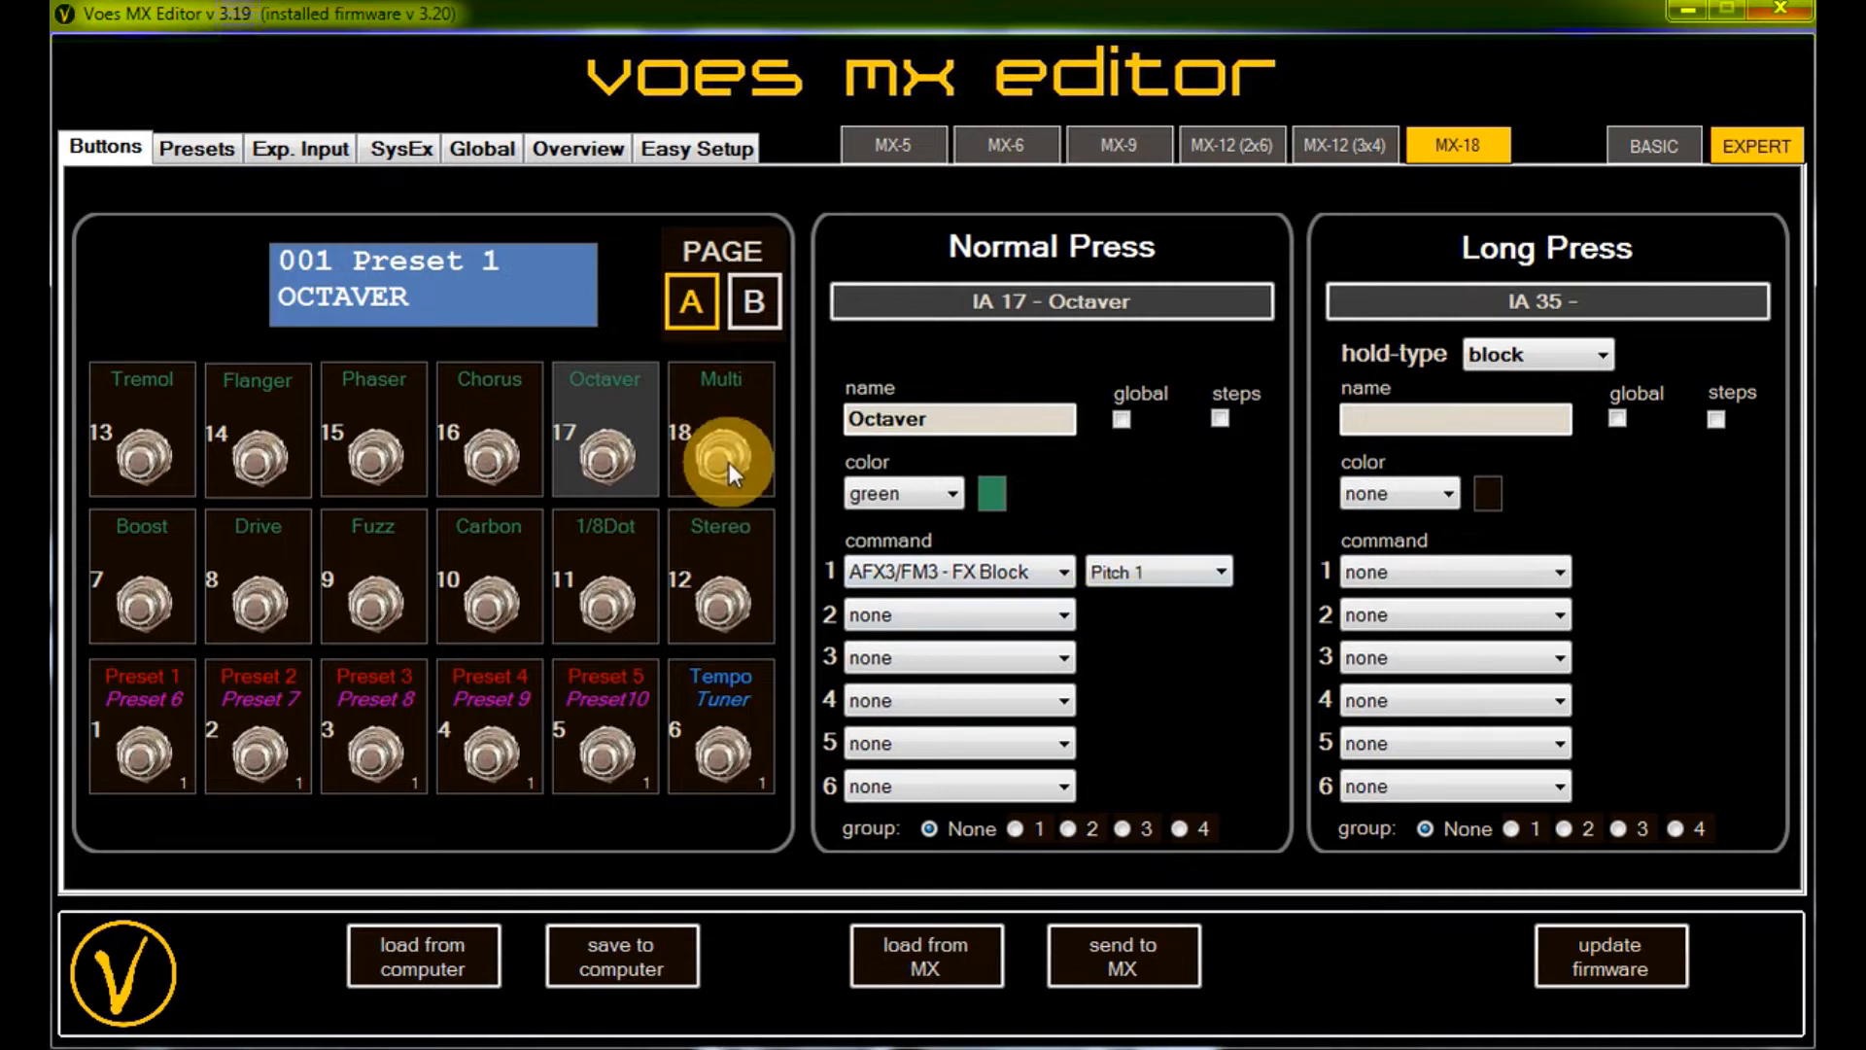
{"action": "left_click", "coordinate": [720, 458]}
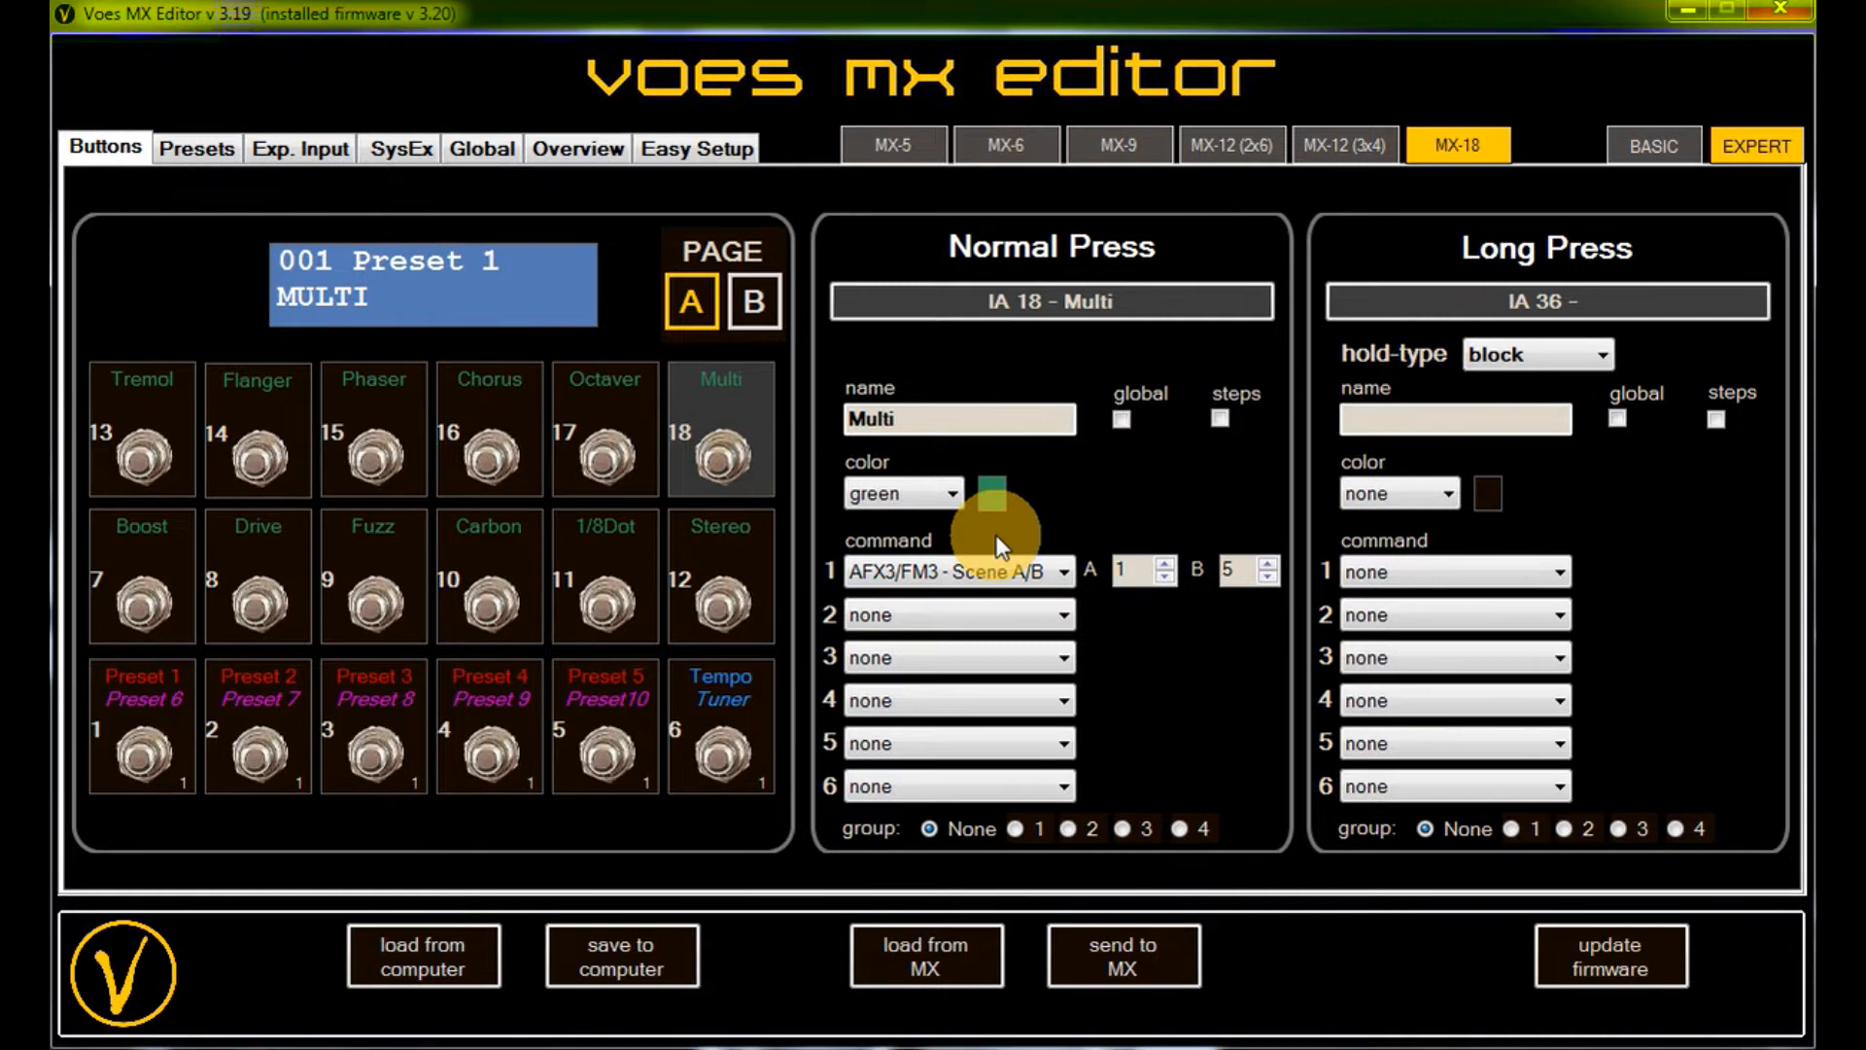
{"action": "mouse_move", "coordinate": [986, 577]}
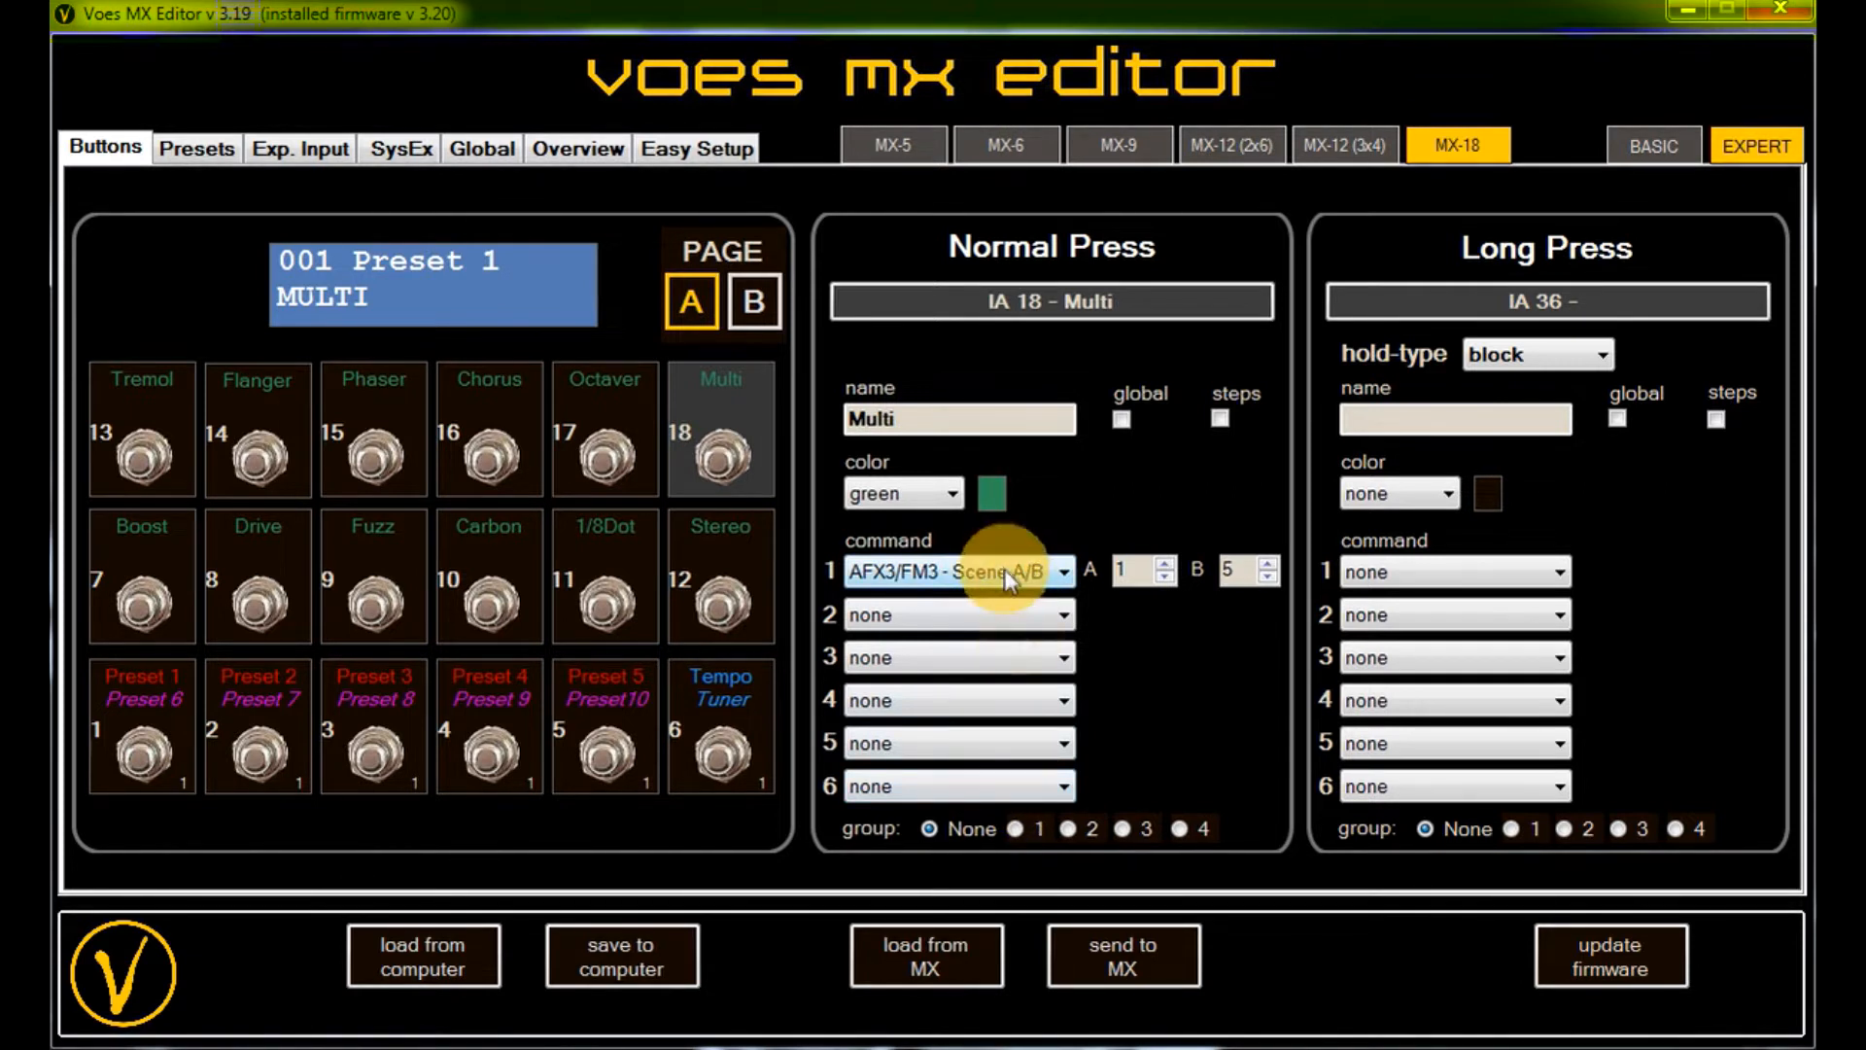
{"action": "mouse_move", "coordinate": [976, 595]}
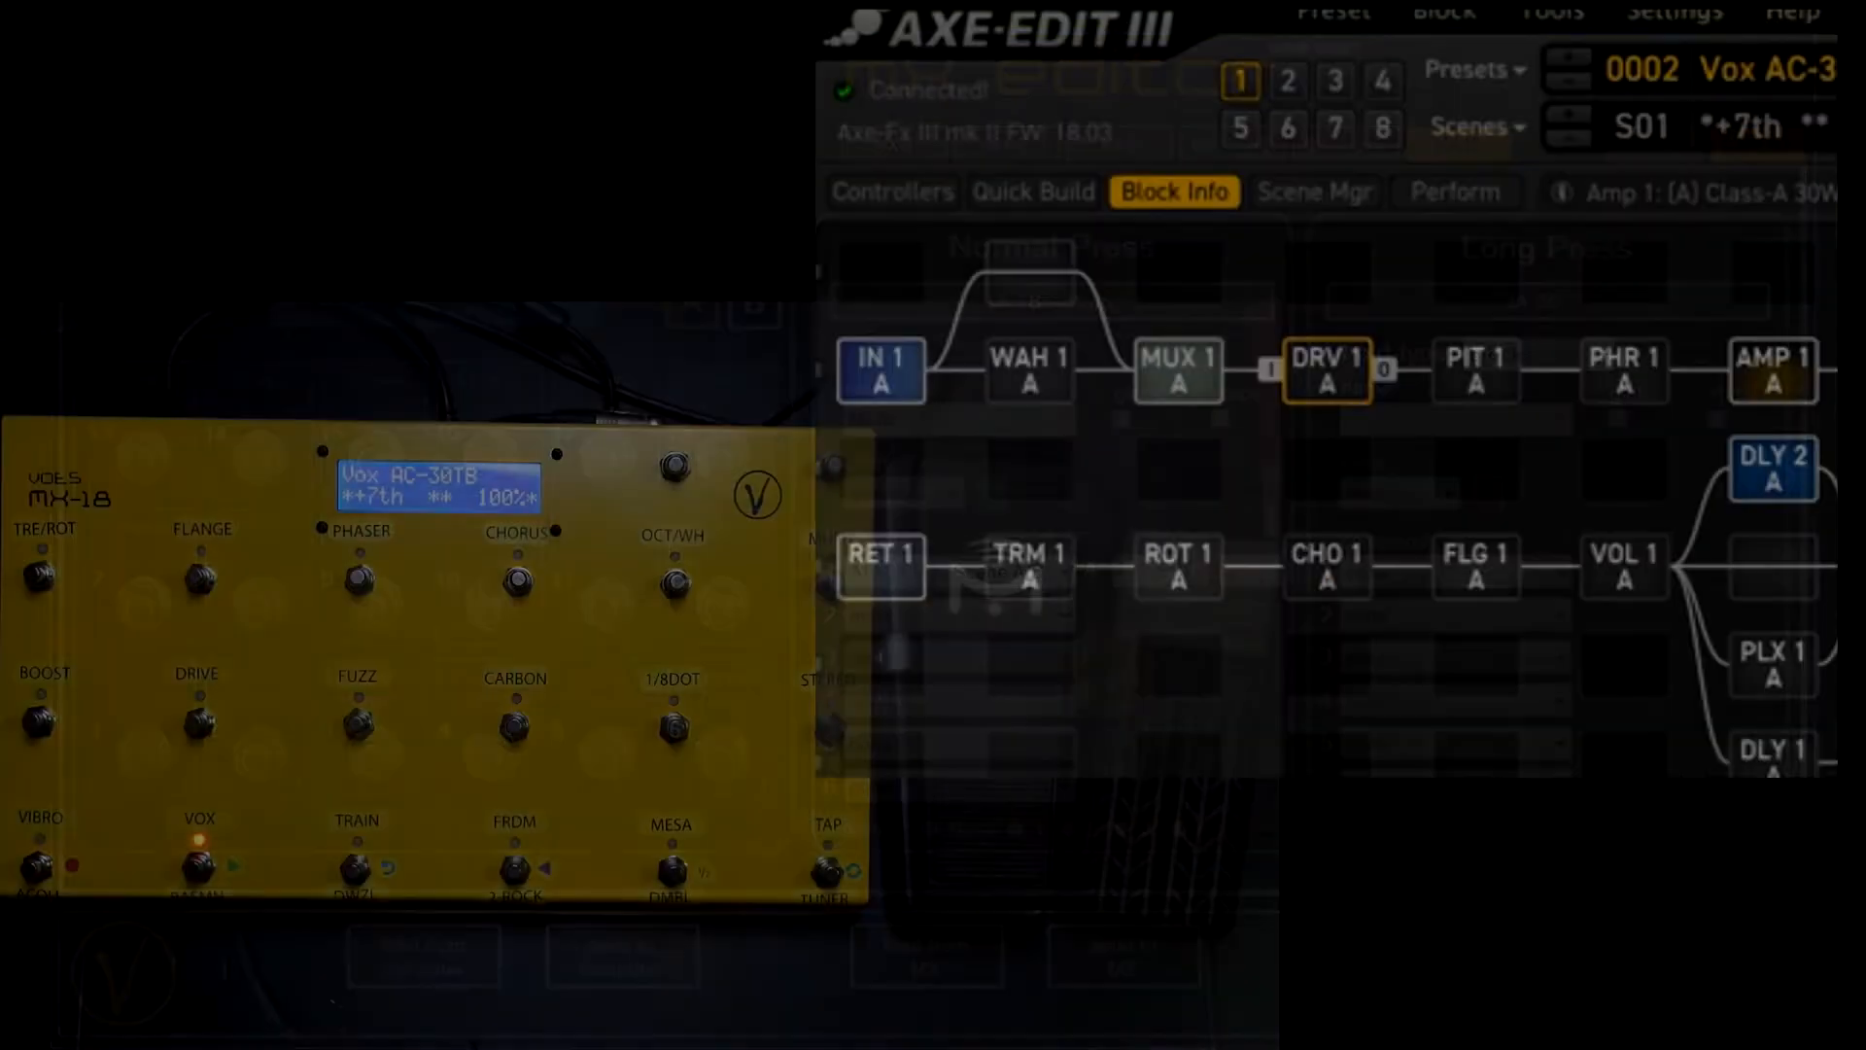
{"action": "left_click", "coordinate": [41, 574]}
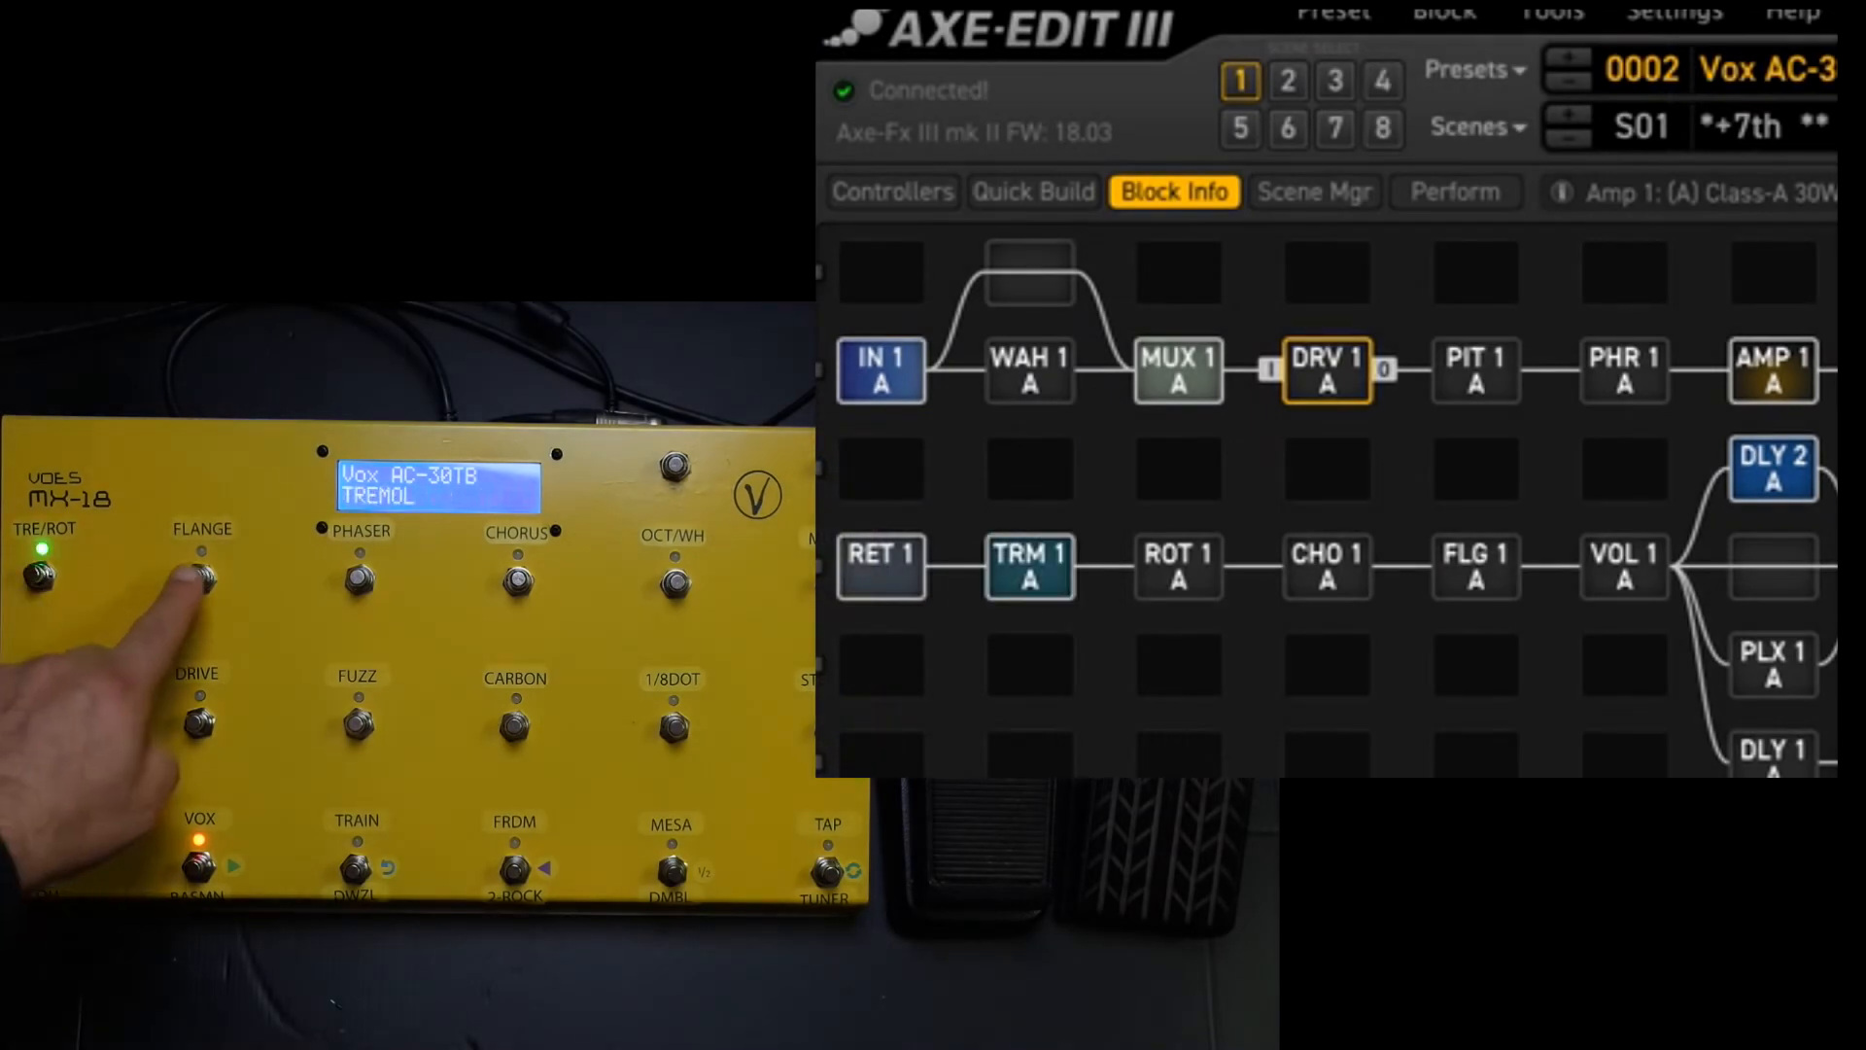
{"action": "left_click", "coordinate": [352, 578]}
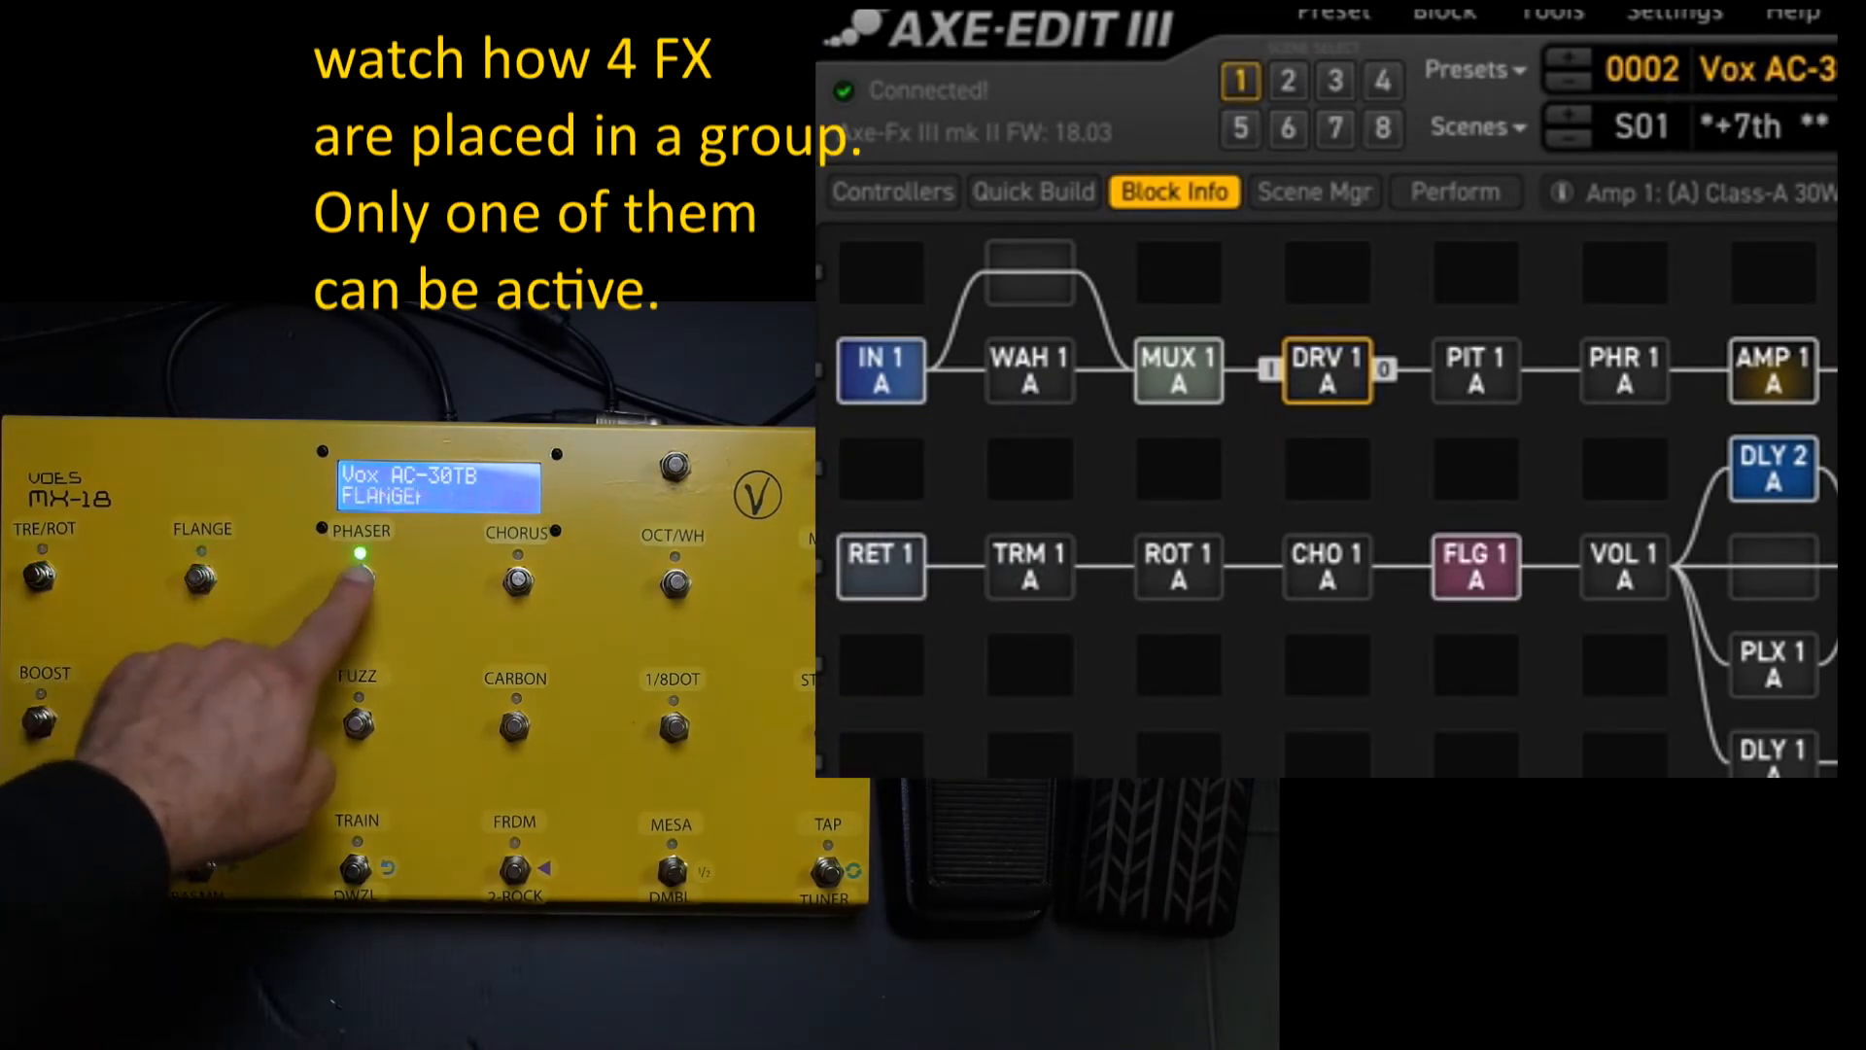
{"action": "left_click", "coordinate": [515, 579]}
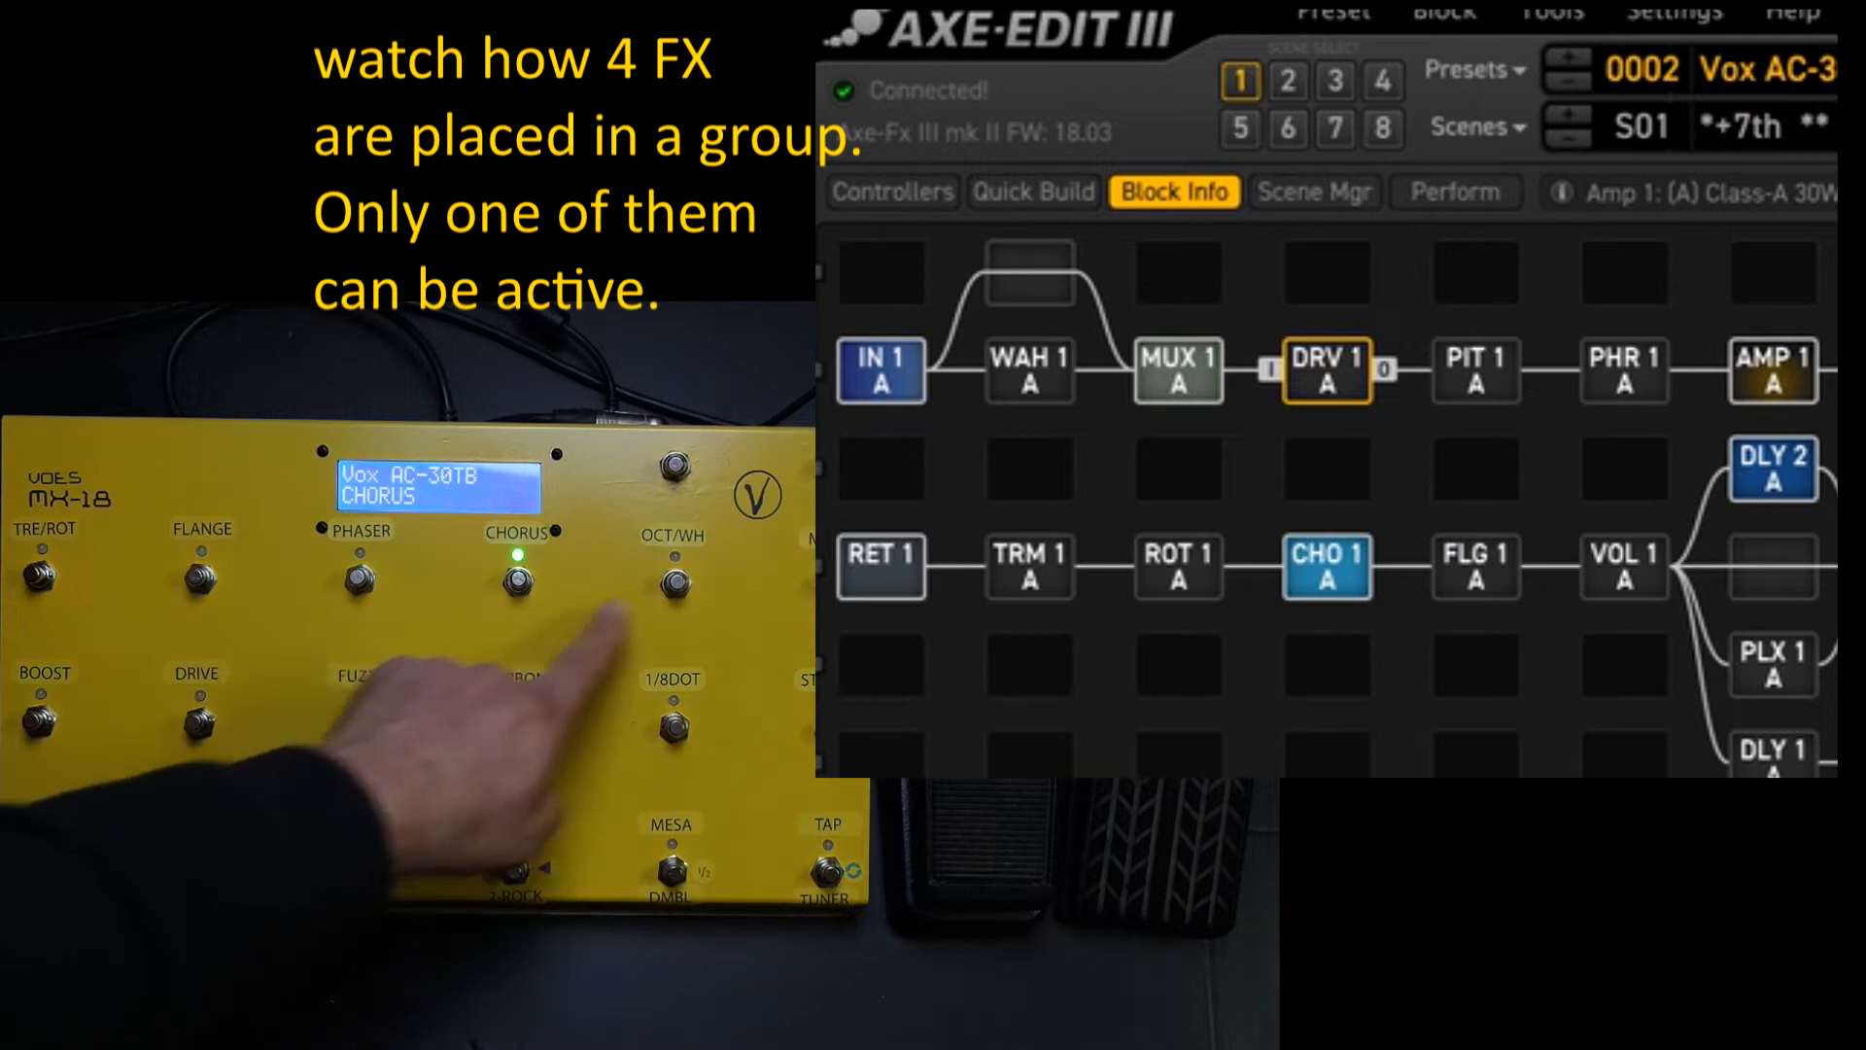
{"action": "left_click", "coordinate": [672, 577]}
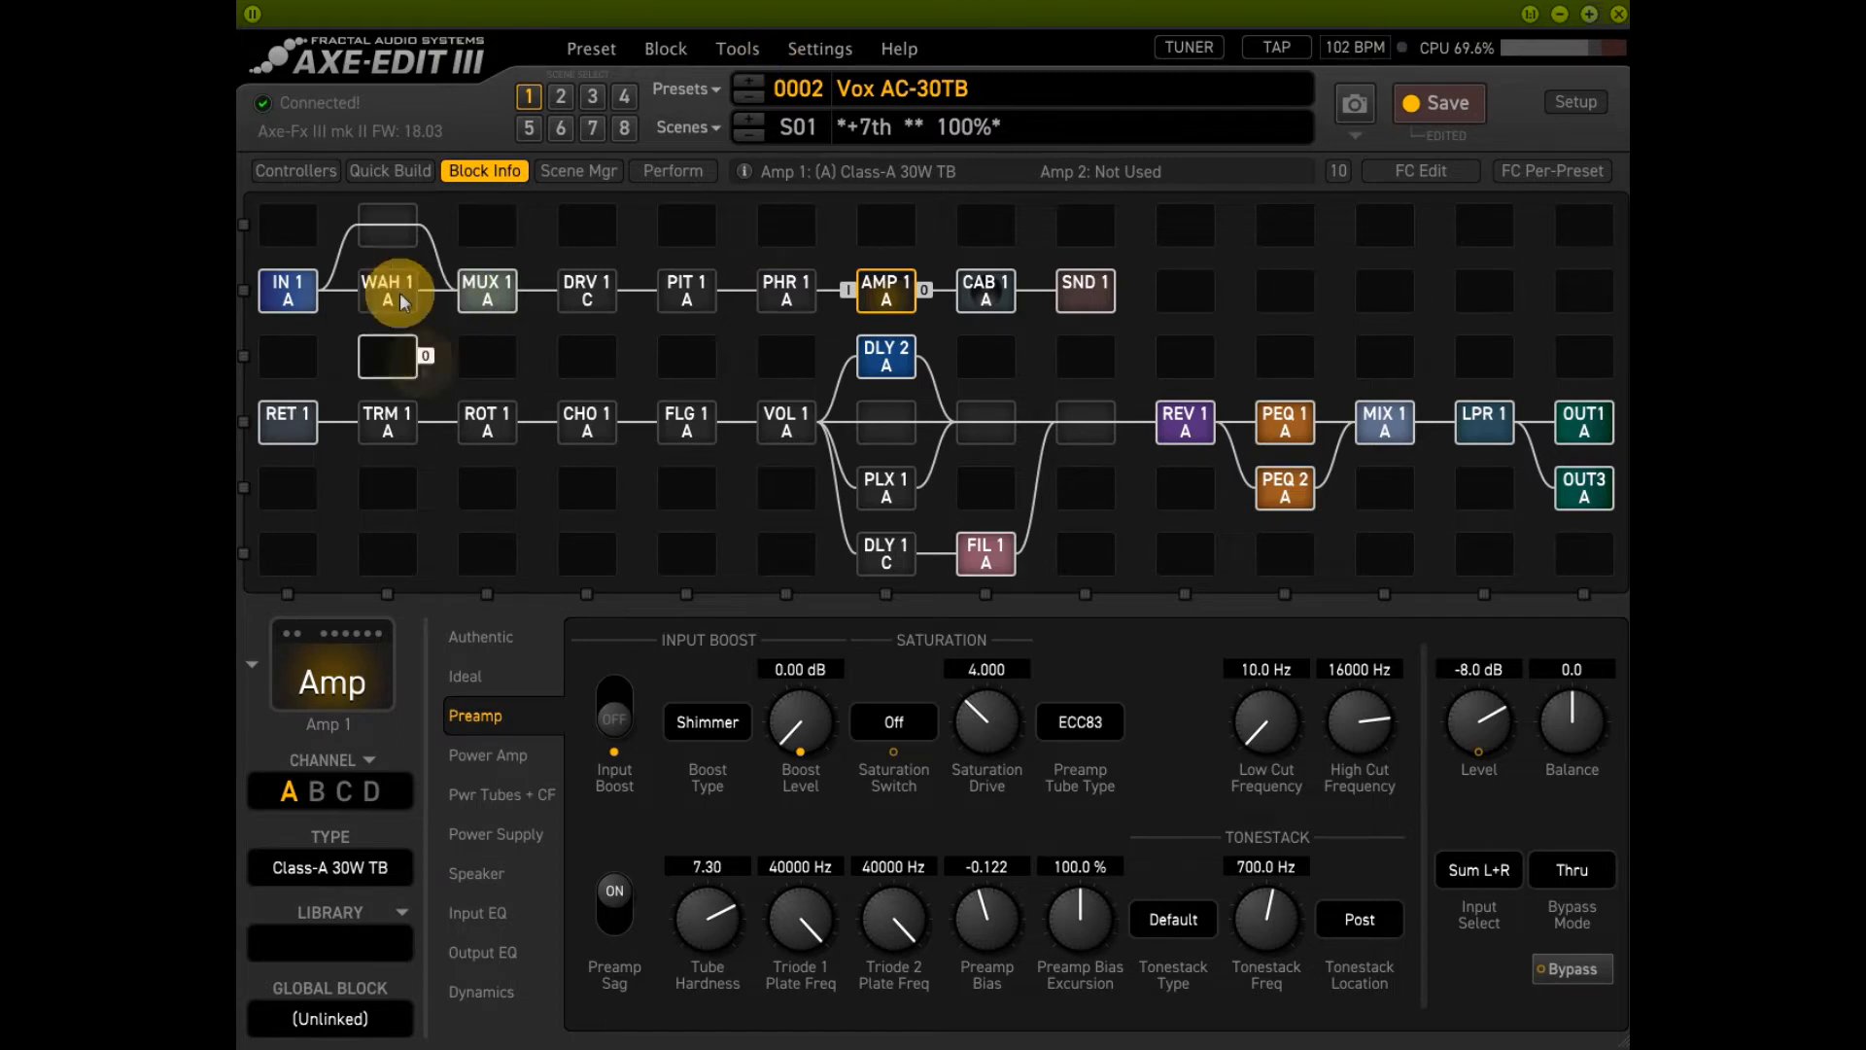
- Inspect the Wah and EQ 2 blocks and the Mixer Row 5 Gain modifier
{"action": "left_click", "coordinate": [386, 290]}
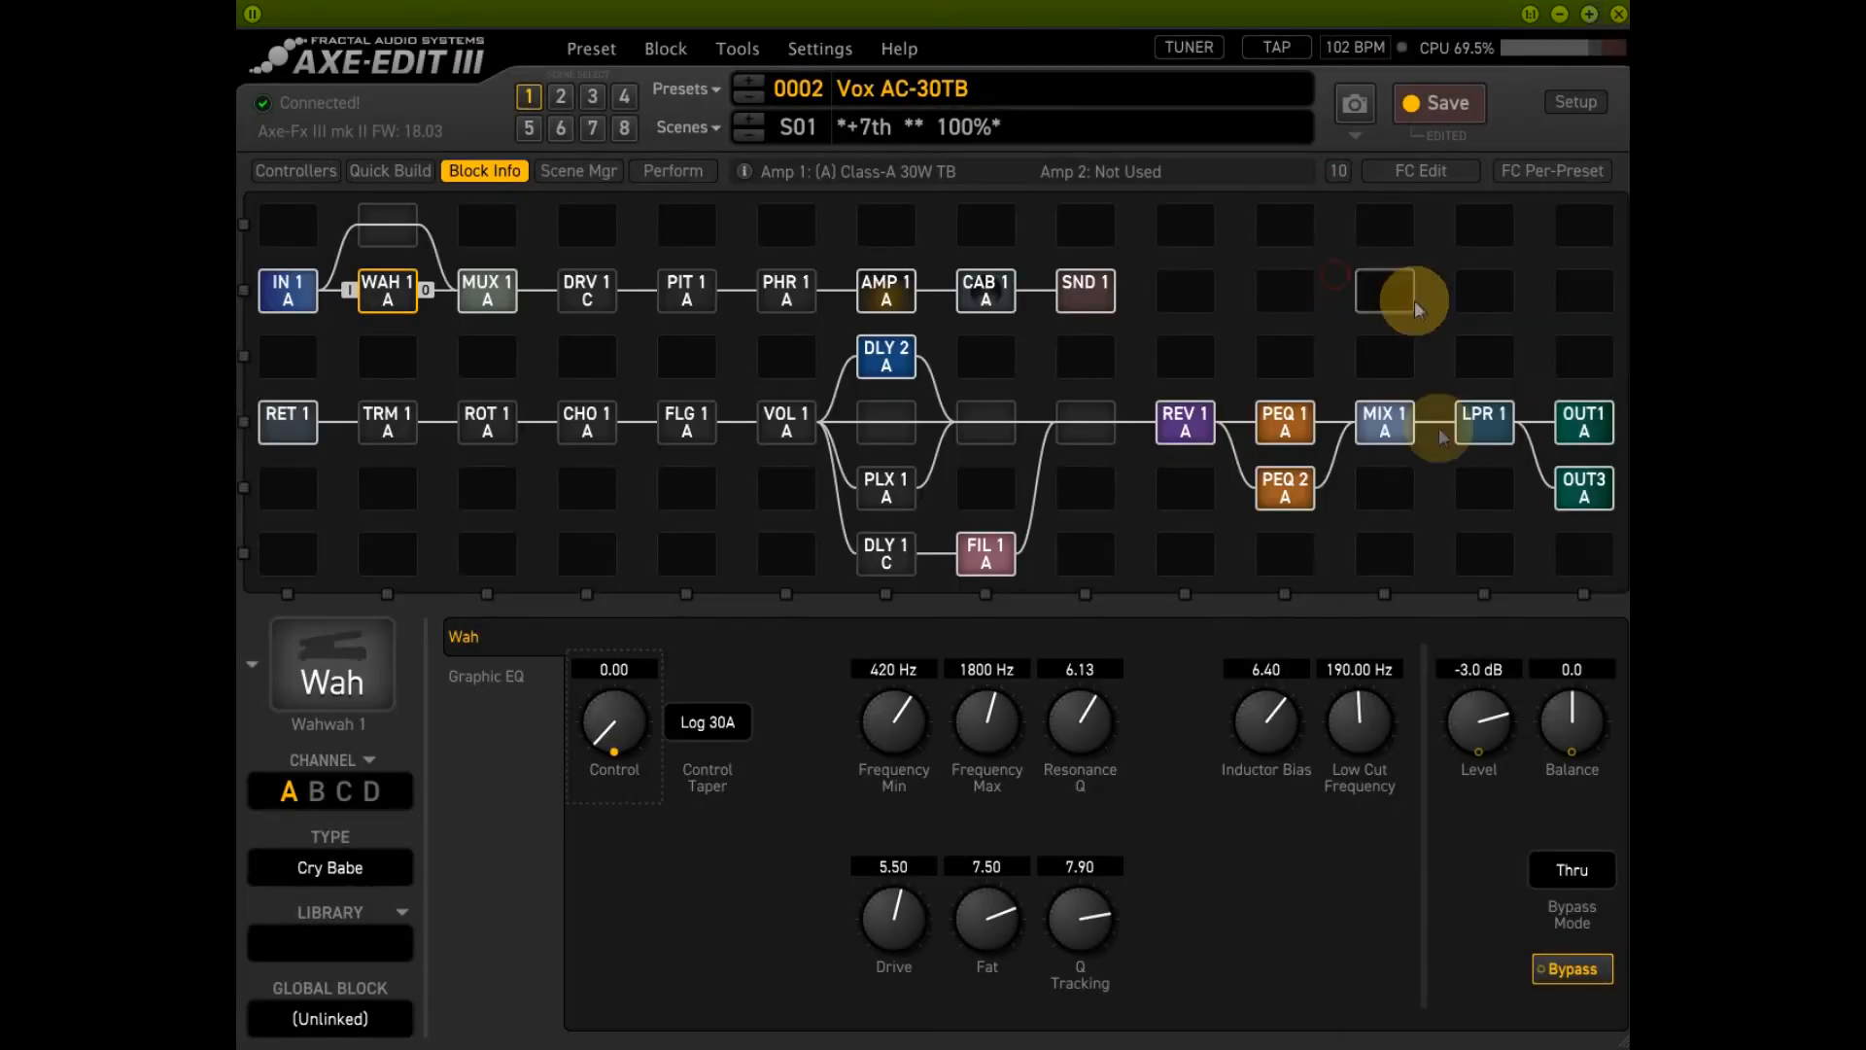
{"action": "left_click", "coordinate": [1383, 420]}
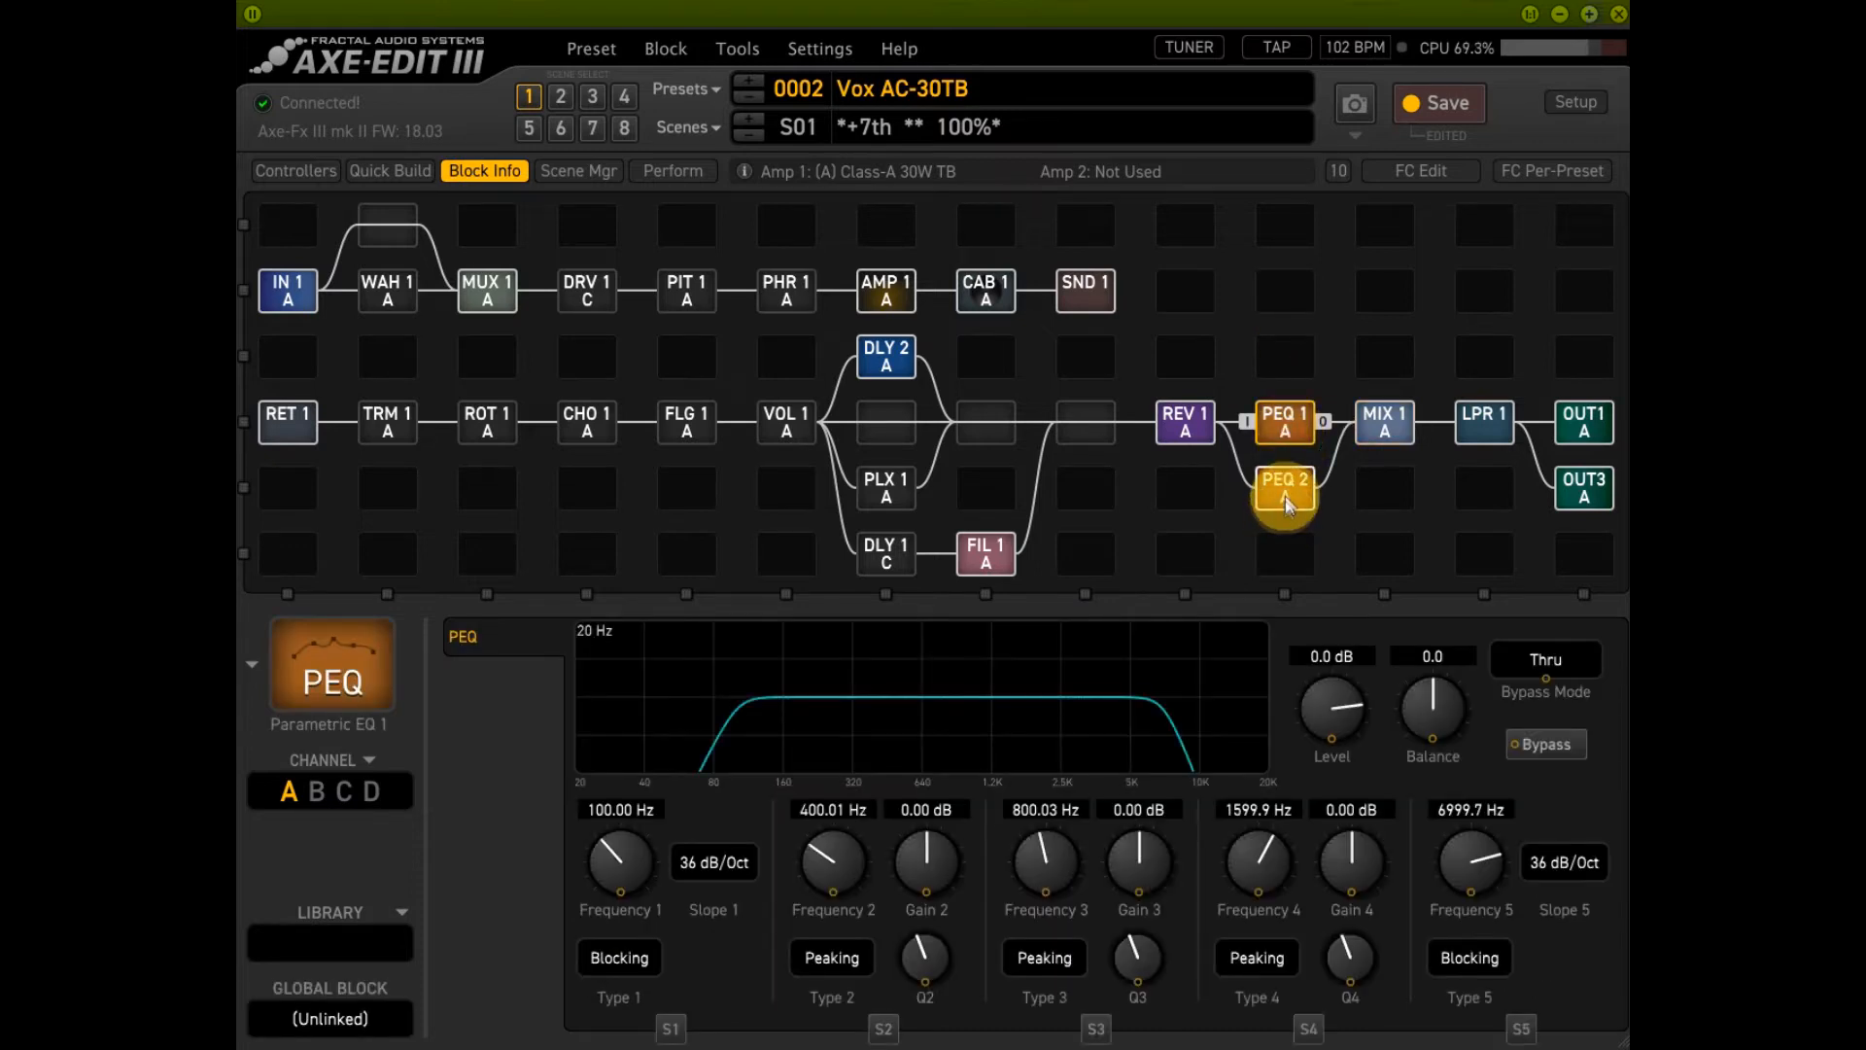
{"action": "left_click", "coordinate": [1284, 486]}
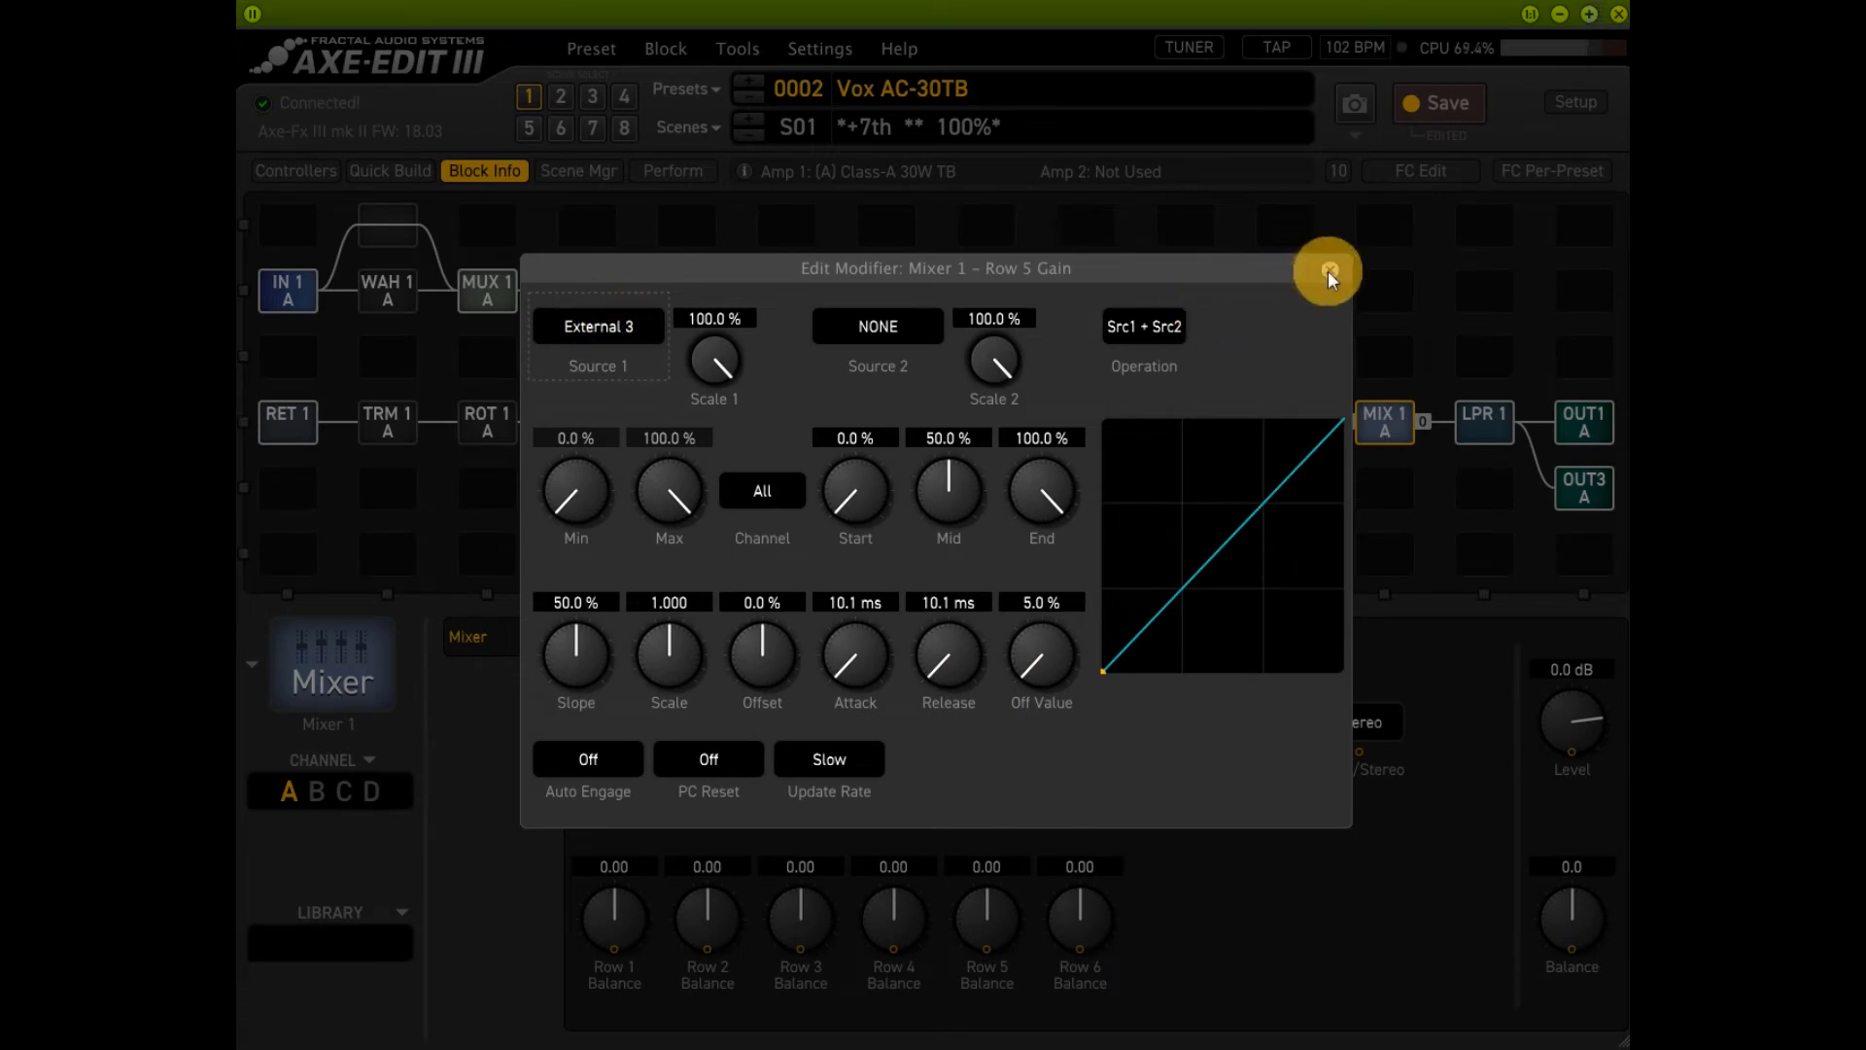
{"action": "left_click", "coordinate": [1325, 270]}
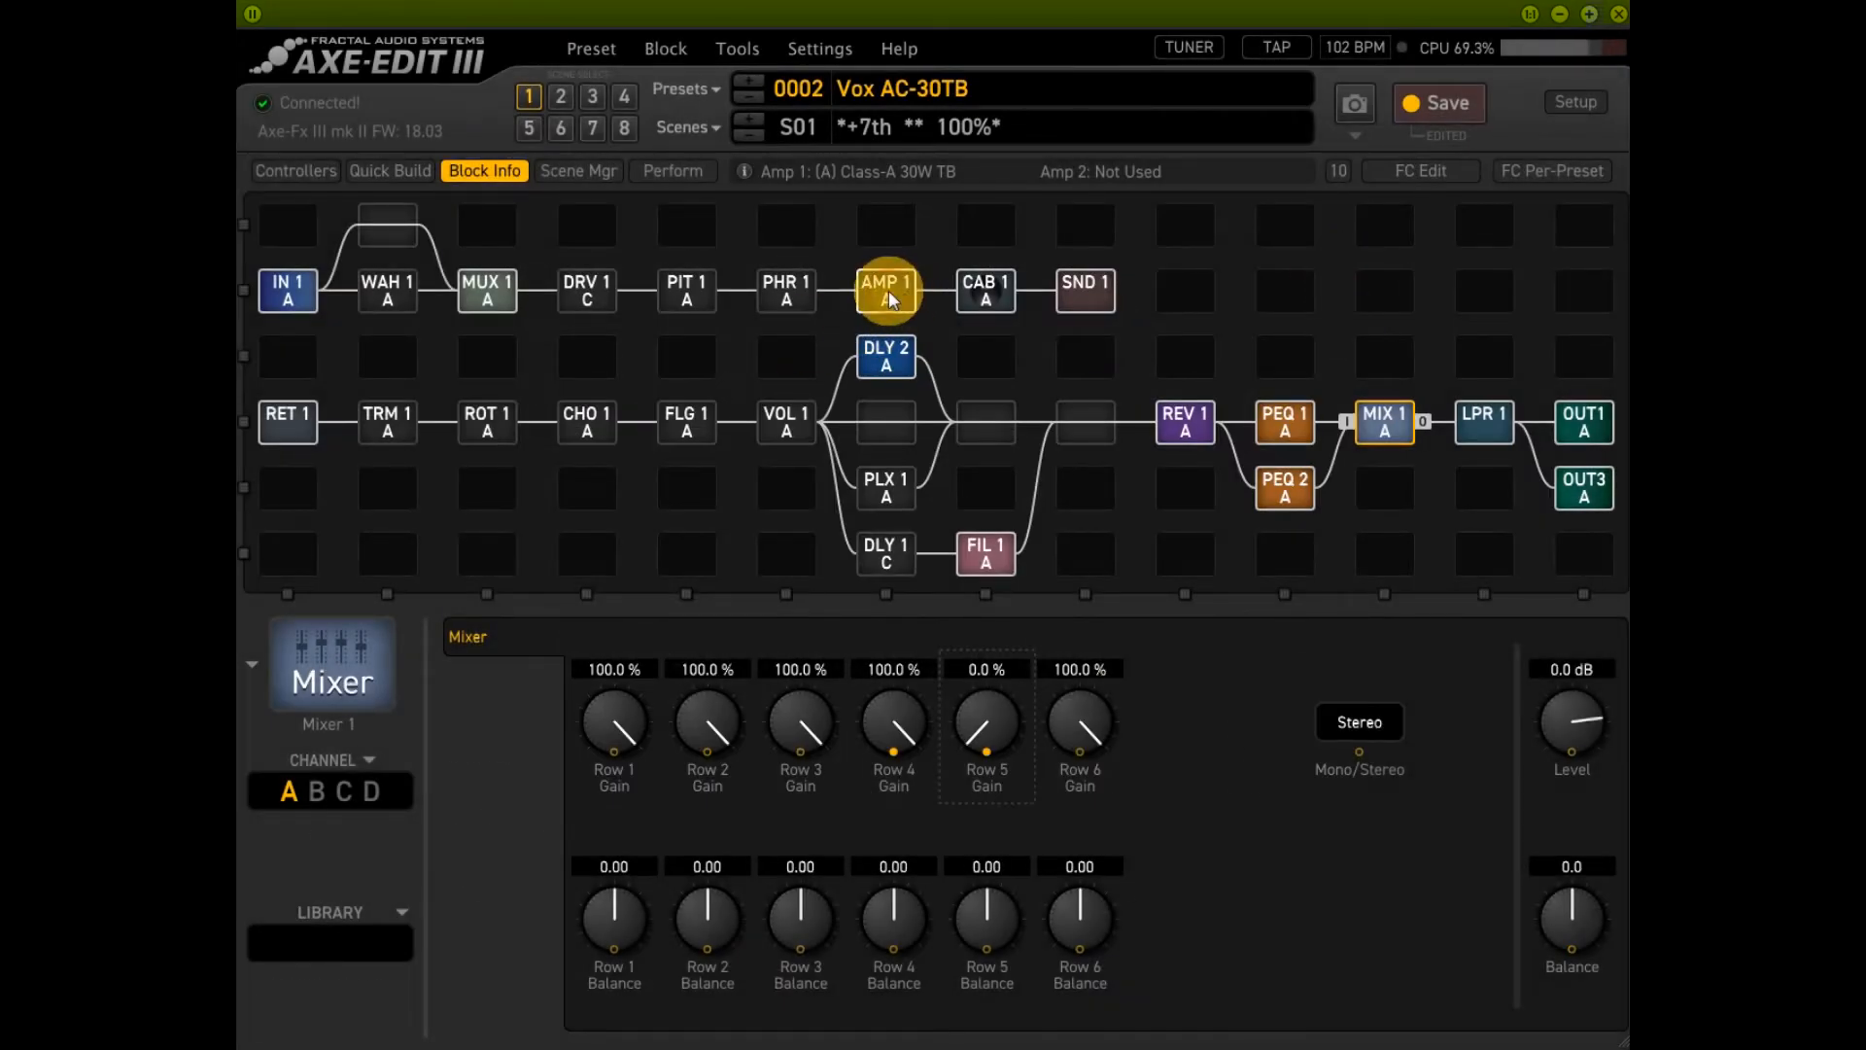
- Check the Amp block's Input Boost modifier, then bring up Delay 2
{"action": "left_click", "coordinate": [885, 287]}
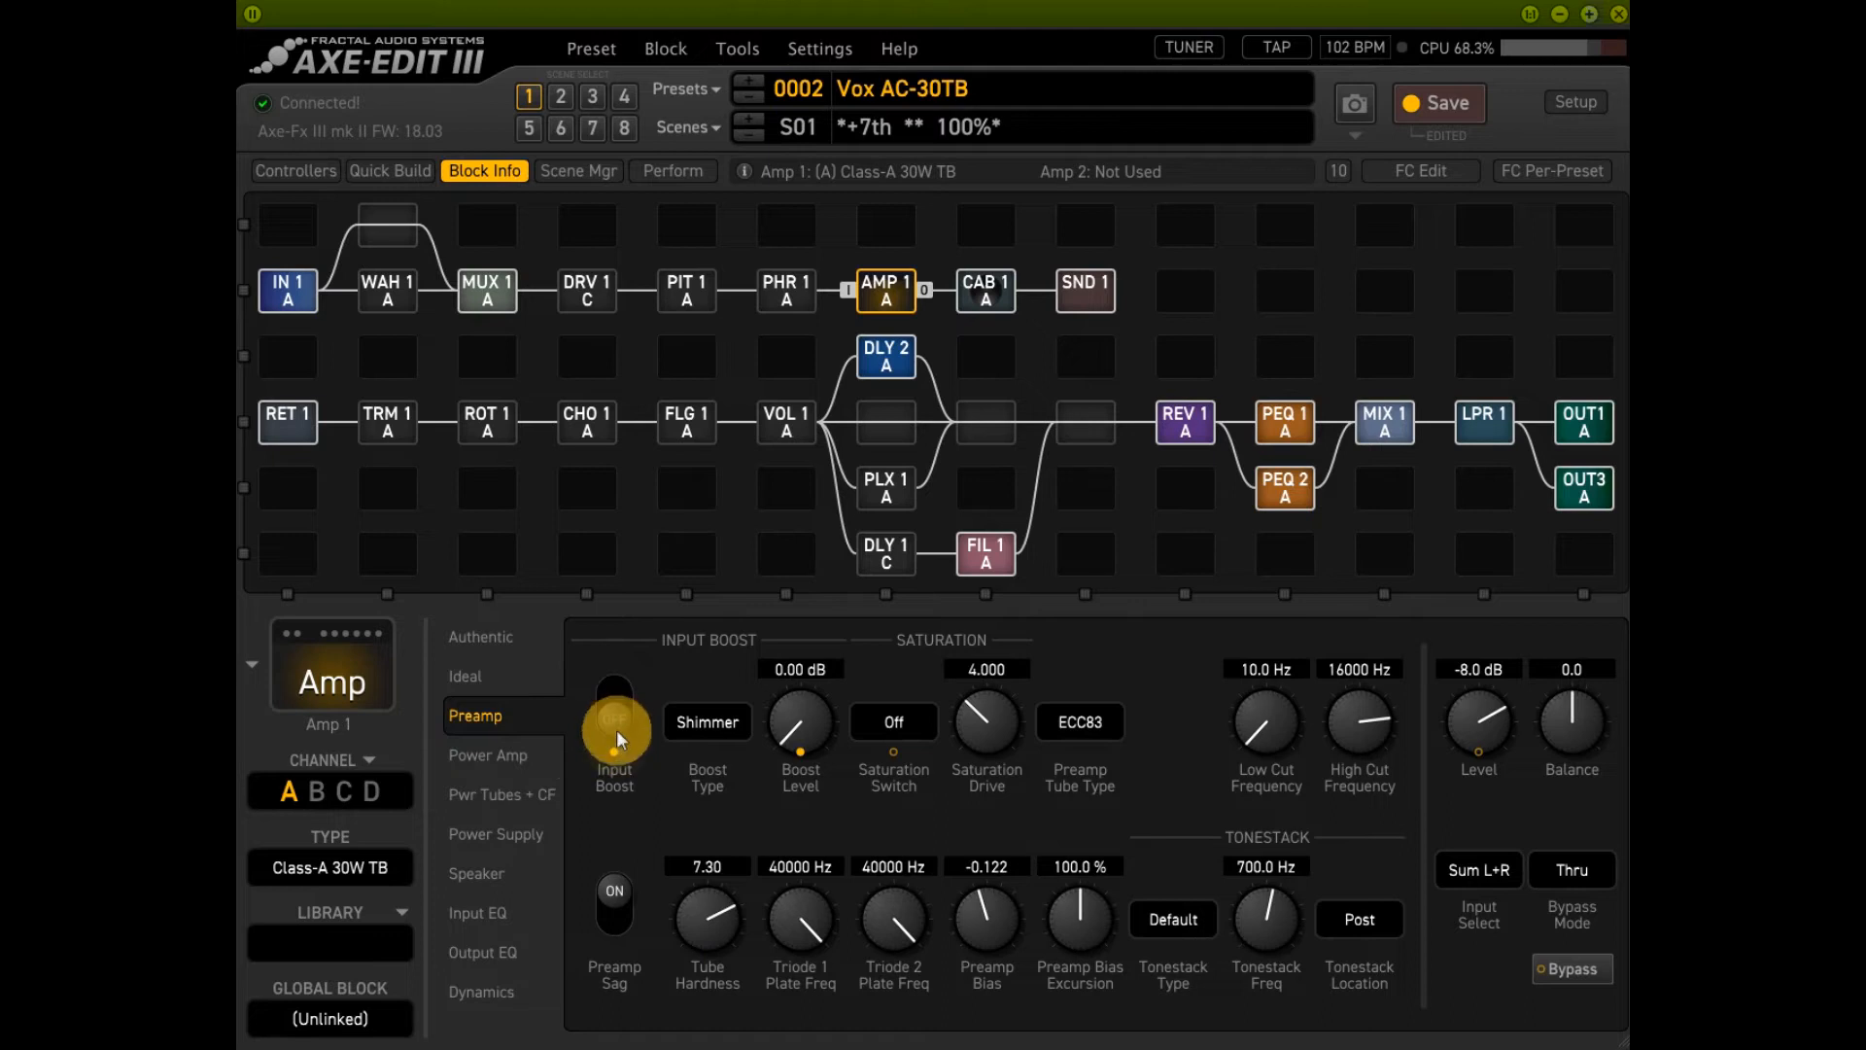
{"action": "left_click", "coordinate": [615, 717]}
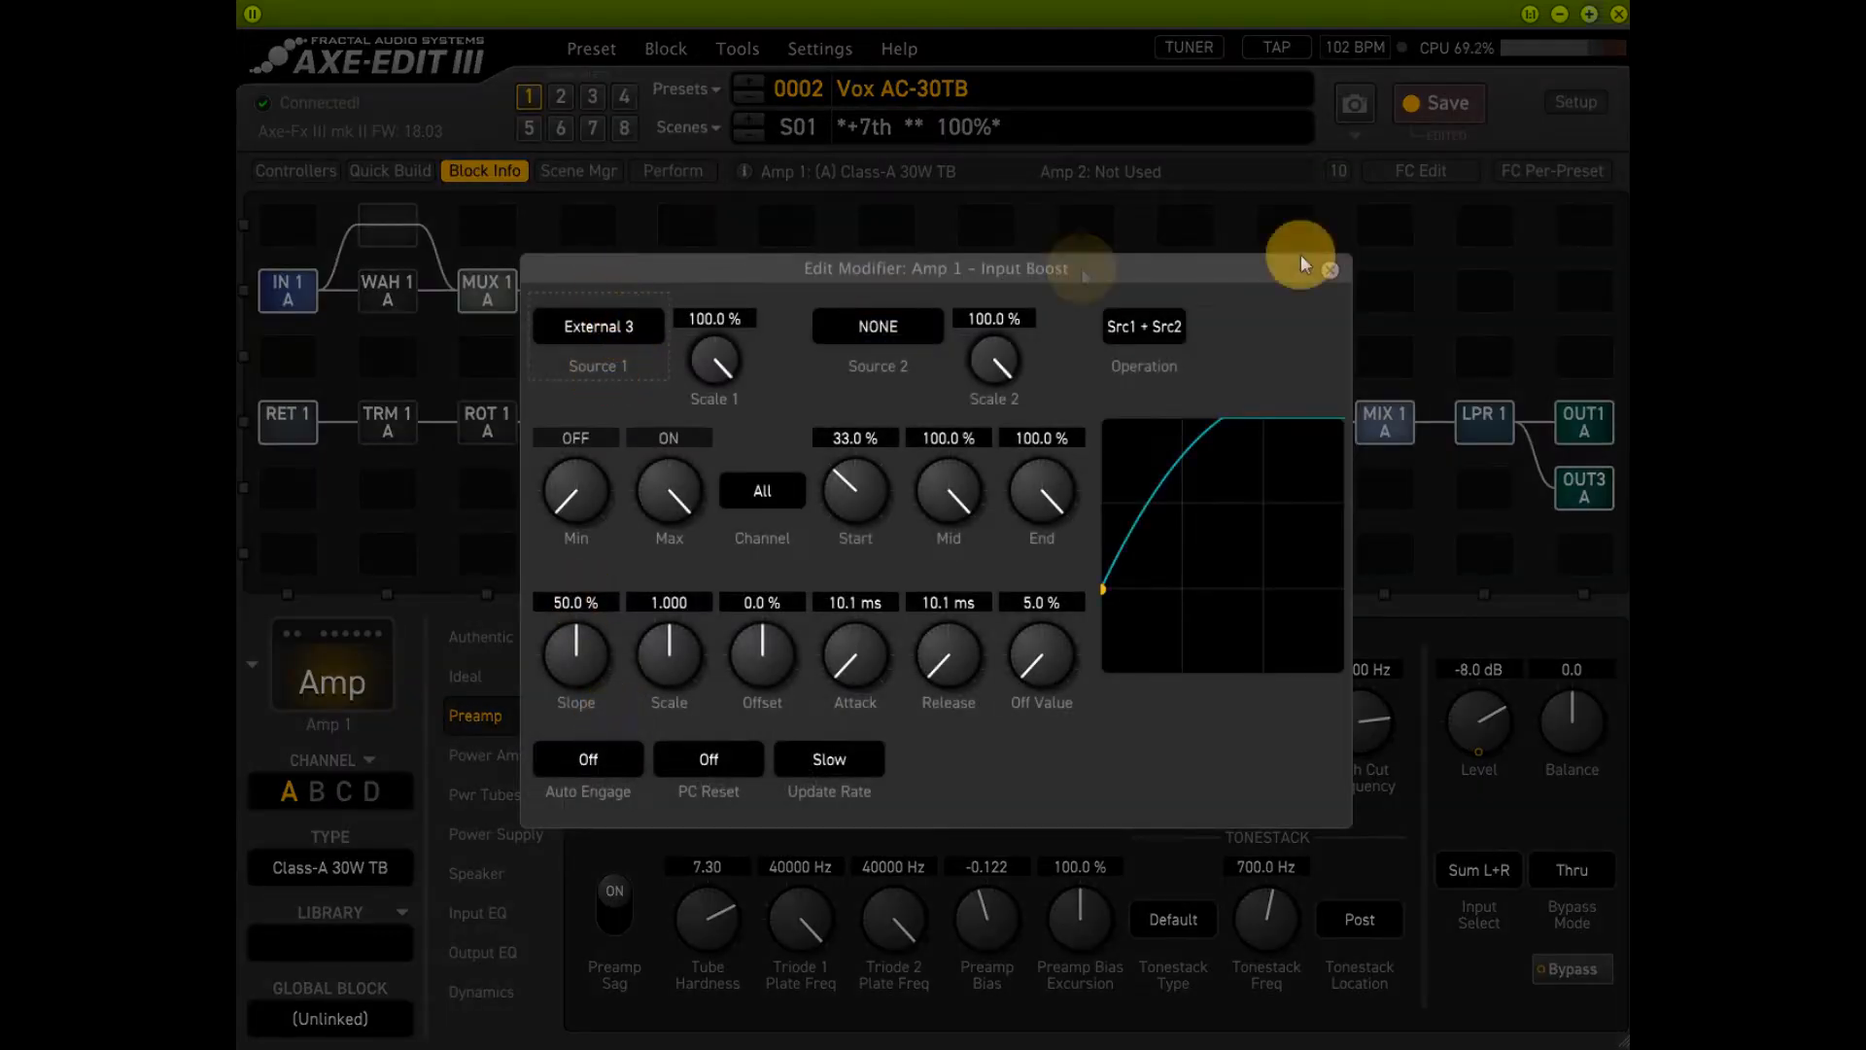
{"action": "left_click", "coordinate": [1329, 269]}
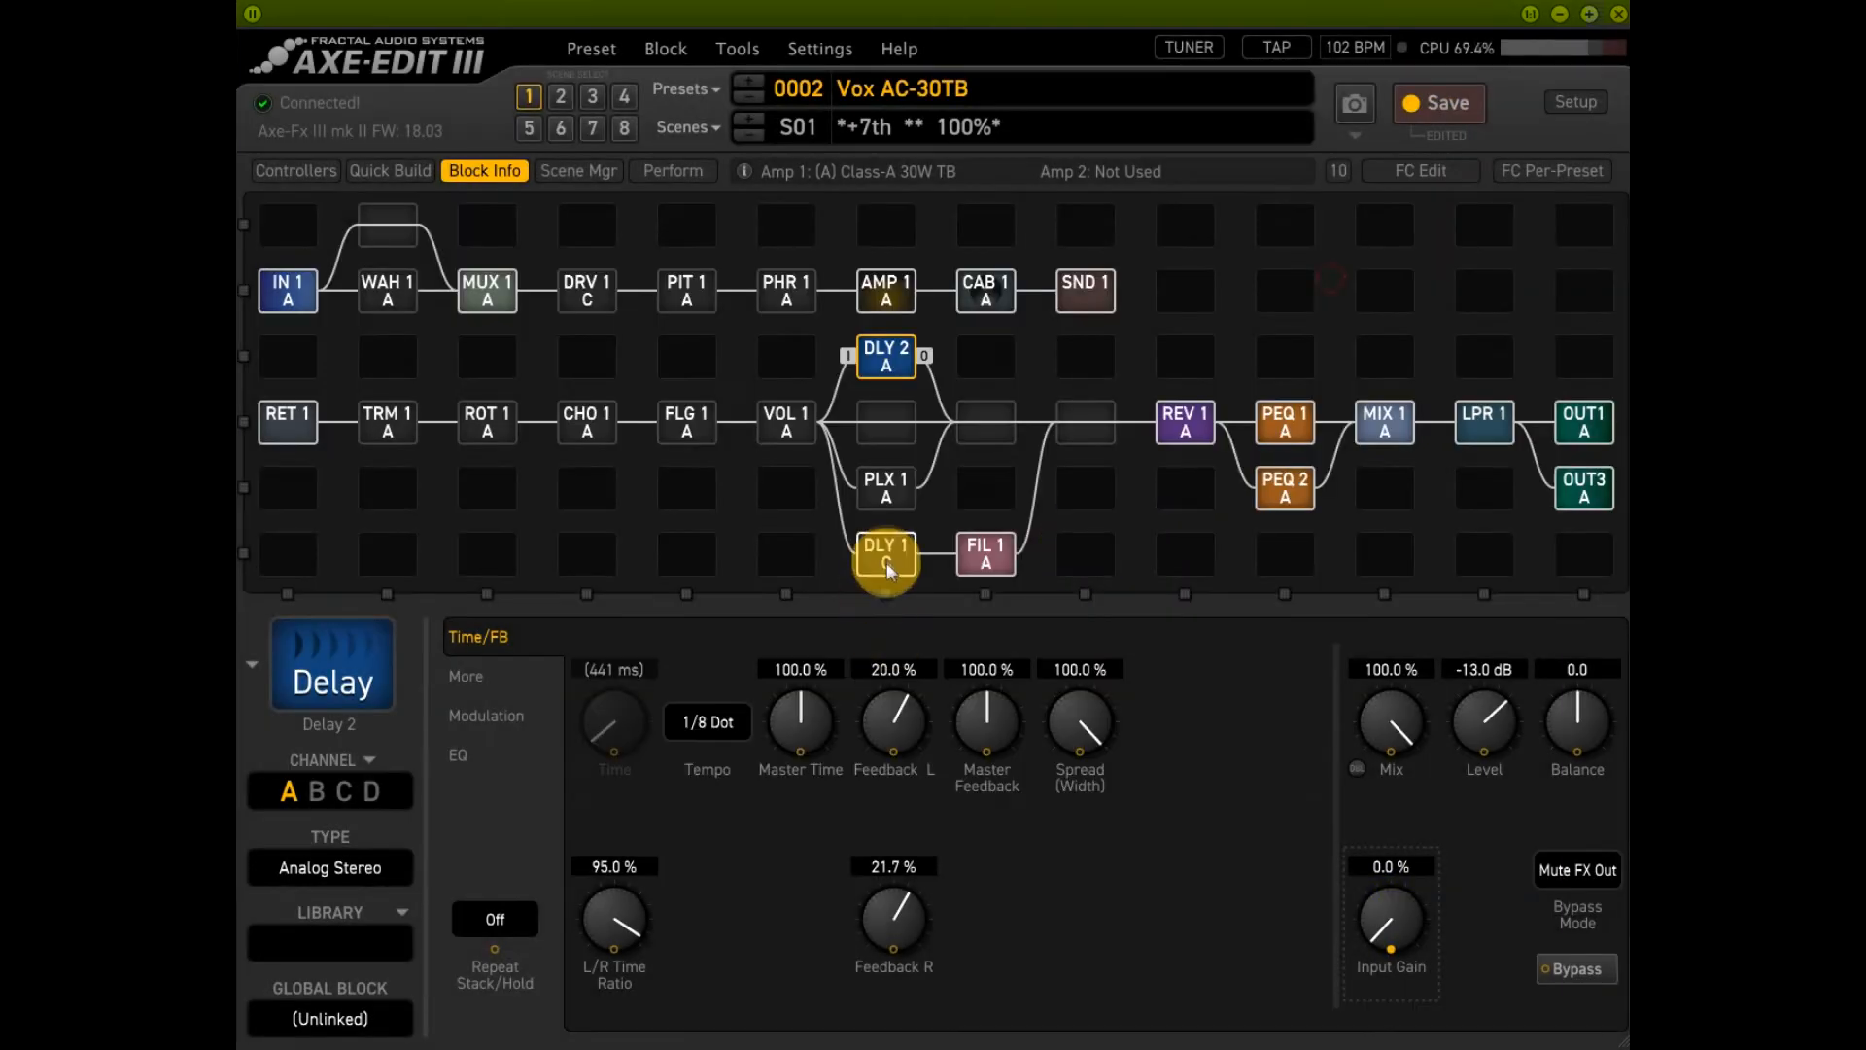
{"action": "right_click", "coordinate": [885, 554]}
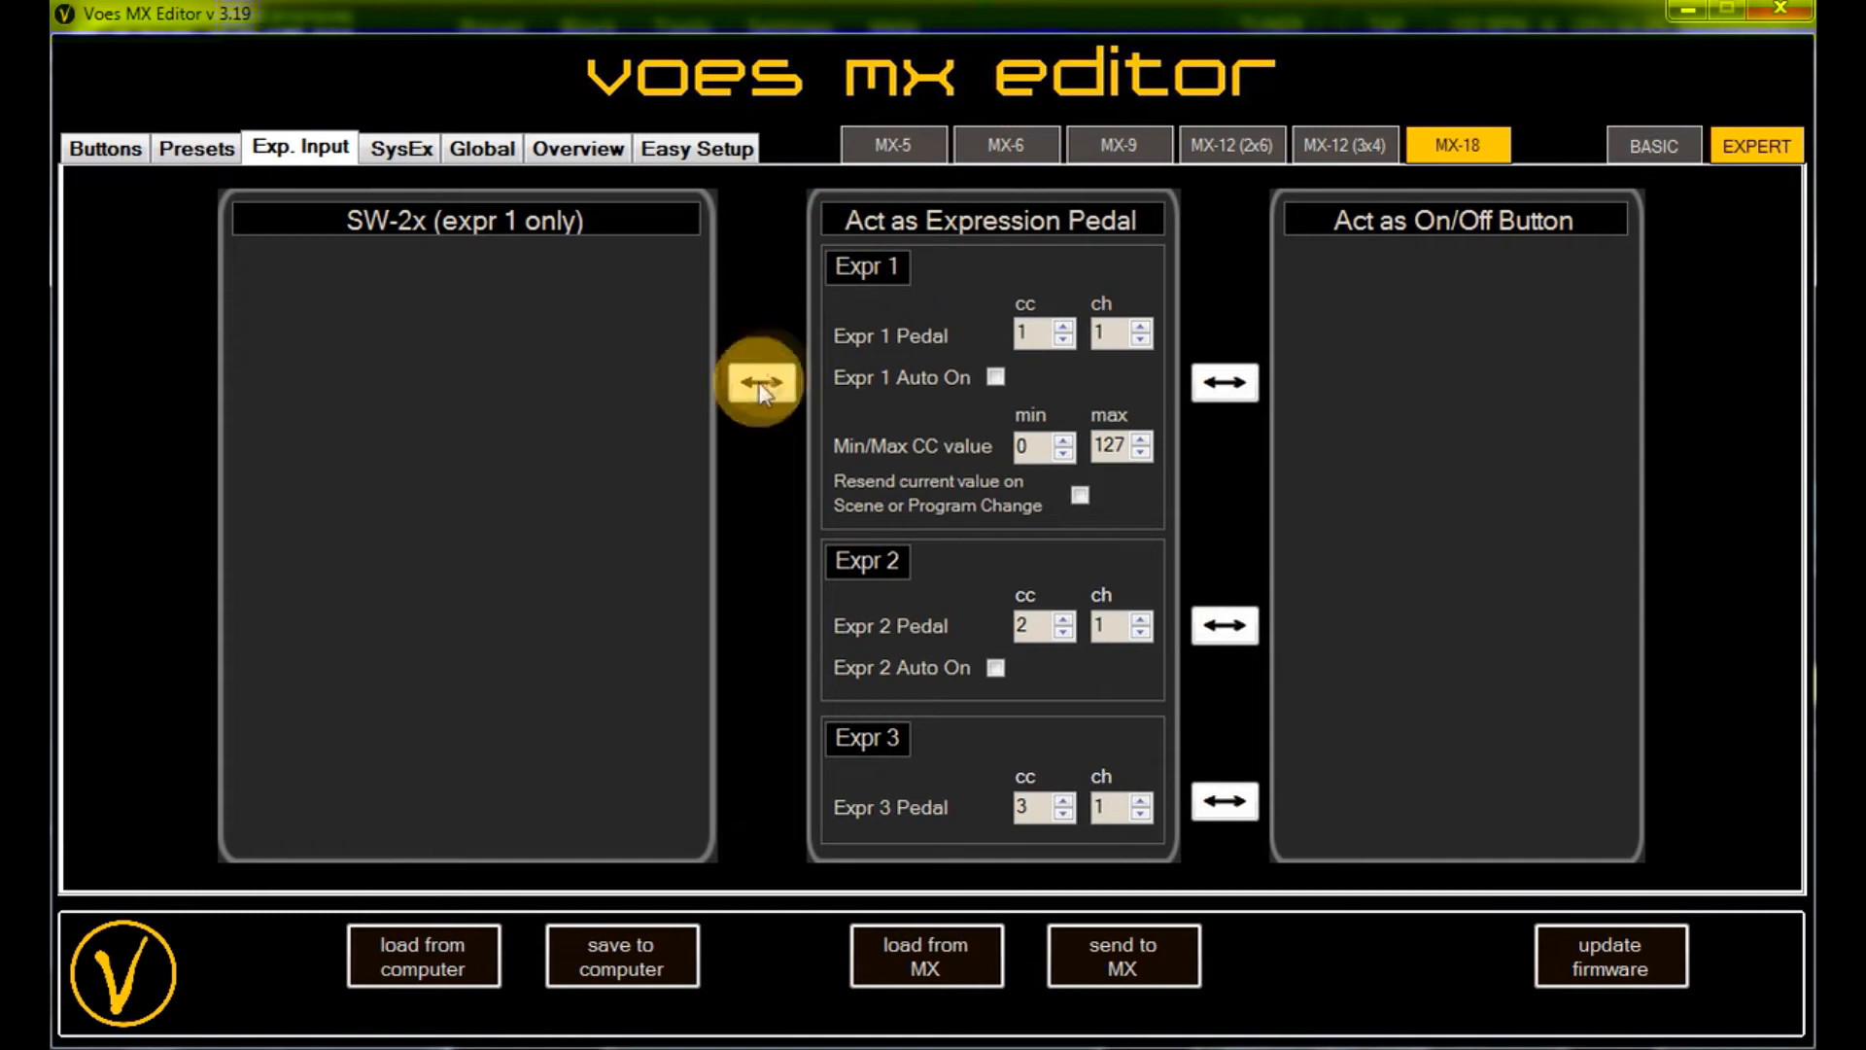
{"action": "mouse_move", "coordinate": [404, 238]}
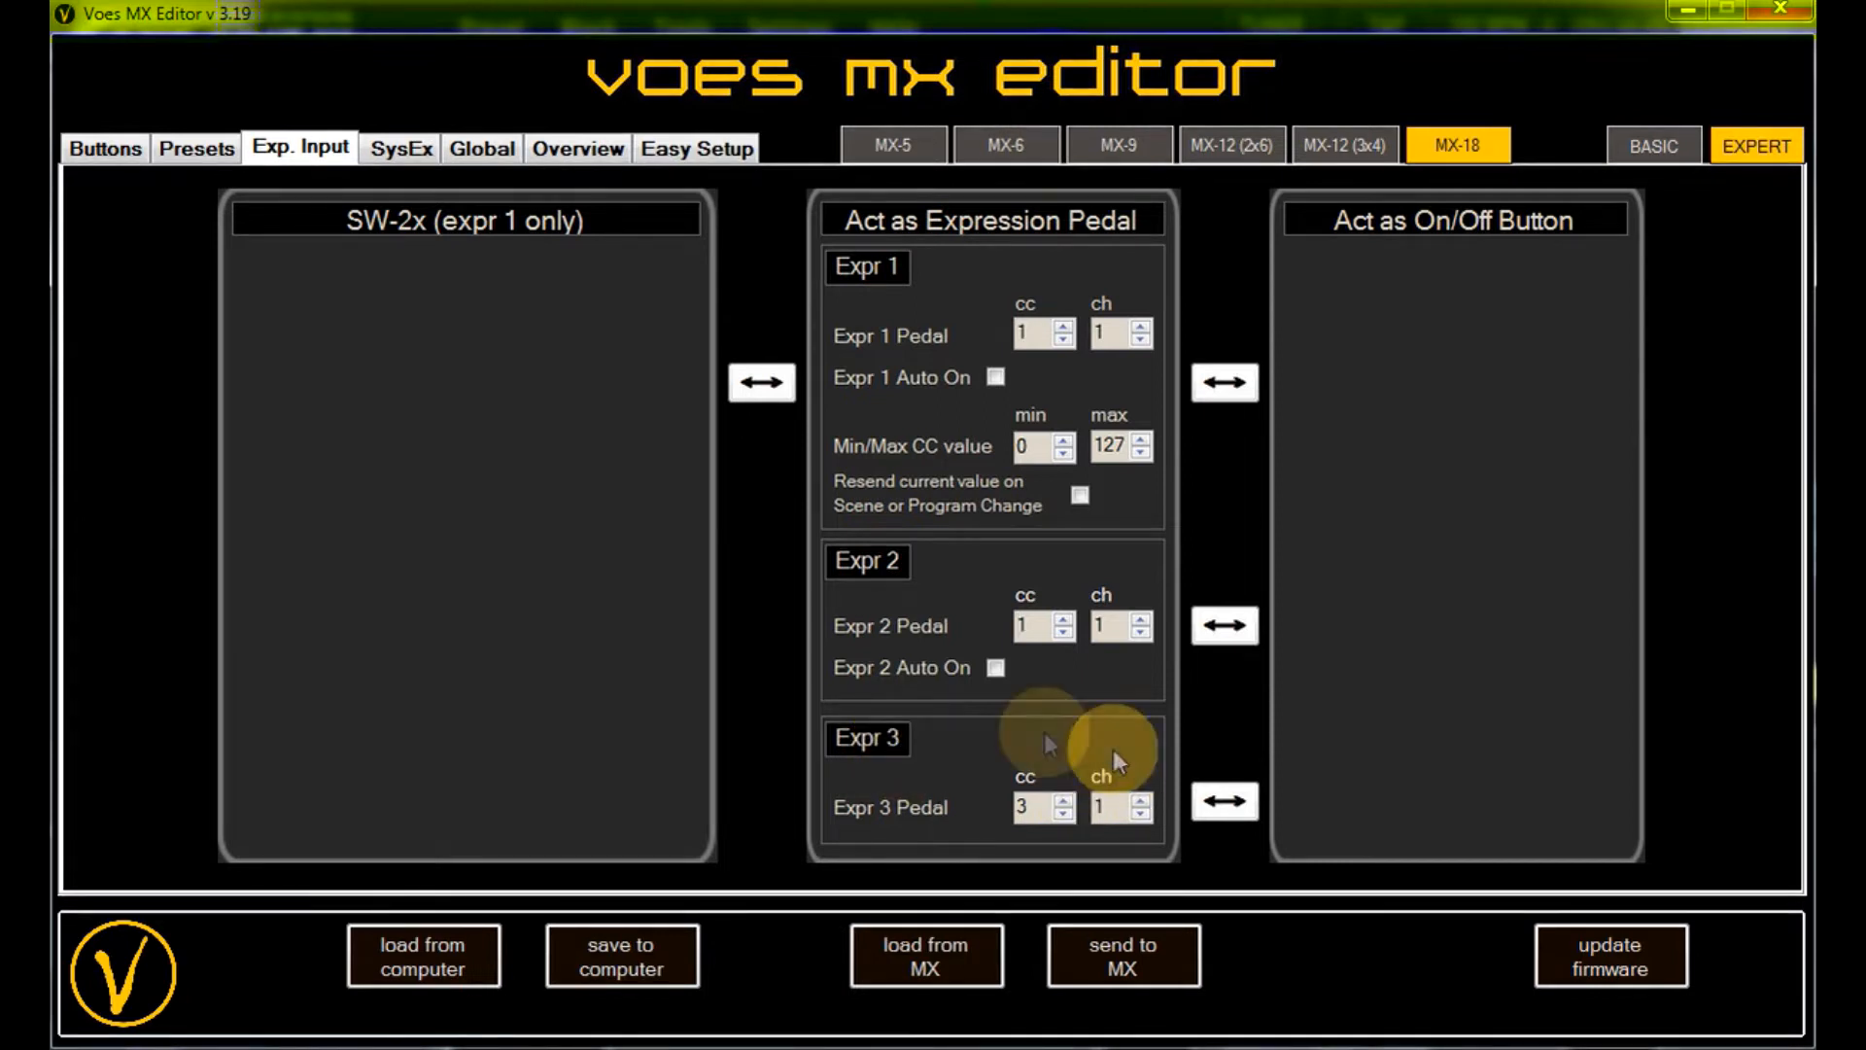
- Set Expr 2 Pedal to send CC 1 on the Exp. Input tab
{"action": "left_click", "coordinate": [1033, 806]}
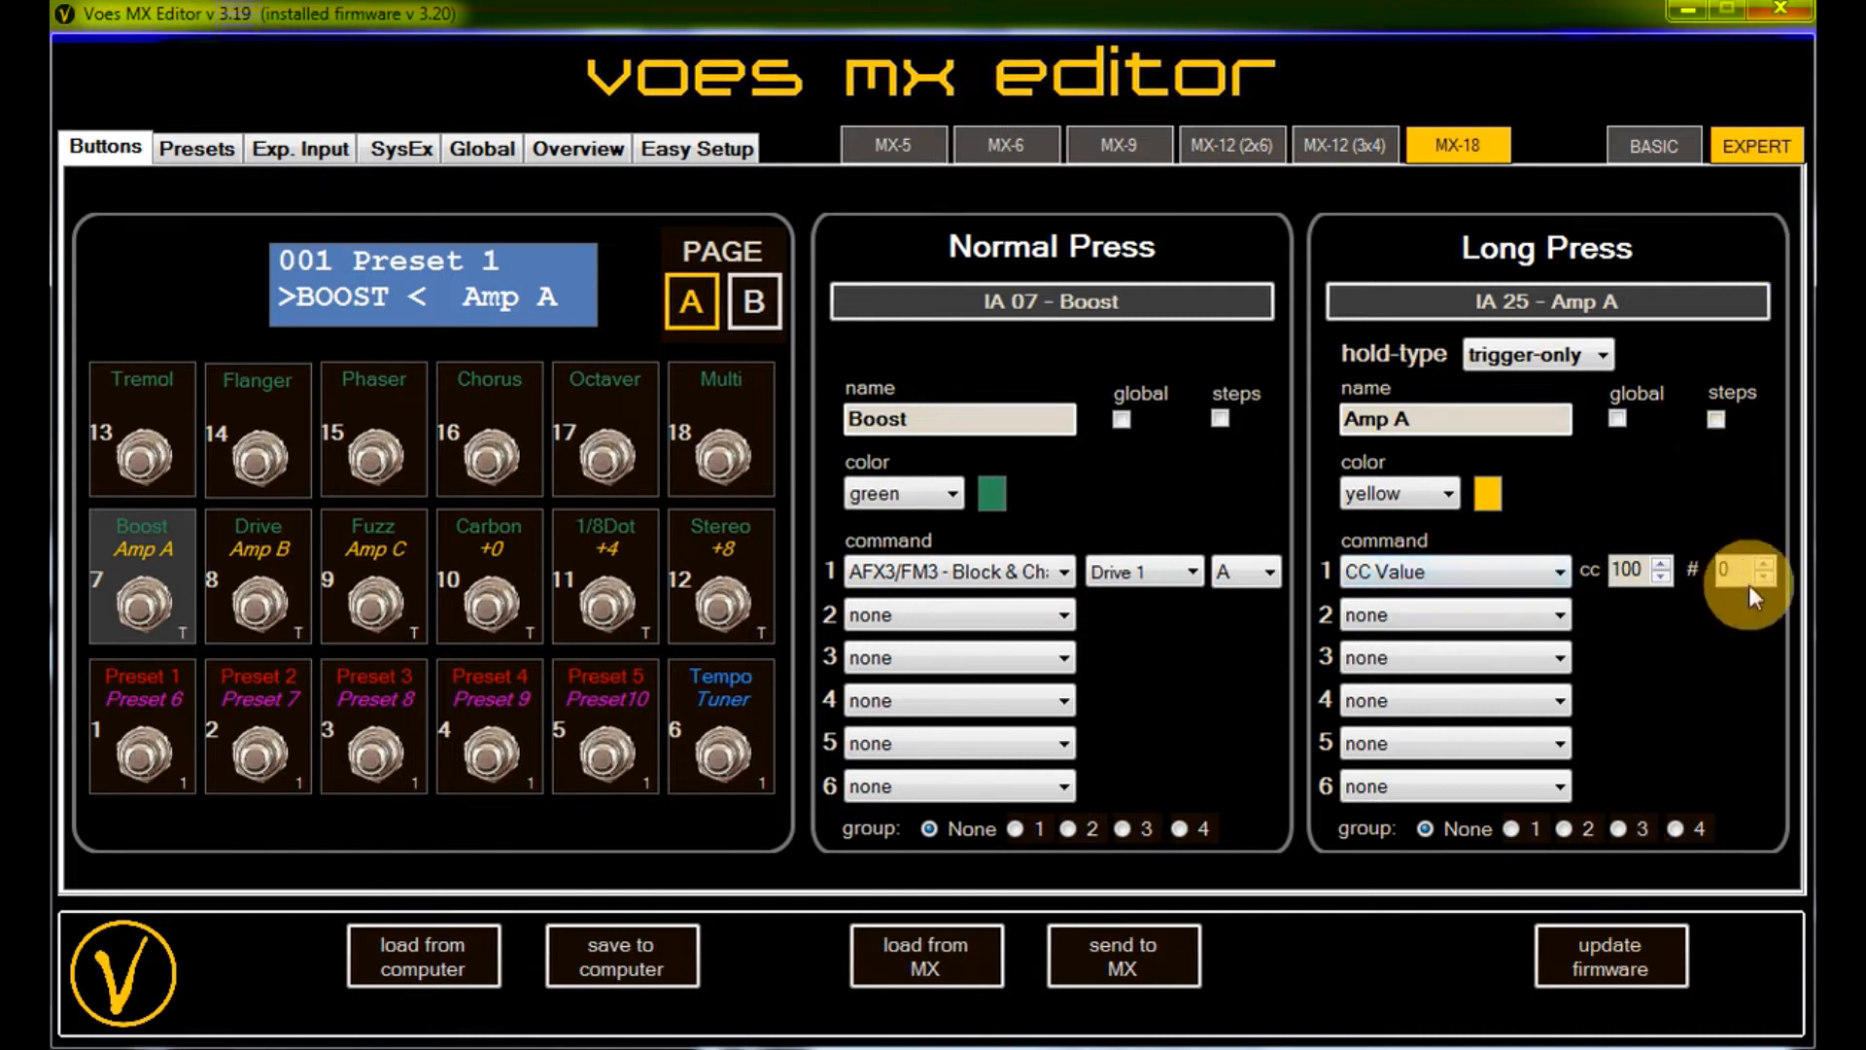
- Give the Drive button a long press named Amp B sending CC 100 value 1
{"action": "left_click", "coordinate": [255, 606]}
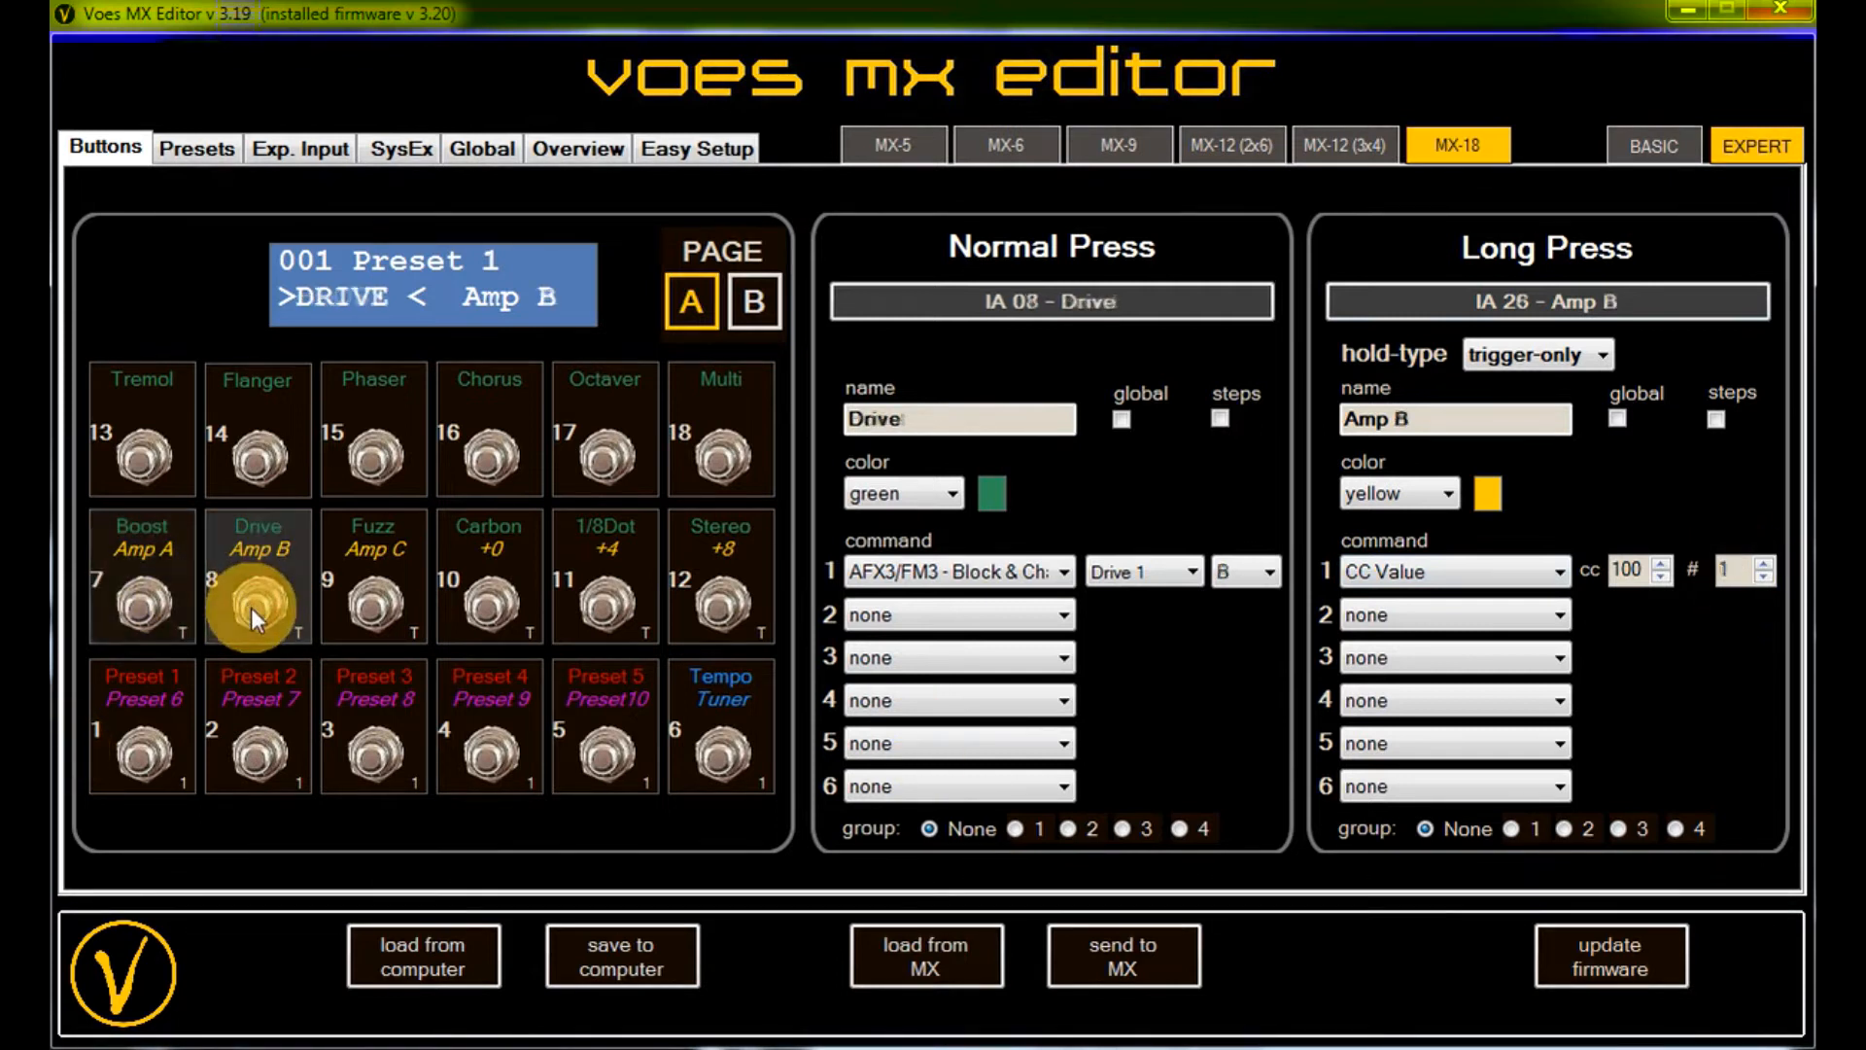
{"action": "left_click", "coordinate": [372, 577]}
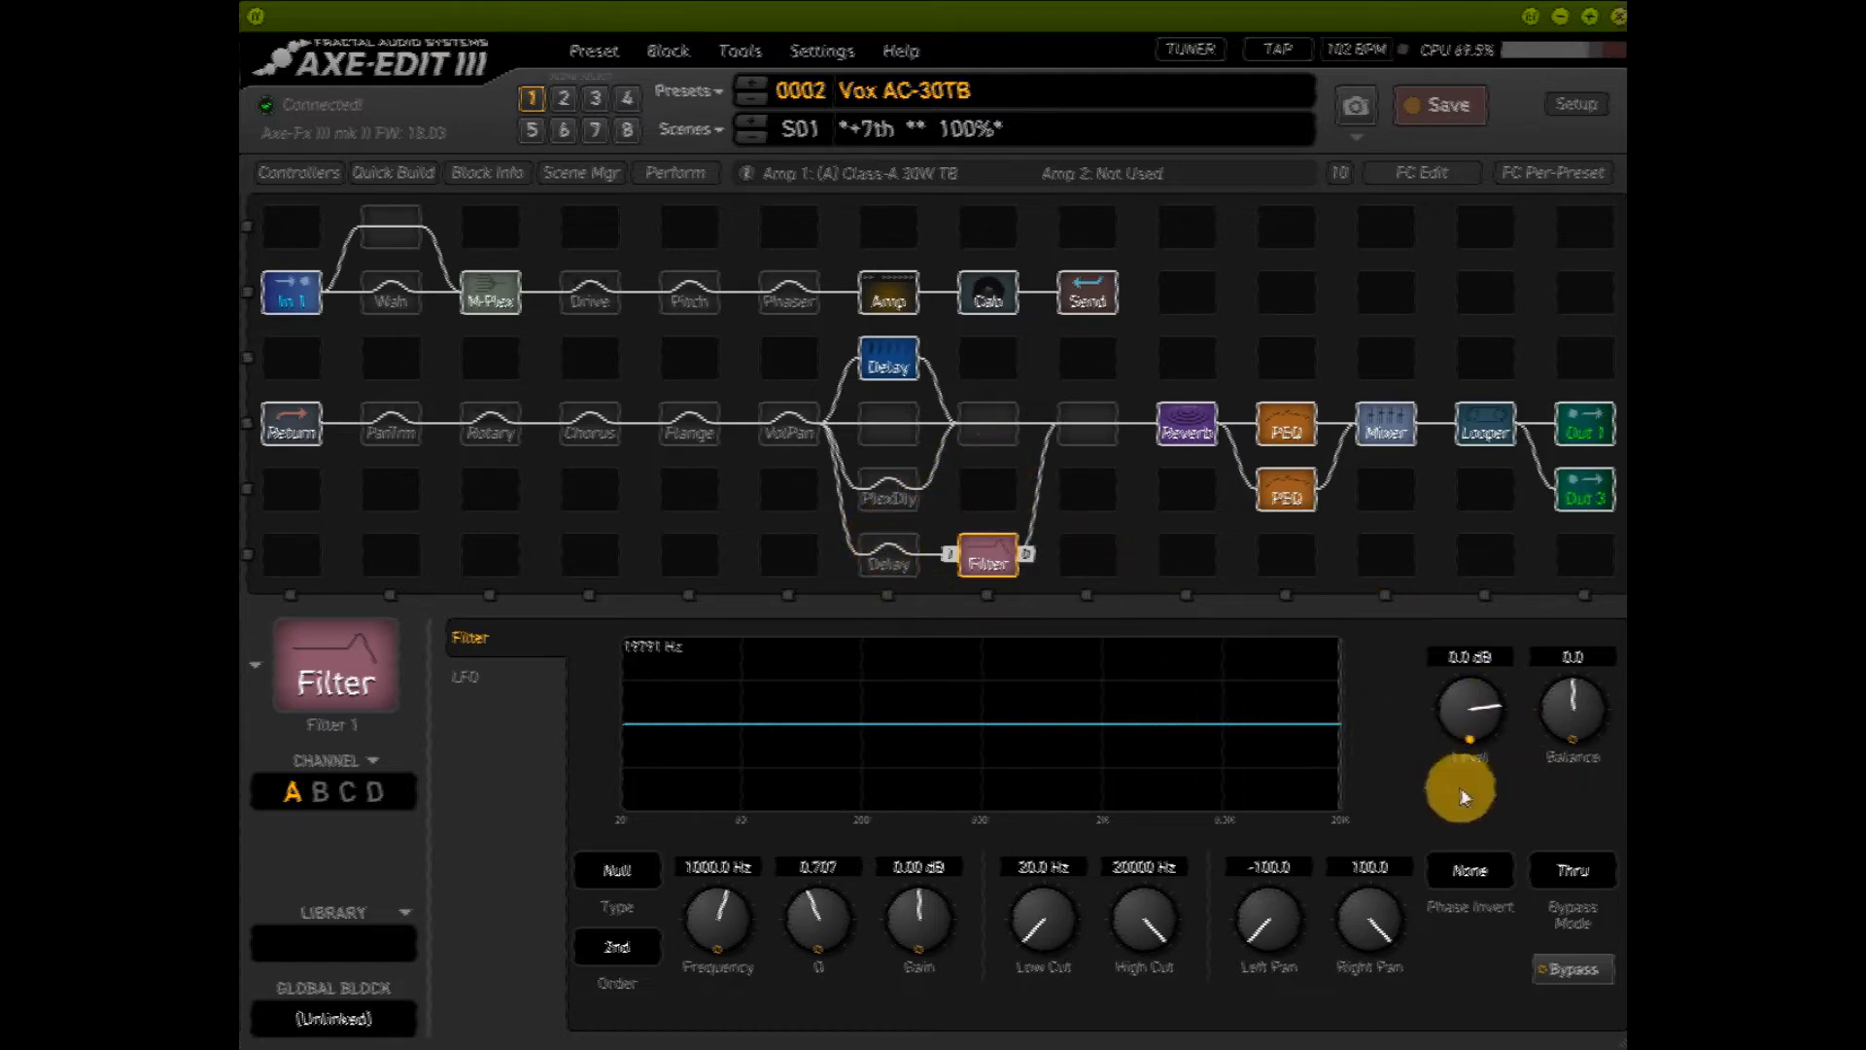
- Open Filter 1's Level modifier, driven by External 5 across 0.0 to 8.0 dB
{"action": "left_click", "coordinate": [1459, 791]}
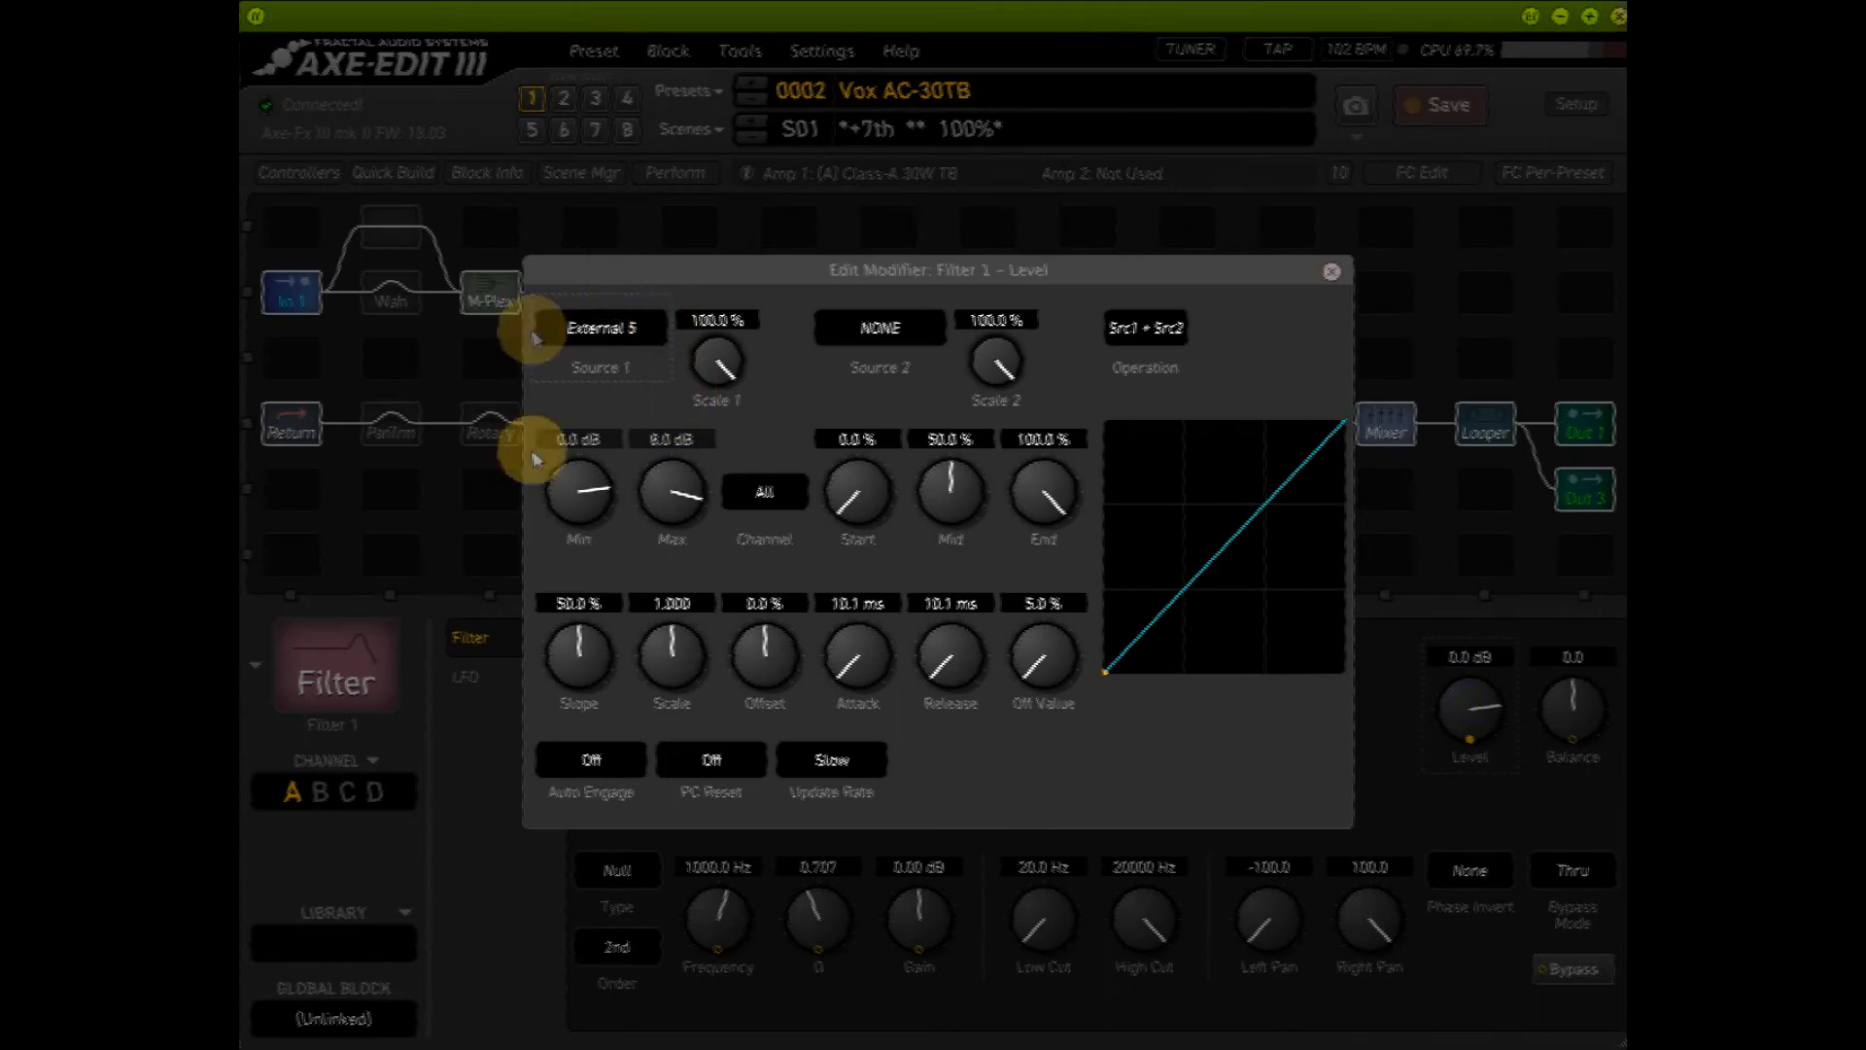
{"action": "mouse_move", "coordinate": [547, 467]}
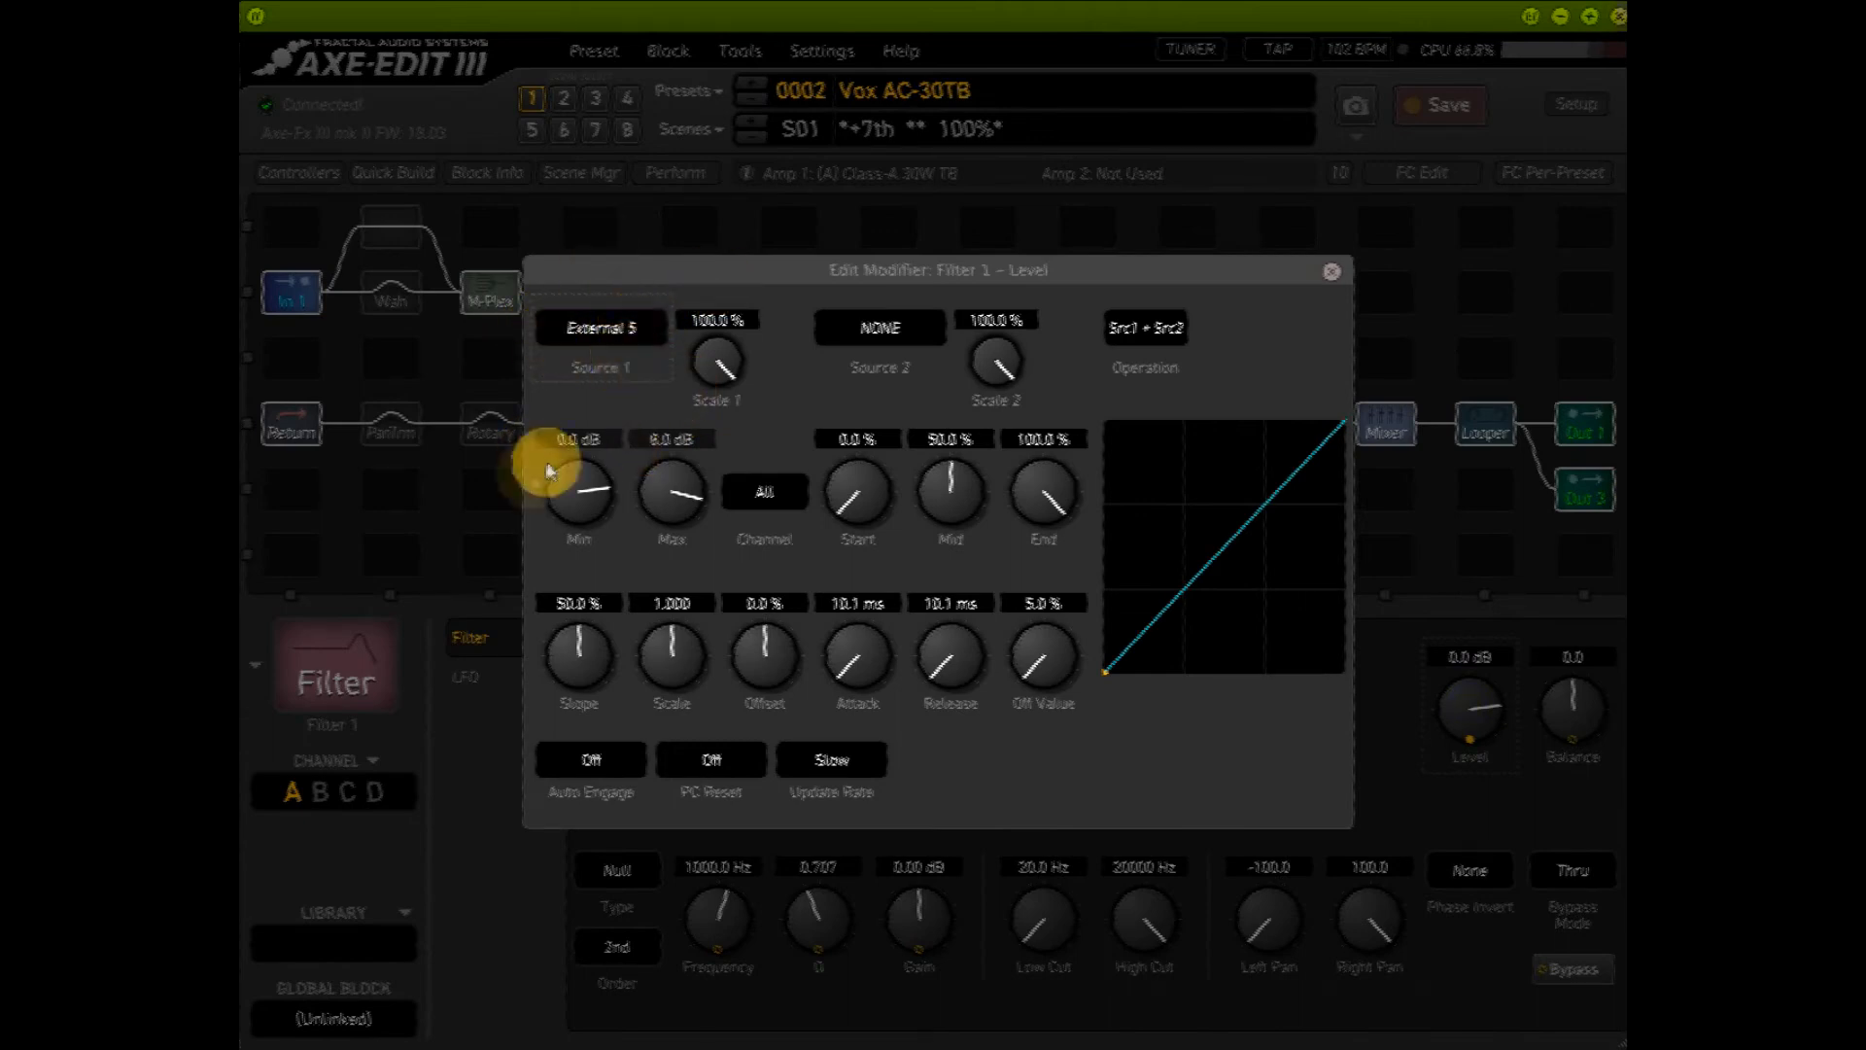
{"action": "mouse_move", "coordinate": [670, 456]}
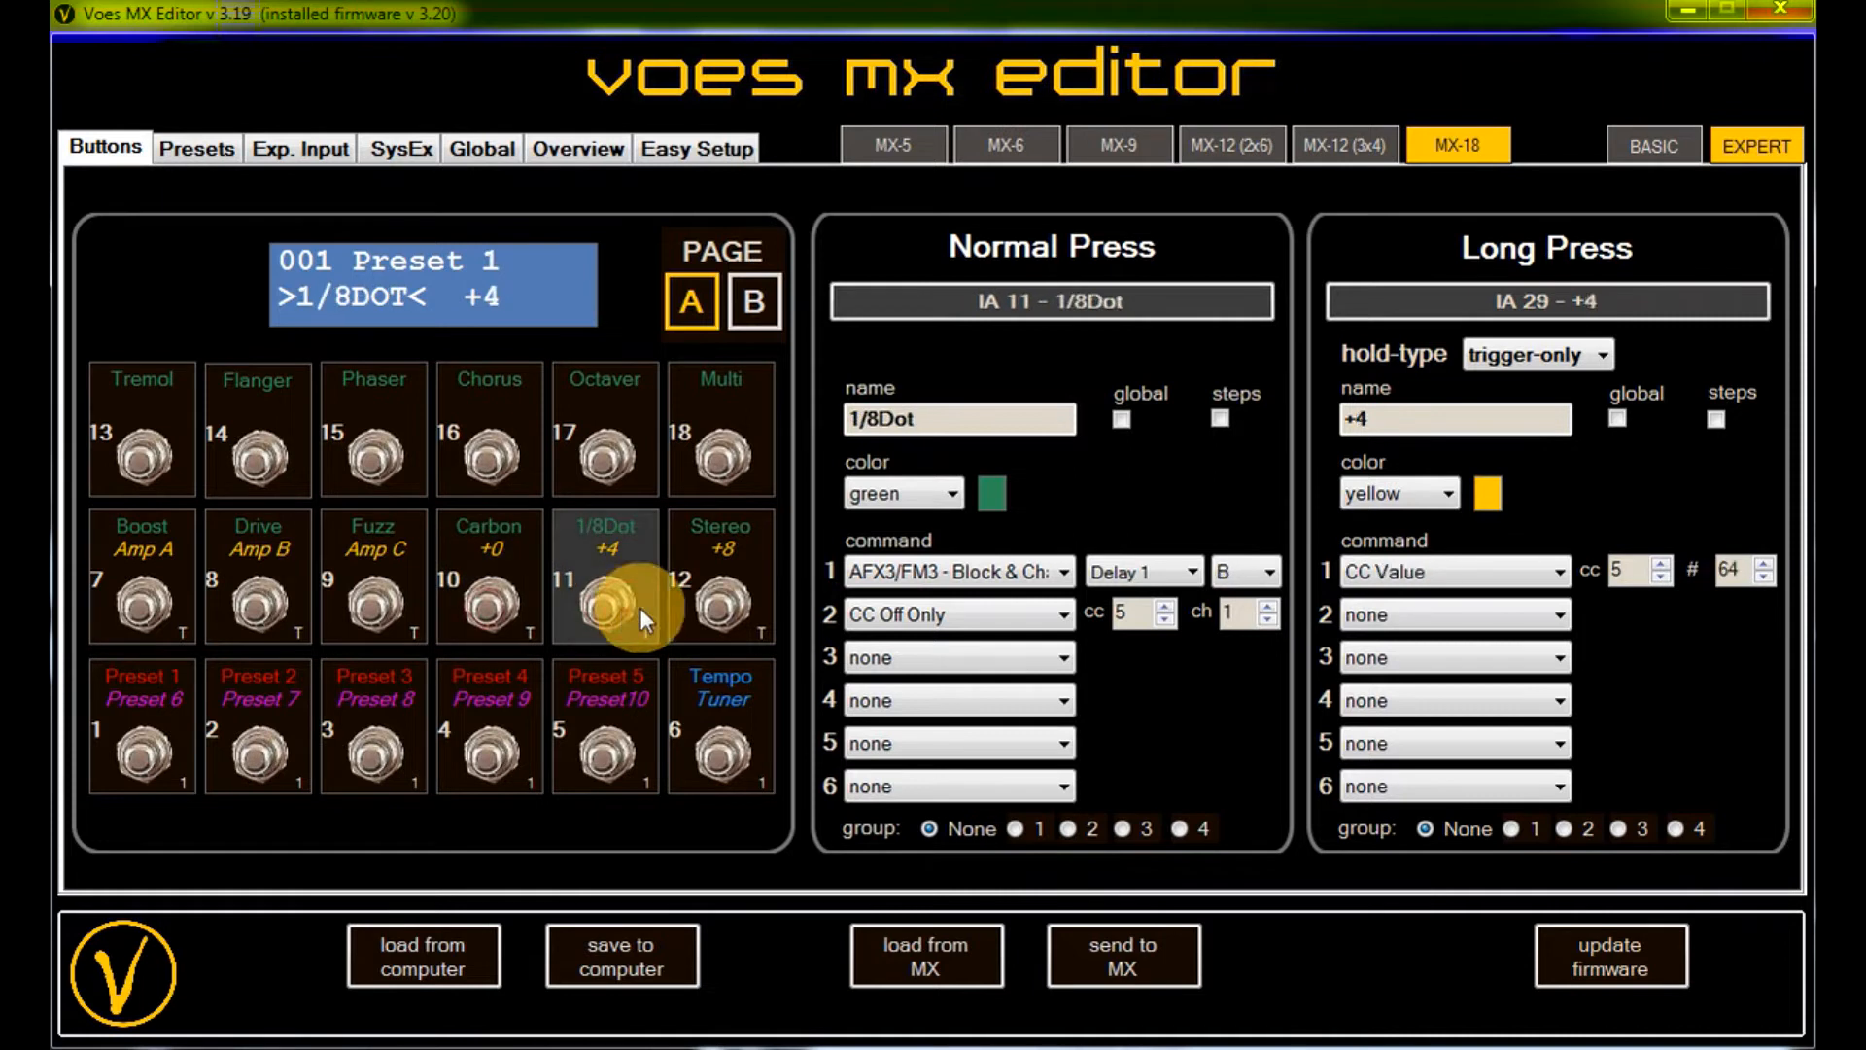
- Compare the Carbon, 1/8Dot and Stereo long presses sending CC 5 off, 64 and on
{"action": "left_click", "coordinate": [720, 578]}
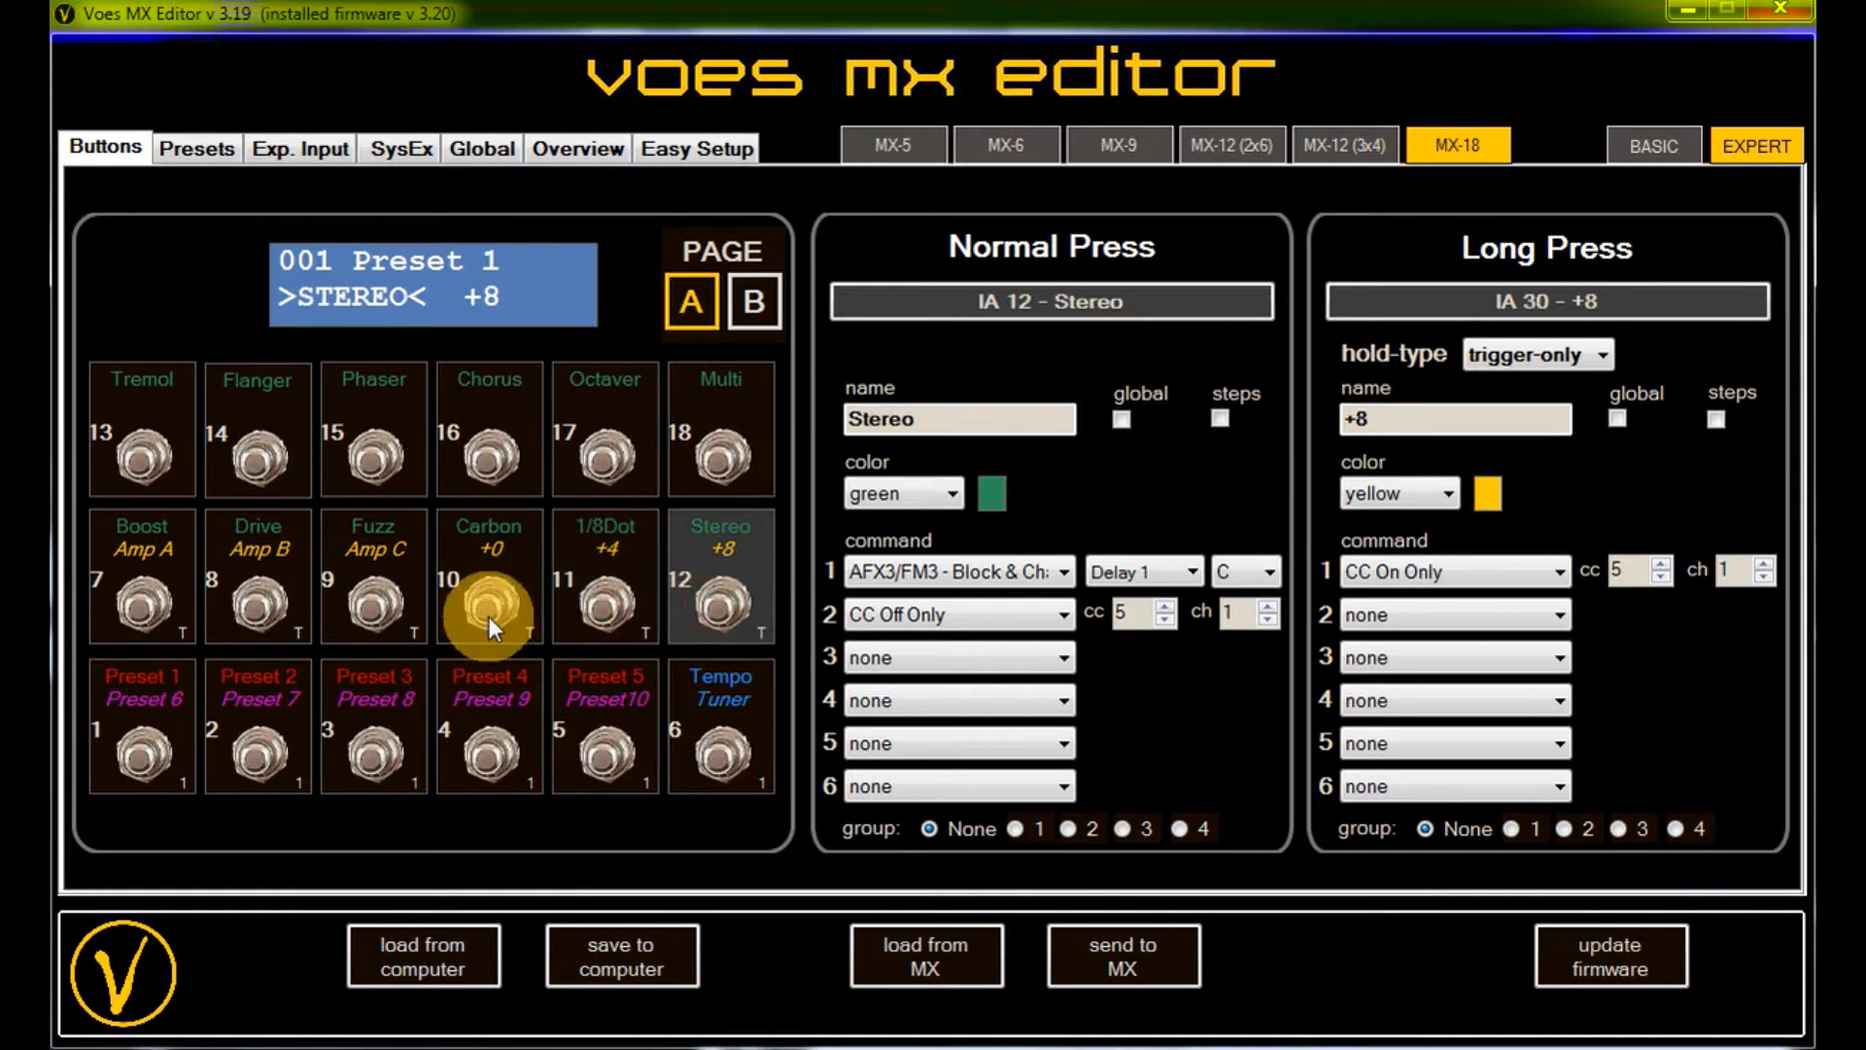
{"action": "left_click", "coordinate": [488, 578]}
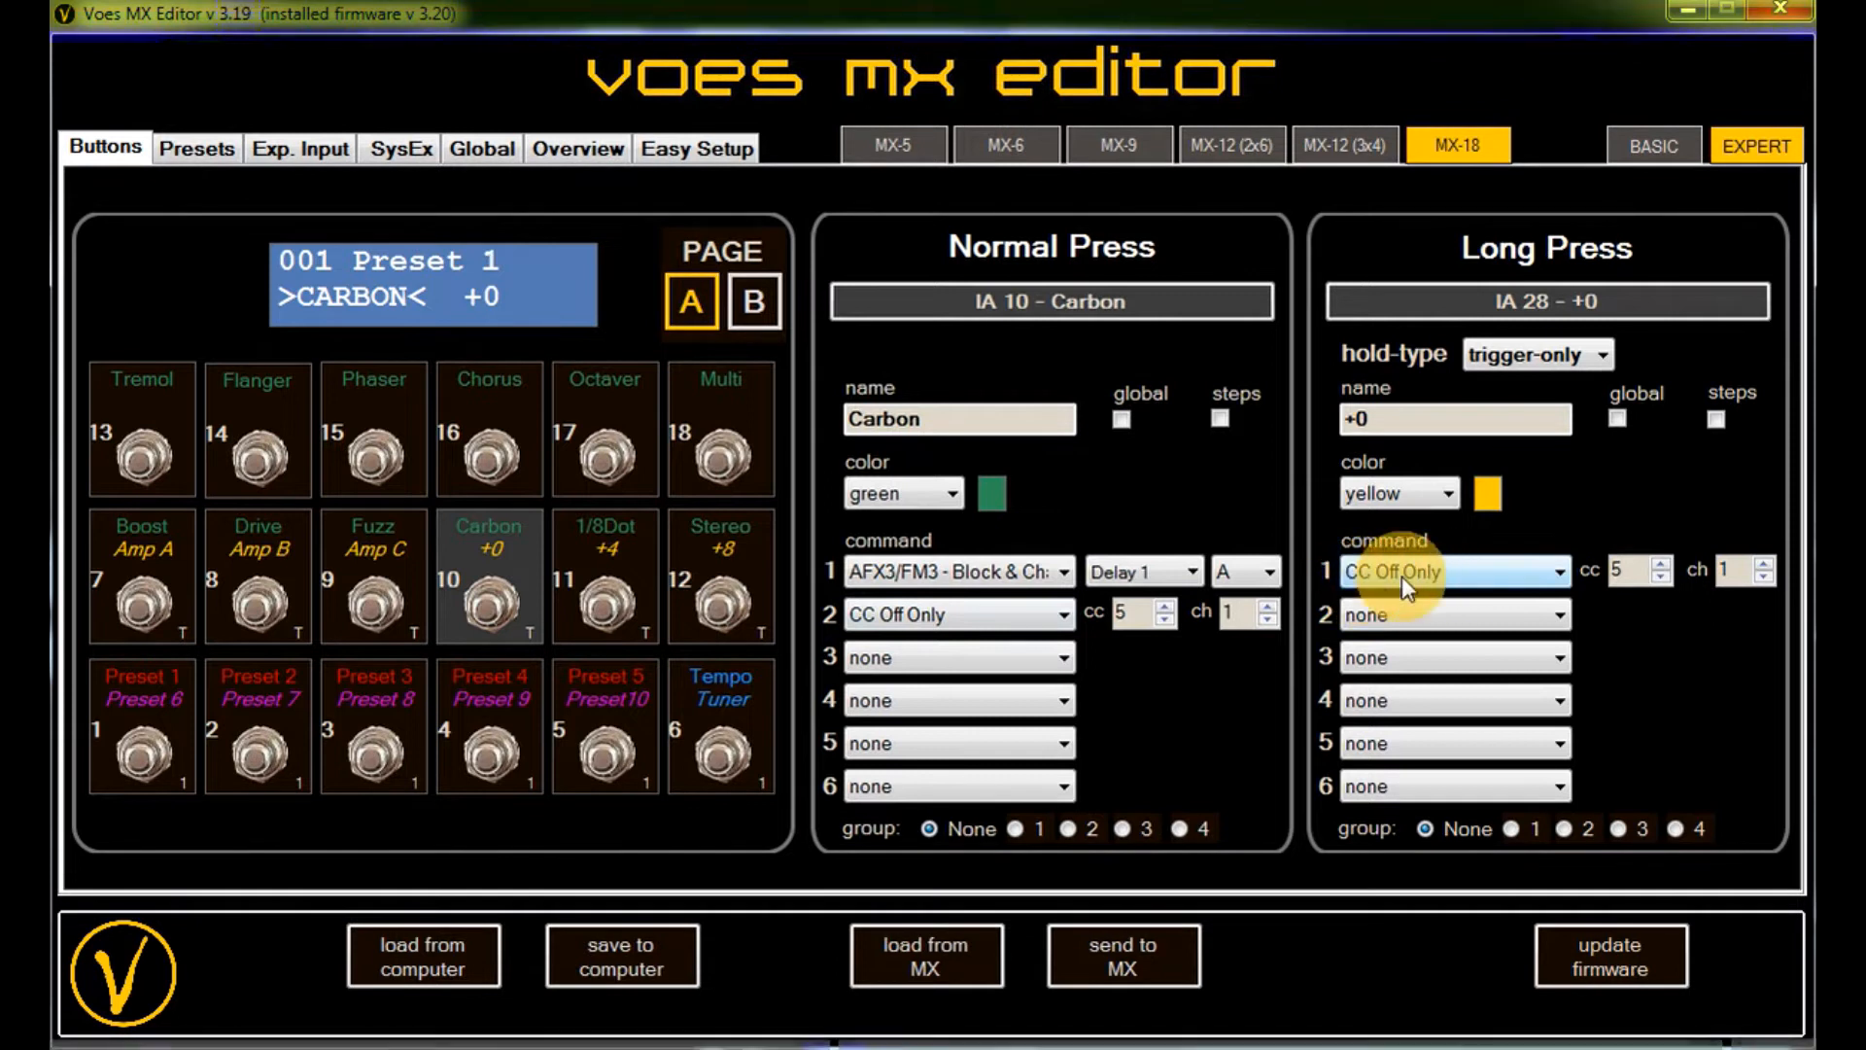
{"action": "left_click", "coordinate": [604, 577]}
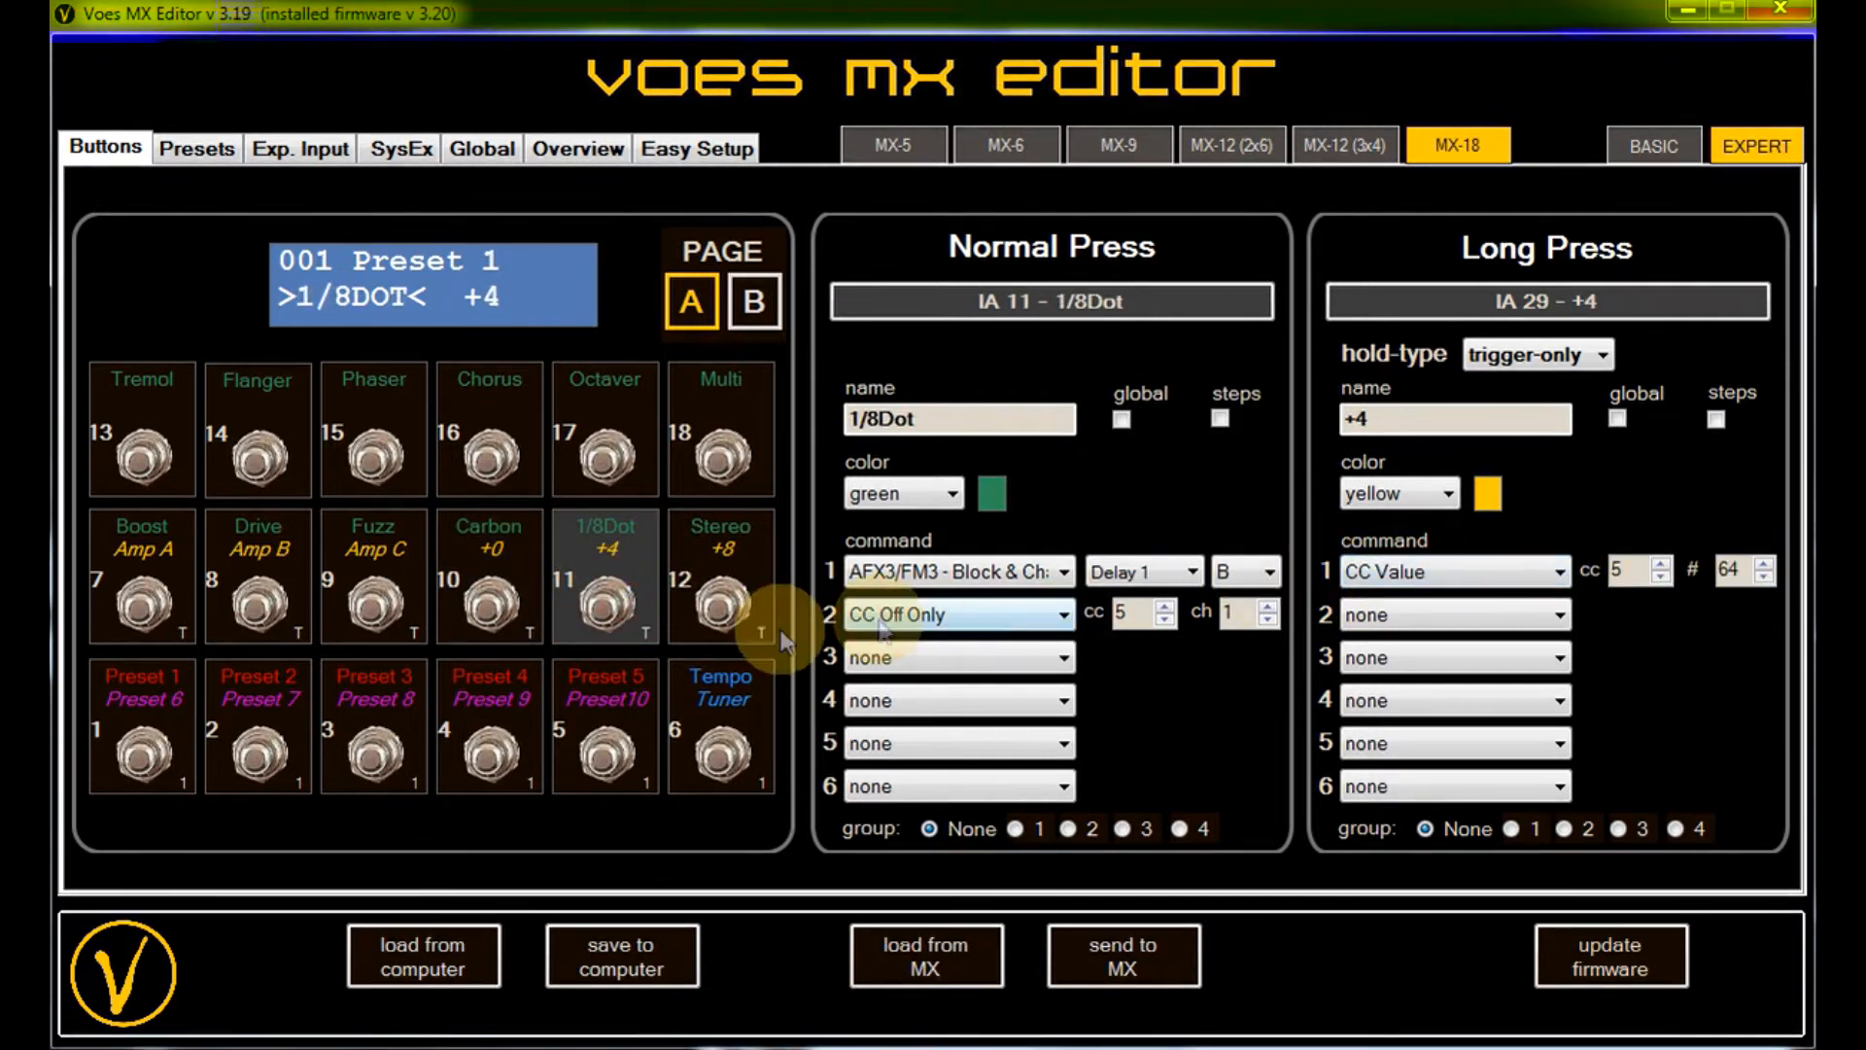
{"action": "left_click", "coordinate": [719, 606]}
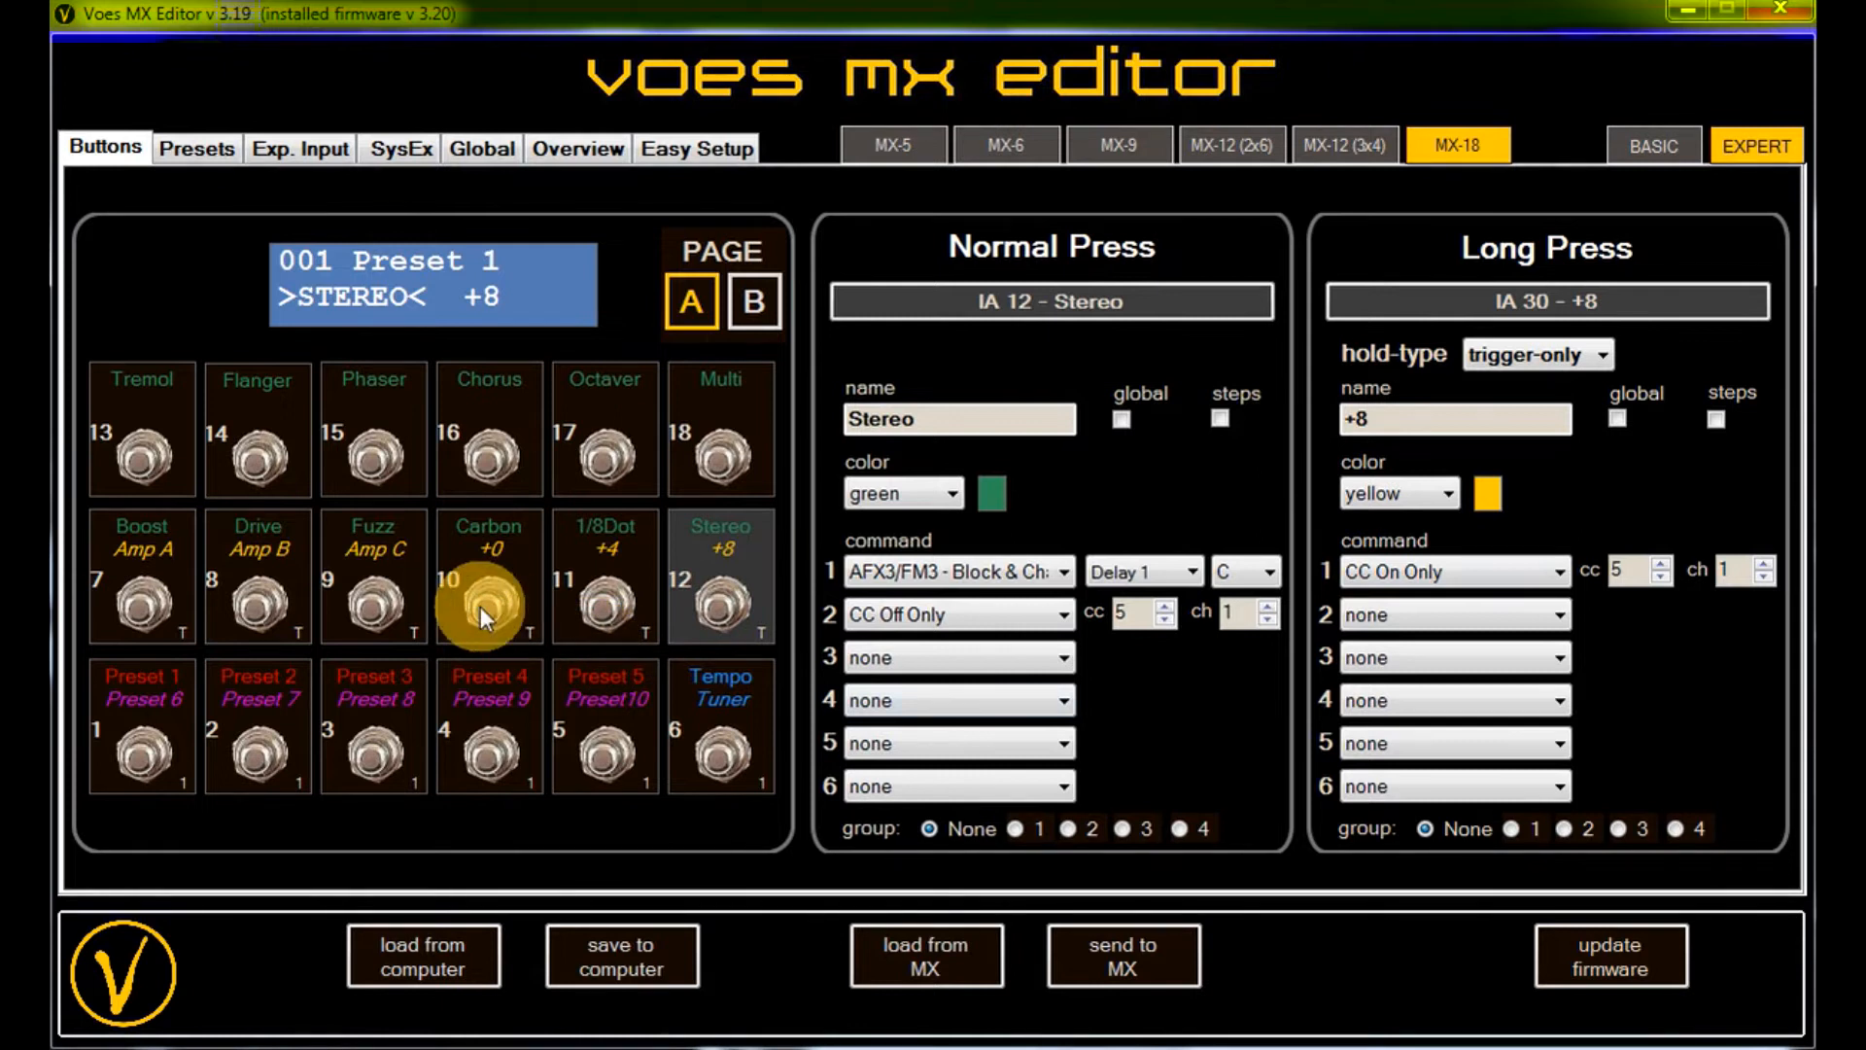
{"action": "left_click", "coordinate": [605, 577]}
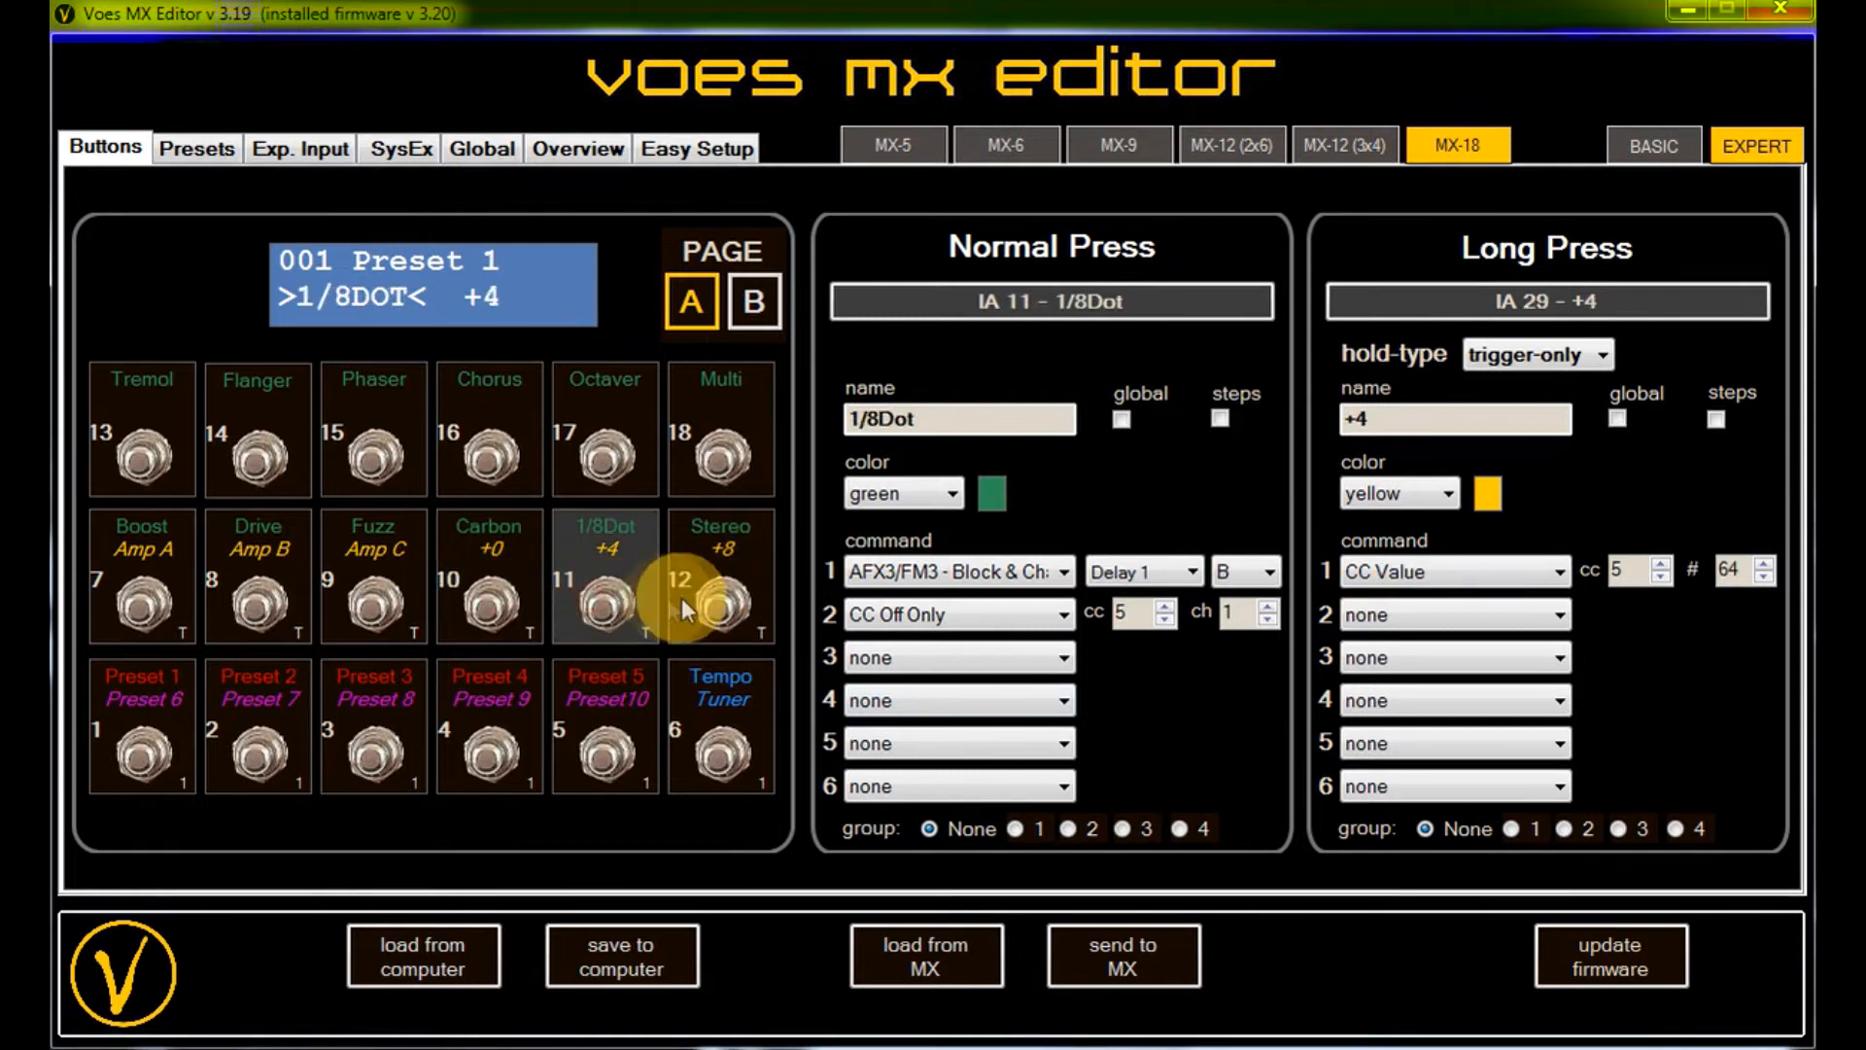
{"action": "left_click", "coordinate": [720, 577]}
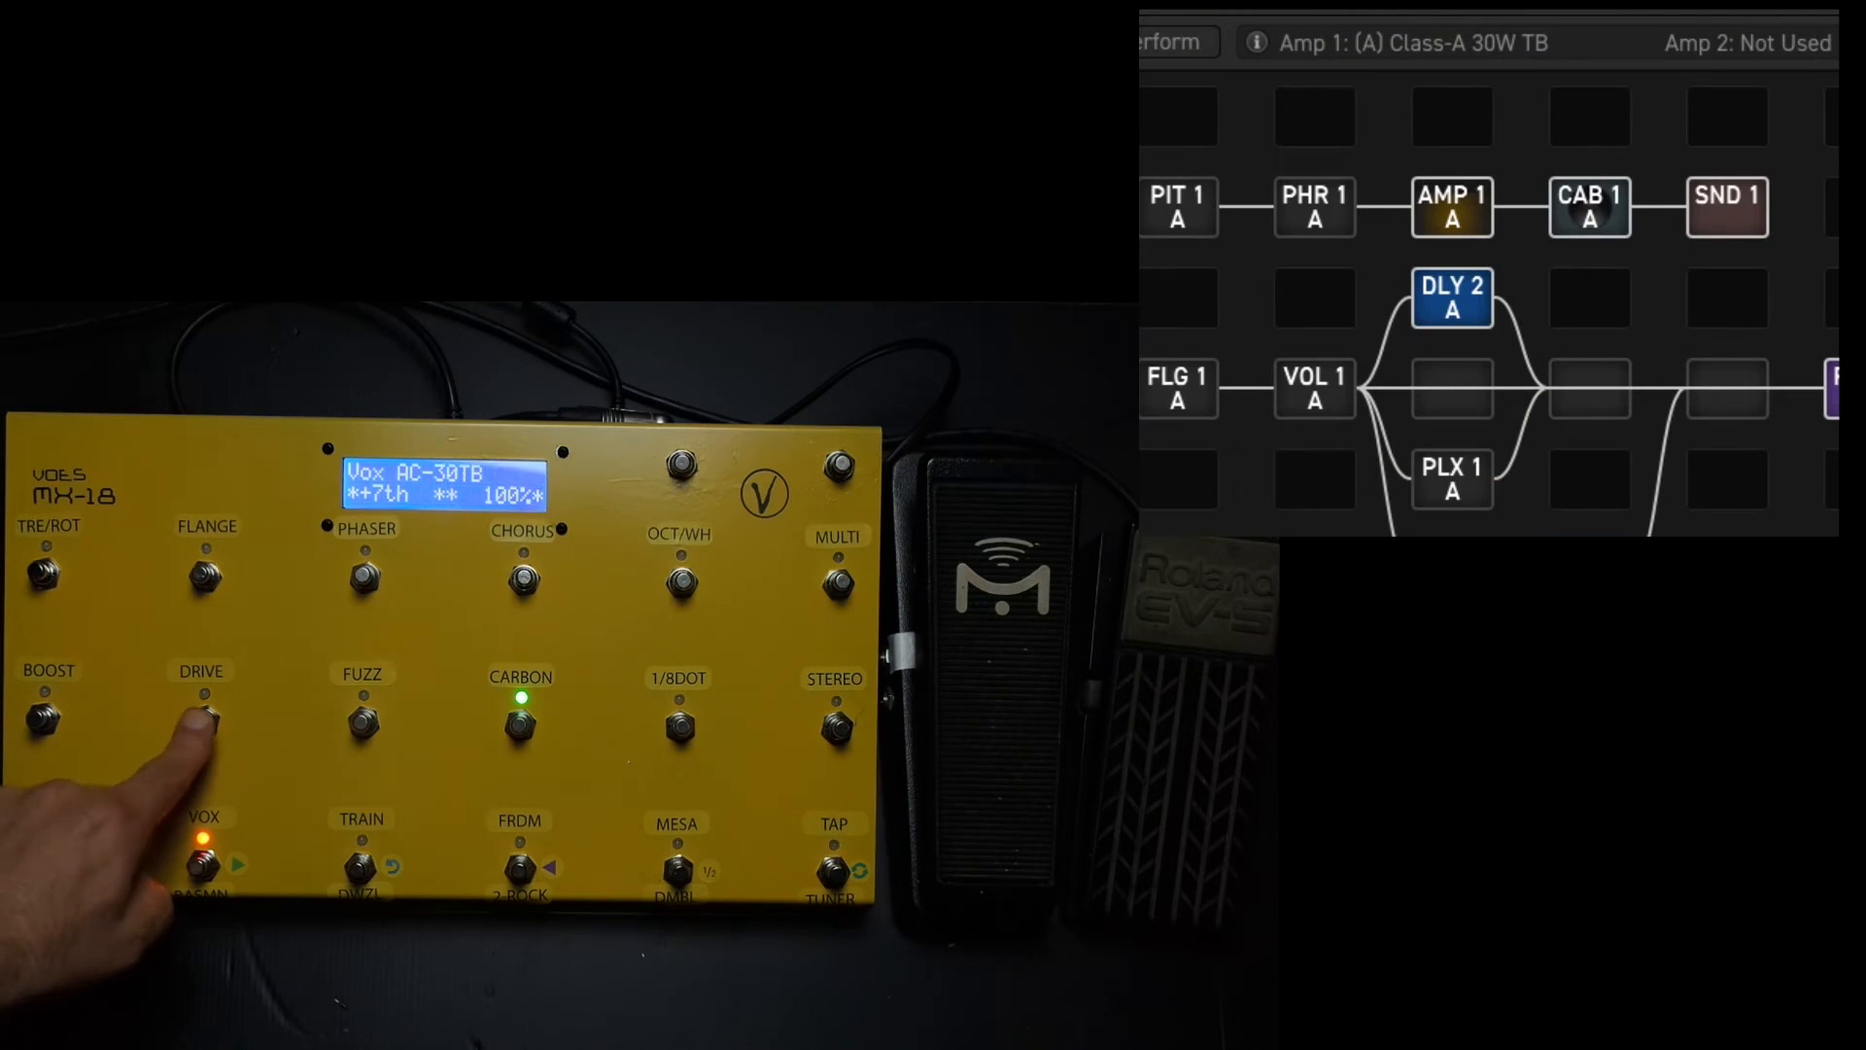
- Use the Drive footswitch to move Amp 1 to channel B, the Class-A 15W TB model
{"action": "left_click", "coordinate": [202, 720]}
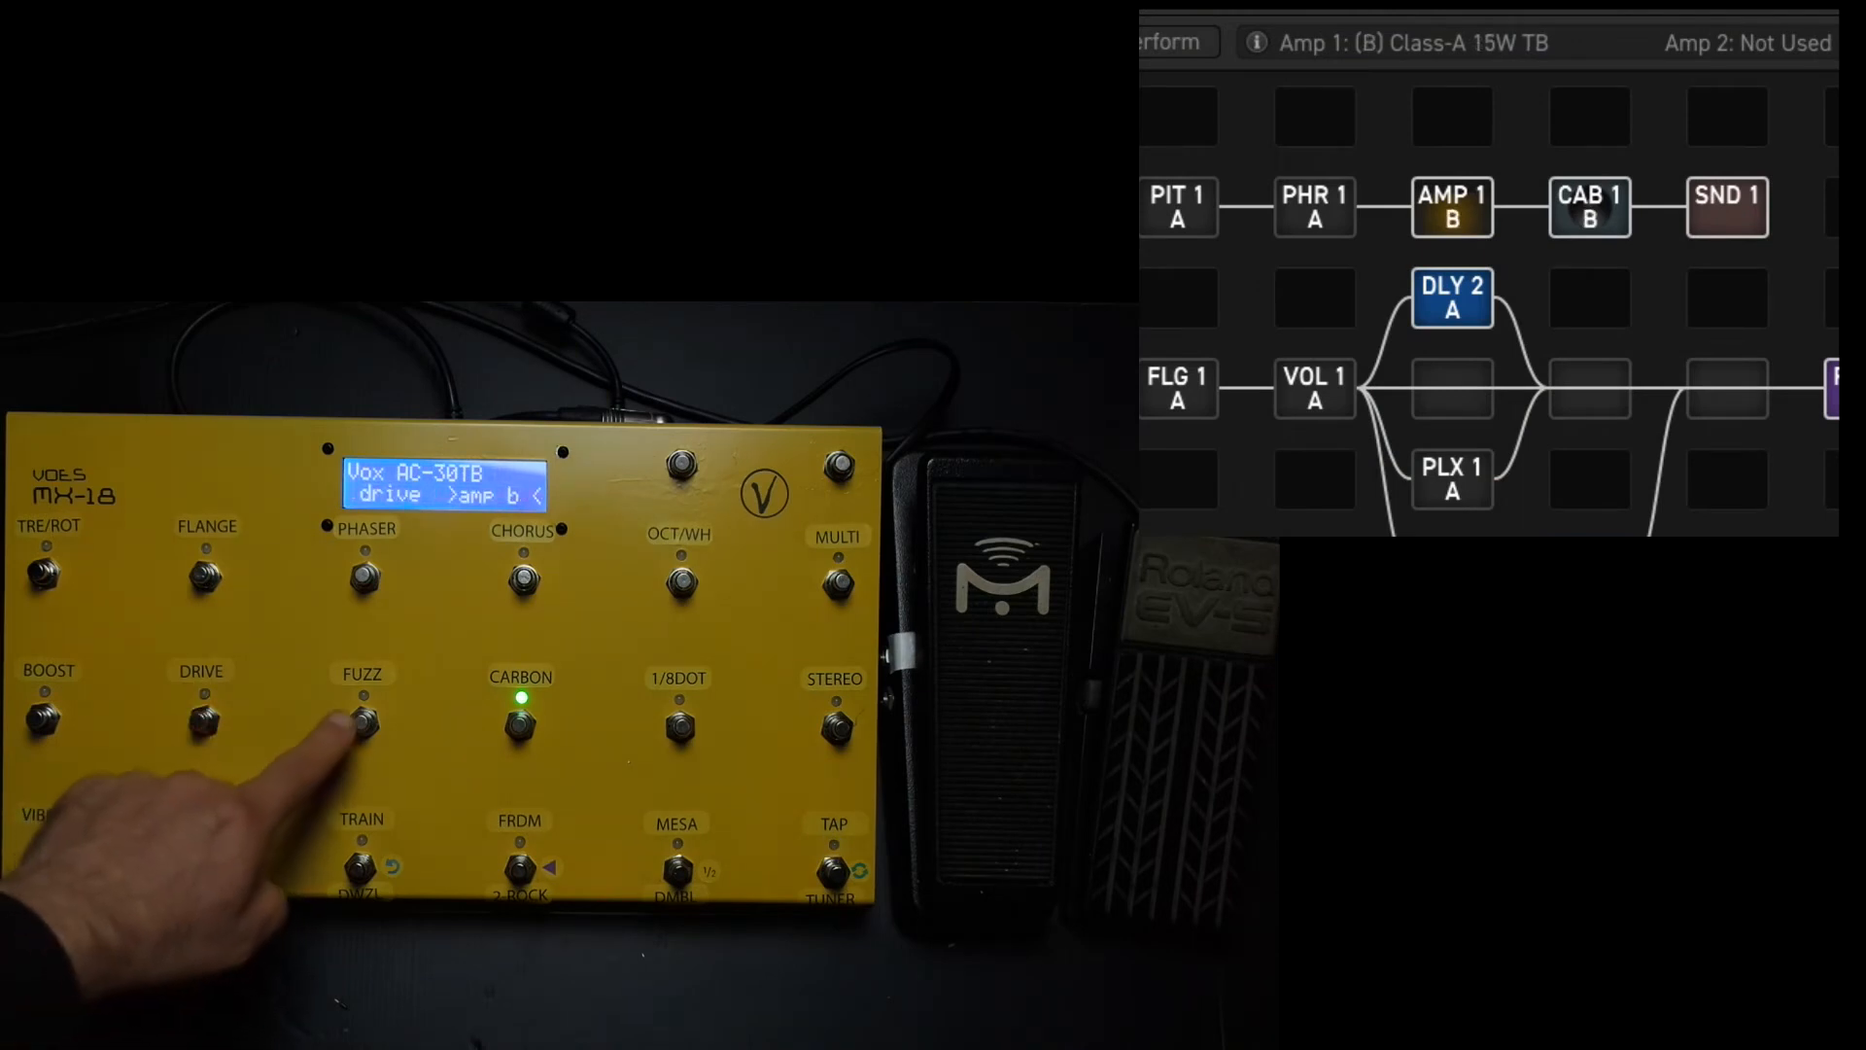
{"action": "left_click", "coordinate": [833, 726]}
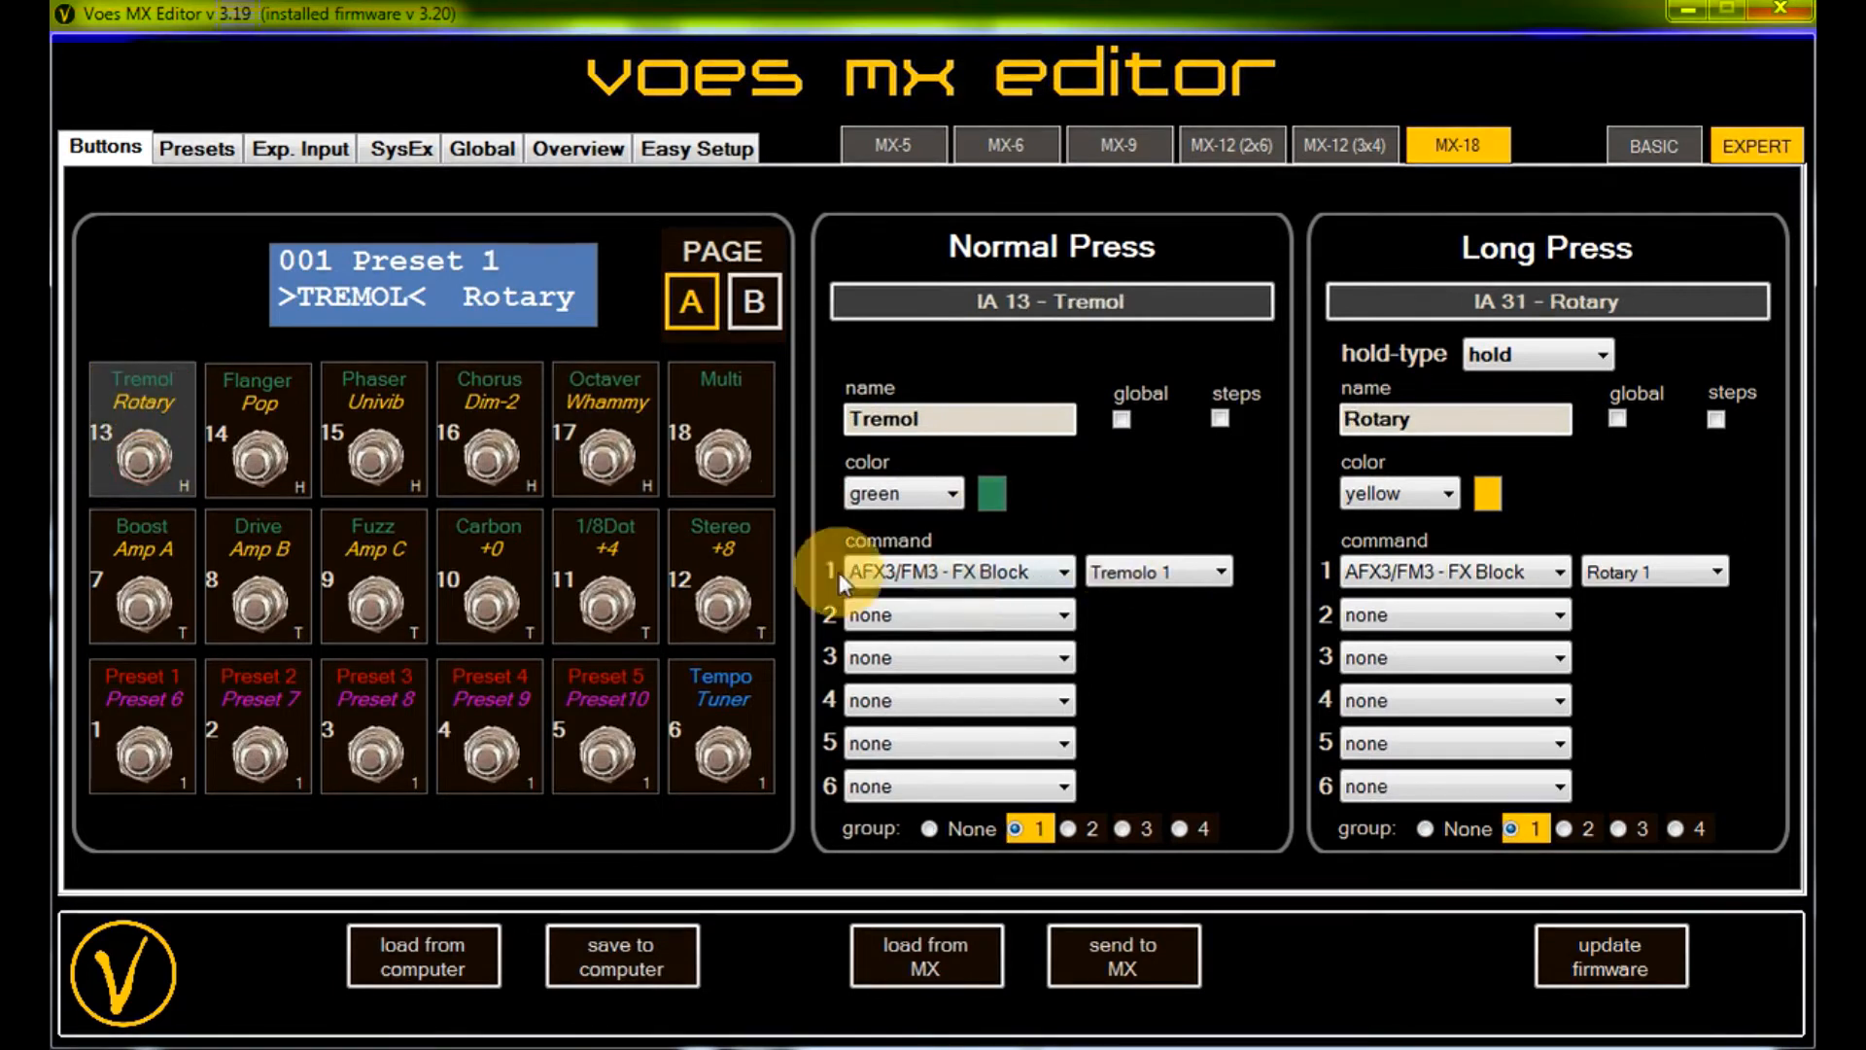
{"action": "mouse_move", "coordinate": [1506, 322]}
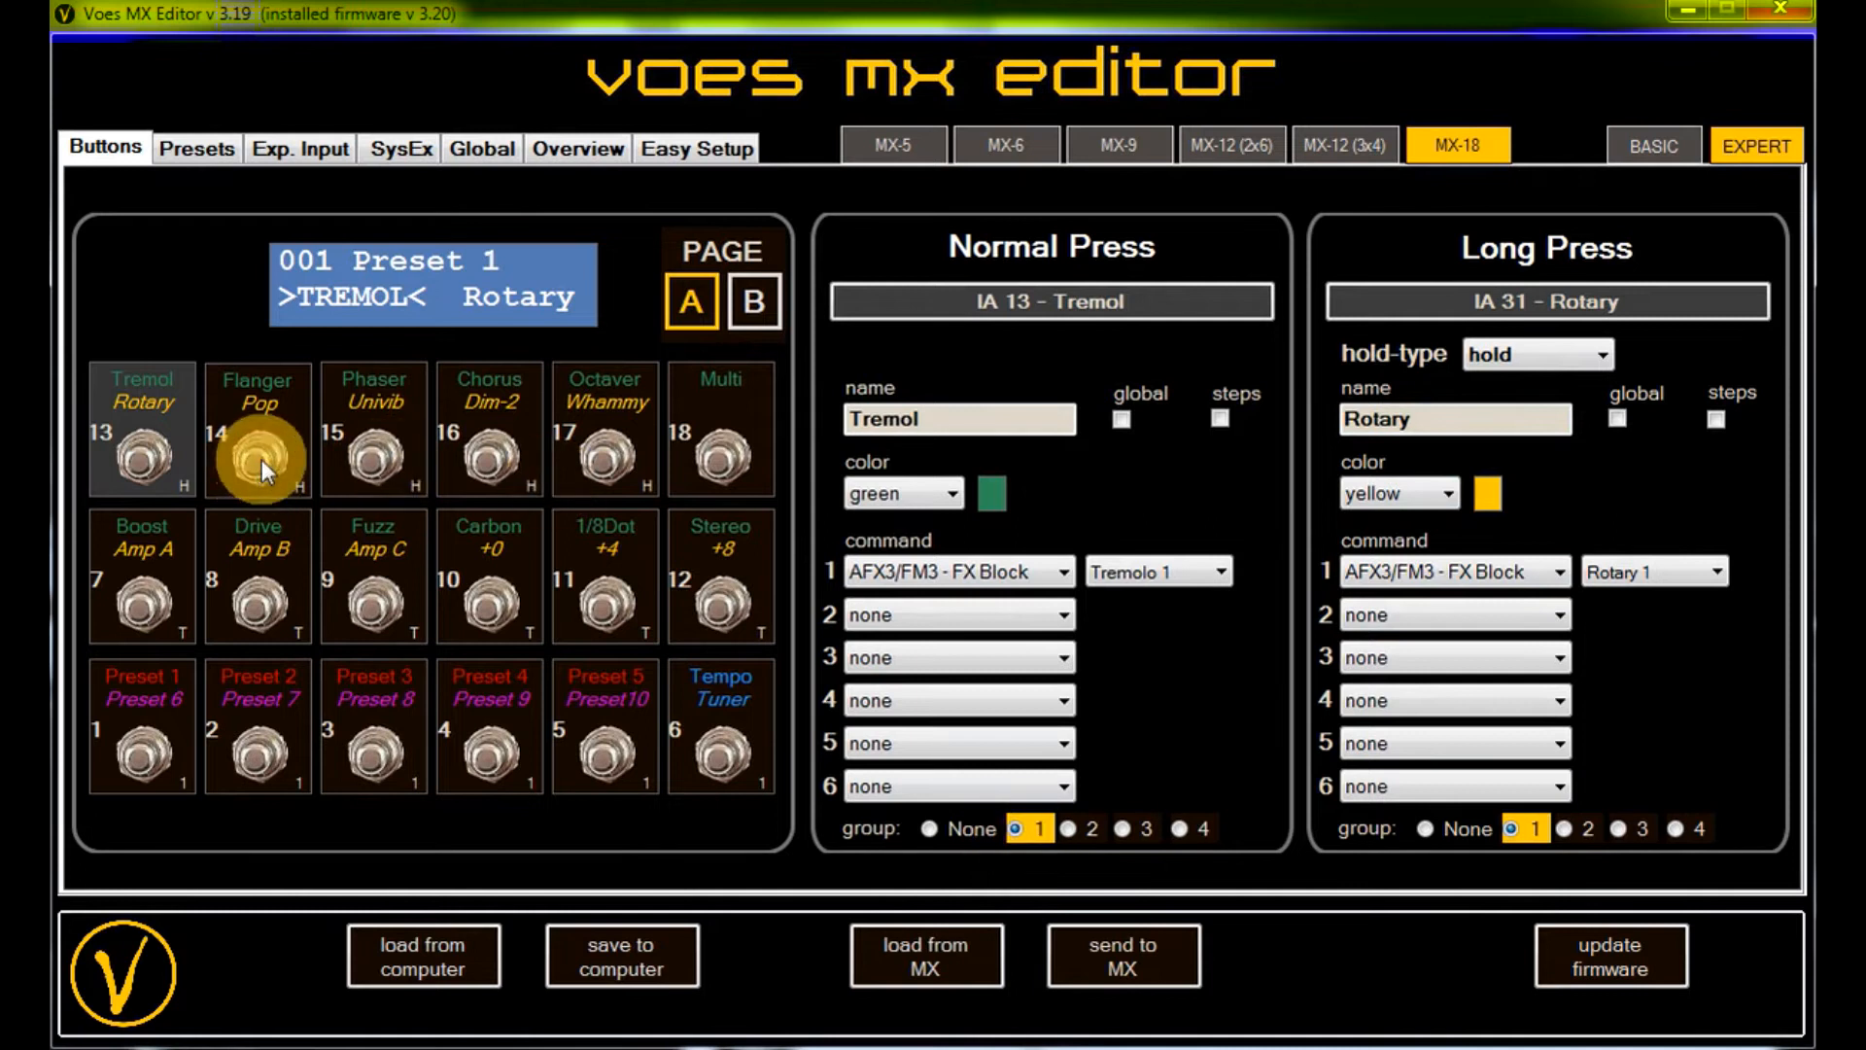
- Review the Flanger, Tremol, Phaser and Carbon footswitch command settings
{"action": "left_click", "coordinate": [256, 428]}
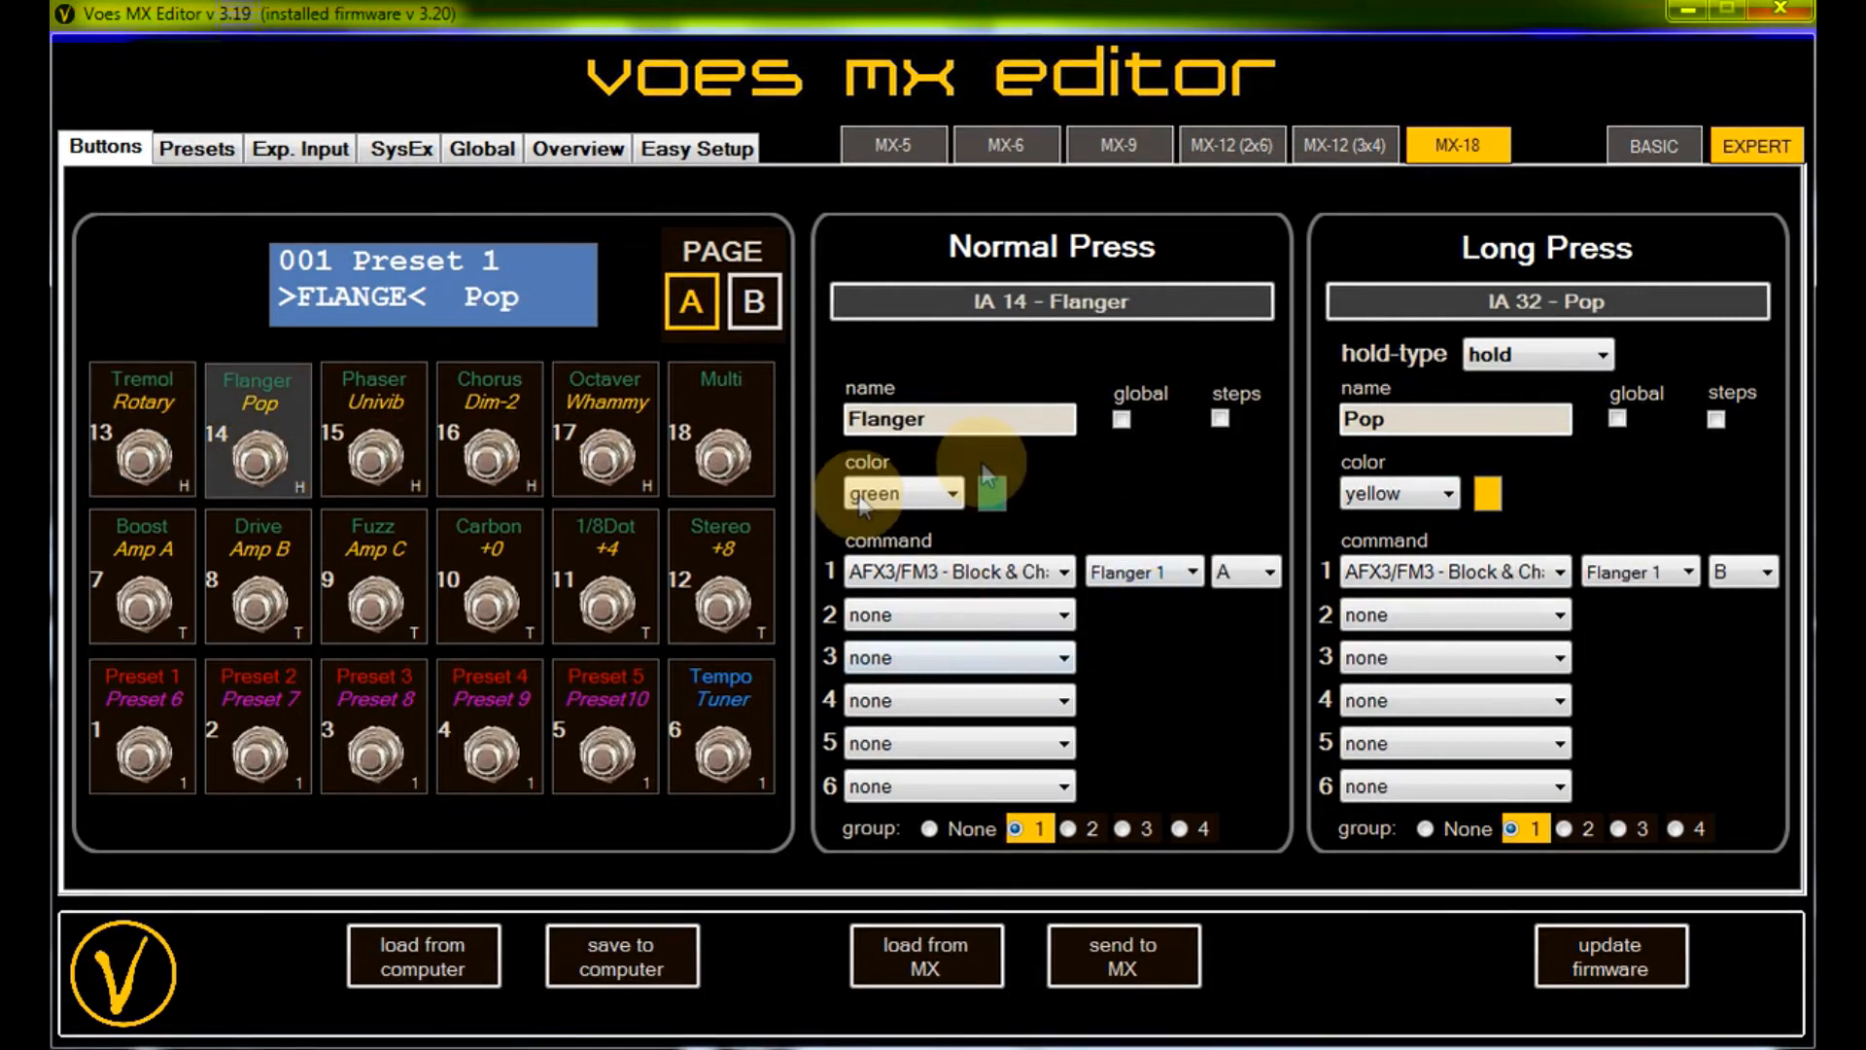
{"action": "left_click", "coordinate": [139, 429]}
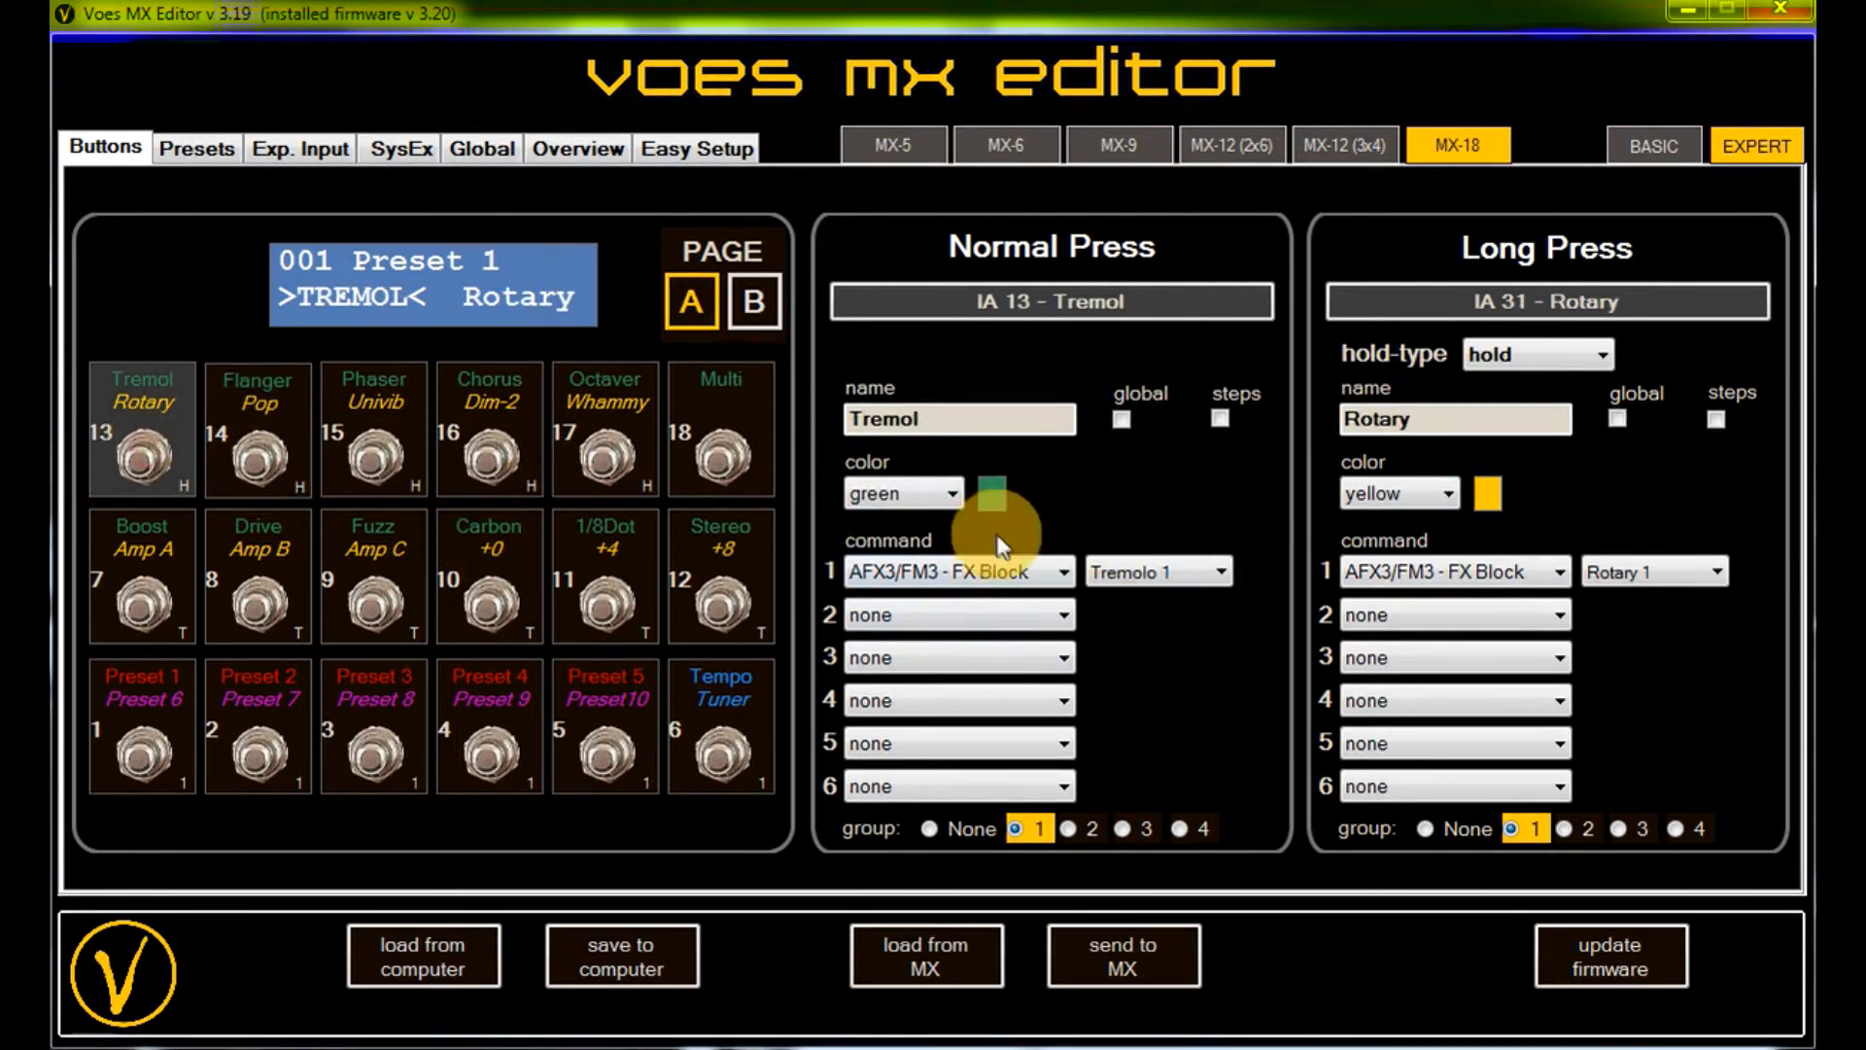
{"action": "left_click", "coordinate": [256, 443]}
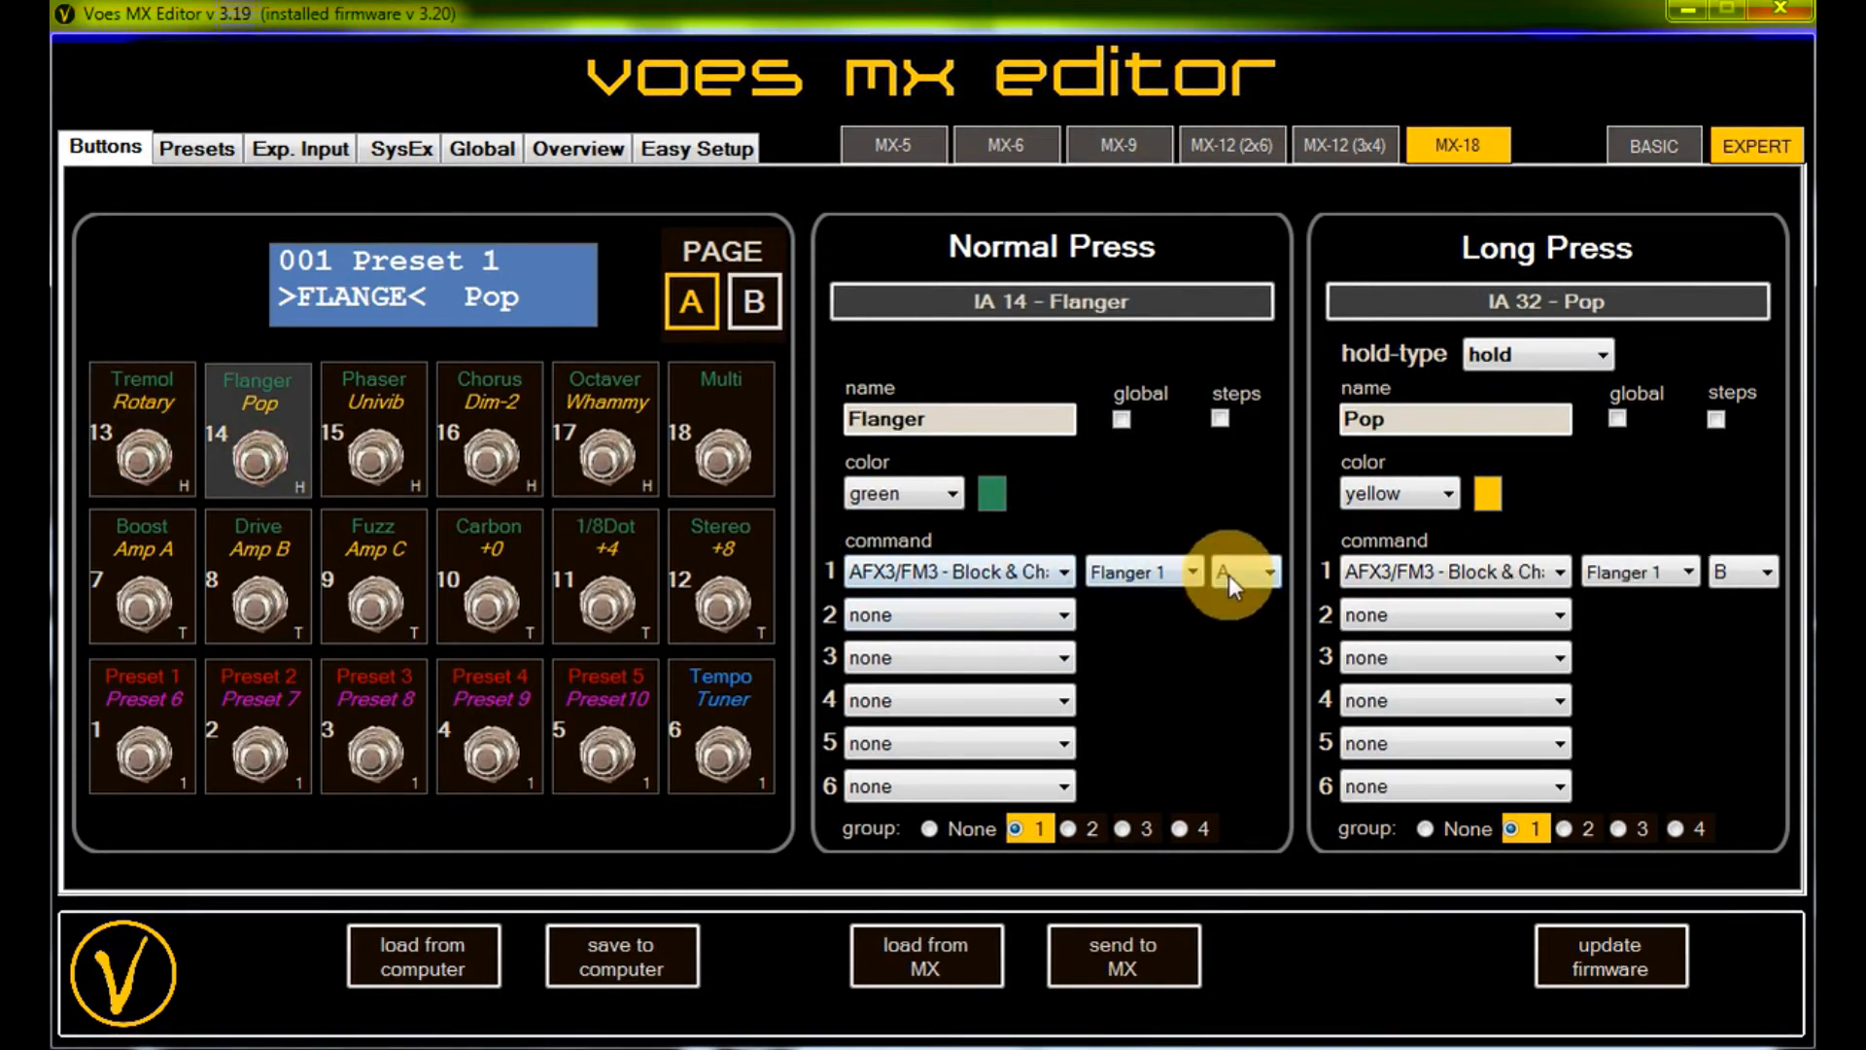
{"action": "mouse_move", "coordinate": [1247, 591]}
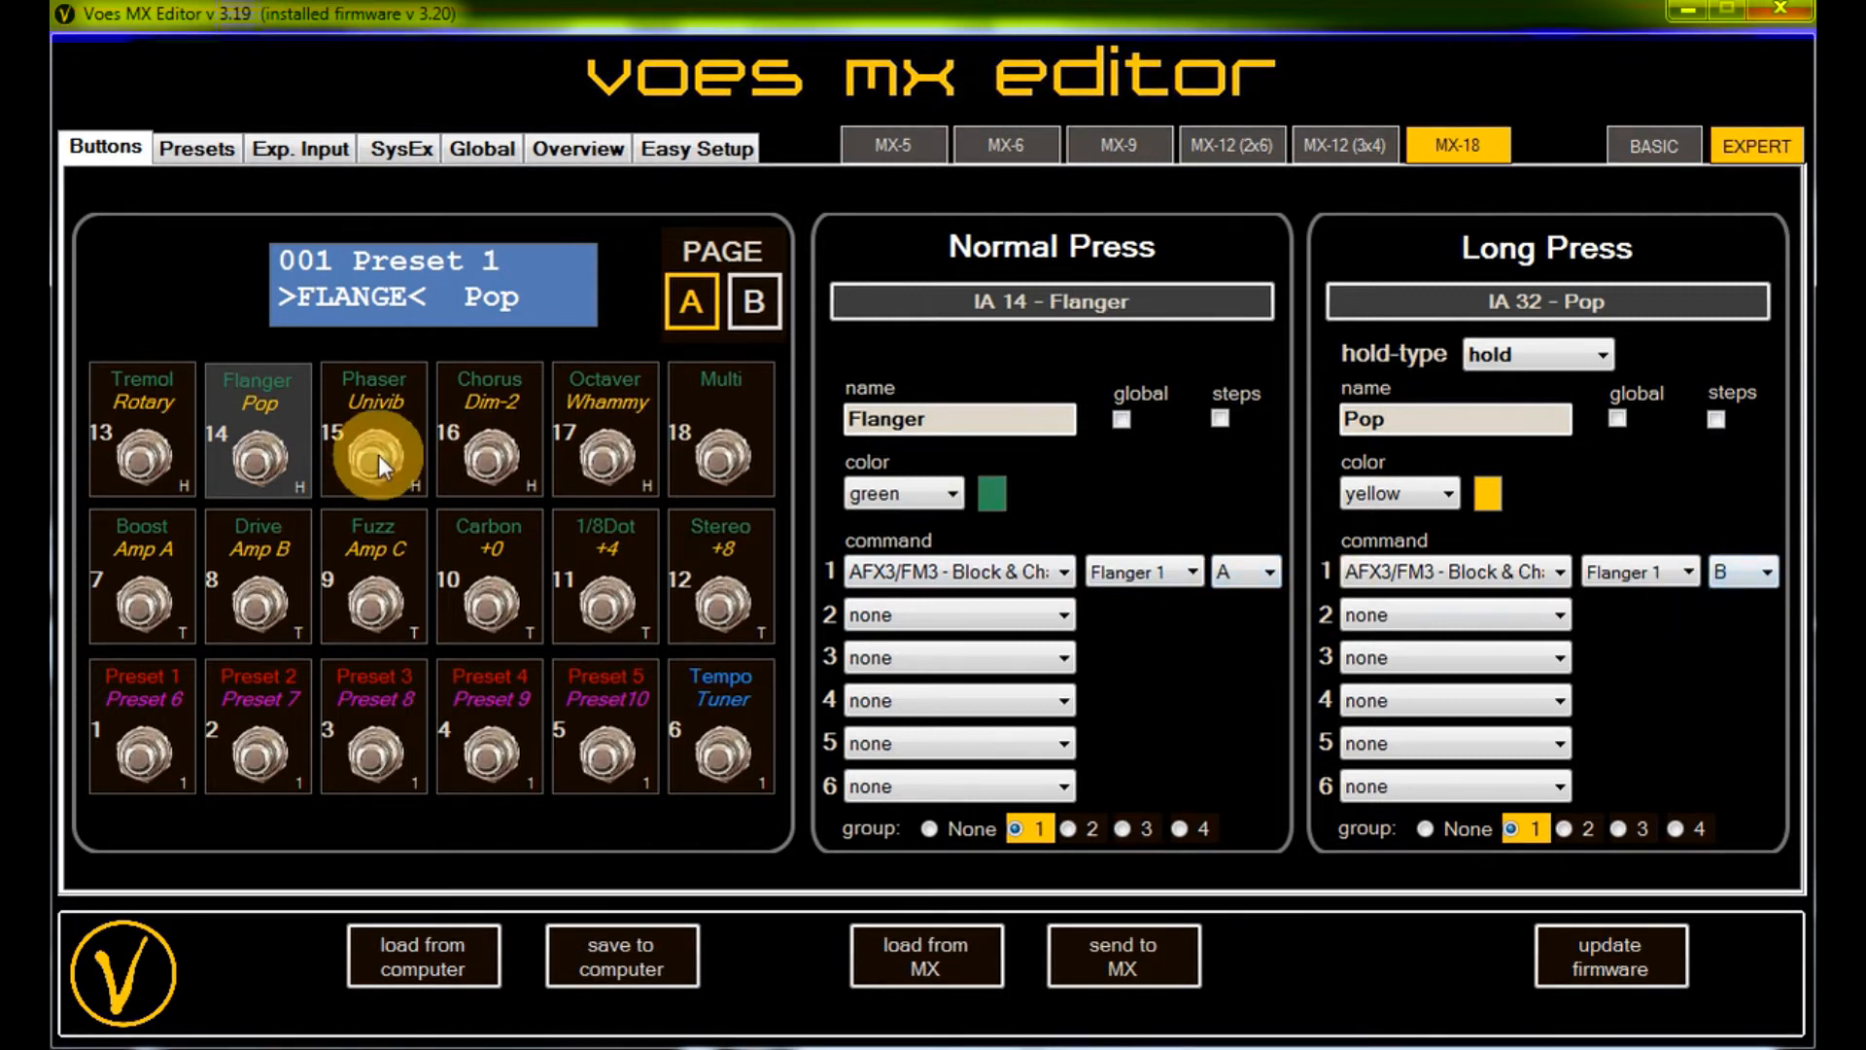
{"action": "left_click", "coordinate": [372, 461]}
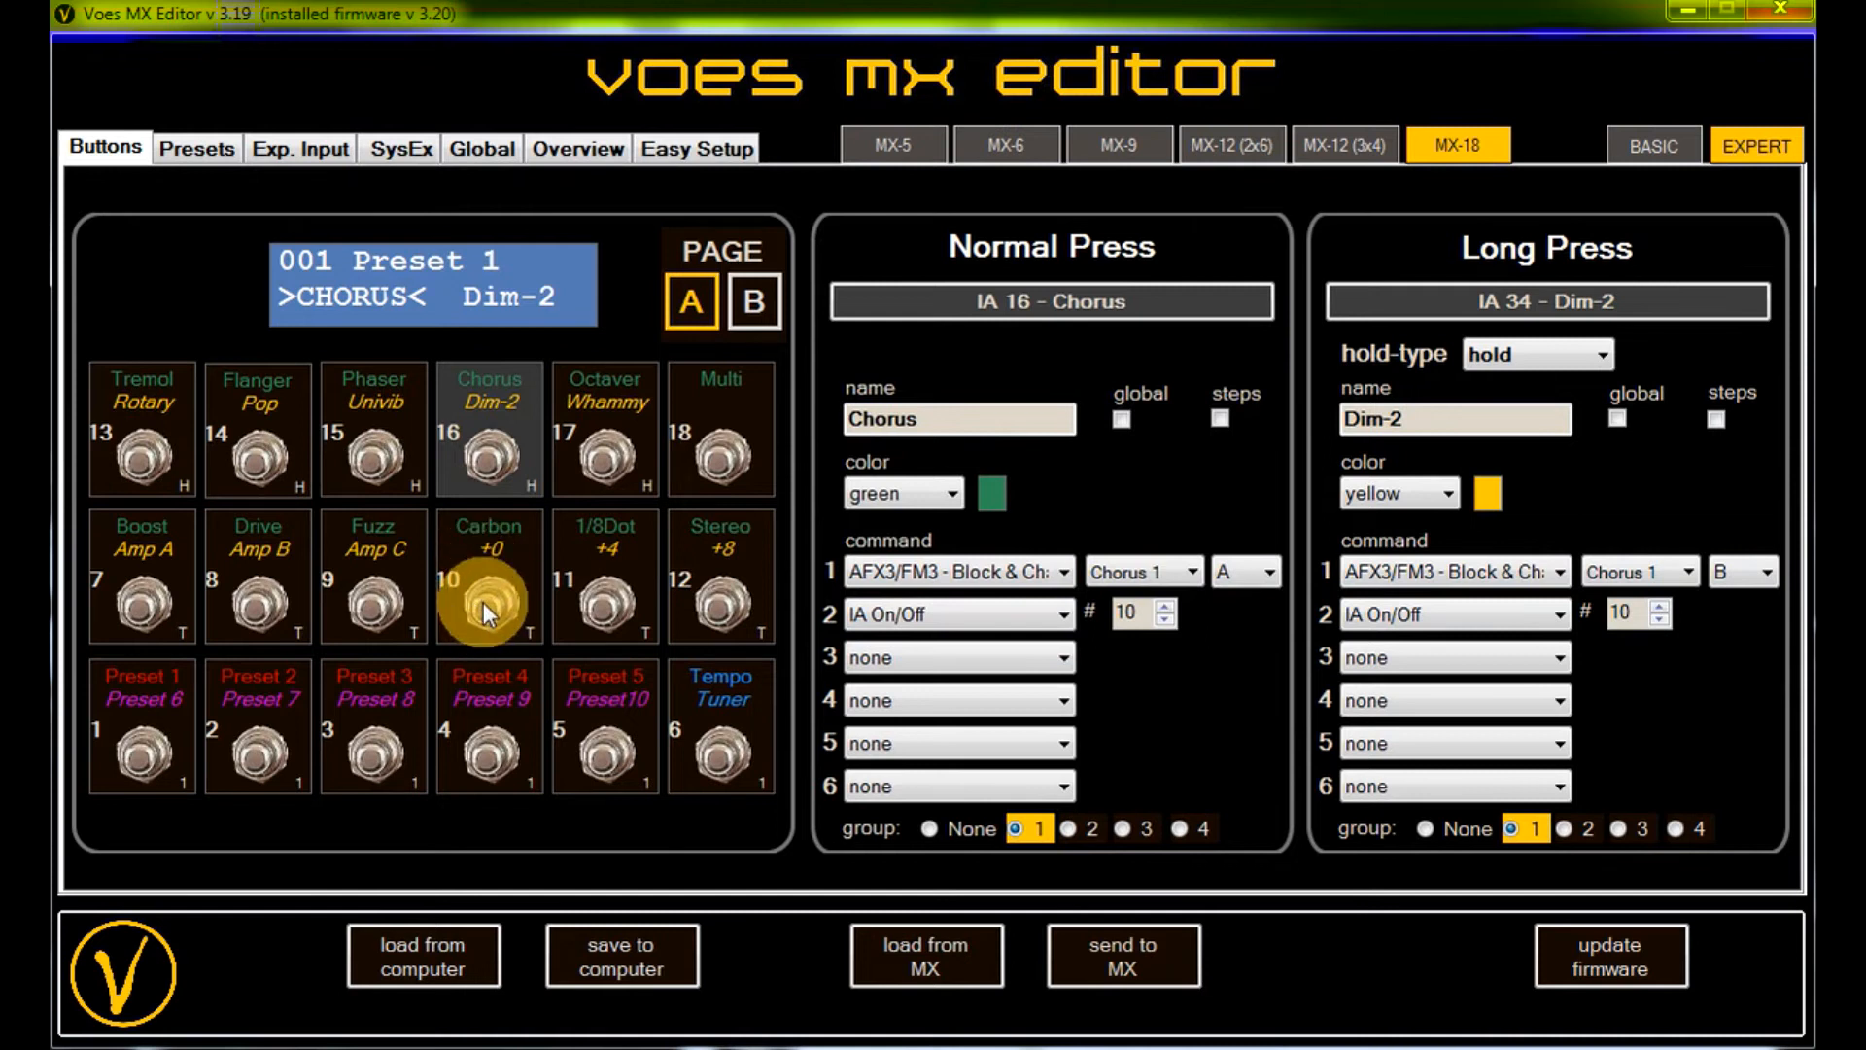
{"action": "left_click", "coordinate": [487, 601]}
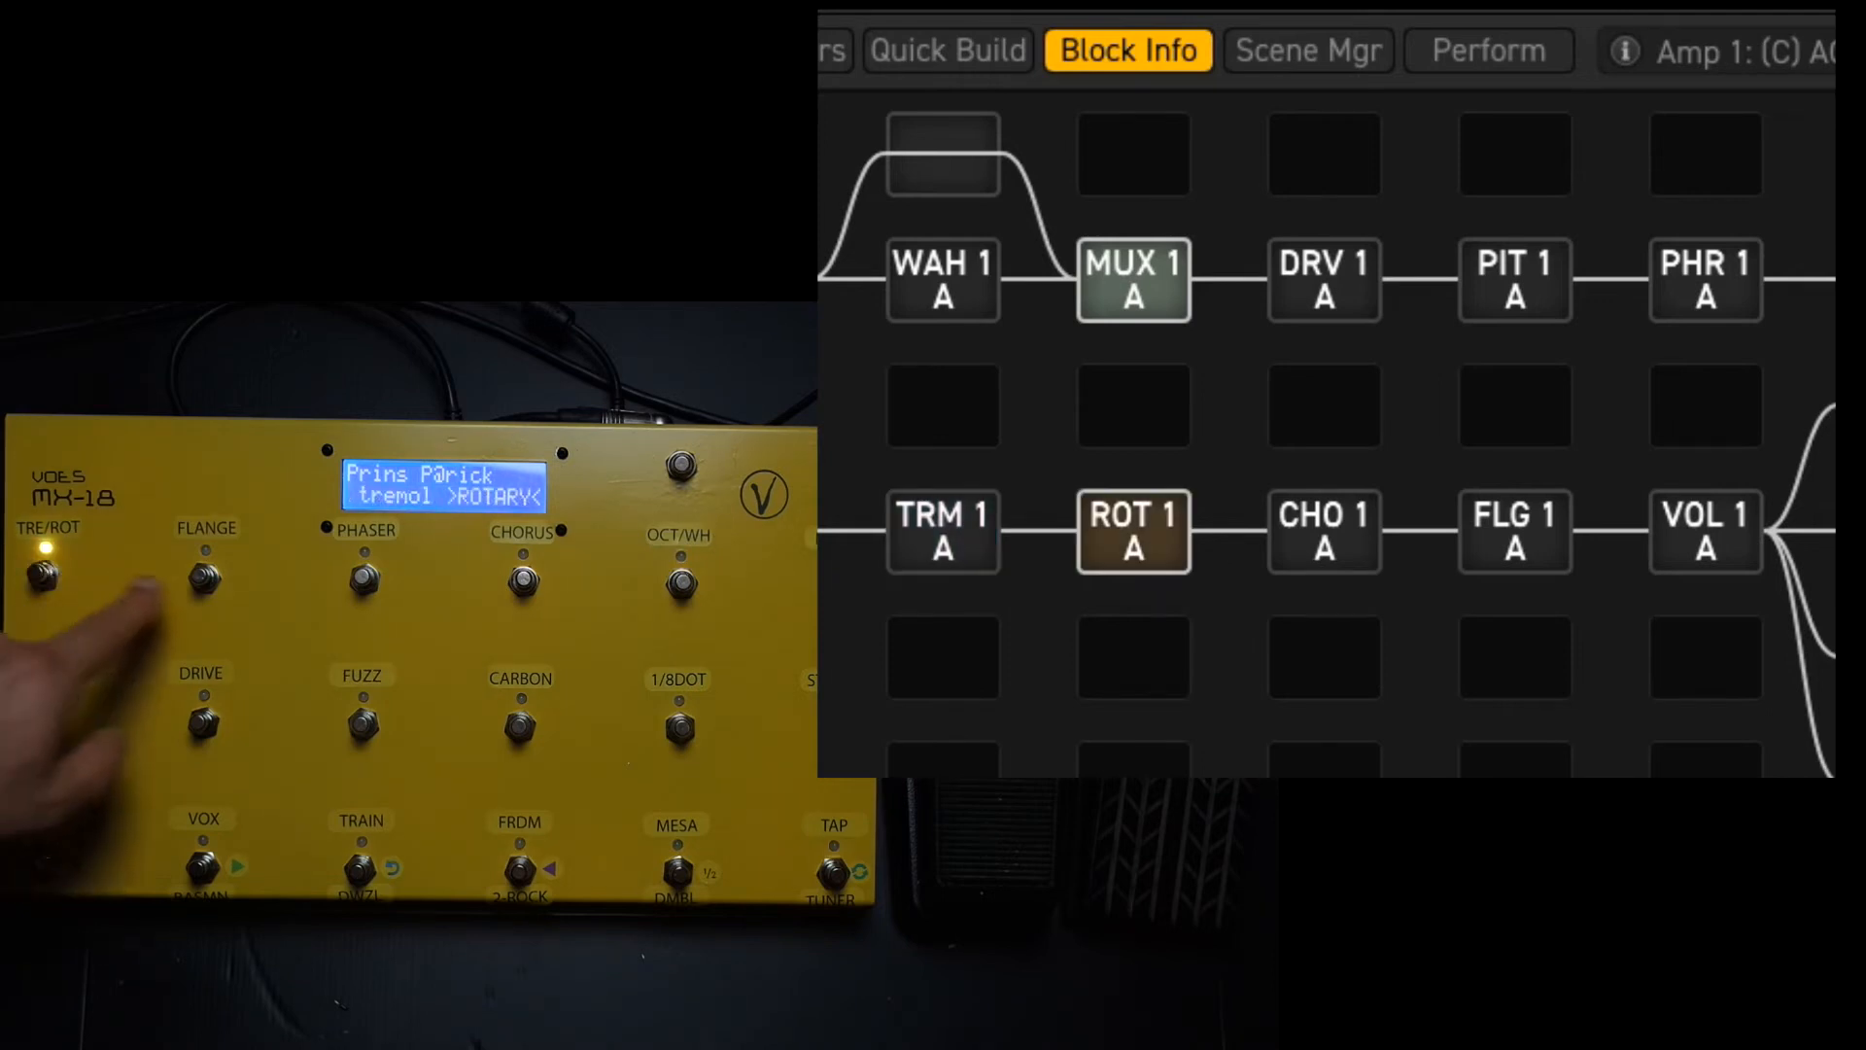
- Put Flanger and Chorus on channel B and engage the Pitch block
{"action": "left_click", "coordinate": [203, 577]}
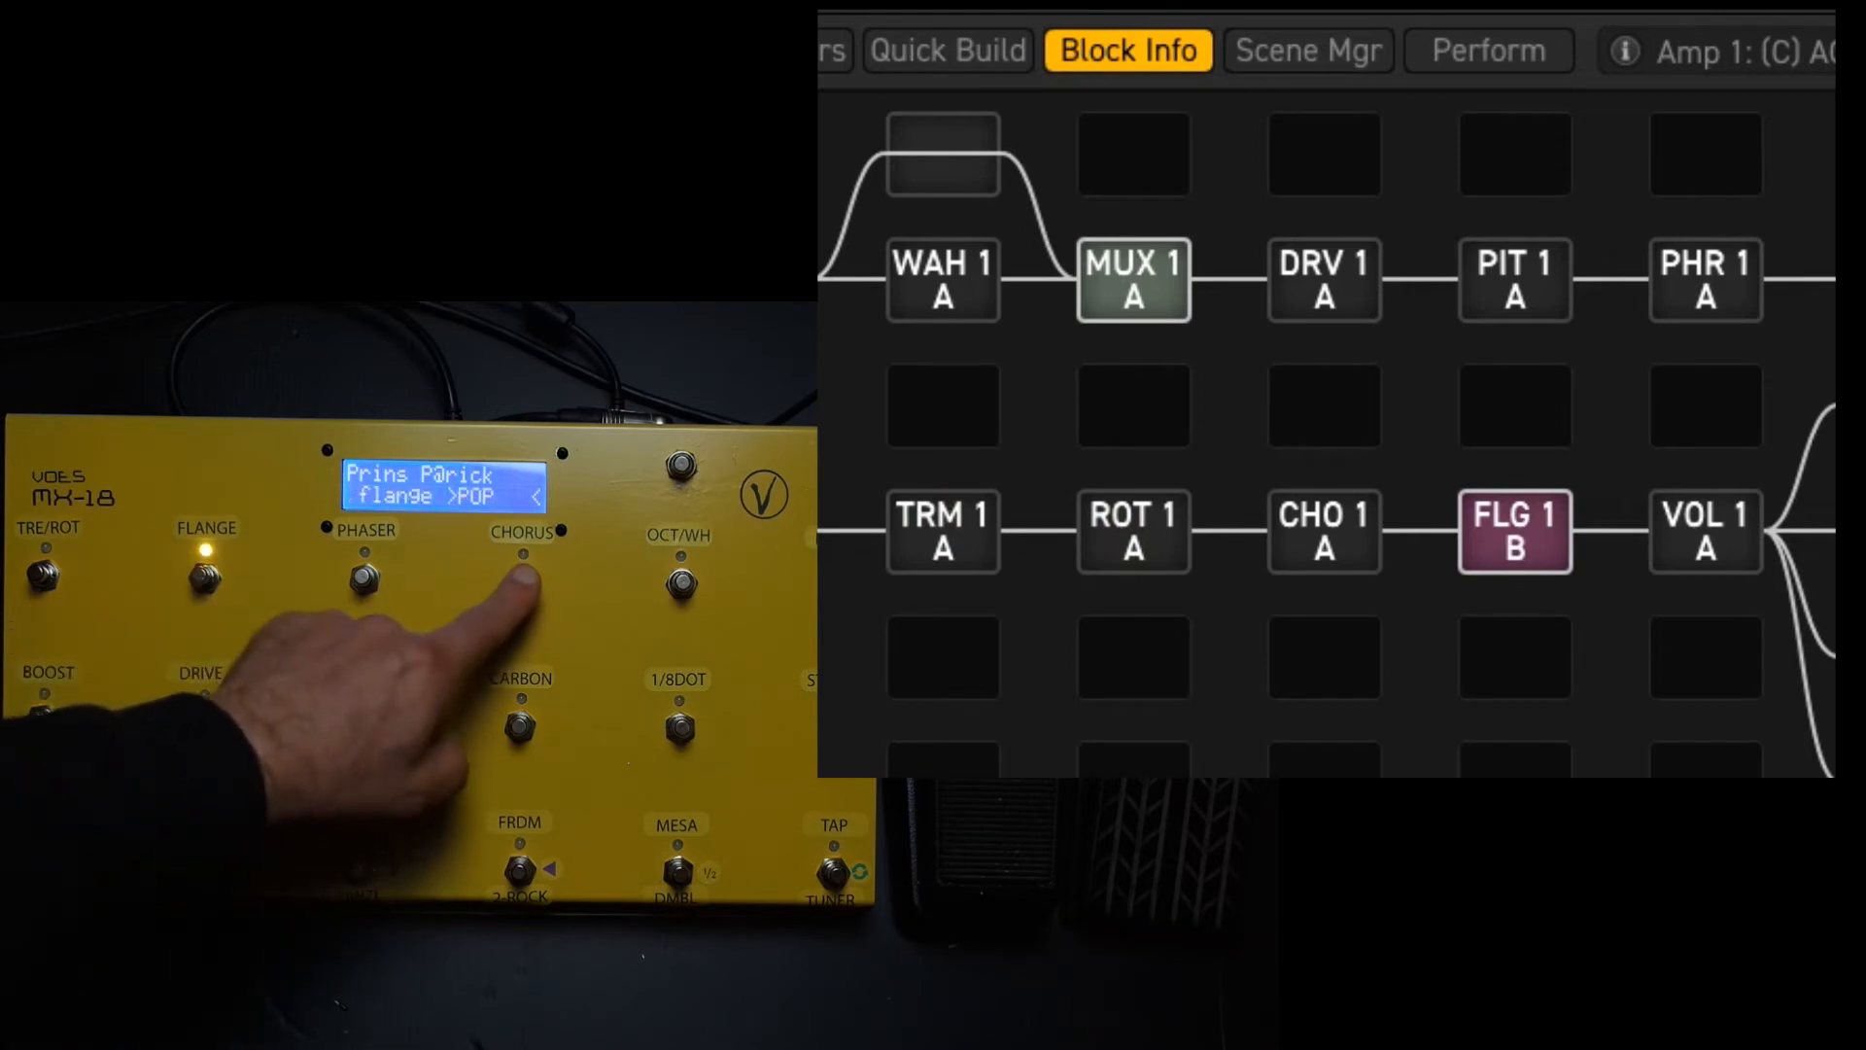
{"action": "left_click", "coordinate": [520, 577]}
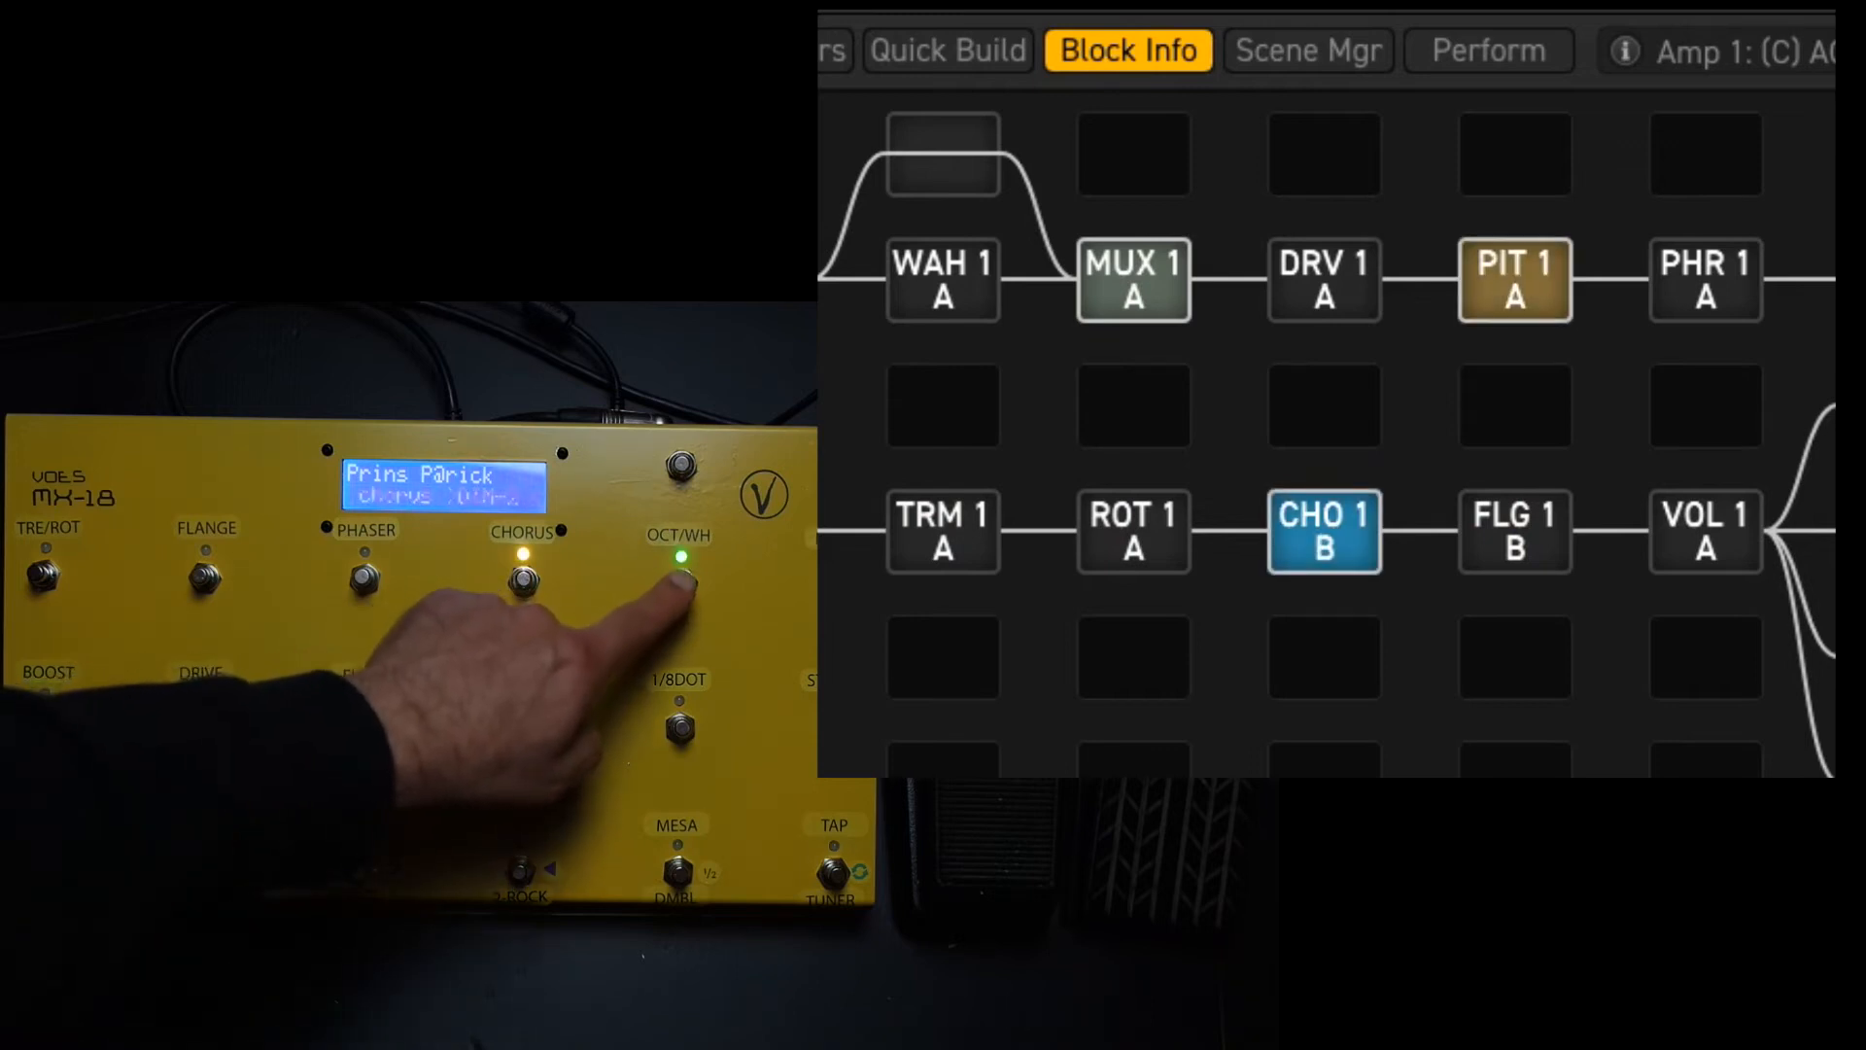
{"action": "left_click", "coordinate": [679, 577]}
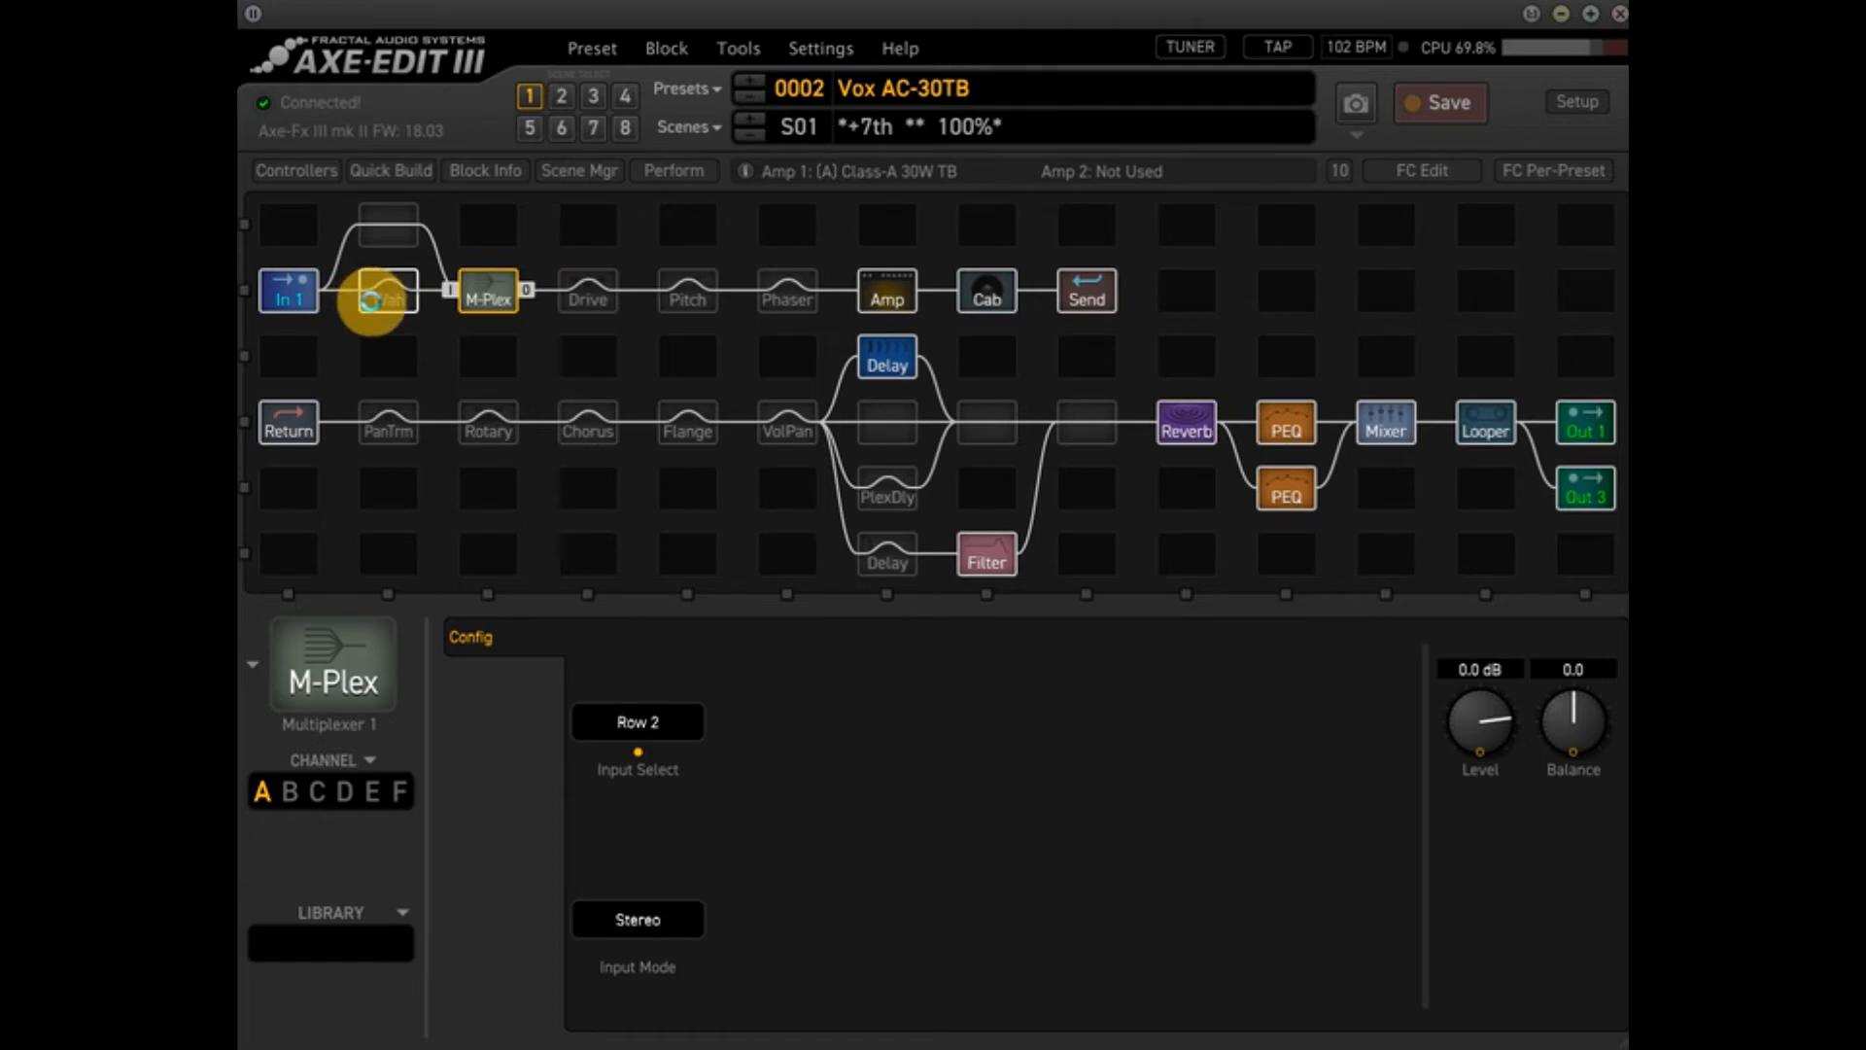
- Check the M-Plex Input Select and VolPan Bypass modifiers driven by External 2
{"action": "left_click", "coordinate": [483, 170]}
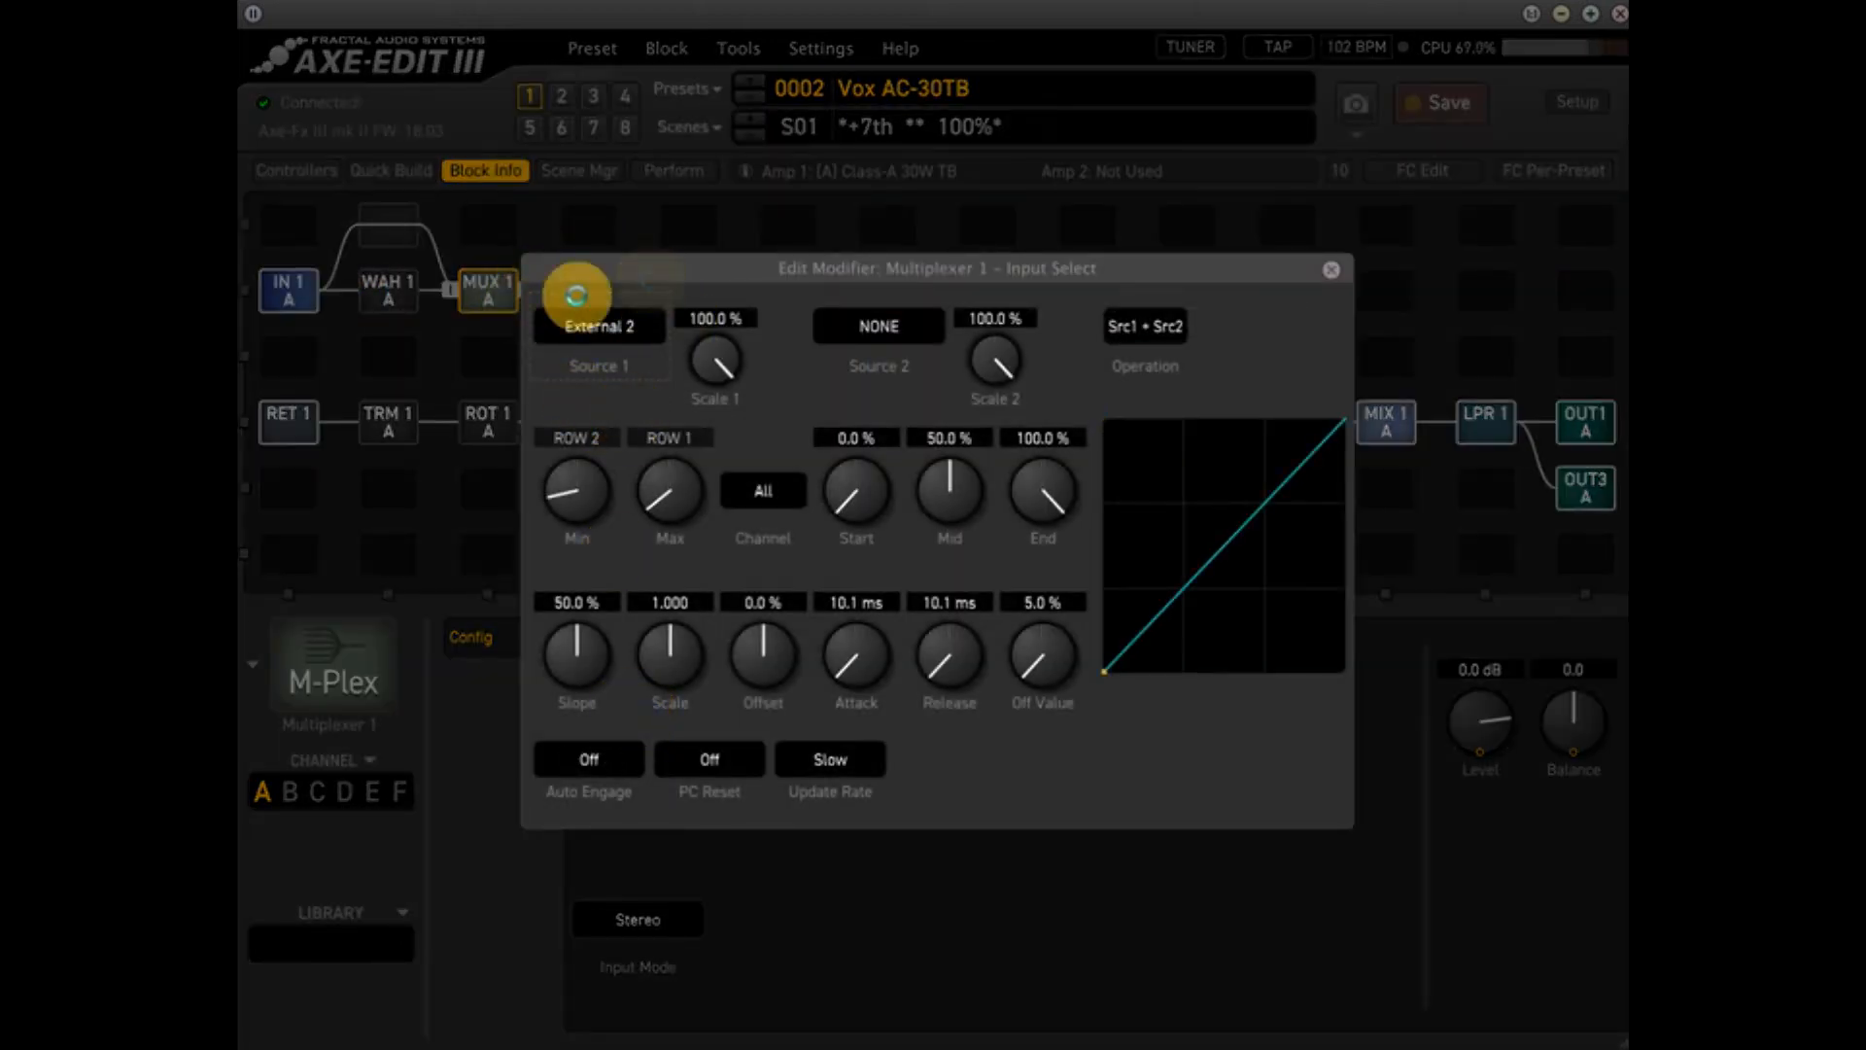
{"action": "mouse_move", "coordinate": [1331, 271]}
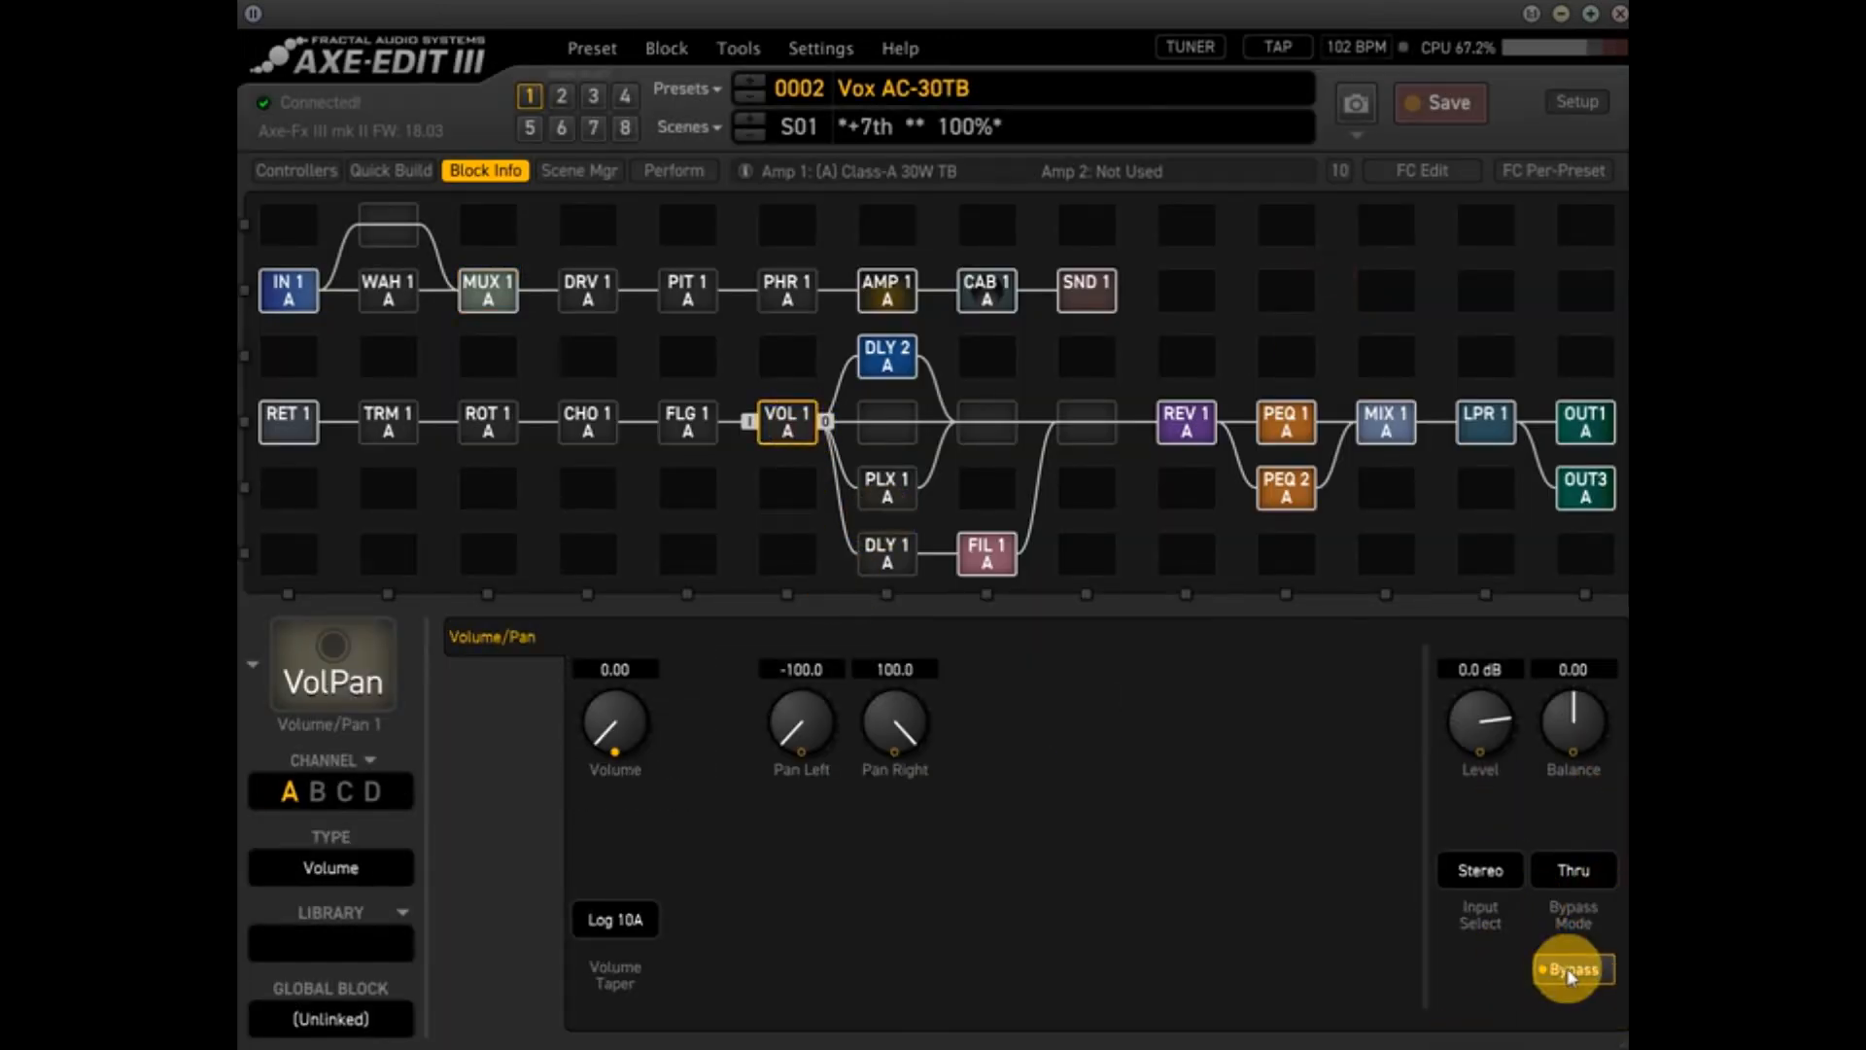
{"action": "left_click", "coordinate": [1569, 969]}
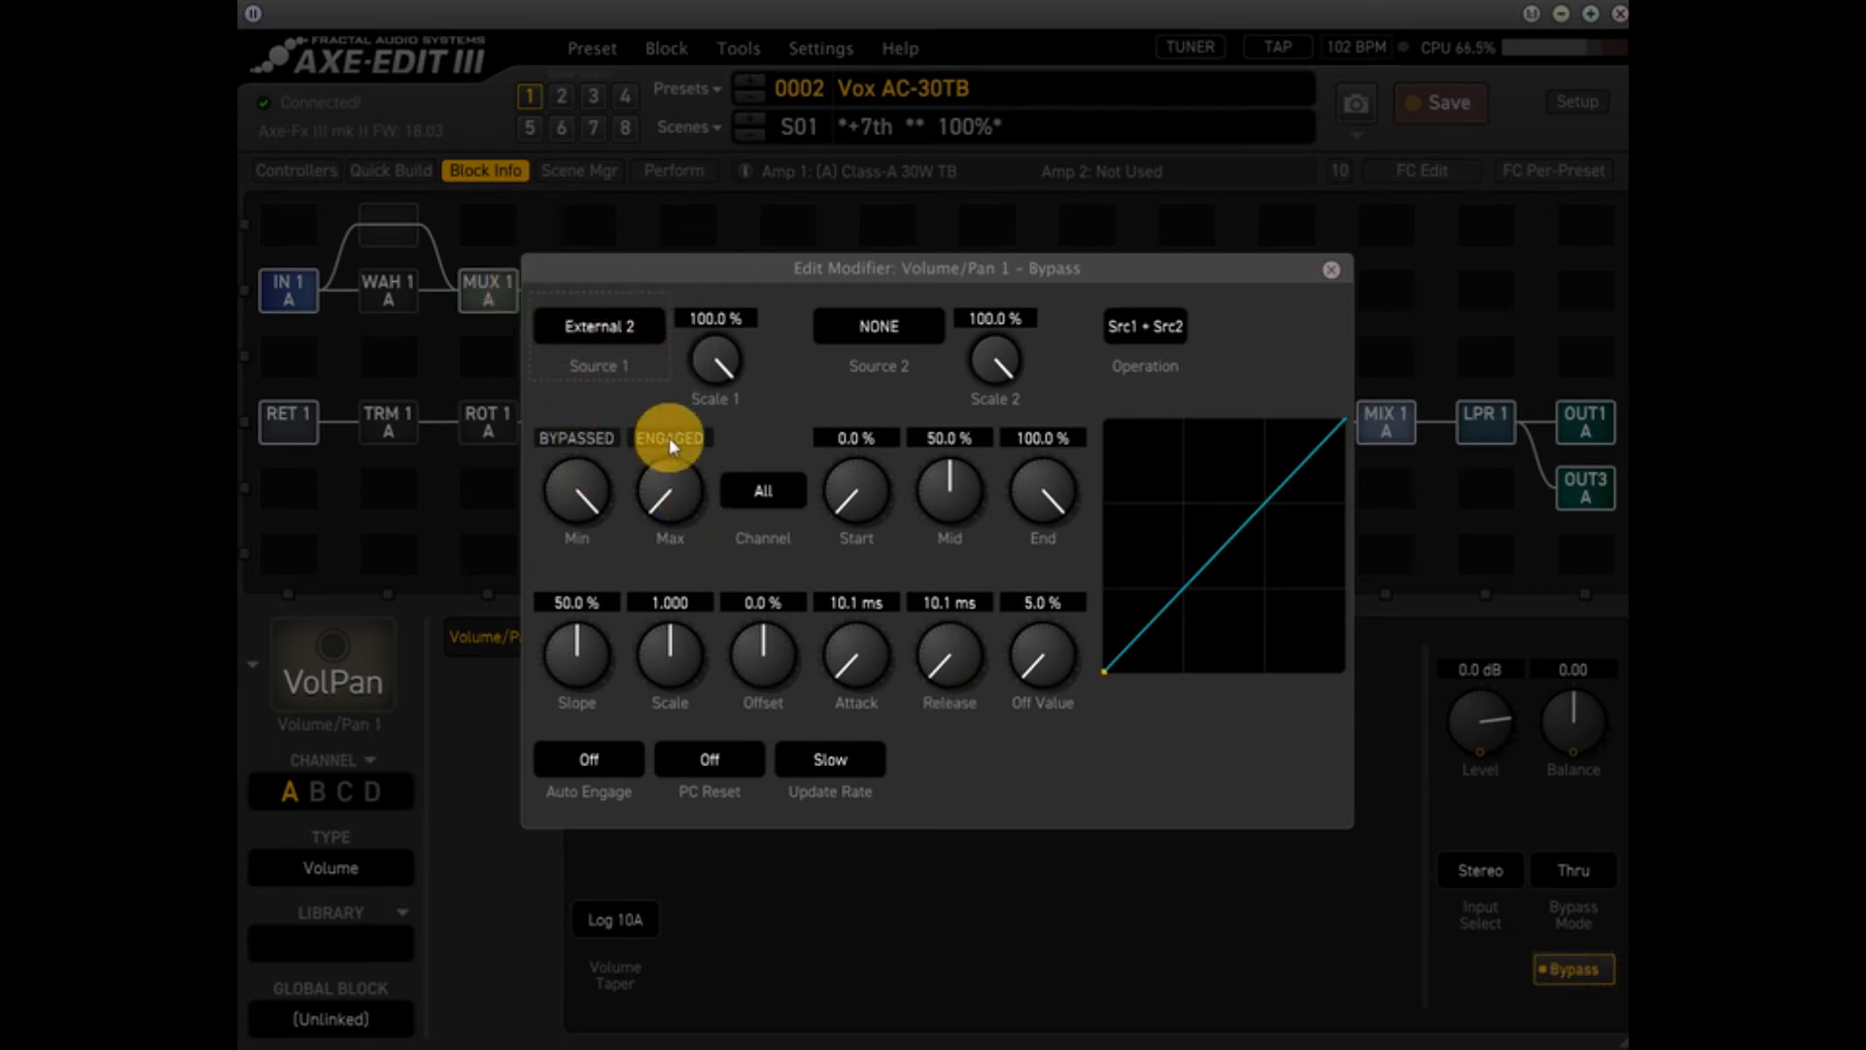
{"action": "left_click", "coordinate": [1330, 269]}
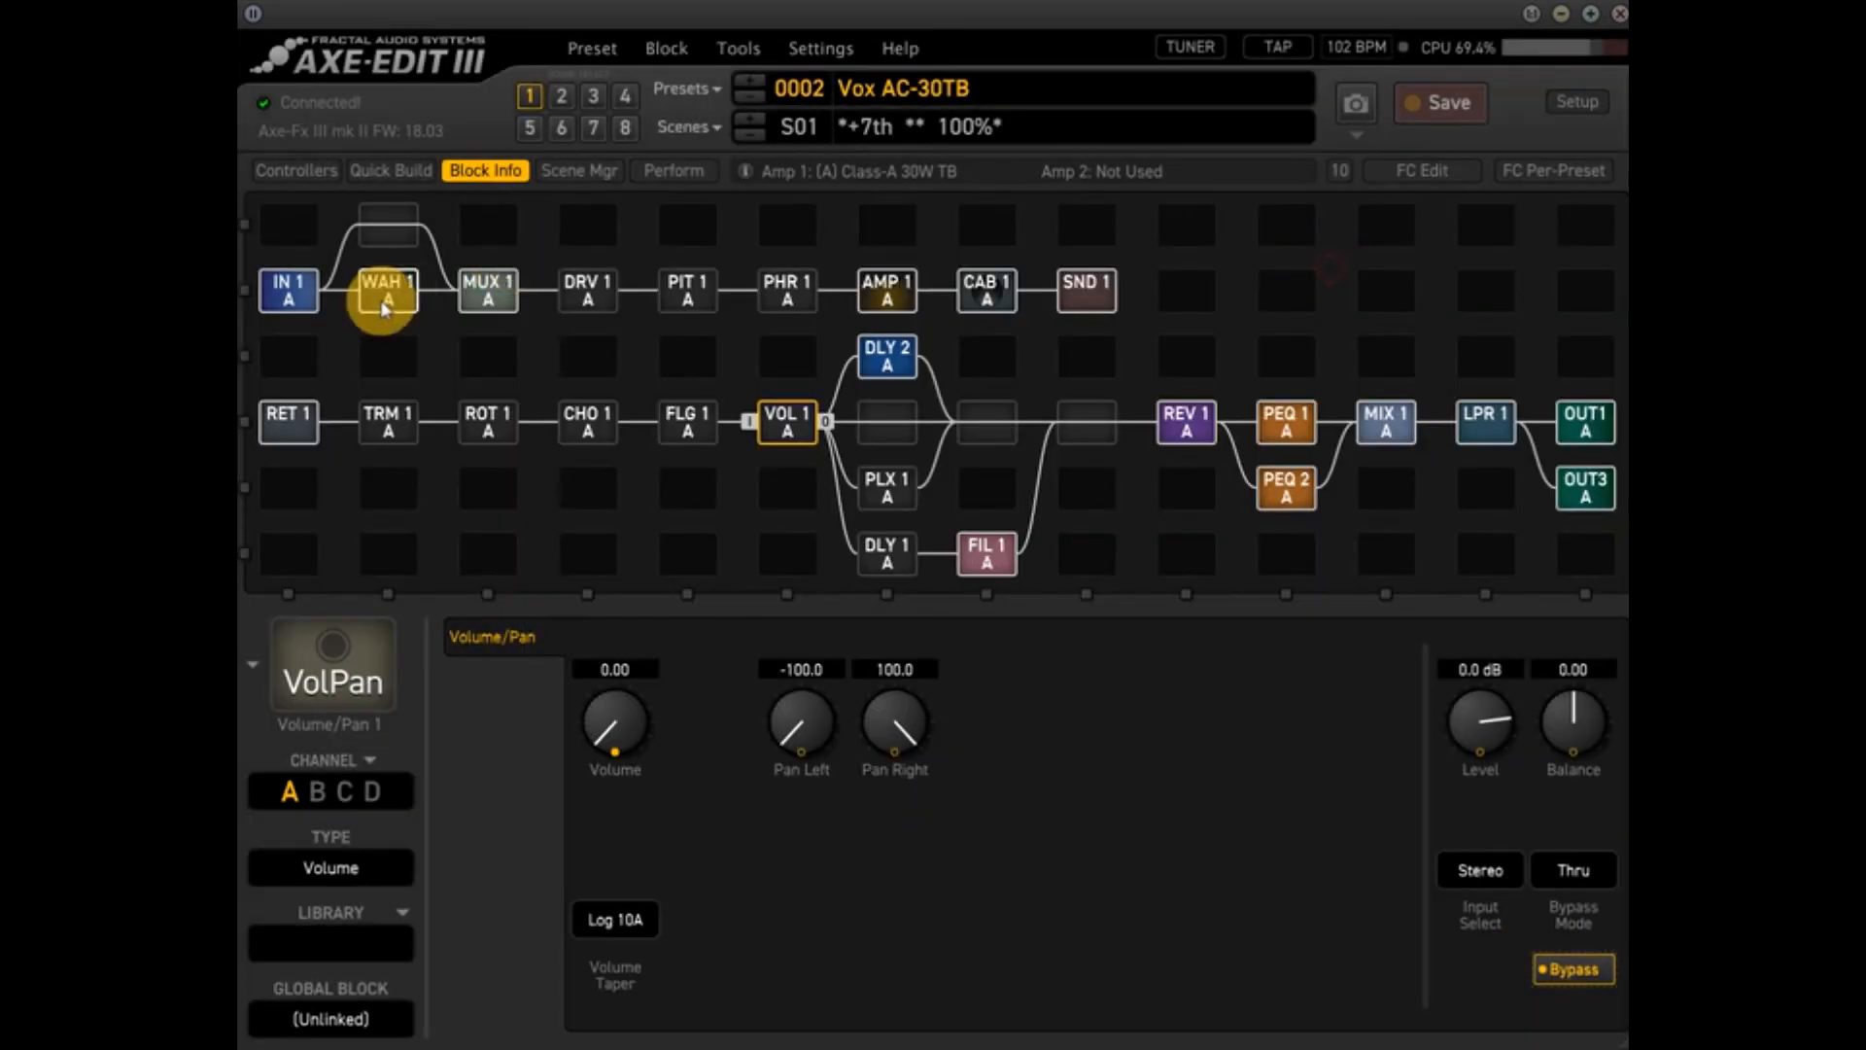
- Check the Wah Control and VolPan Volume modifiers driven by External 1
{"action": "double_click", "coordinate": [382, 289]}
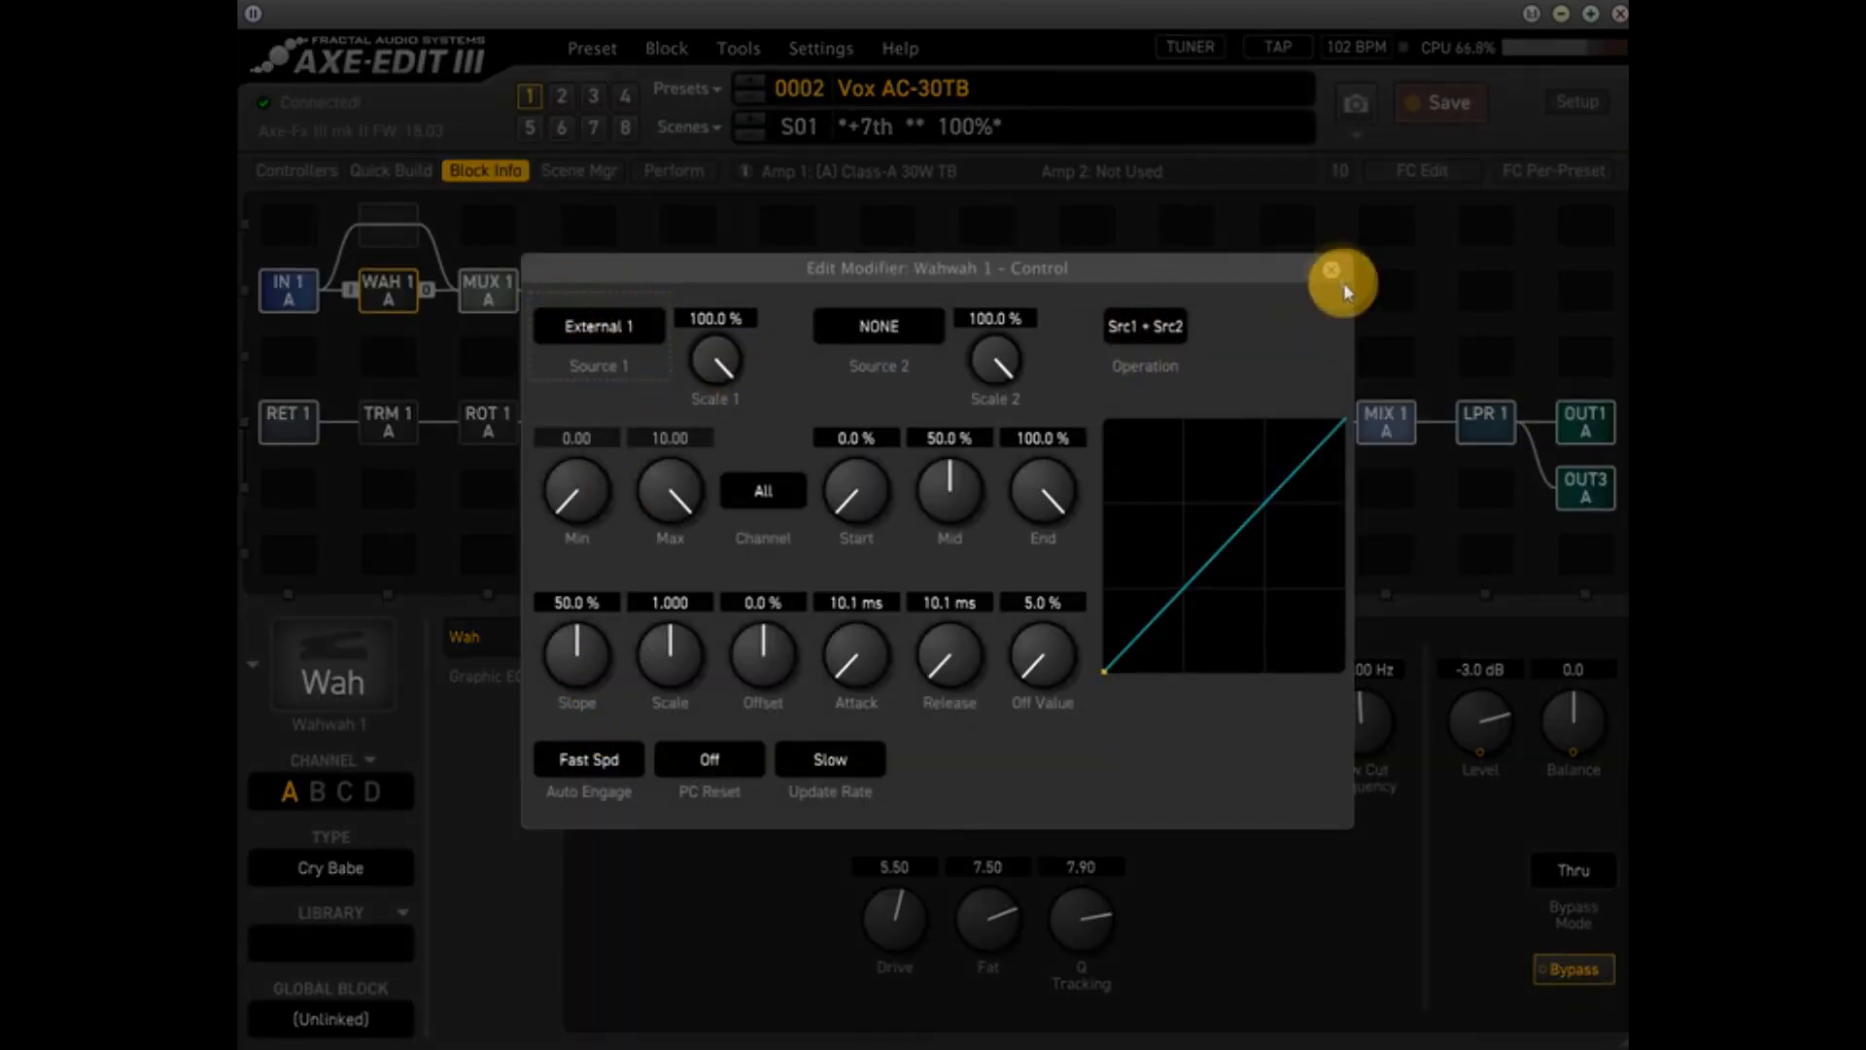
{"action": "left_click", "coordinate": [1330, 271]}
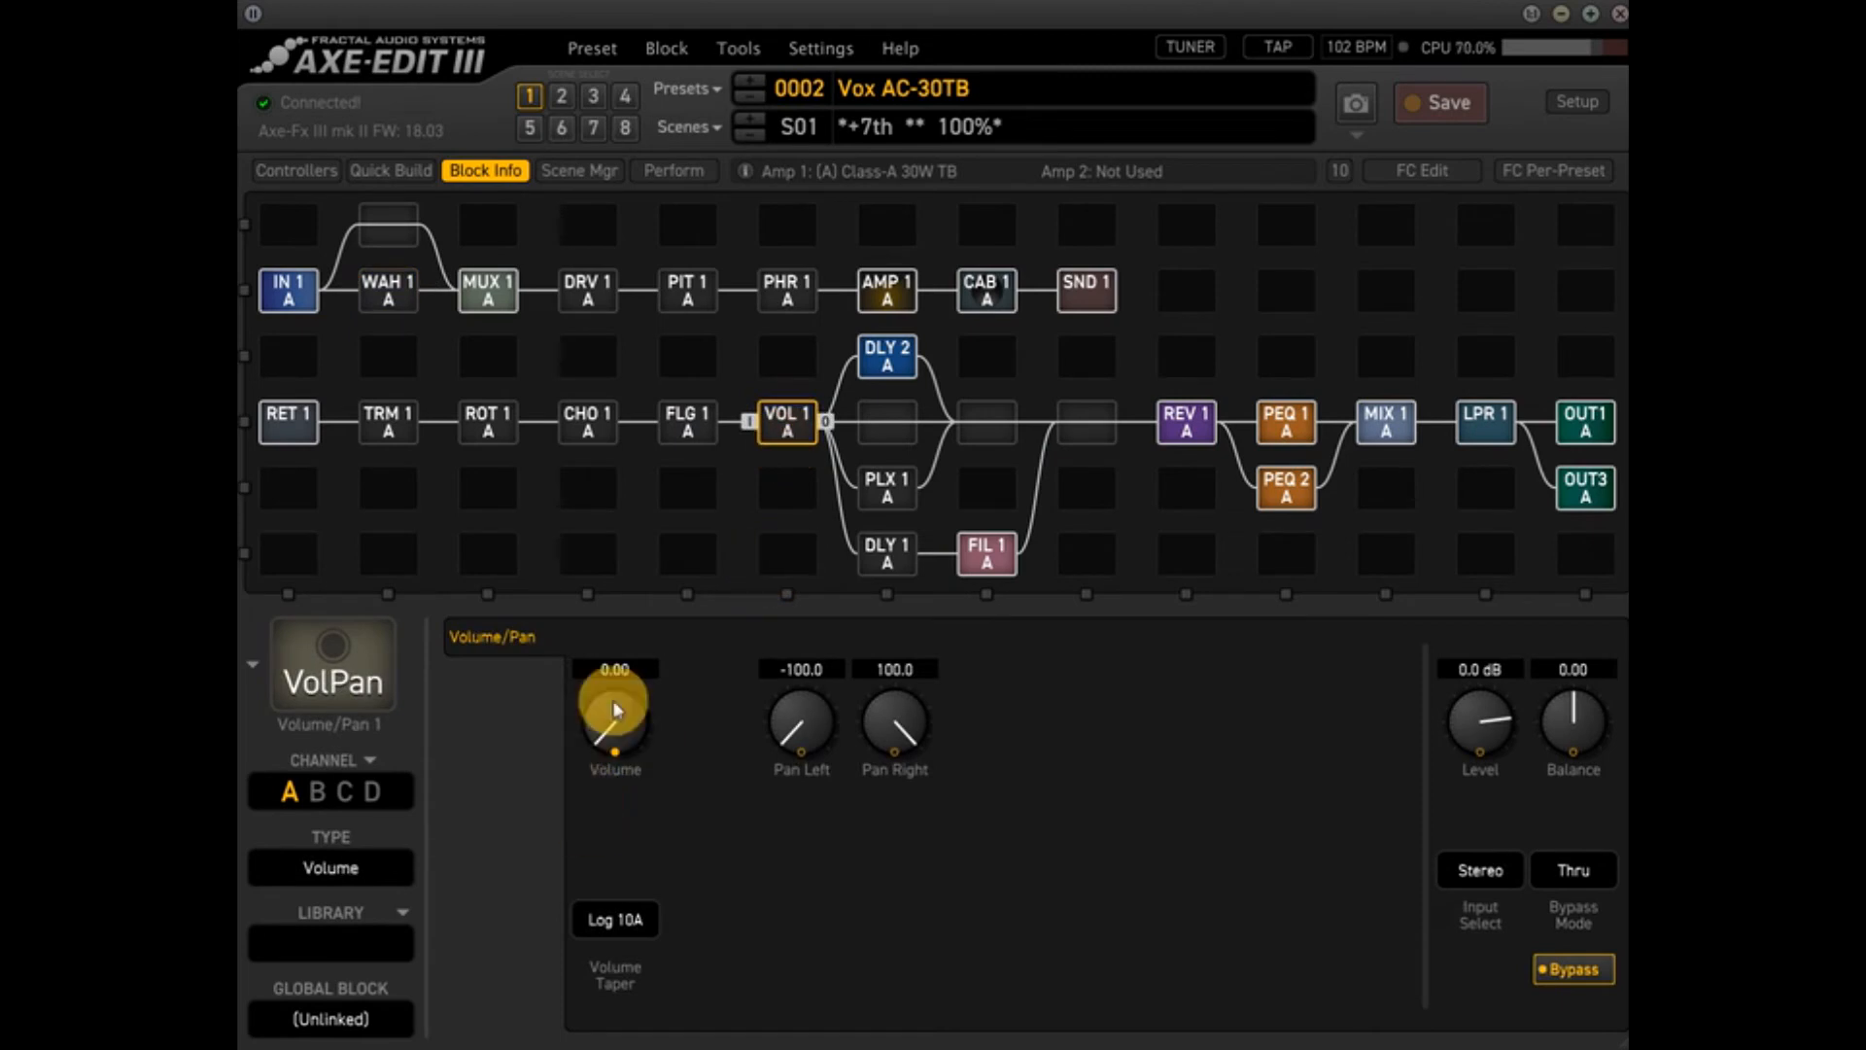
{"action": "left_click", "coordinate": [614, 709]}
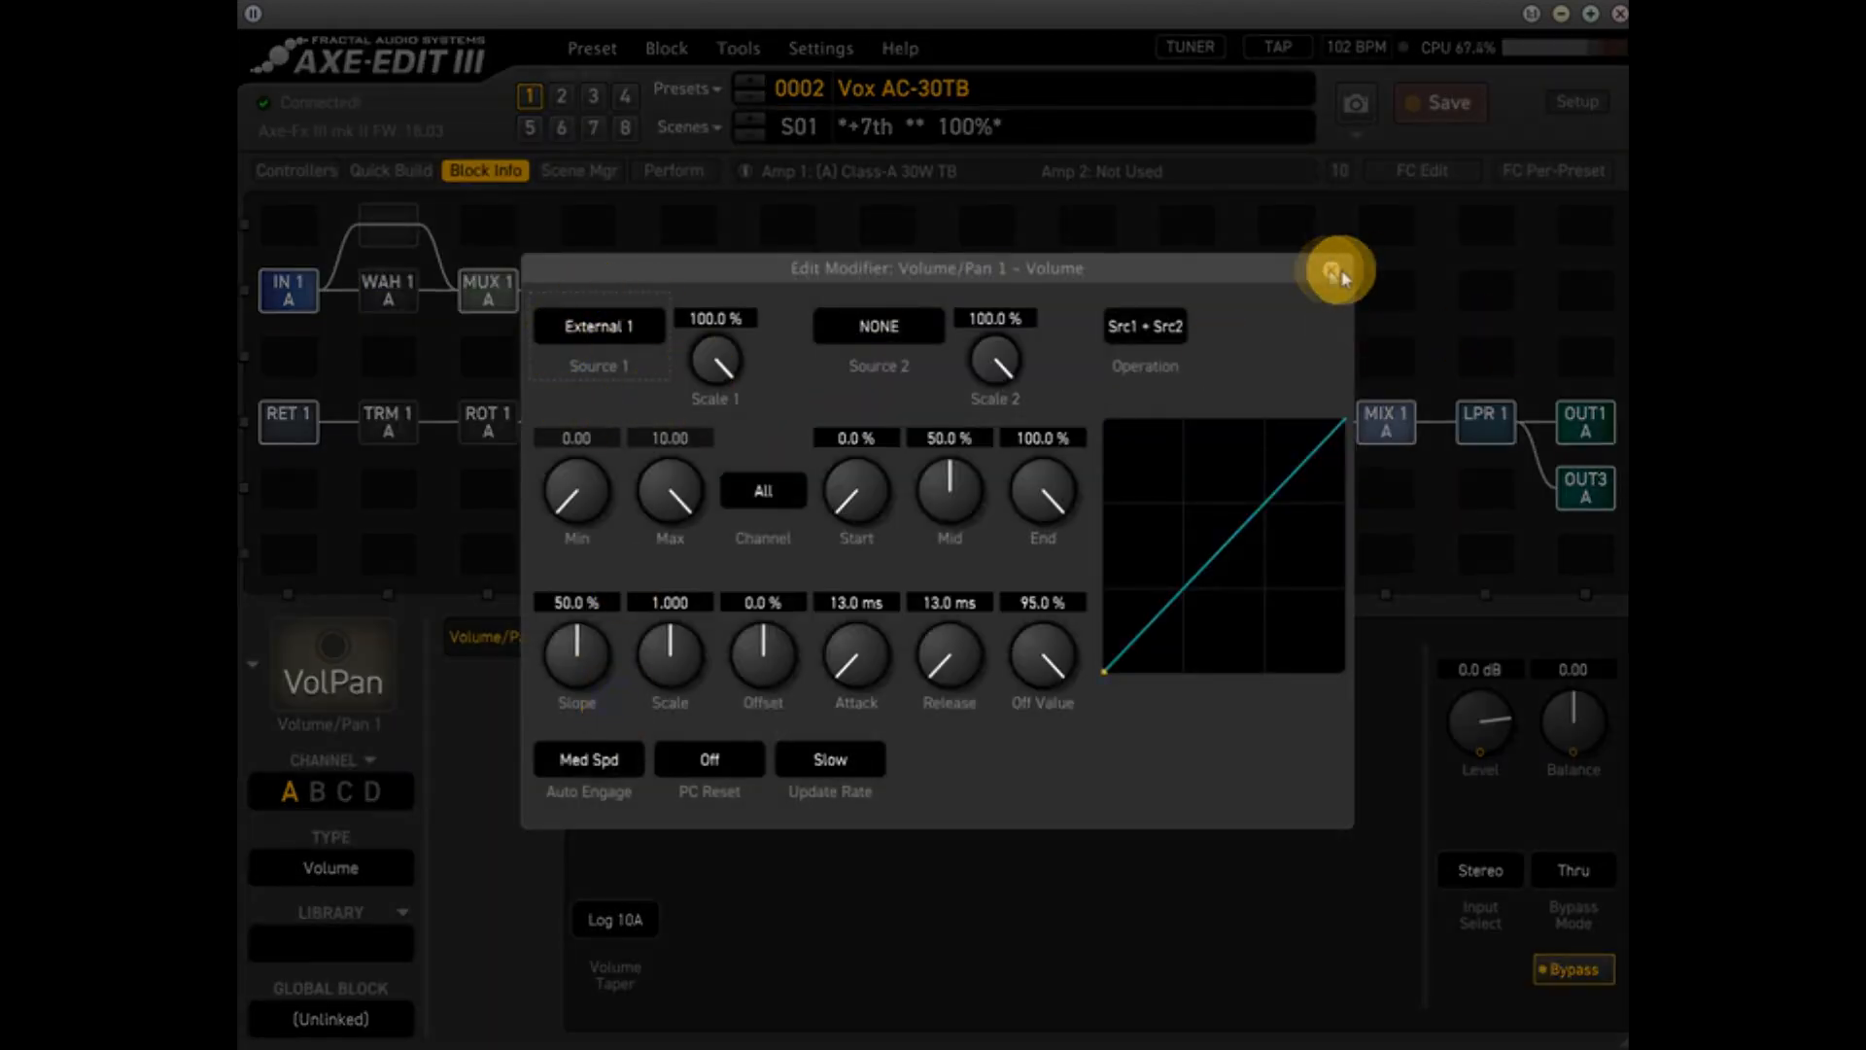
{"action": "left_click", "coordinate": [1333, 269]}
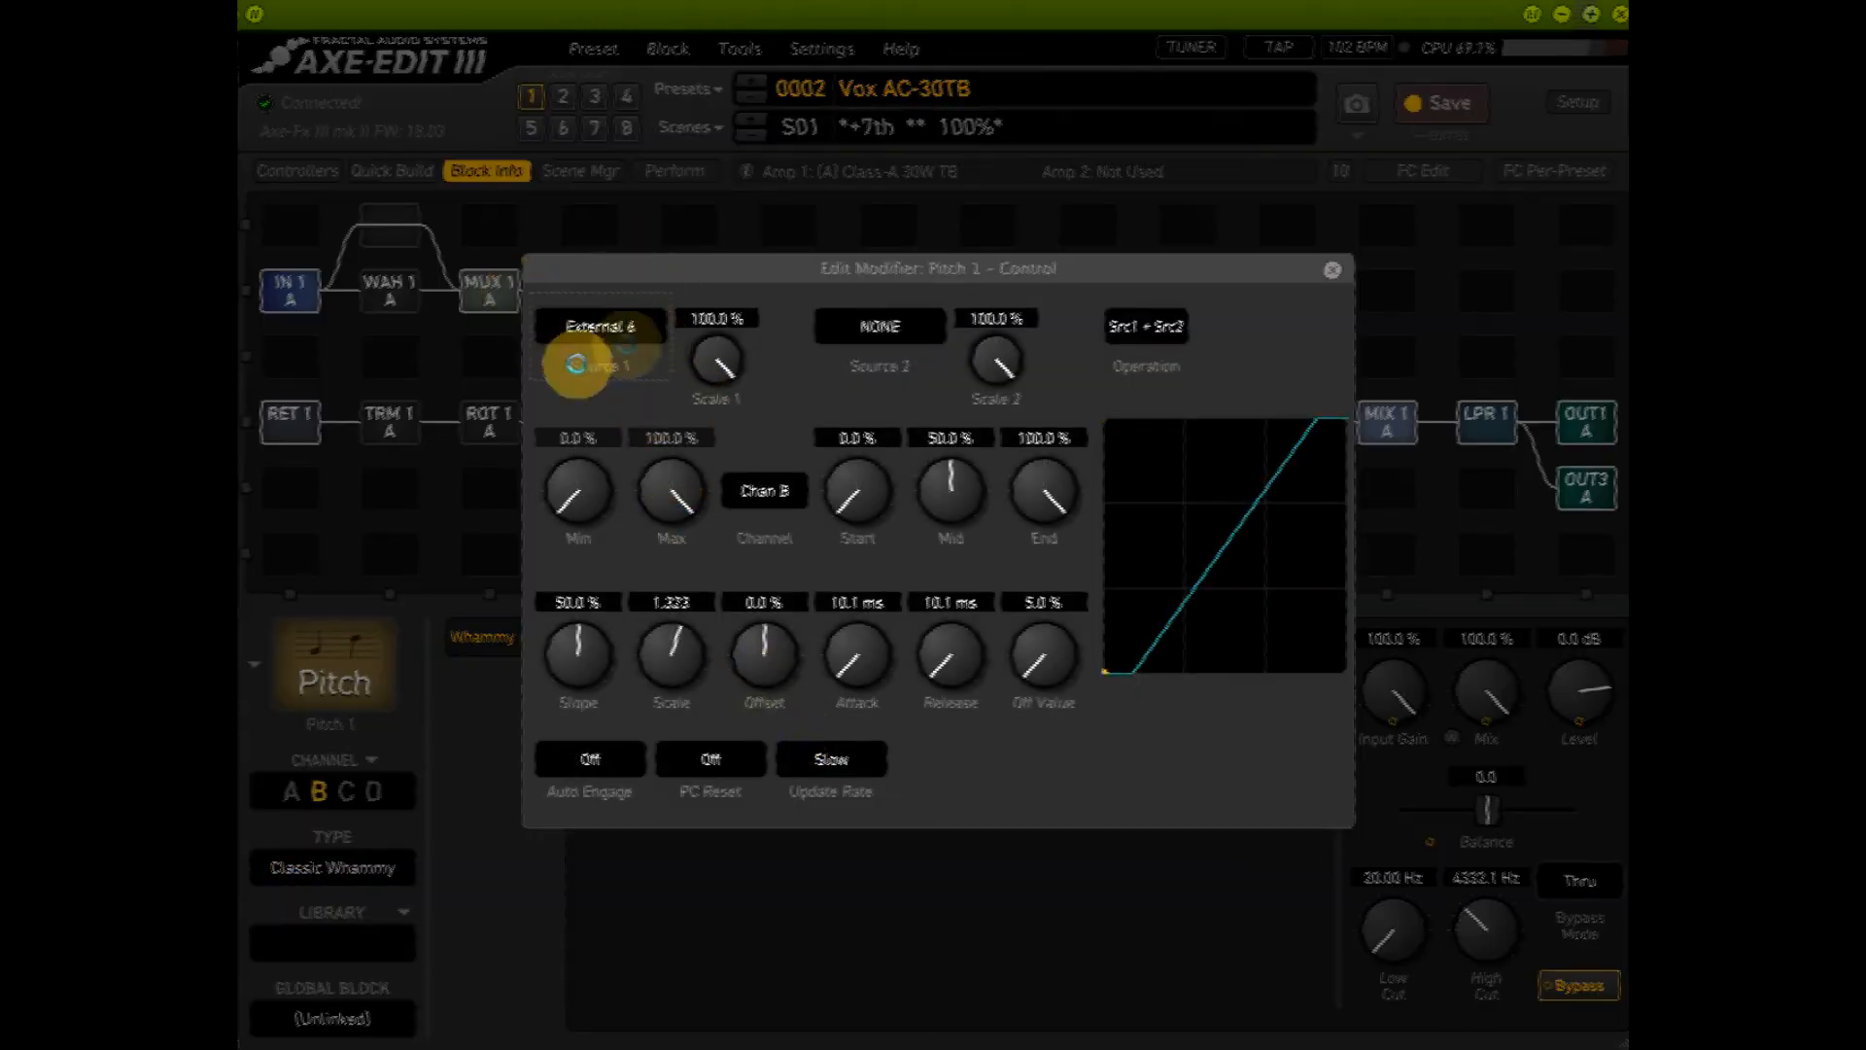
- Set Source 1 to External 6 on the Pitch Control, Rotary Rate and Tremolo Rate modifiers
{"action": "left_click", "coordinate": [1331, 271]}
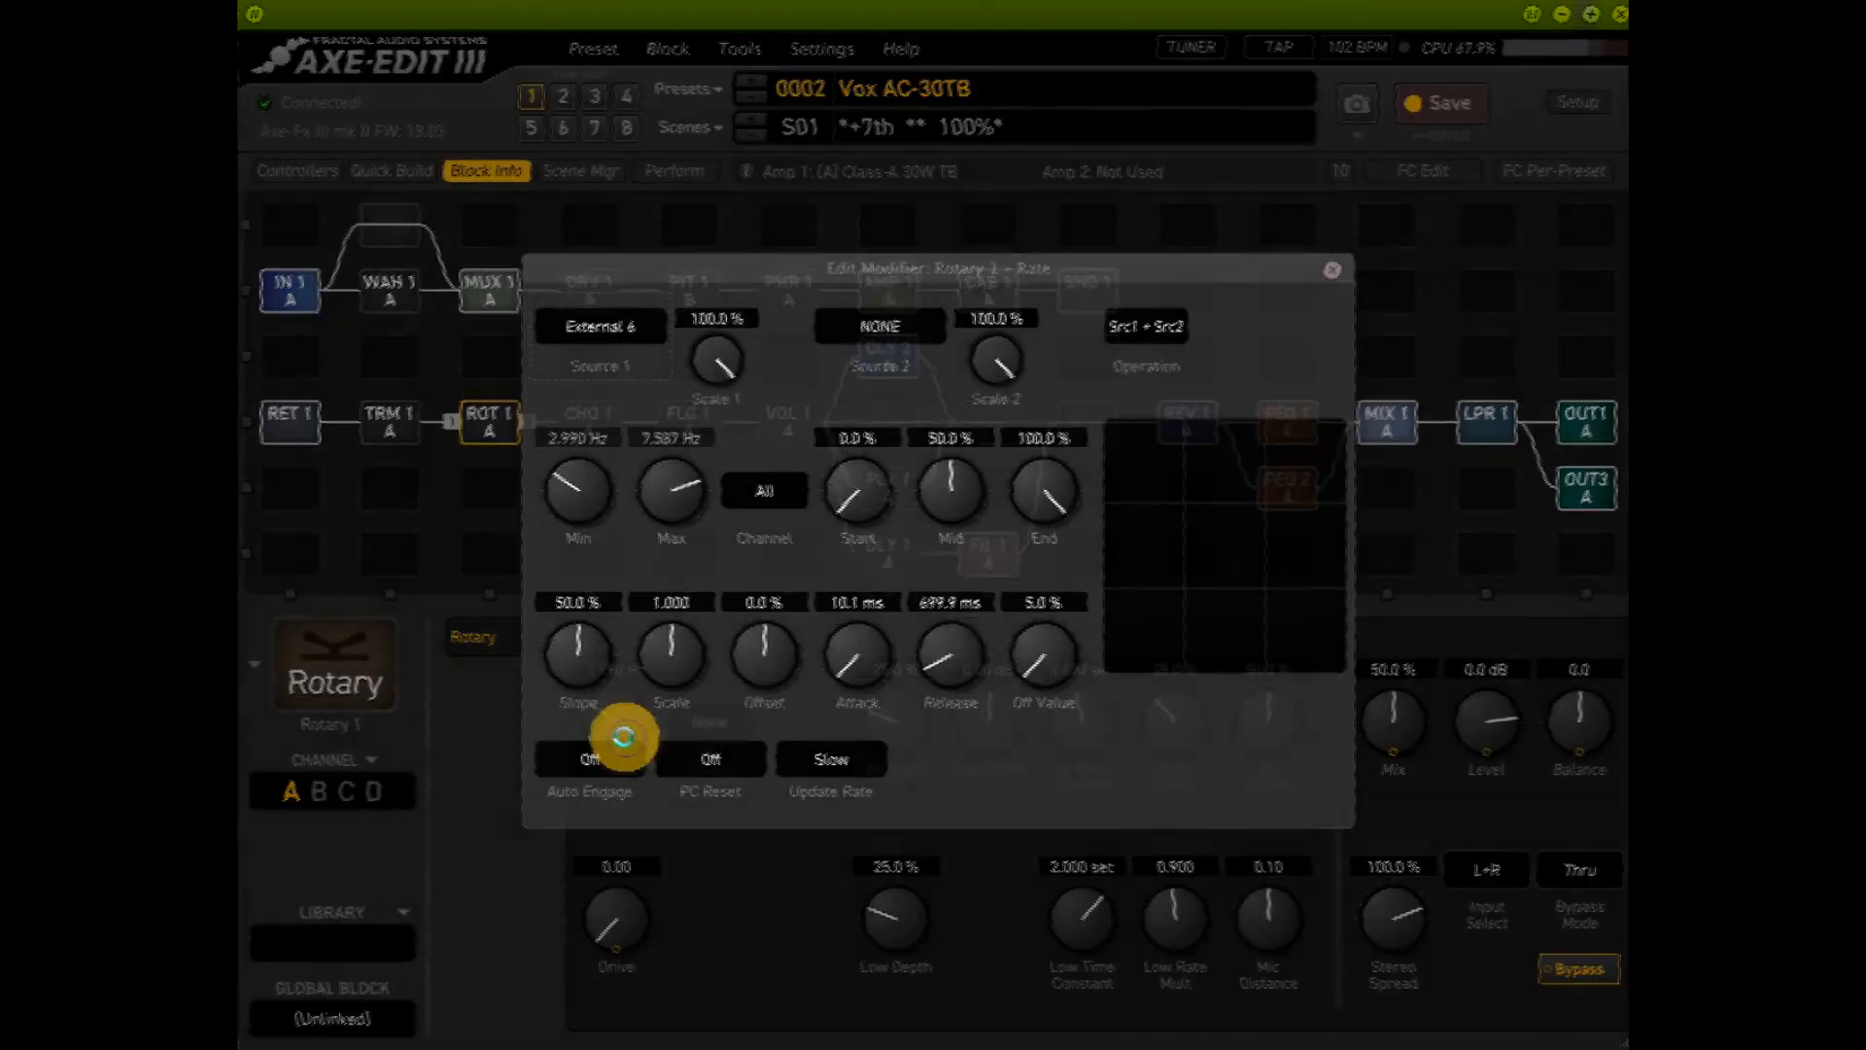
{"action": "left_click", "coordinate": [1330, 270]}
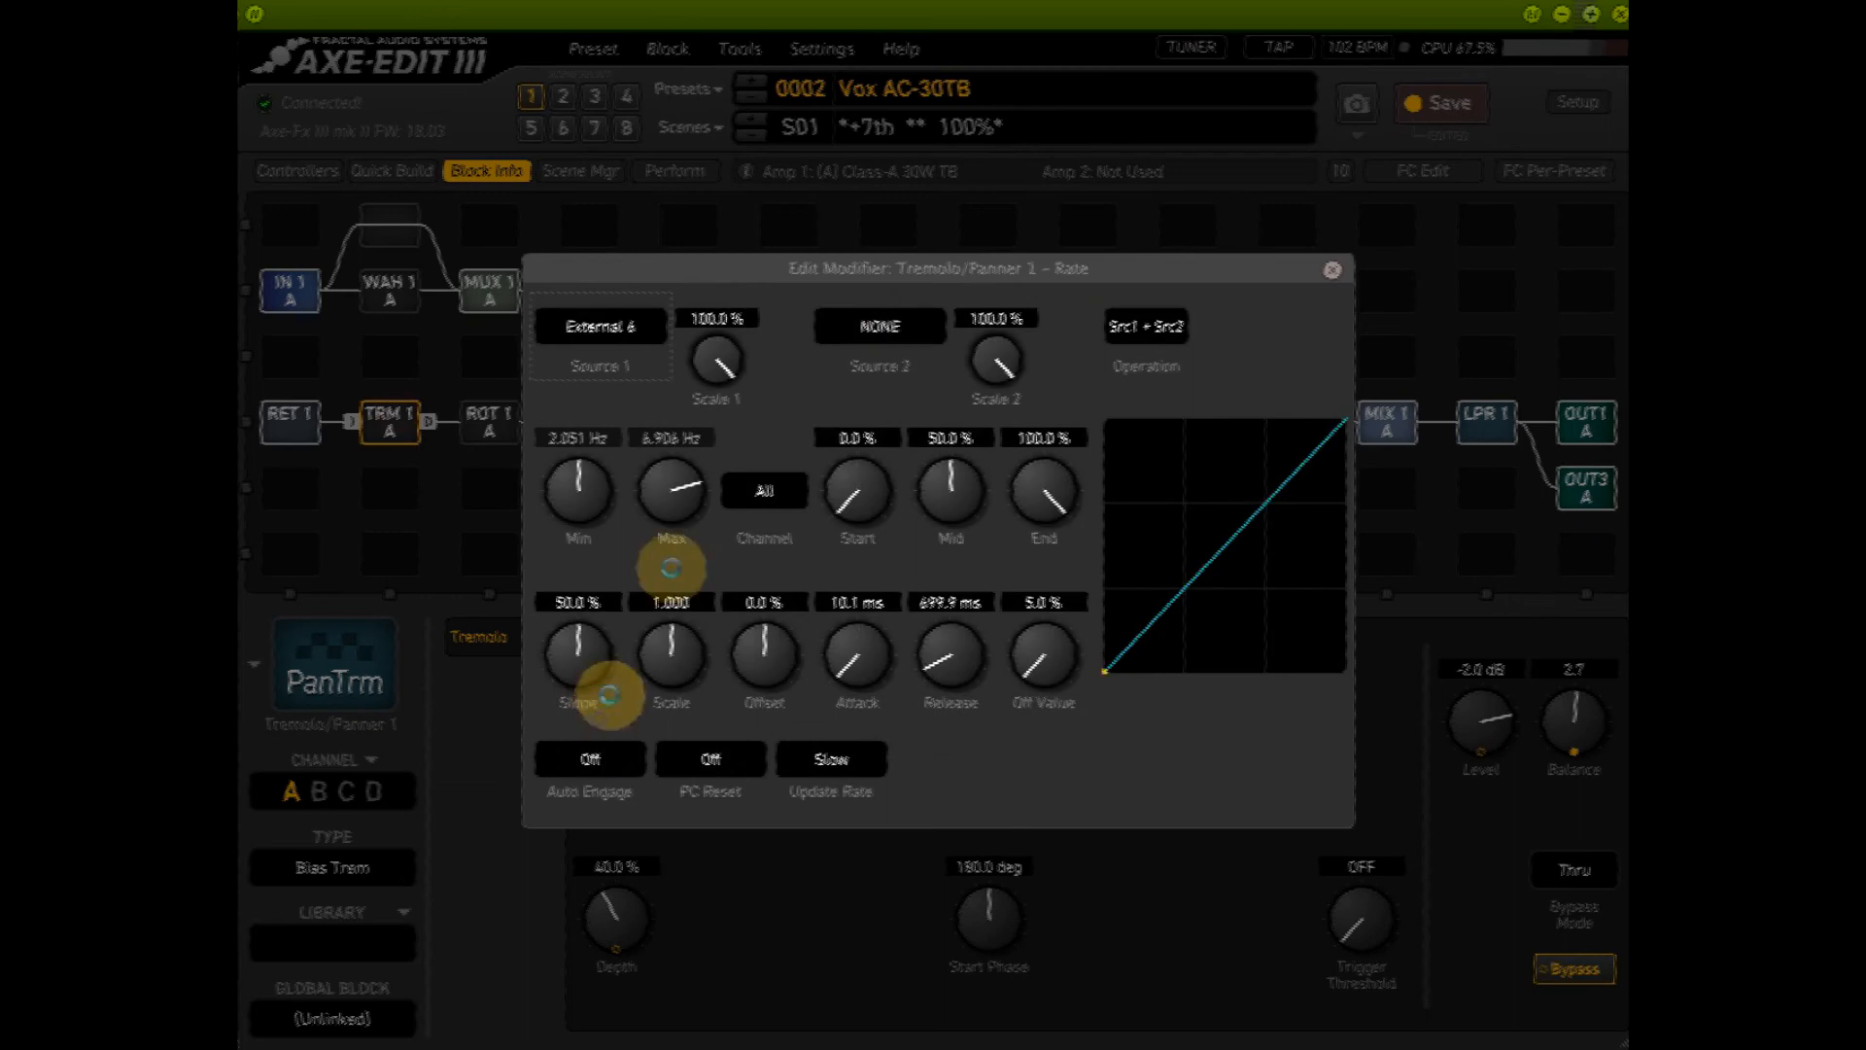
{"action": "left_click", "coordinate": [1331, 269]}
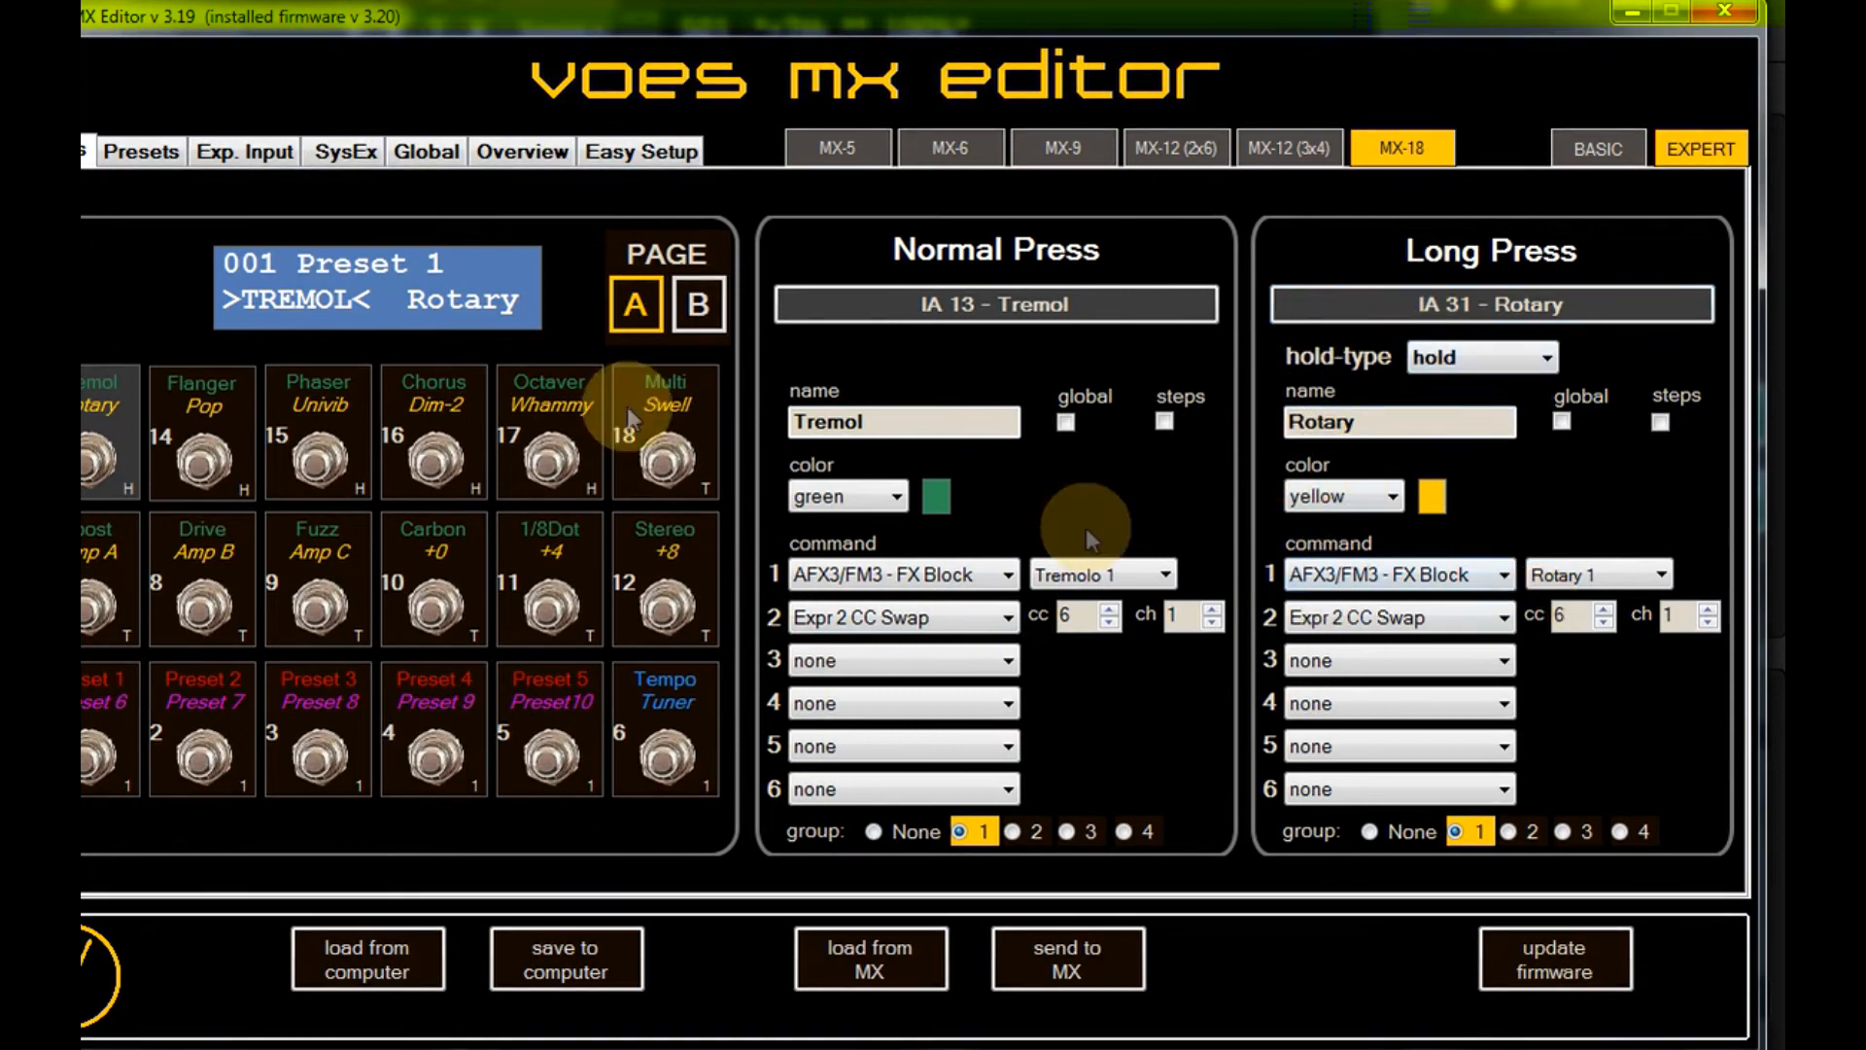
- Give footswitch 13 command 2 Expr 2 CC Swap, cc 6, for Normal and Long Press
{"action": "left_click", "coordinate": [548, 432]}
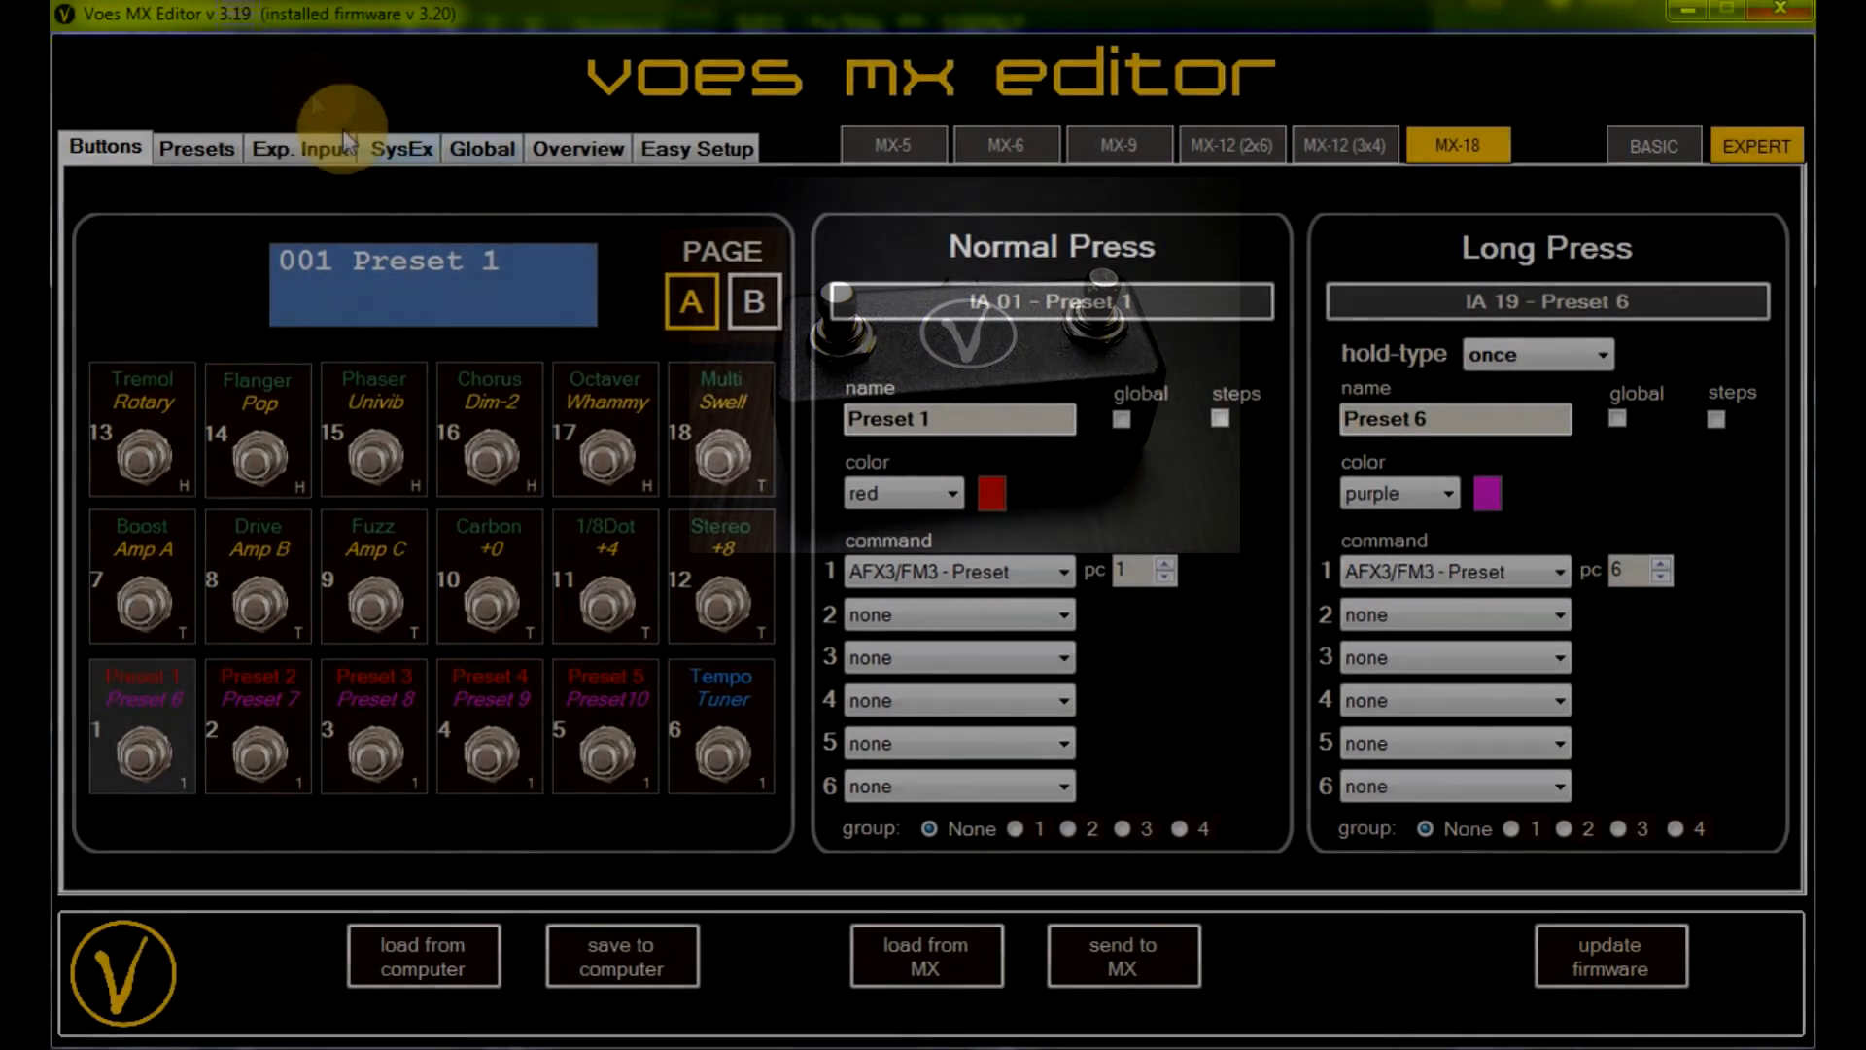
- Switch expression input 1 to SW-2x, then bring up page B's footswitch assignments
{"action": "left_click", "coordinate": [298, 148]}
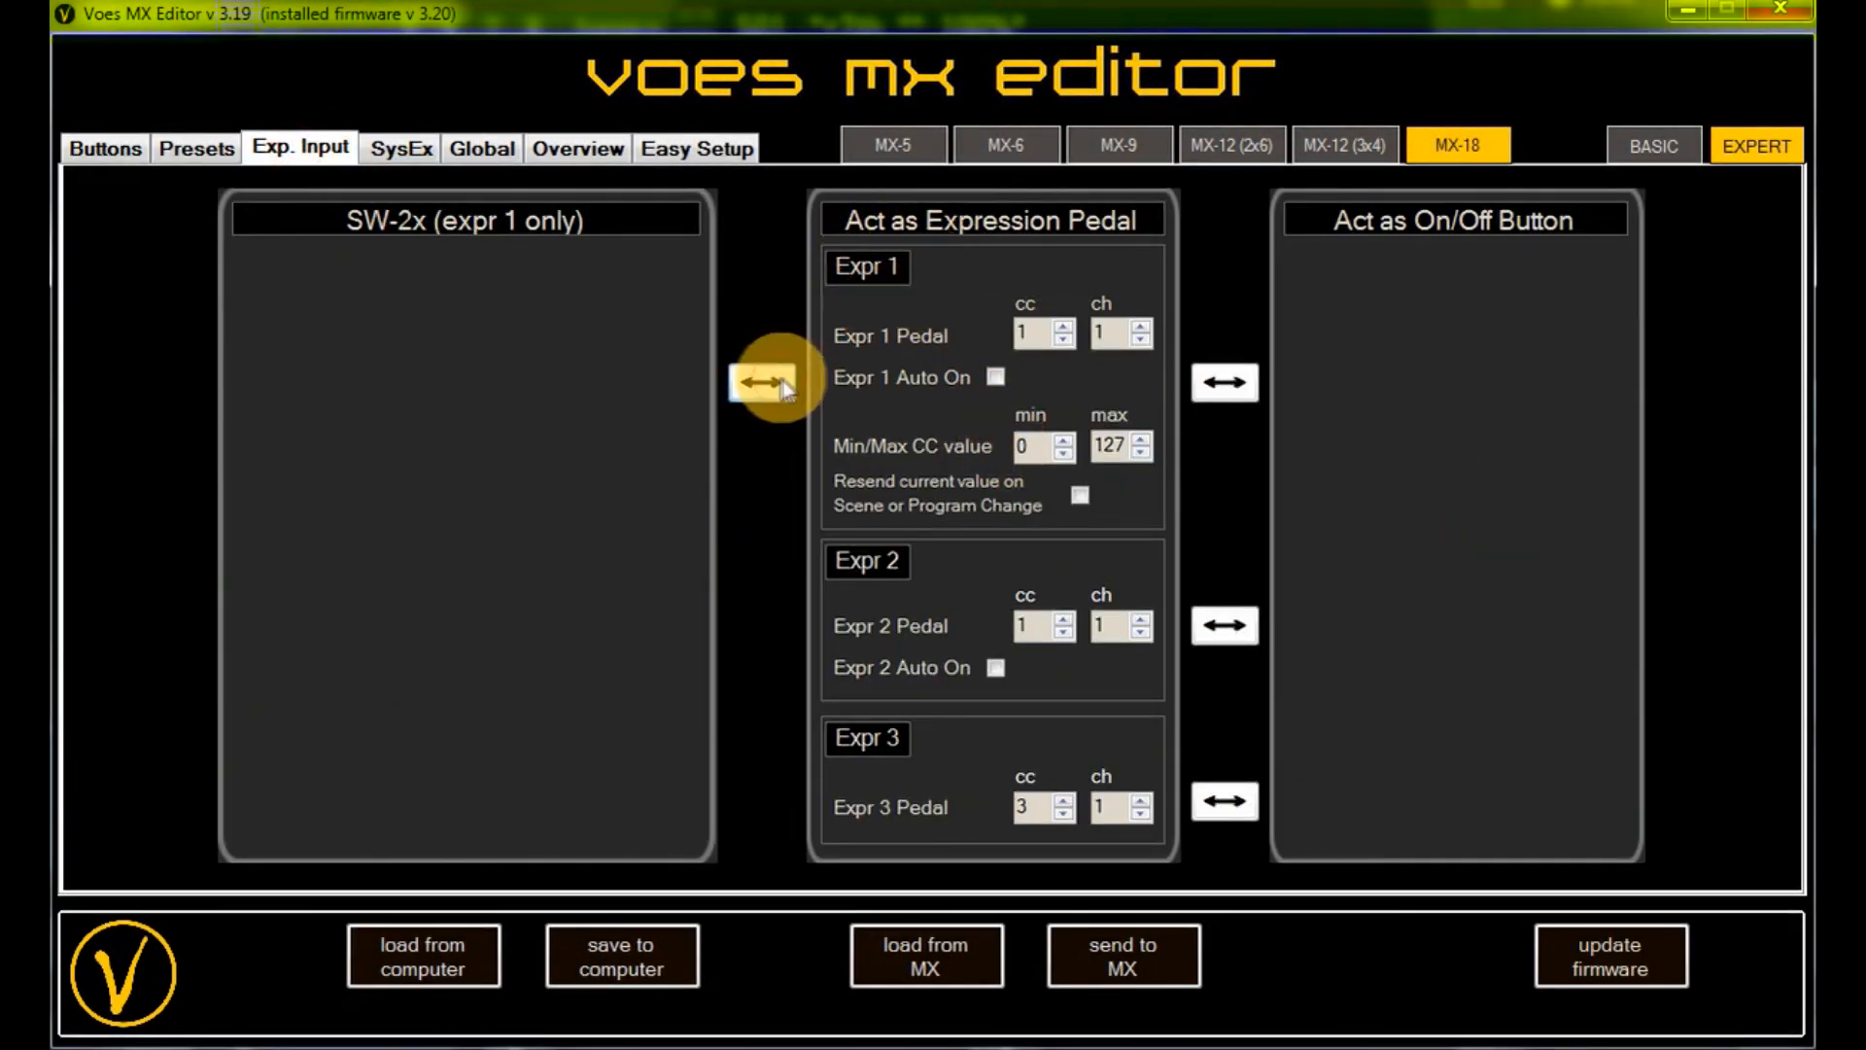
{"action": "left_click", "coordinate": [760, 382]}
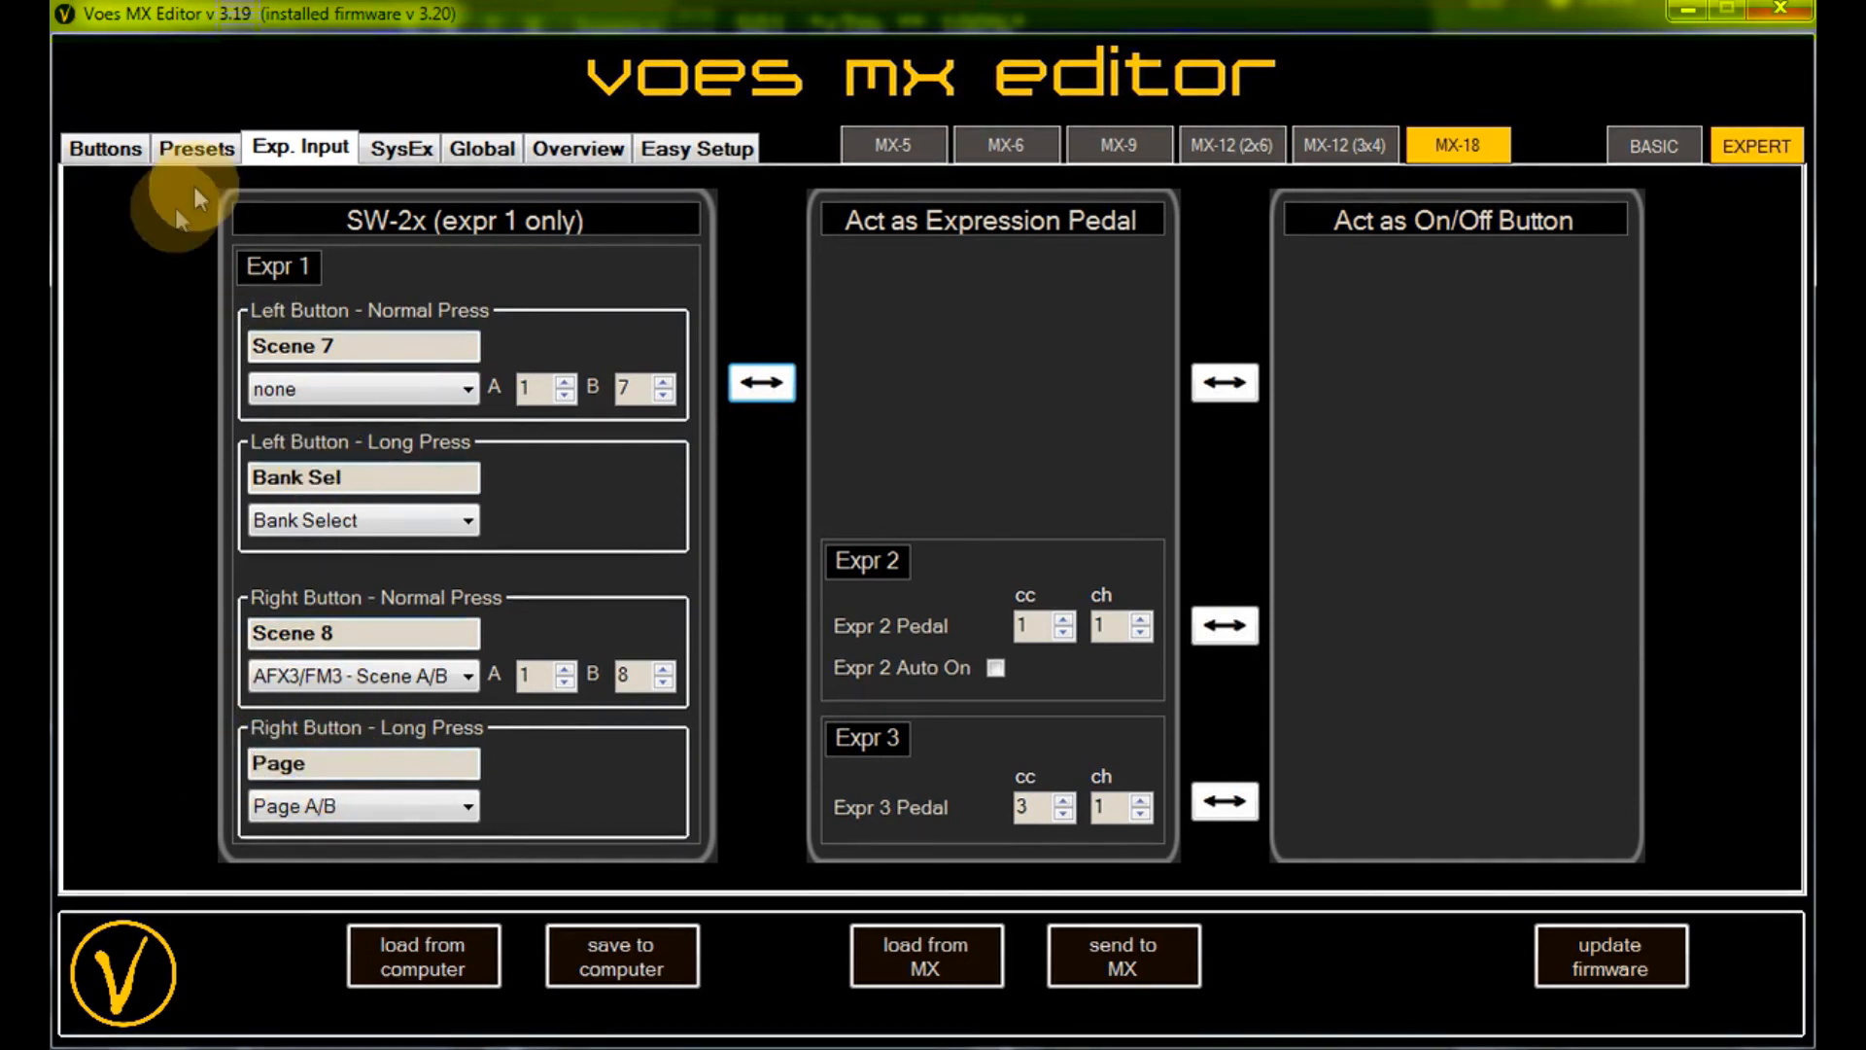
{"action": "left_click", "coordinate": [104, 148]}
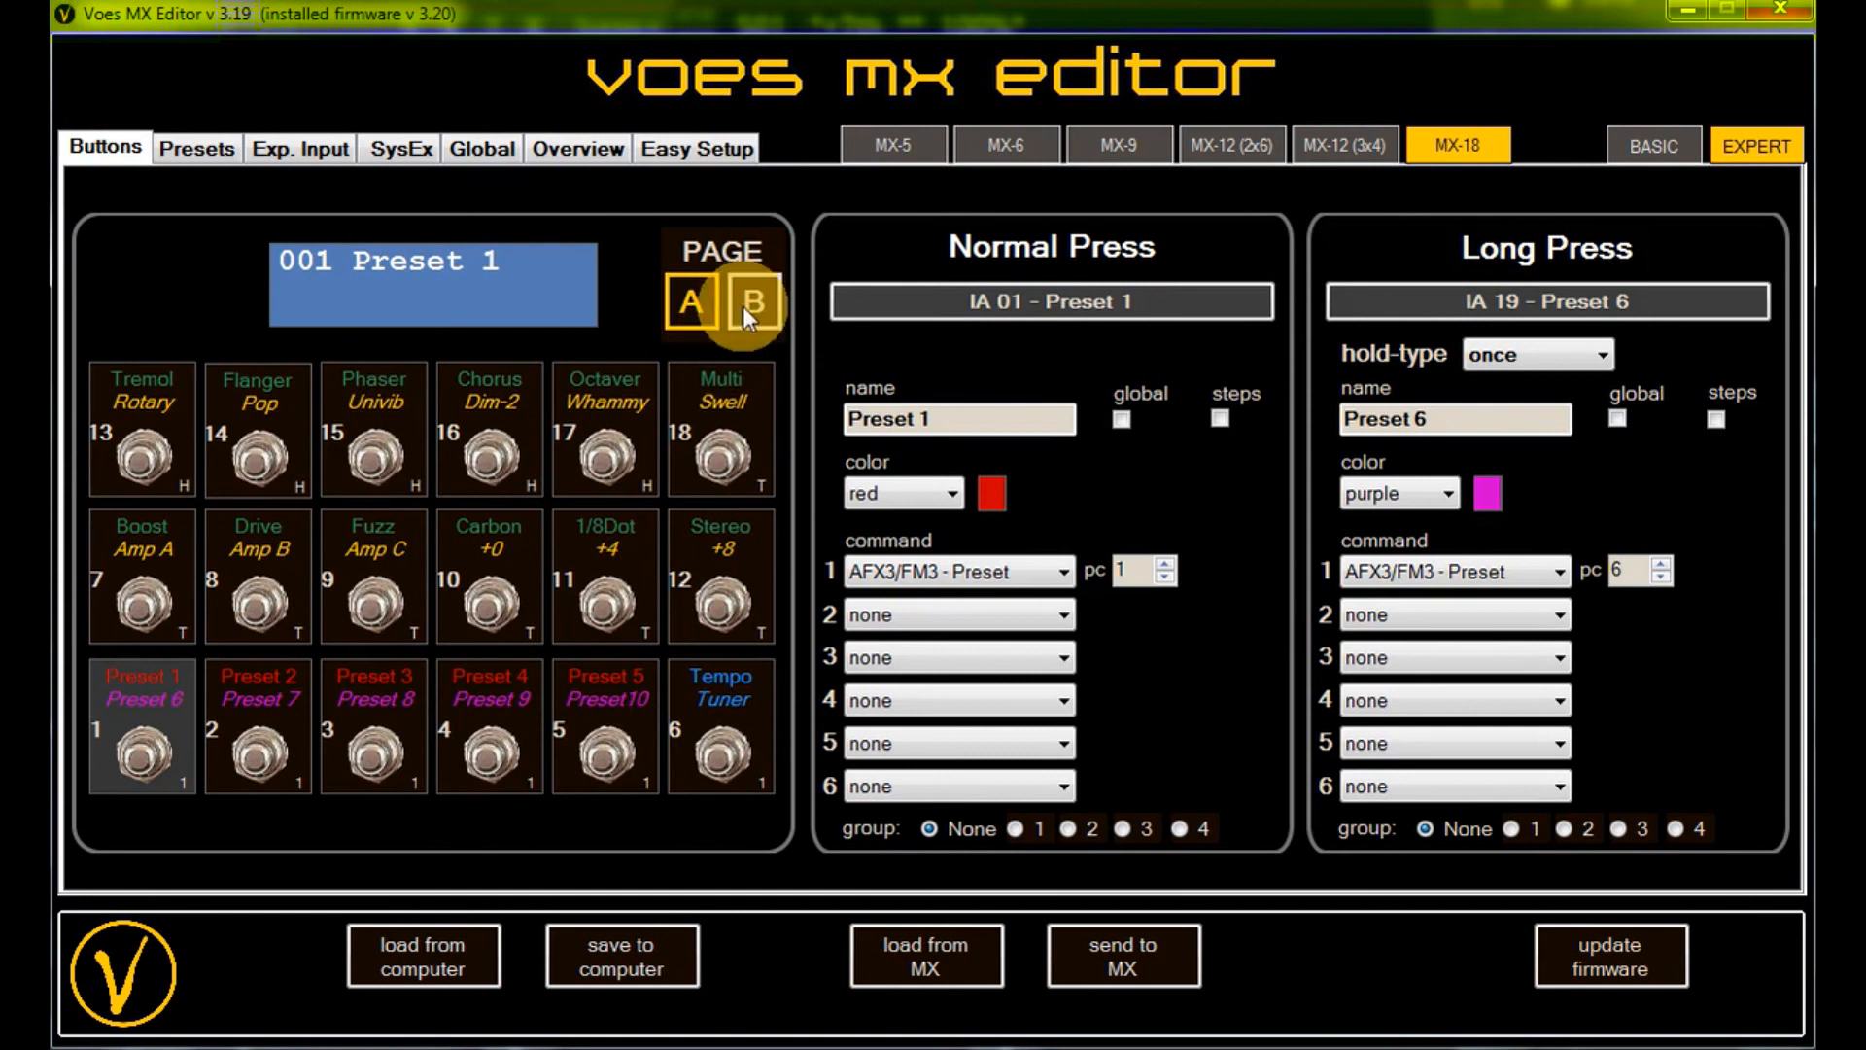
{"action": "left_click", "coordinate": [756, 302]}
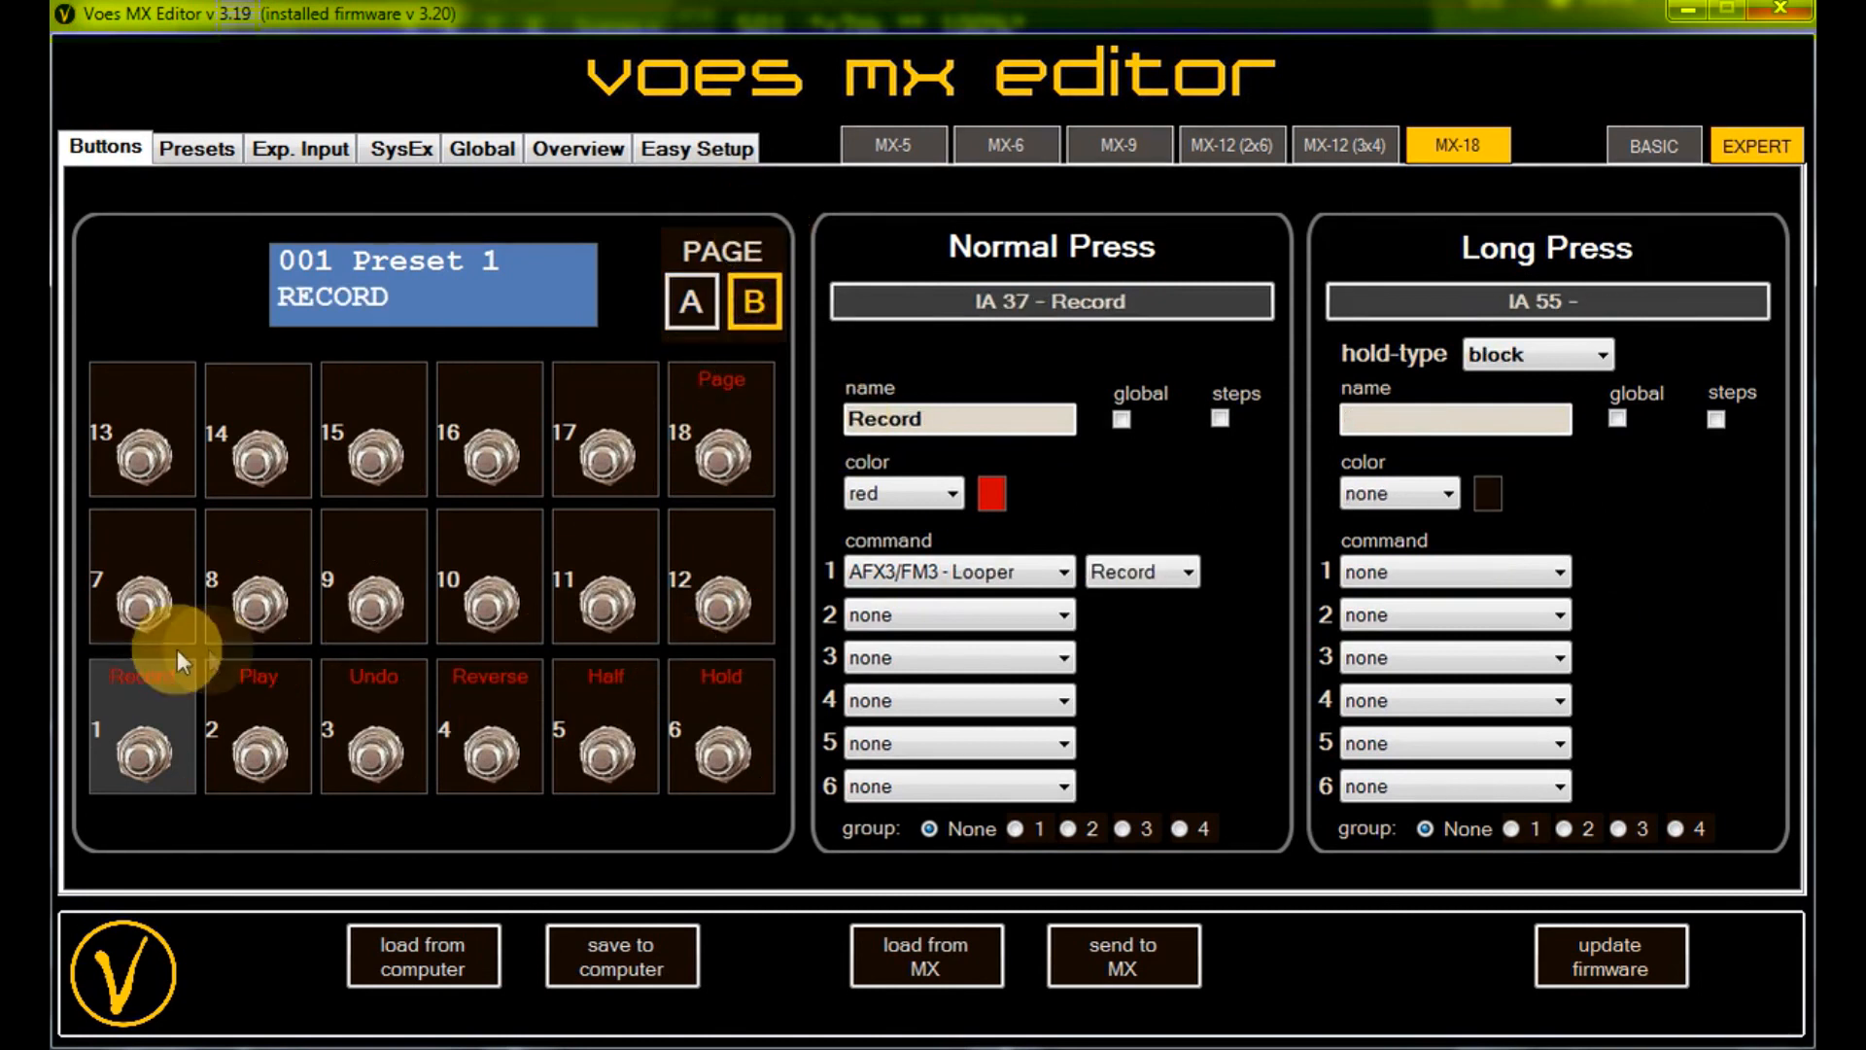